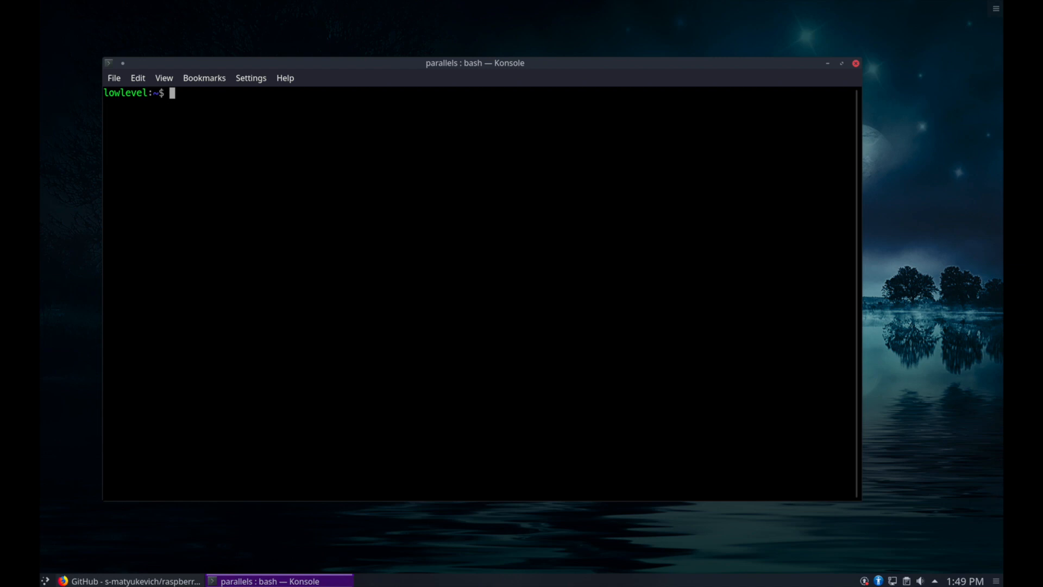
Install the gcc-aarch64-linux-gnu cross compiler with sudo apt install.
text(sudo apt ins)
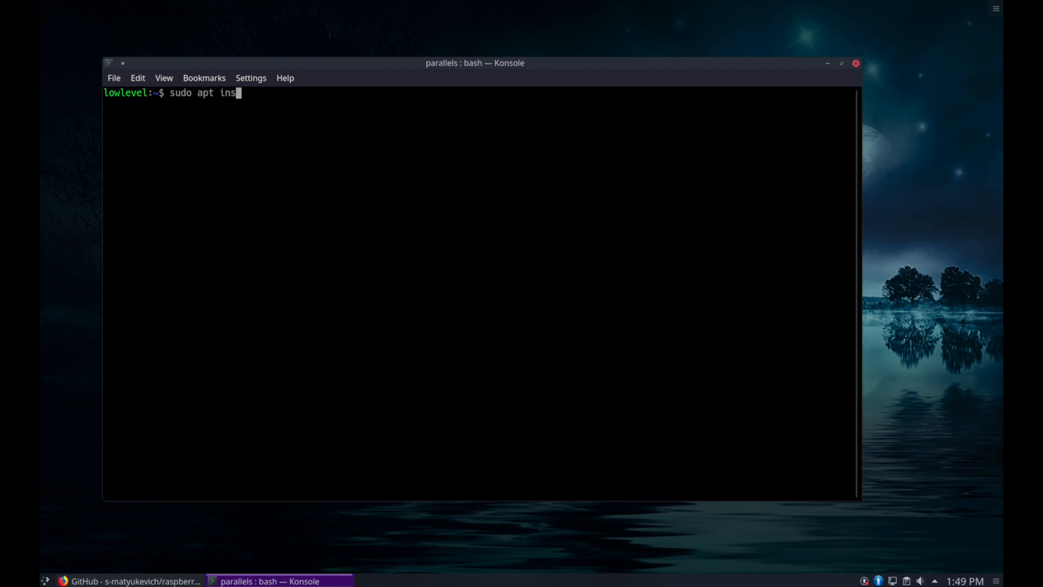
text(tall g)
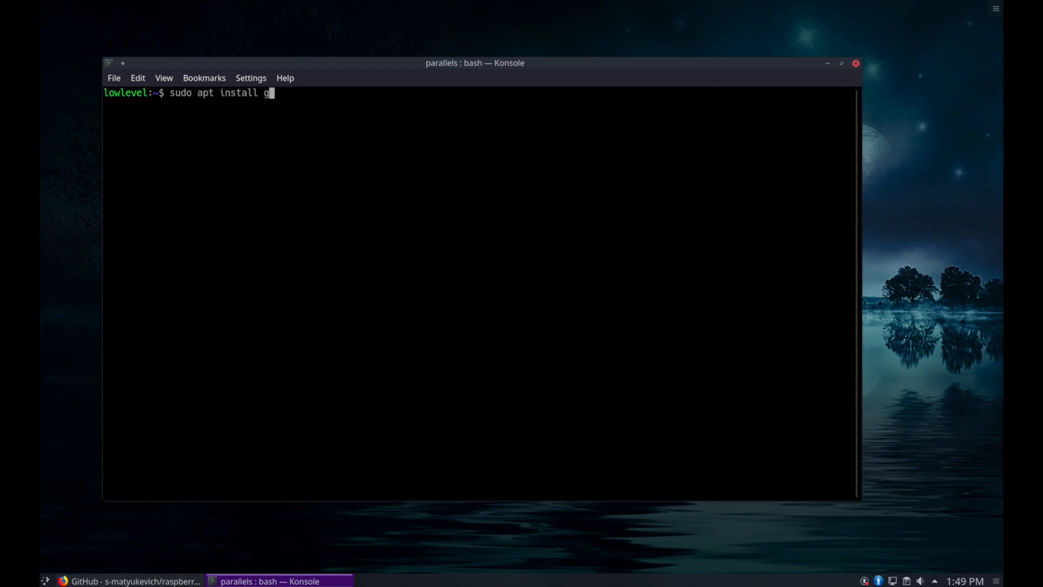
text(cc-aarch)
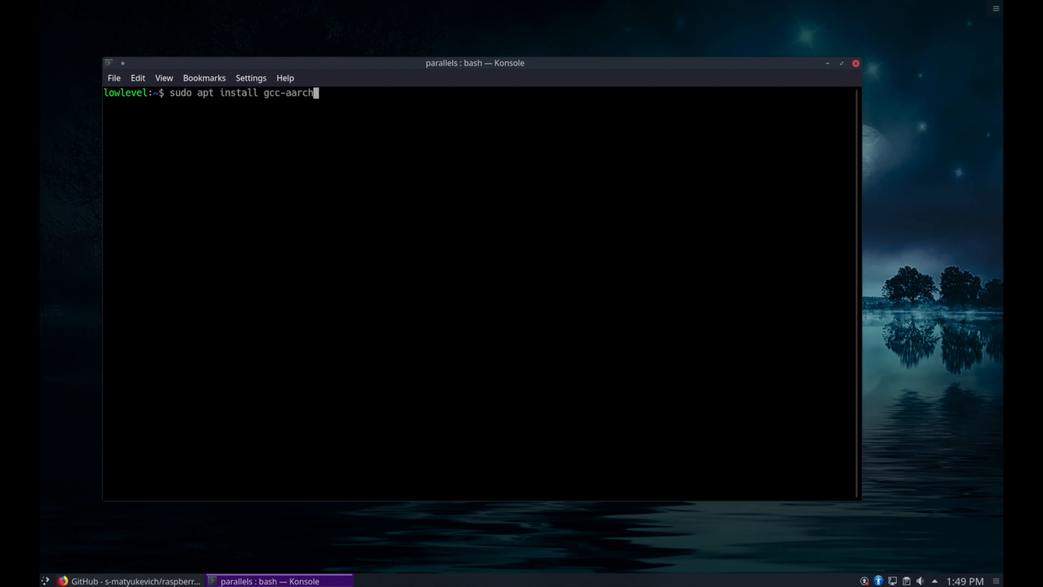
text(64-)
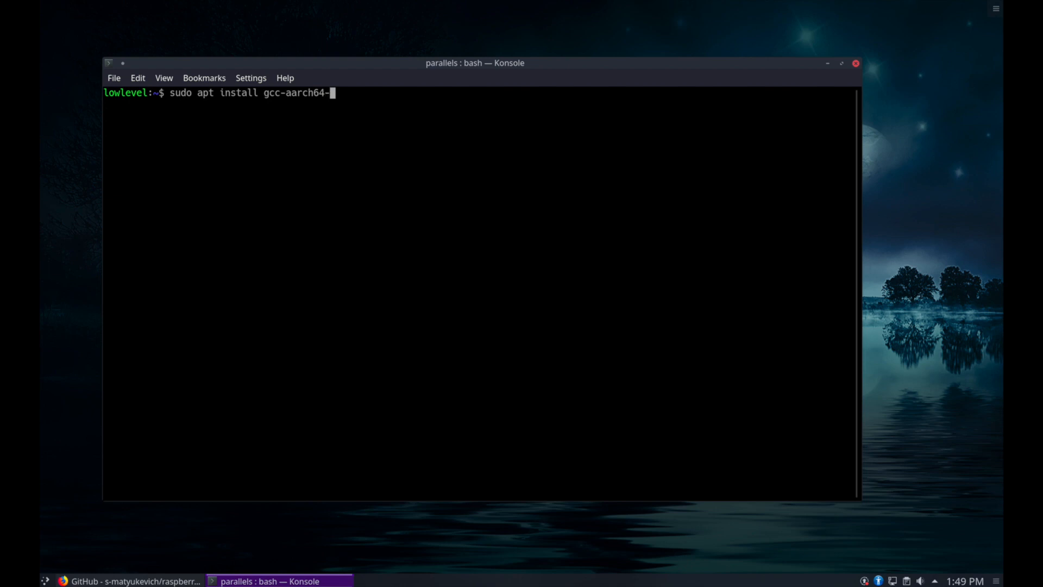
text(linux-gnu)
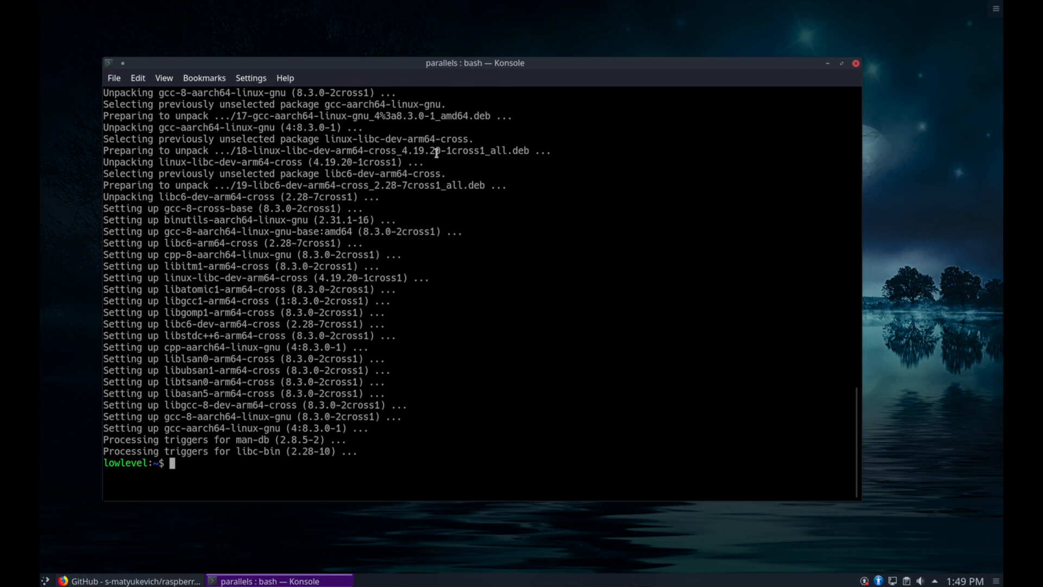
Check the aarch64-linux-gnu-gcc version (8.3.0) and begin creating the rpios directory.
text(aarch64-linux-gnu-gcc -v)
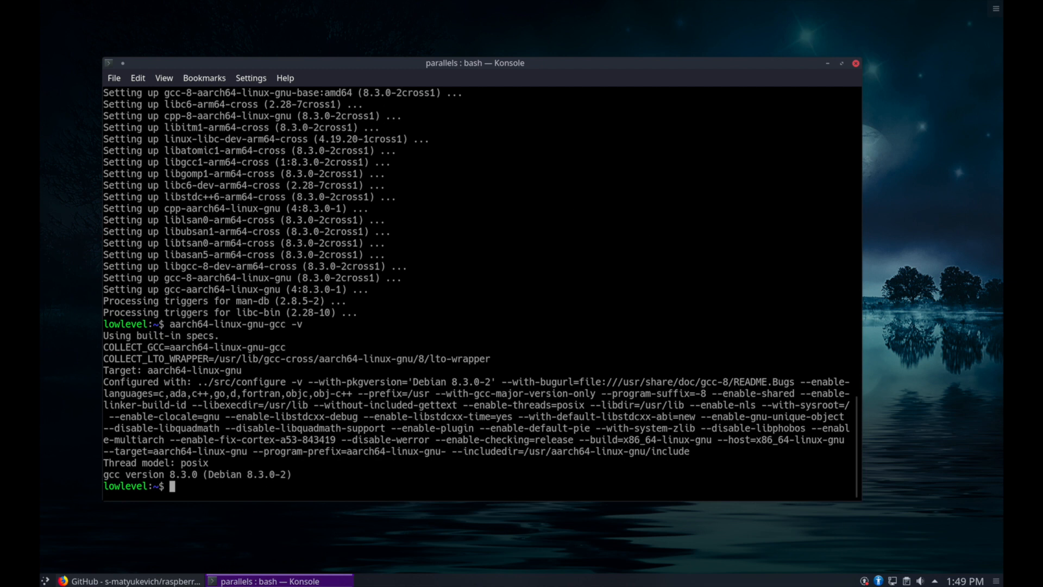
text(mkdir rpios)
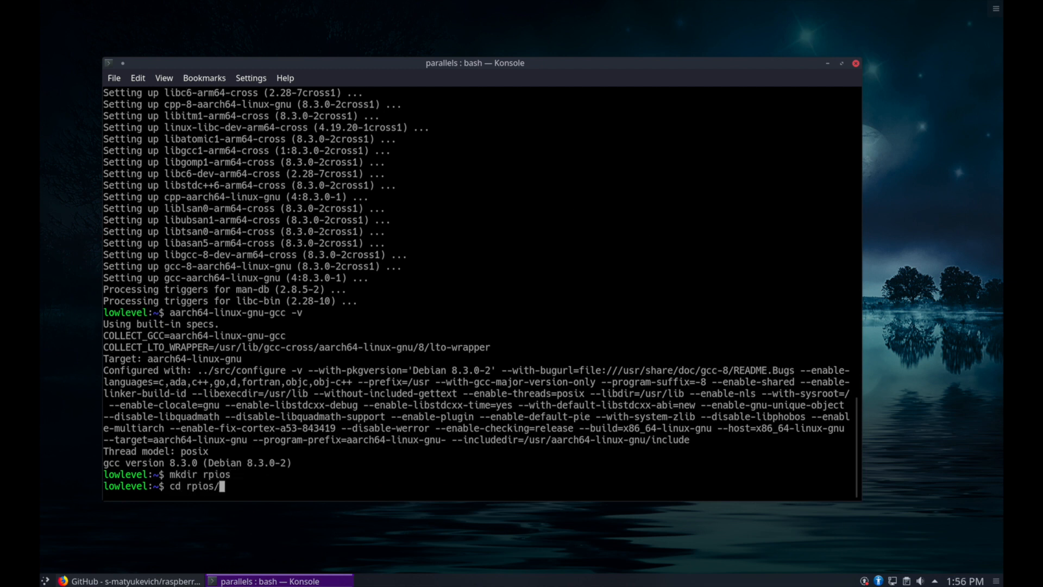
Create src and include subfolders in rpios and open the folder in VS Code with code.
text(mkdir)
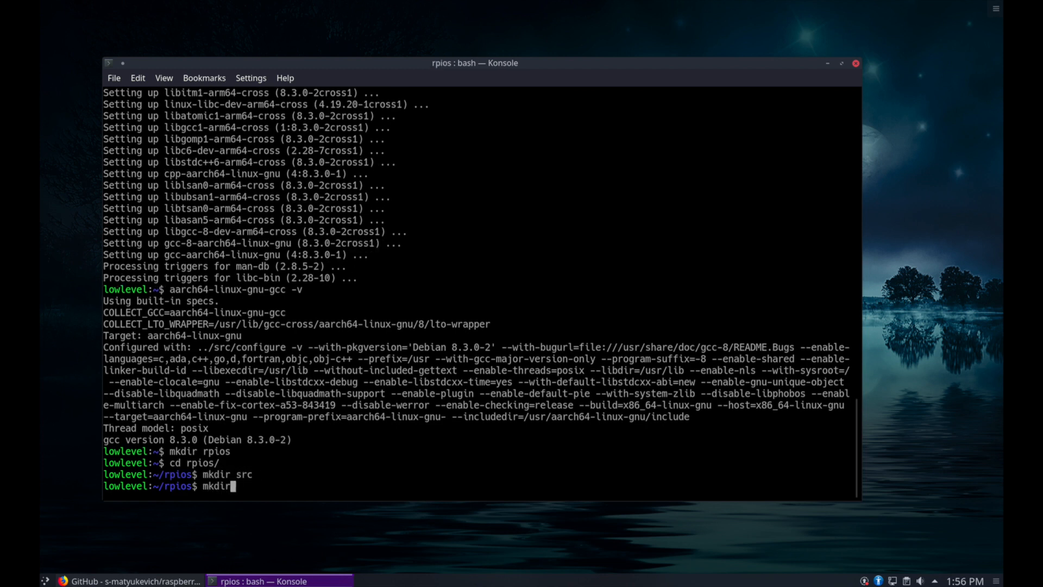
text(include)
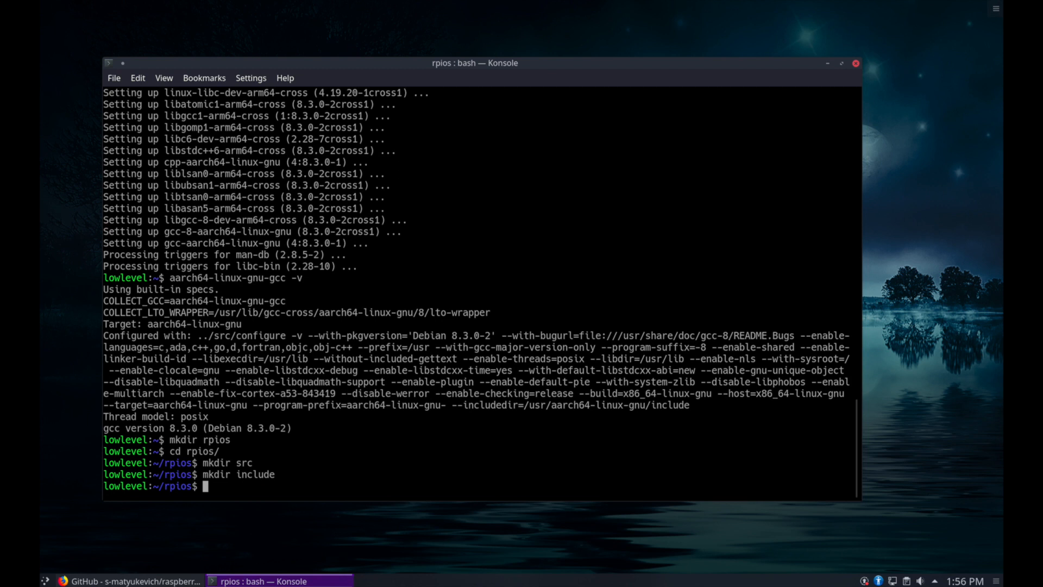
text(code .)
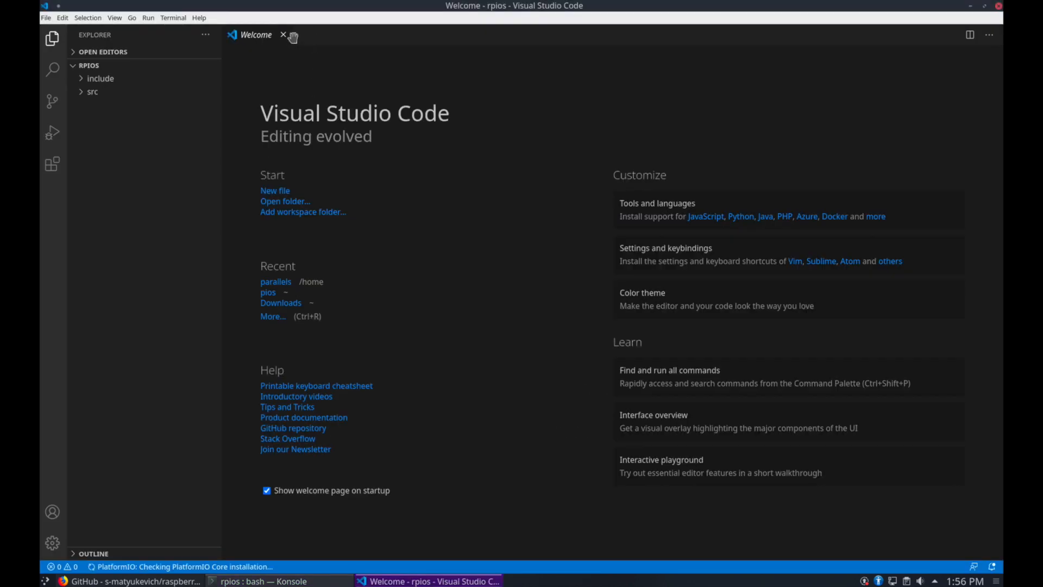
Close the Welcome page and create an empty Makefile at the project root.
click(282, 35)
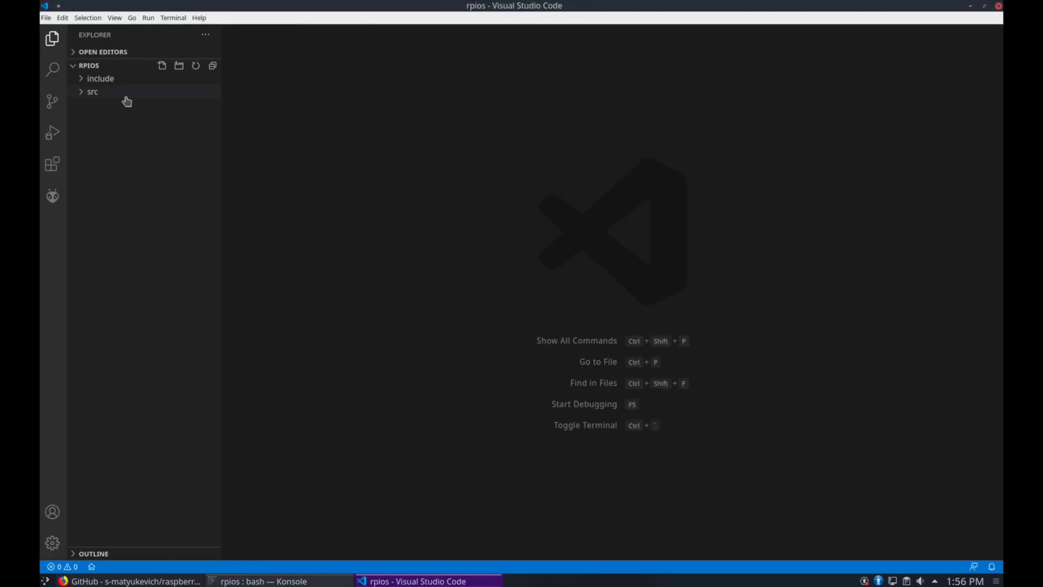
click(101, 78)
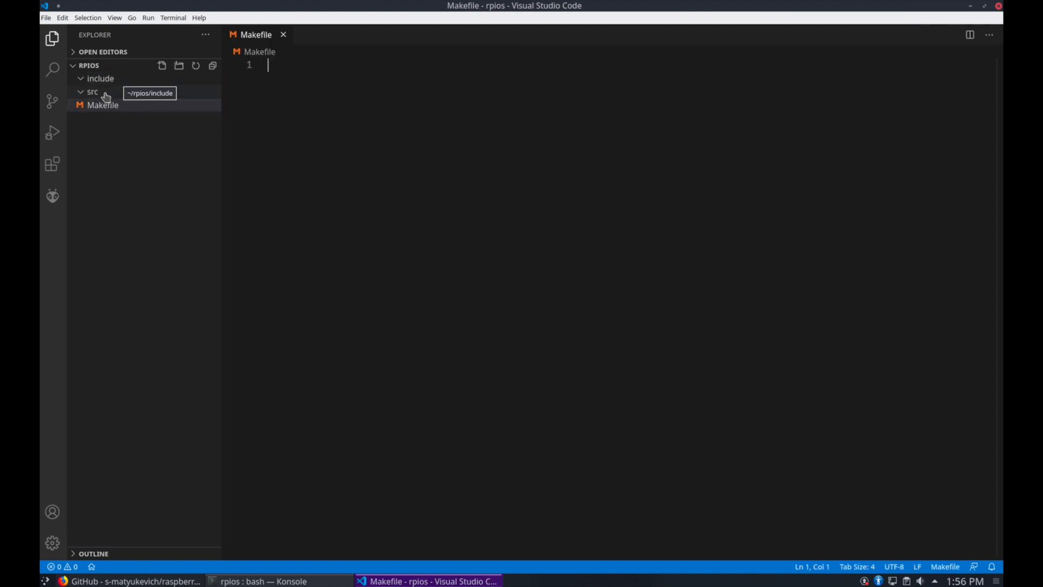
right_click(92, 91)
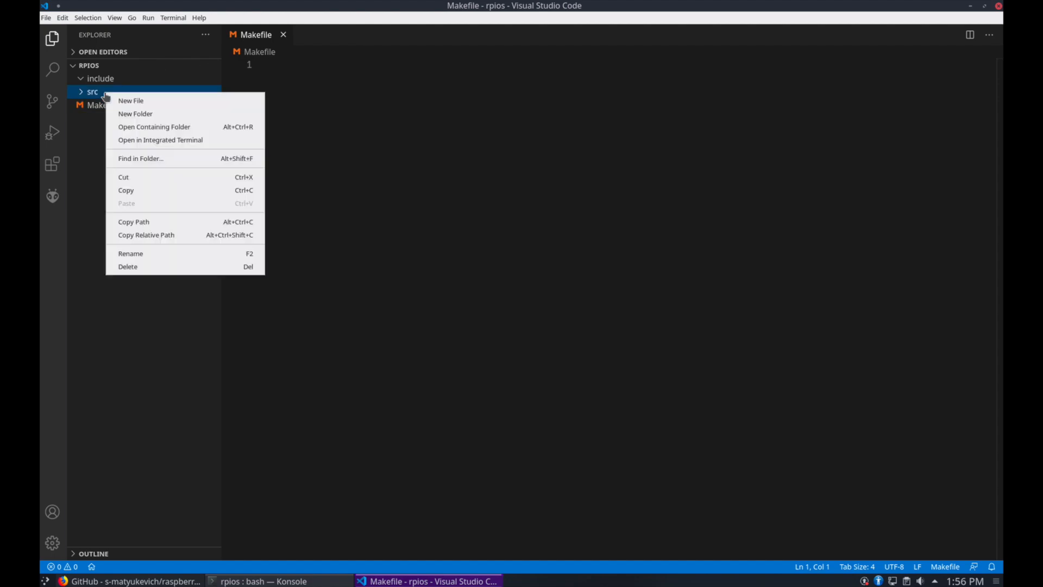
click(130, 101)
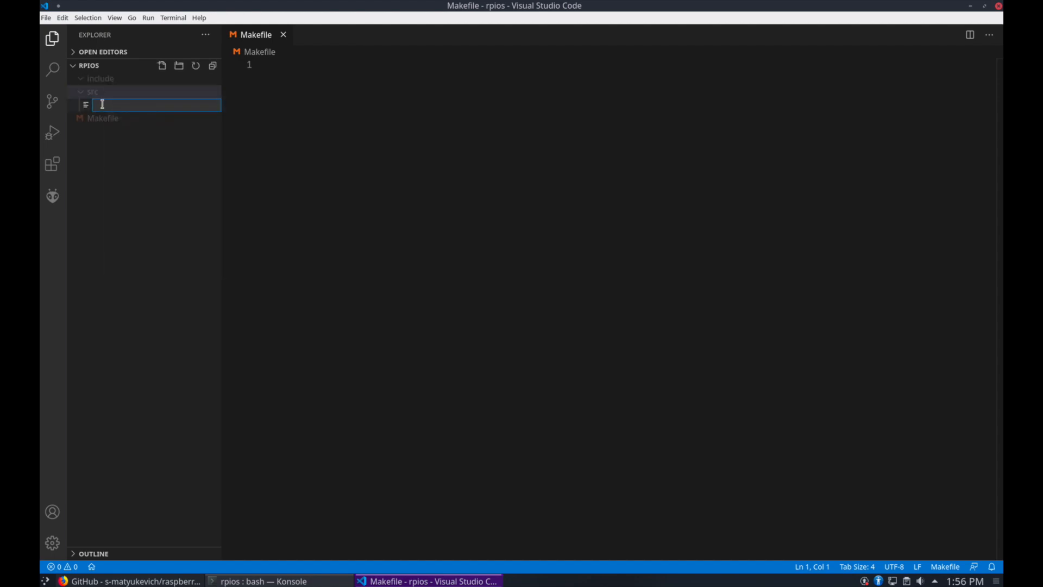
Create boot.S, kernel.c, linker.ld, mm.S and mini_uart.c in the src folder.
text(boot.S)
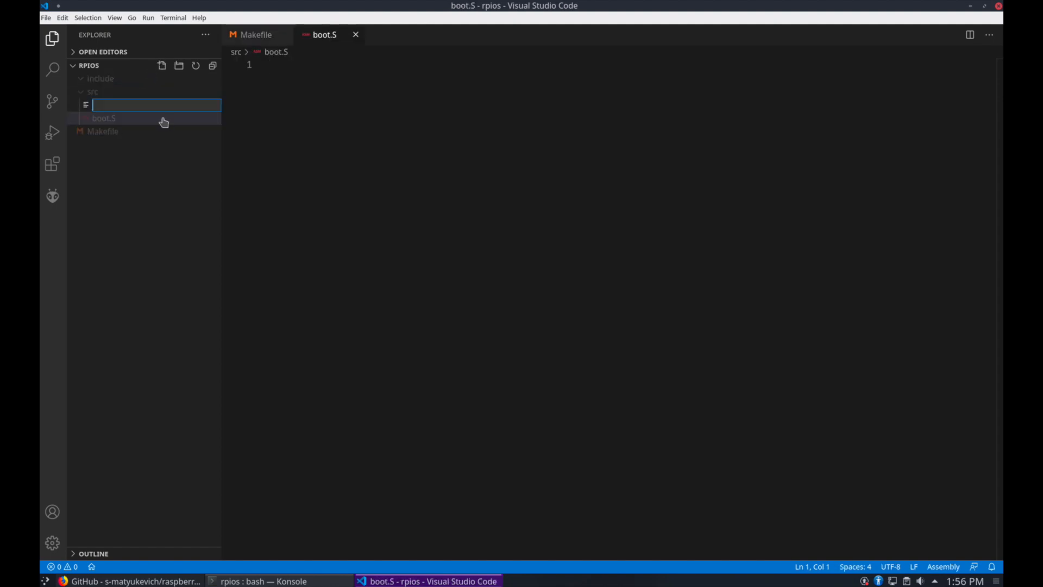
text(kernel.)
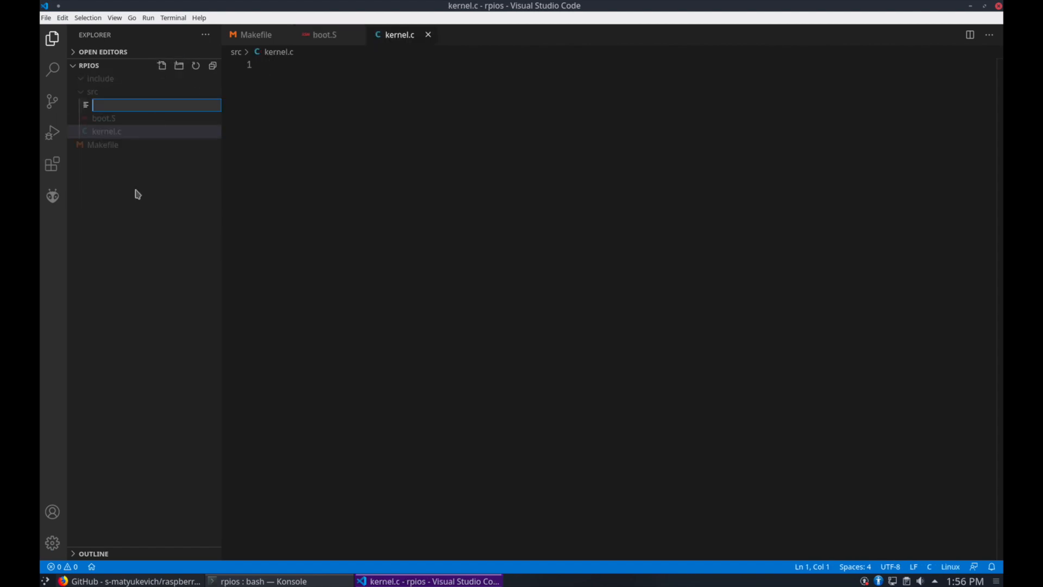
text(linker.ld)
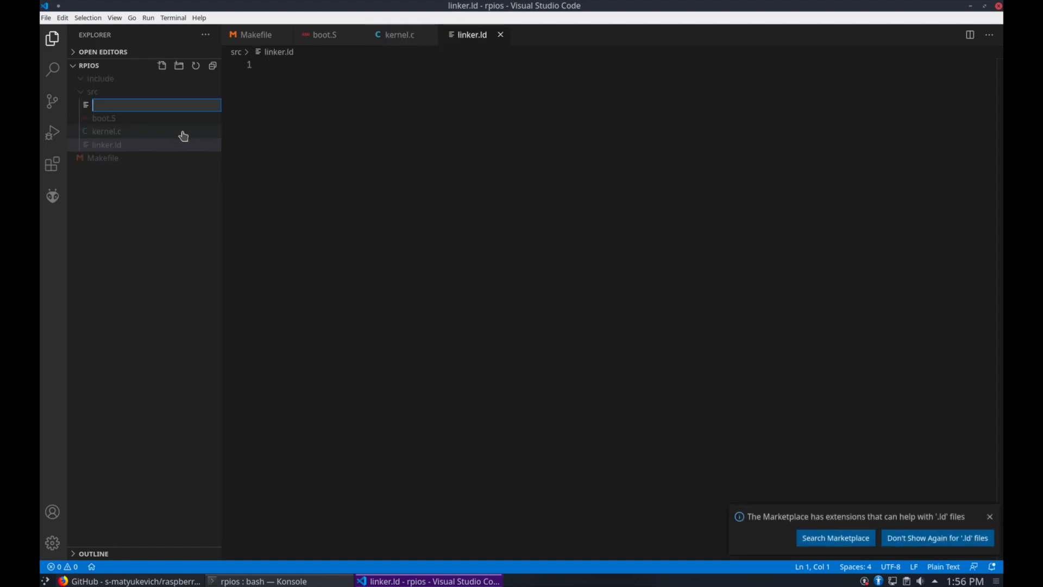
text(mm.S)
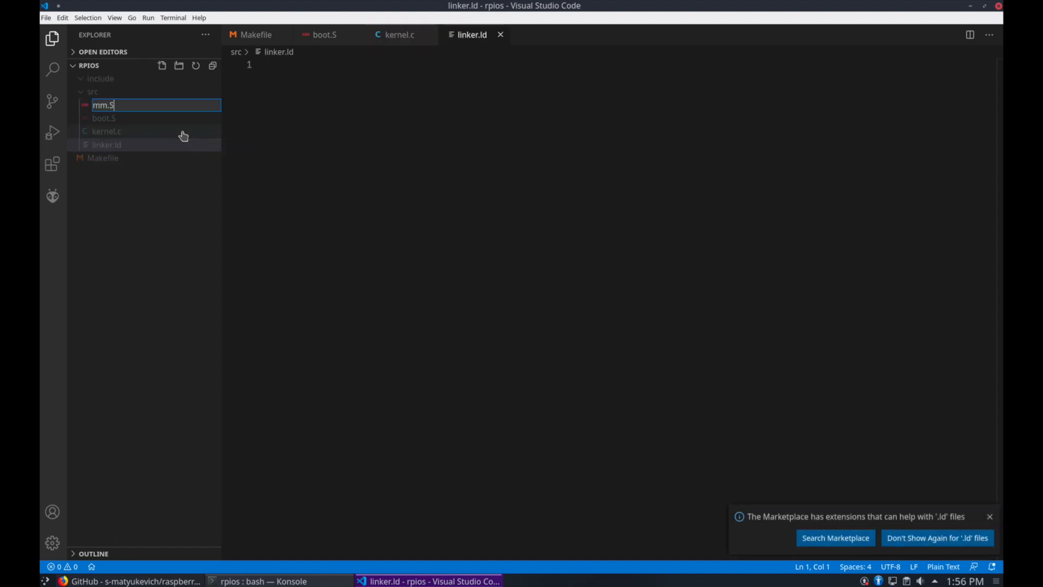
key(Enter)
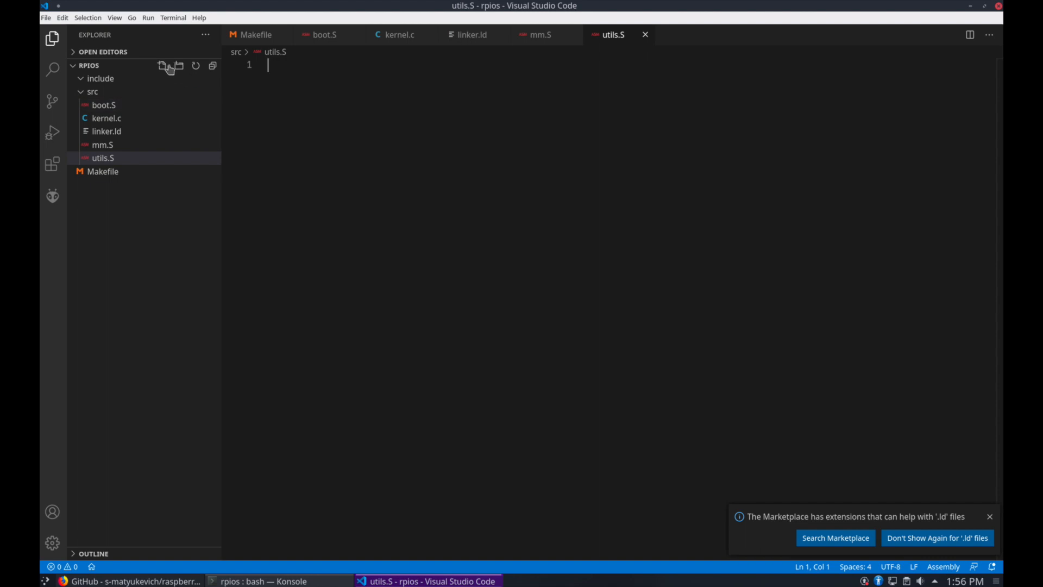
click(163, 65)
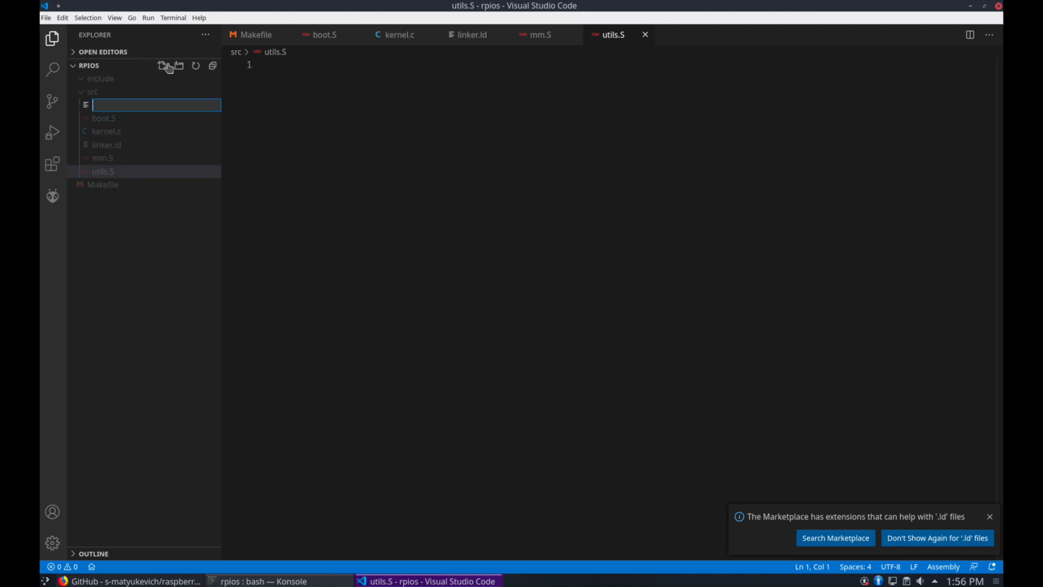
text(mini_uart.)
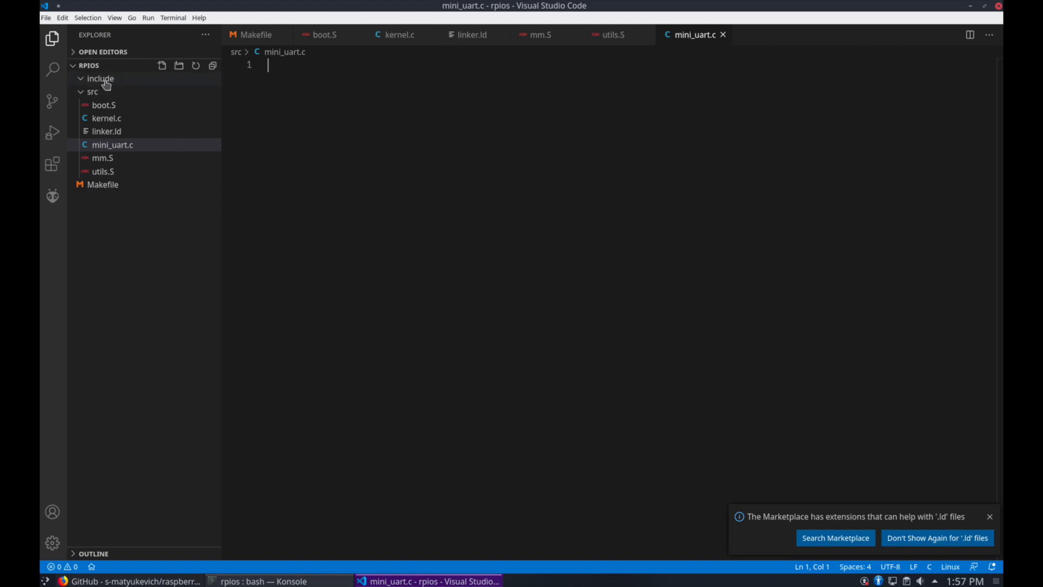
Create a peripherals subfolder in include and add a new file inside it.
click(100, 78)
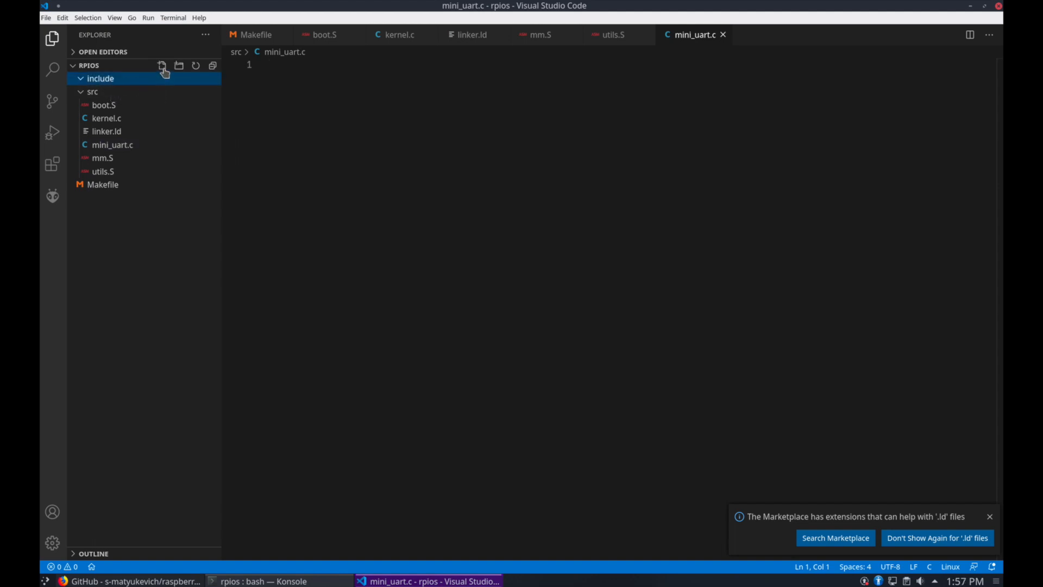
click(161, 65)
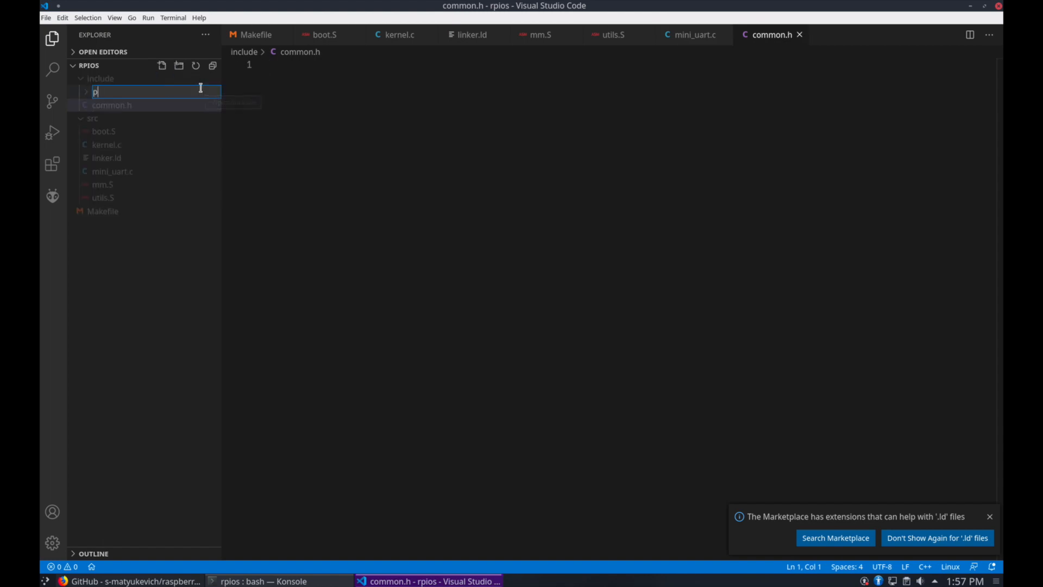
text(eripherals)
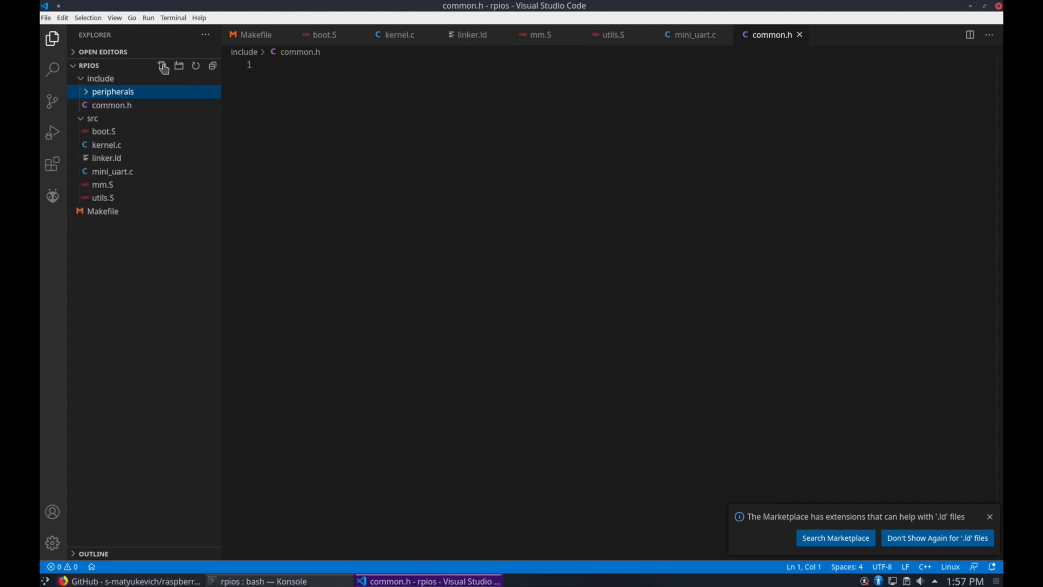
click(161, 65)
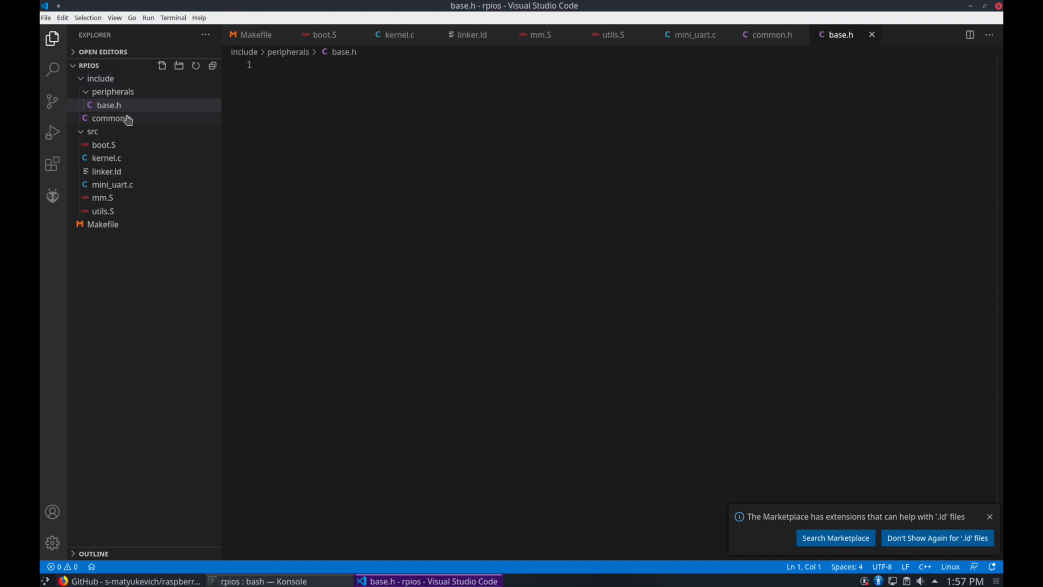
Create mm.h and mini_uart.h headers in the include folder.
click(110, 118)
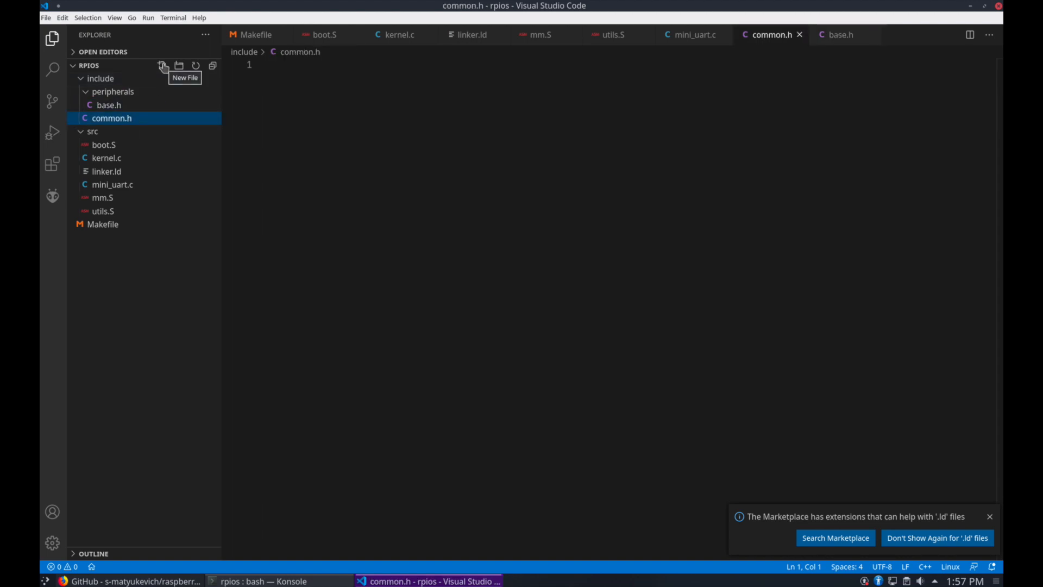
click(164, 65)
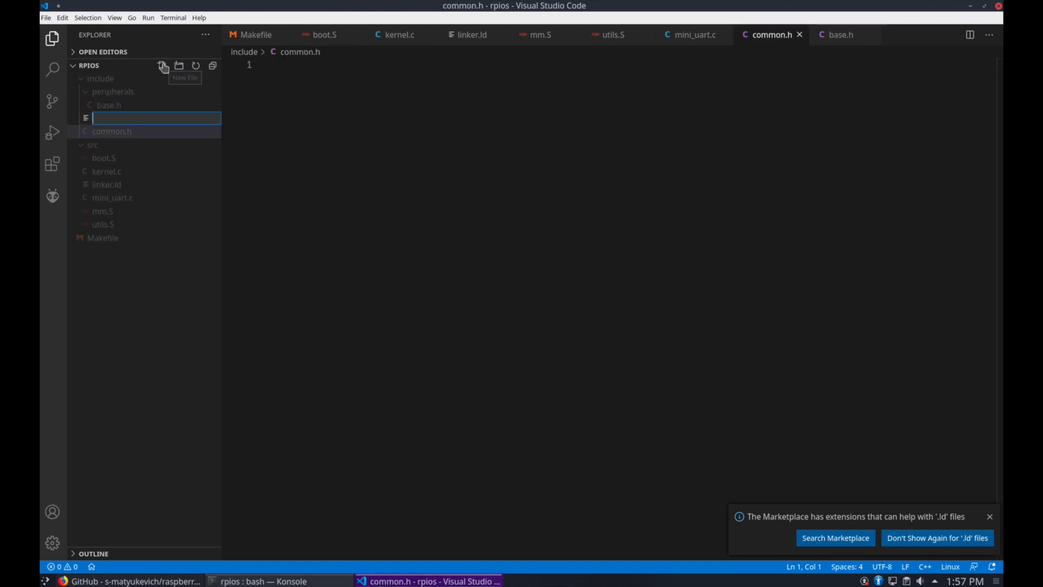
text(mm.h)
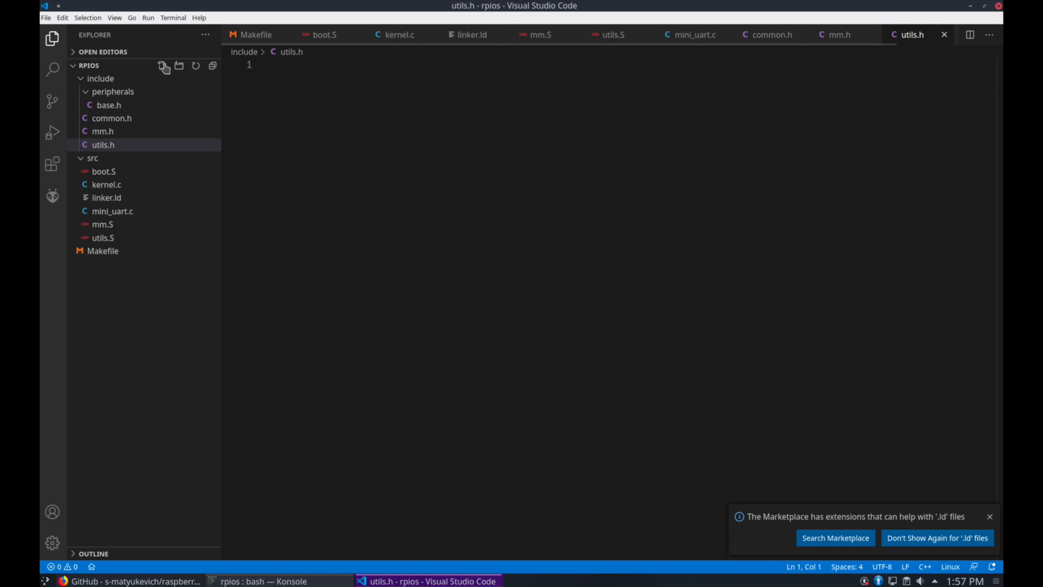
click(163, 66)
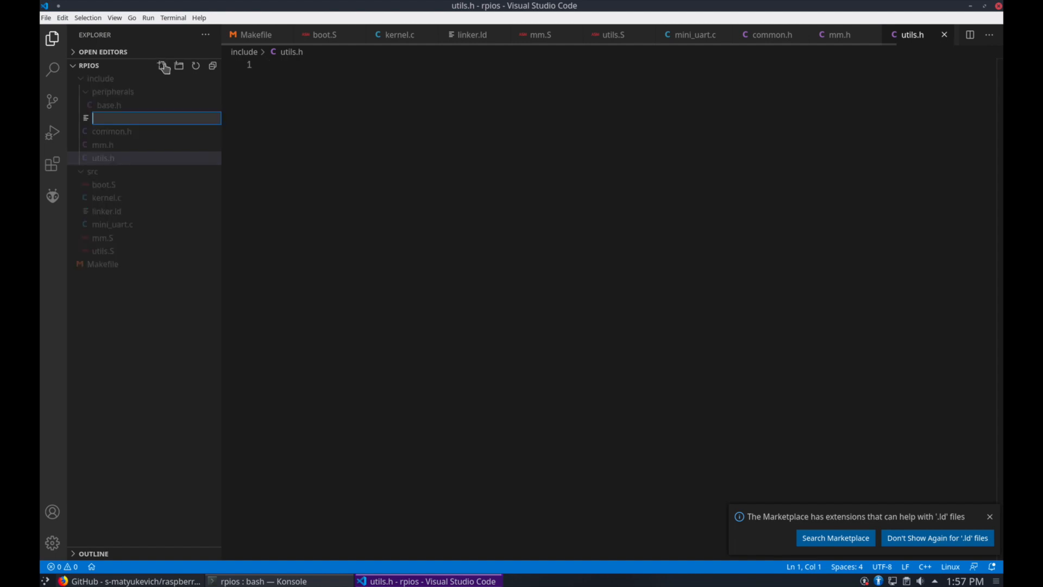
text(min)
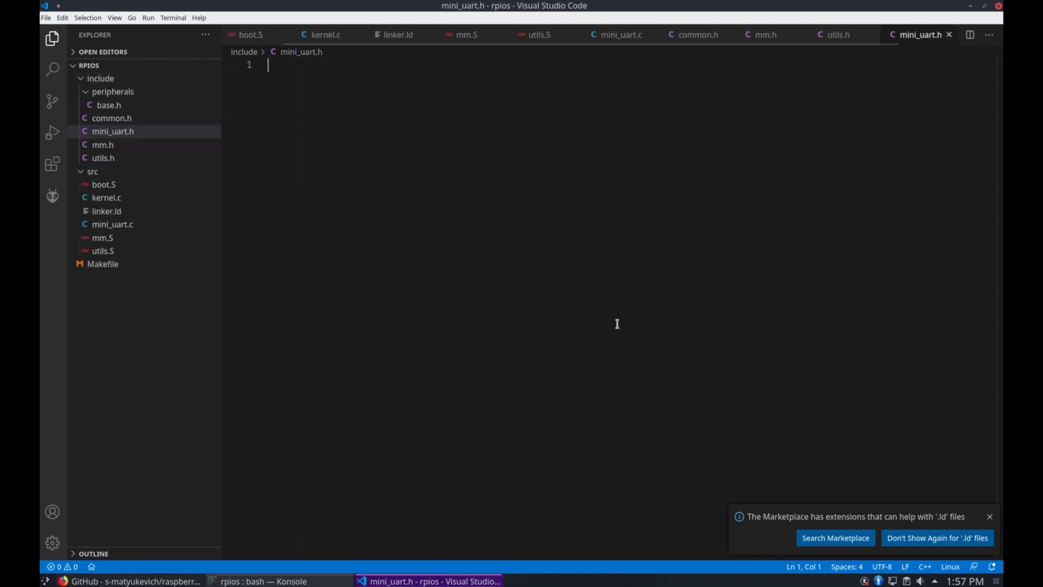
Define RPI_VERSION ?= 4 and BOOTMNT ?= /media/parallels/boot in the Makefile.
text(RPI_V)
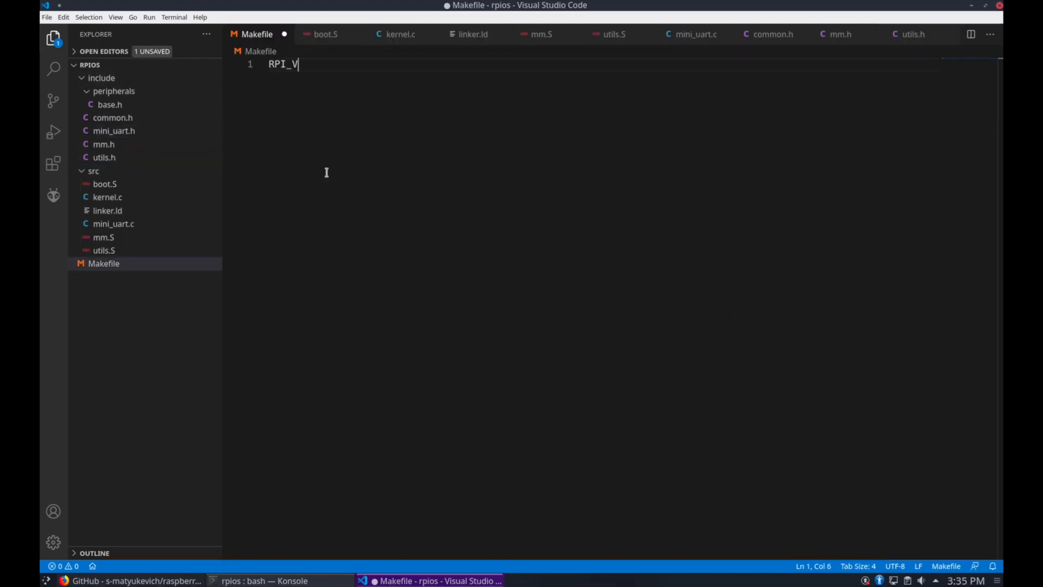
text(ERSION ?)
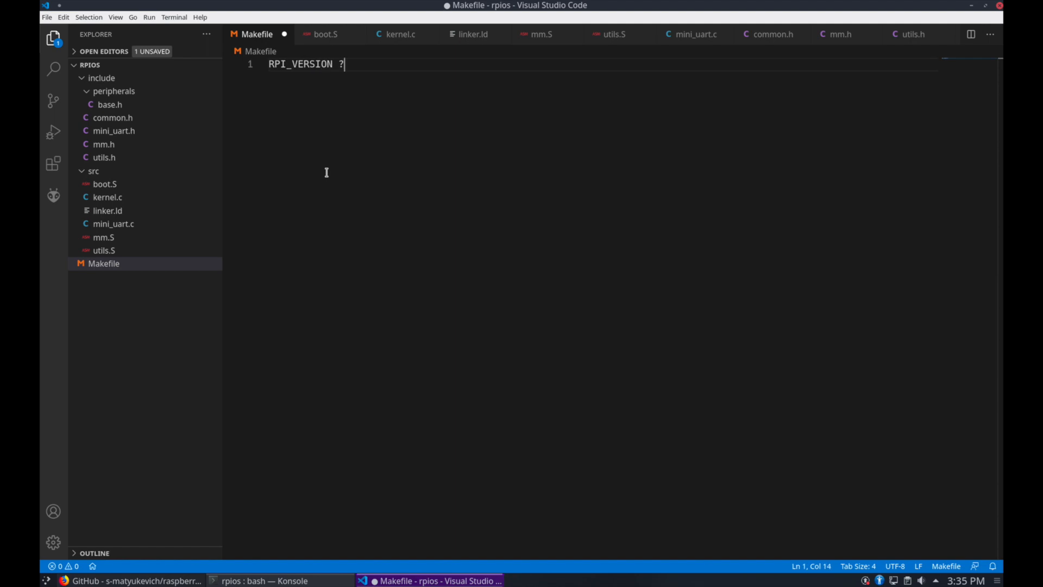
text(= 4)
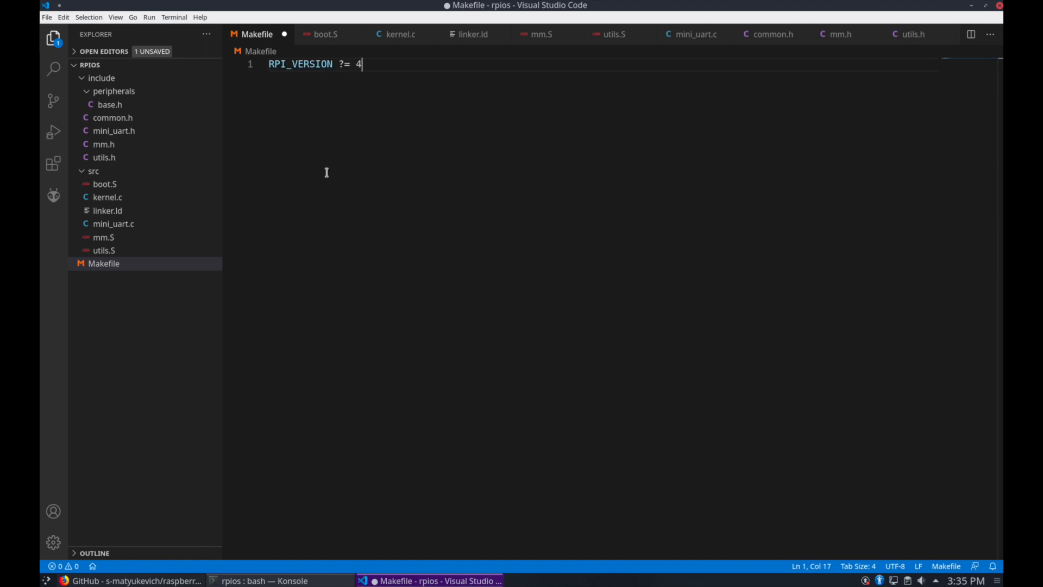
text(BOOT)
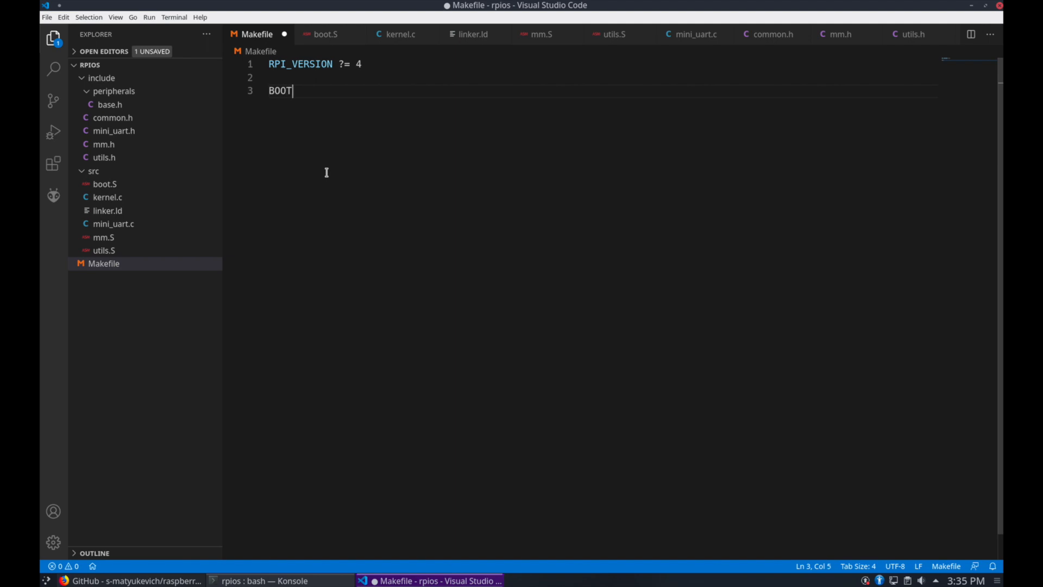
text(MNT ?)
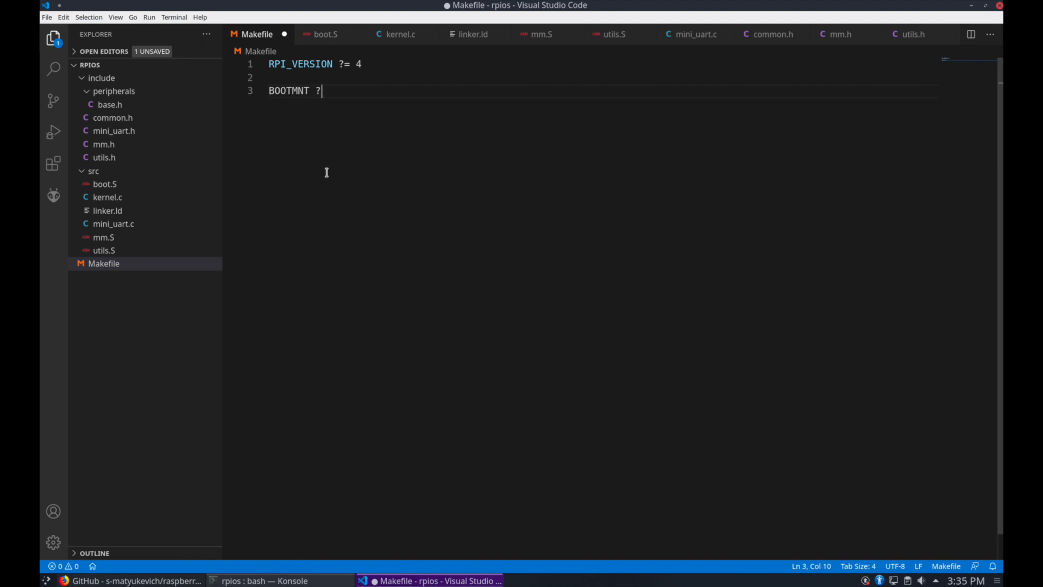
text(= /)
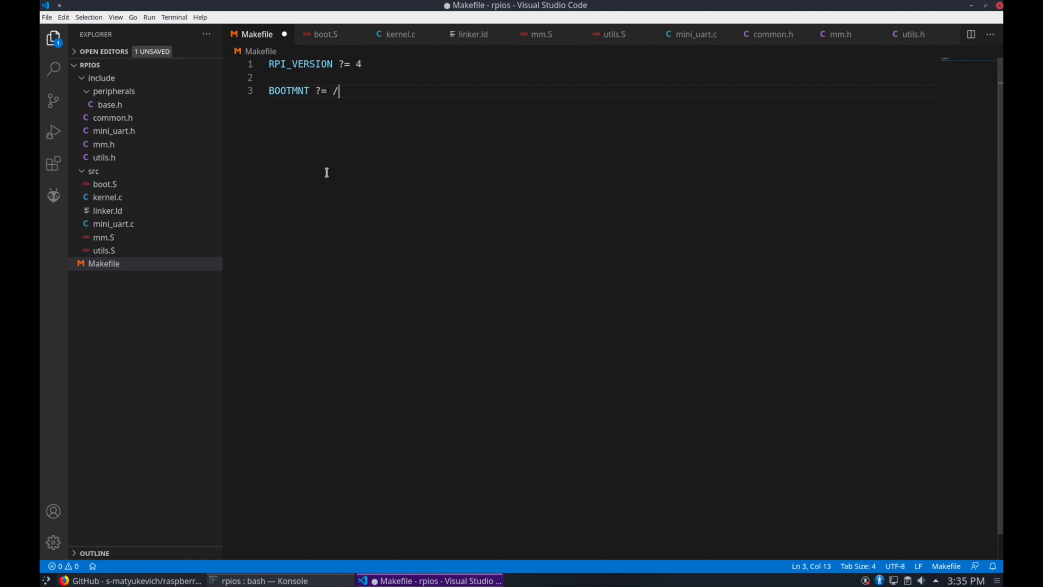
text(media/parall)
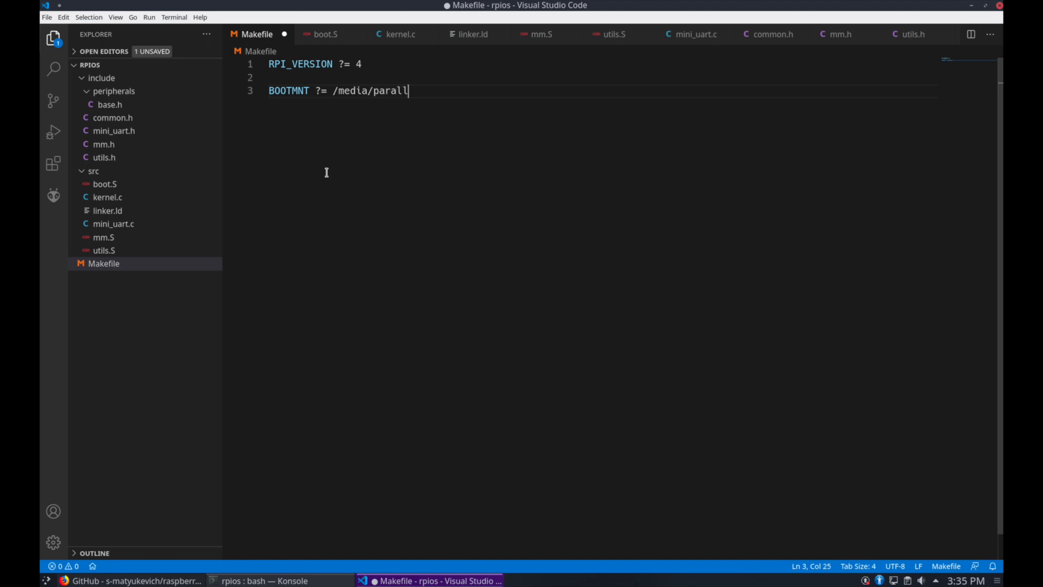
text(els/boot)
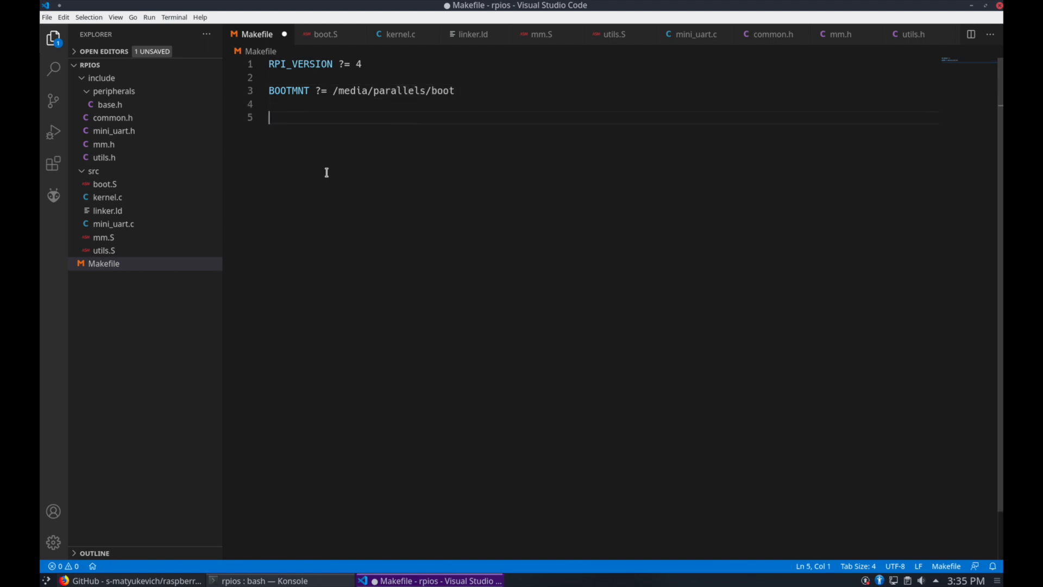
Define ARMGNU as aarch64-linux-gnu.
text(ARMGNU ?=)
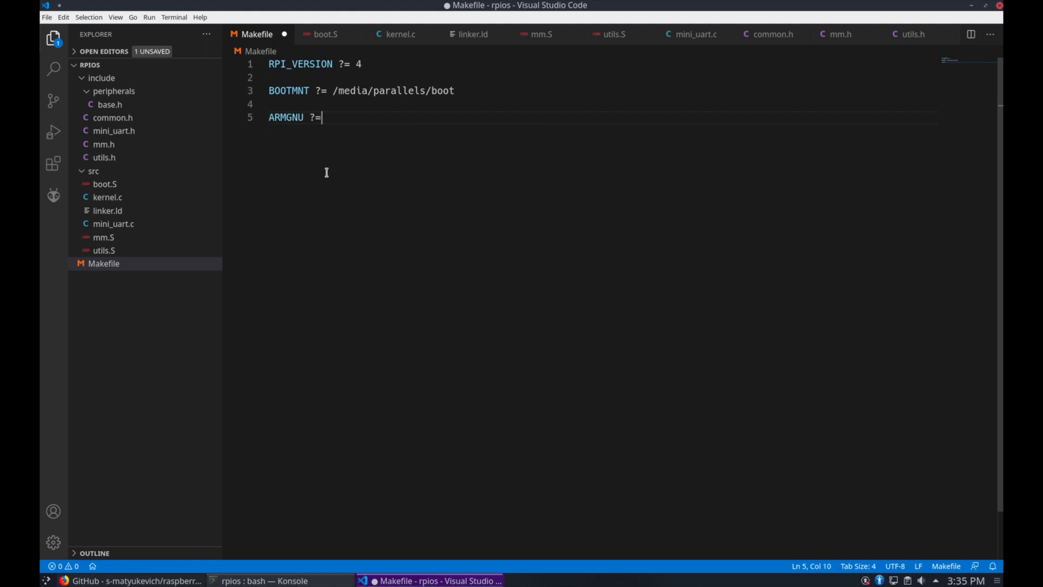
text(aarch)
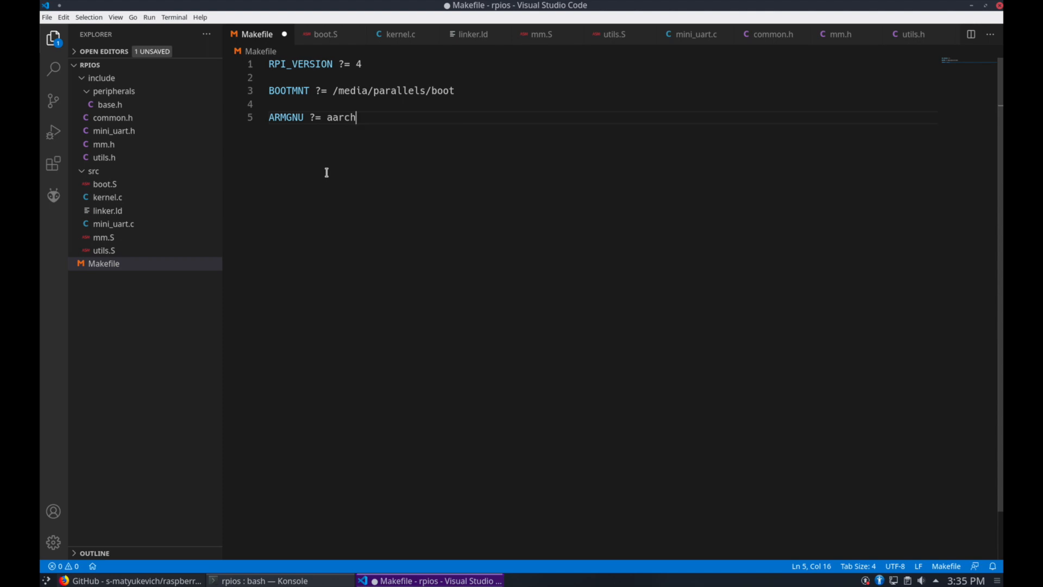
text(64-linux-)
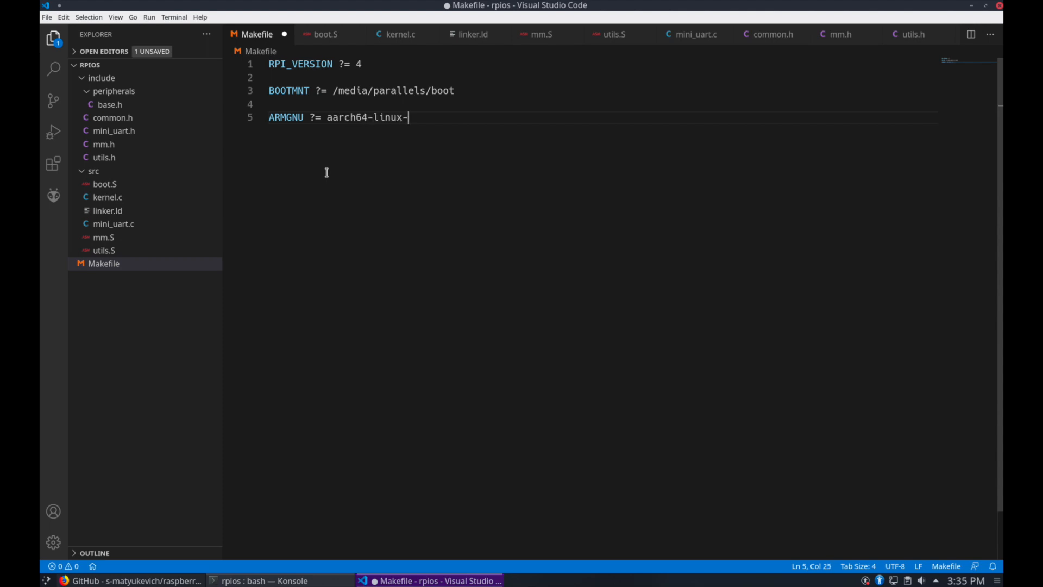
text(gnu)
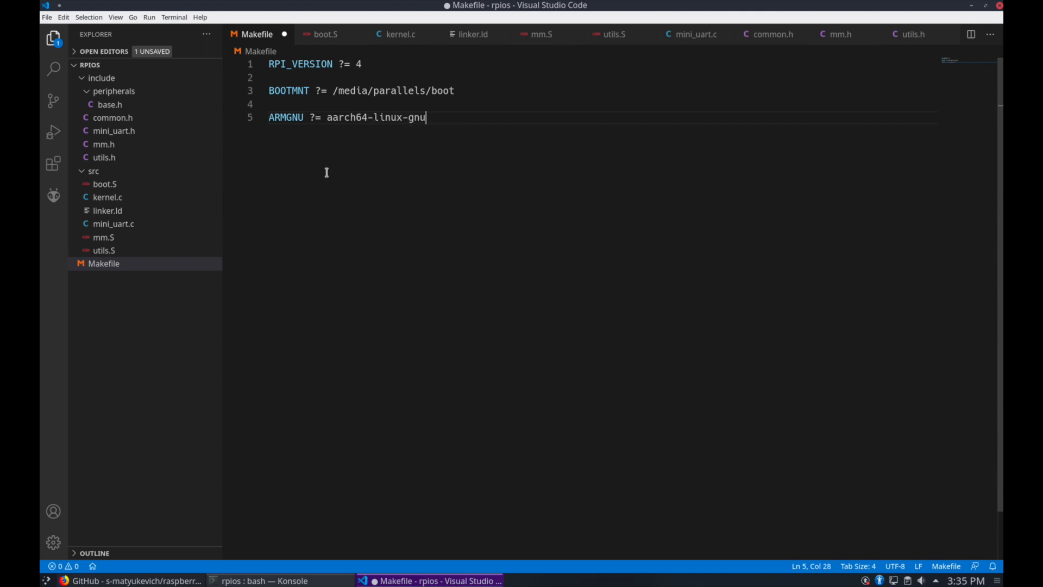
Define COPS with -DRPI_VERSION=$(RPI_VERSION) -Wall -nostdlib -nostartfiles -ffreestanding -Iinclude.
text(CO)
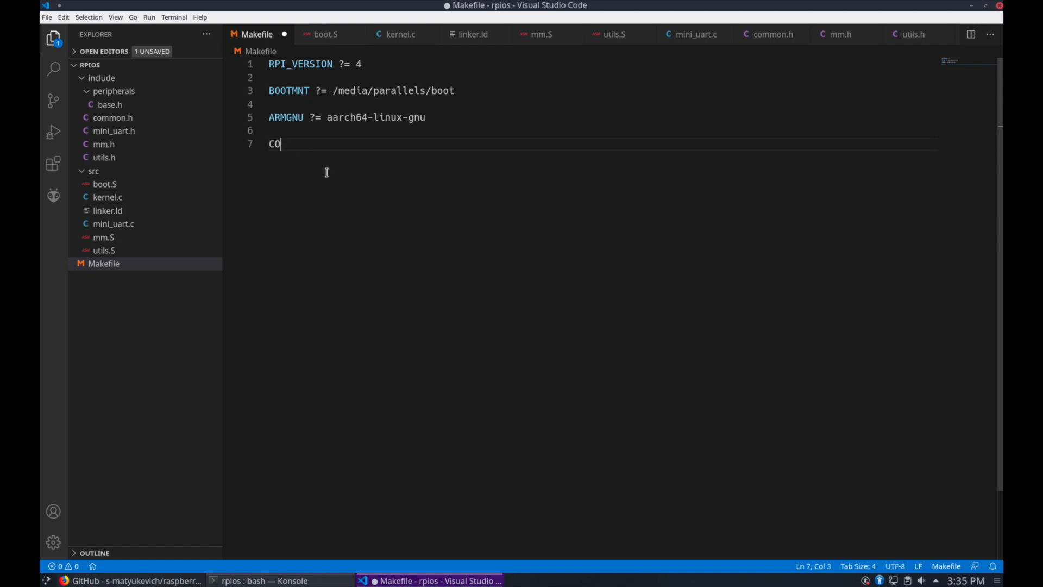
text(PS = -)
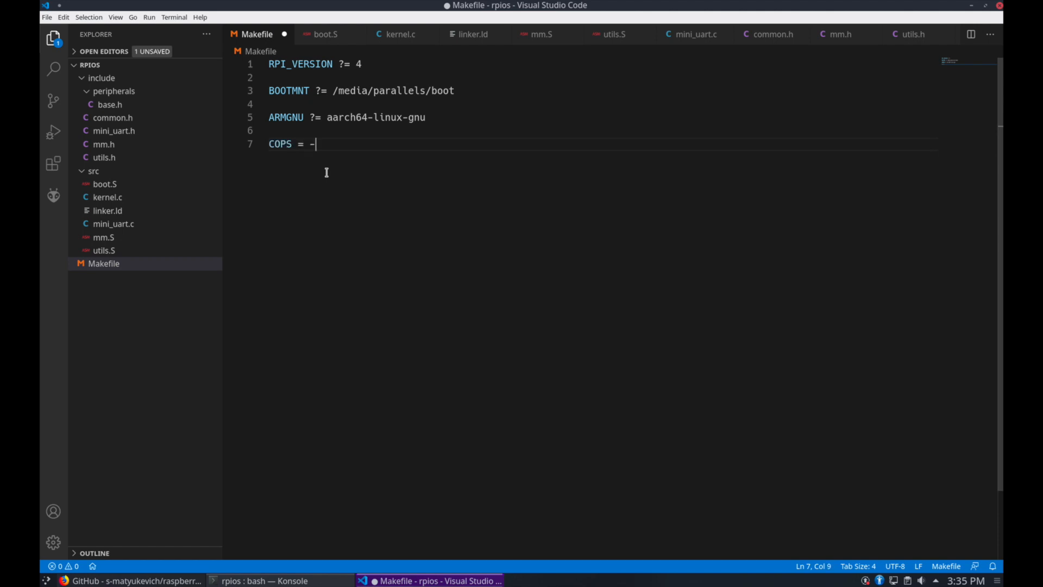
text(DRPI_VERS)
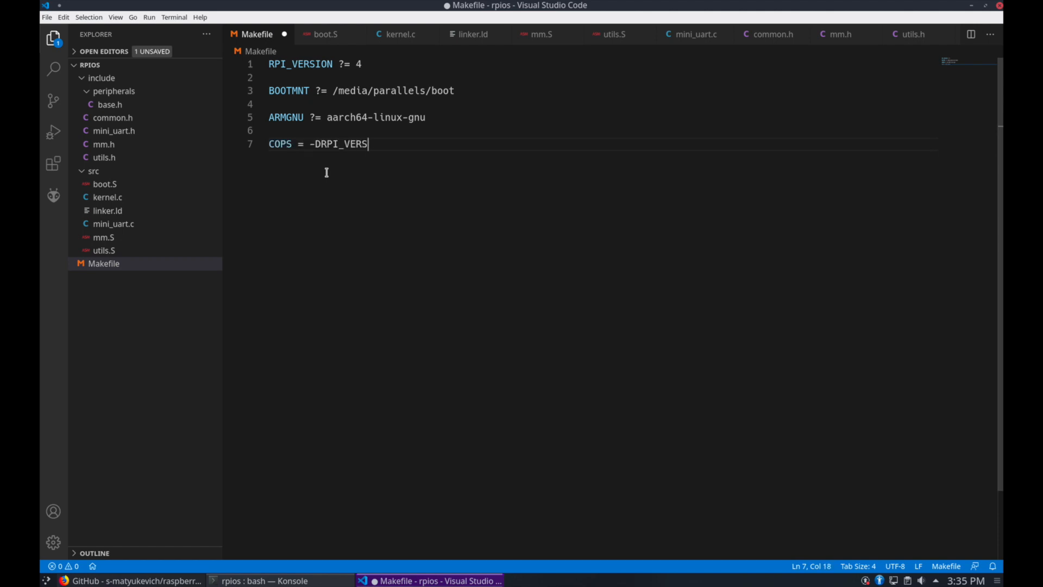
text(ION=$)
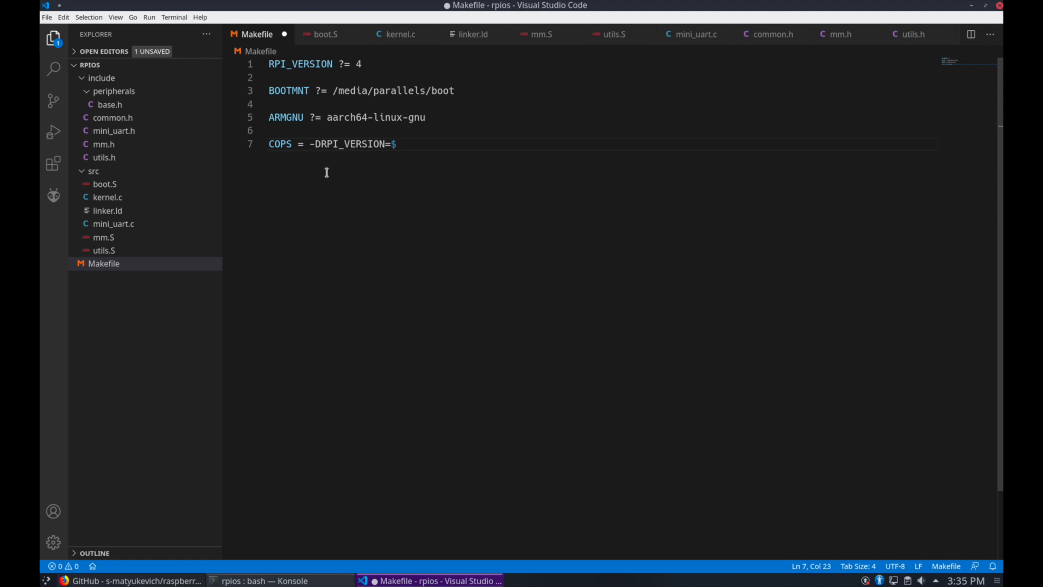
text((RPI_)
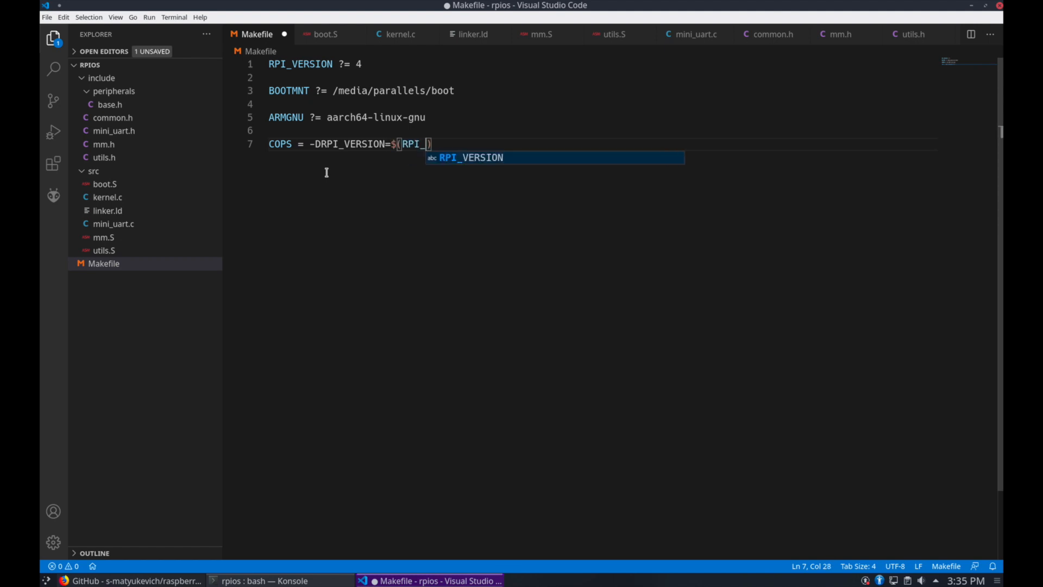
key(Tab)
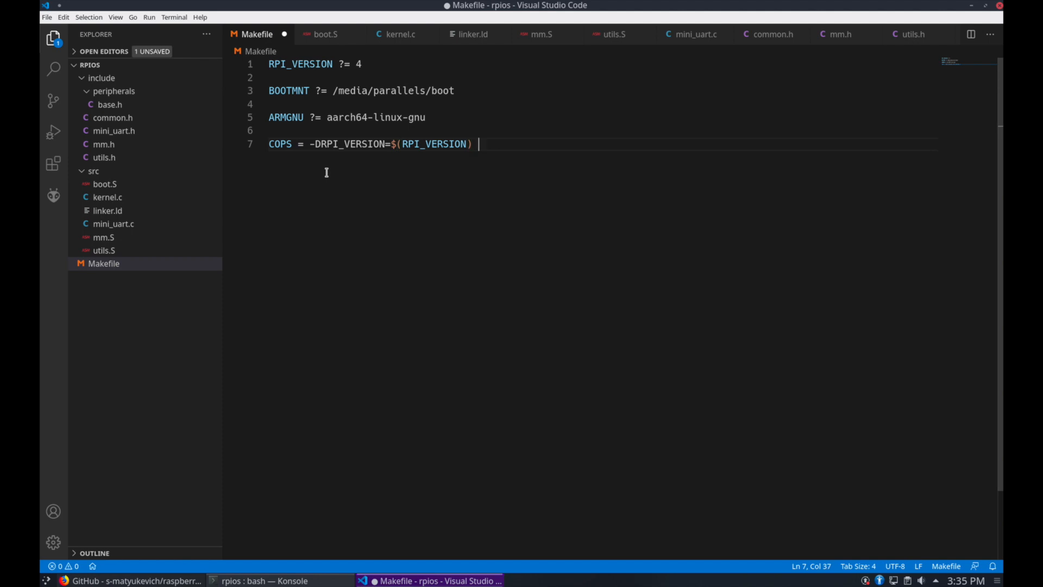
text(-Wall)
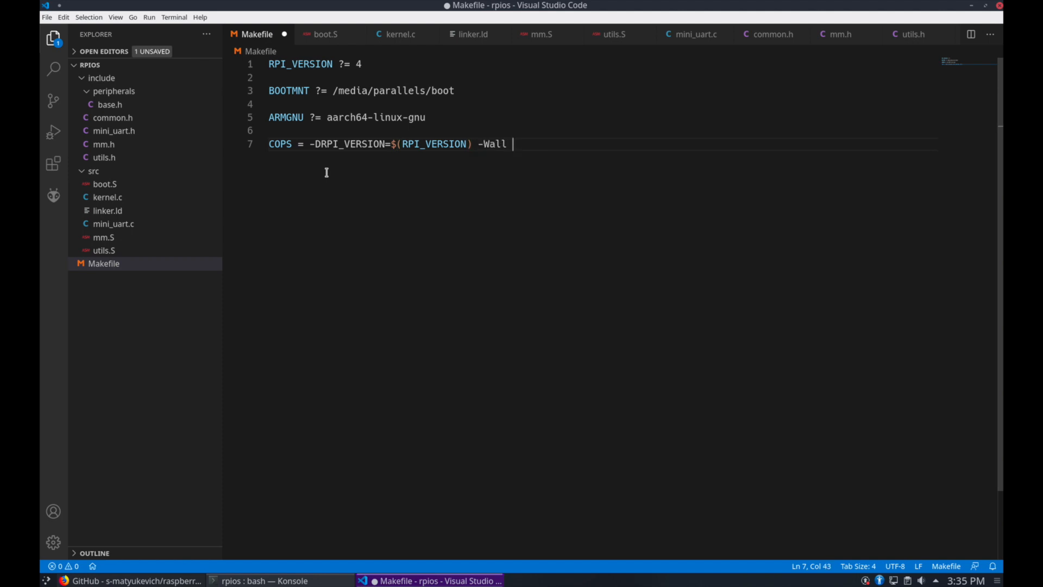
text(-nostdli)
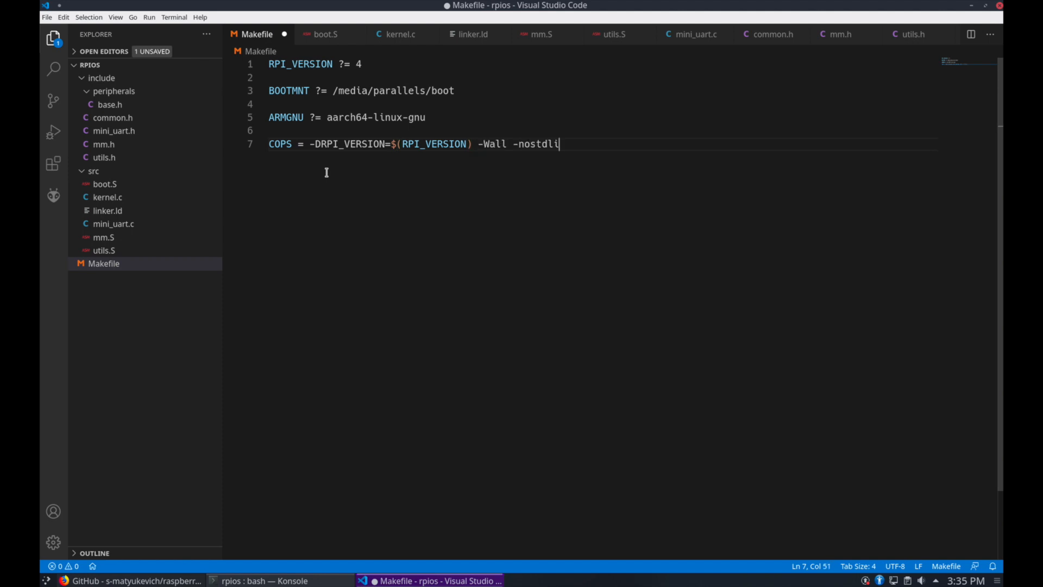
text(b -n)
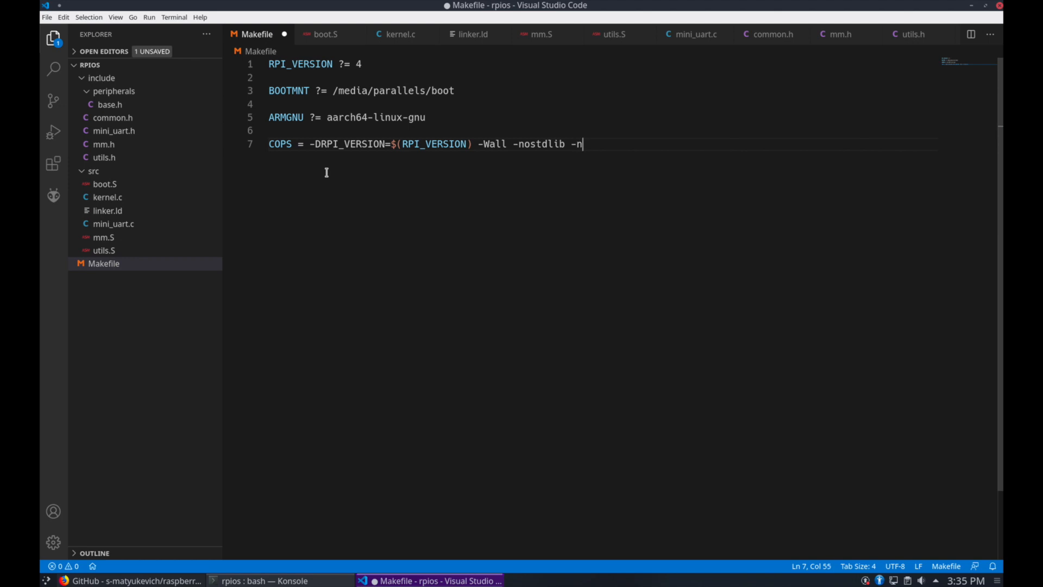
text(ostartfiles)
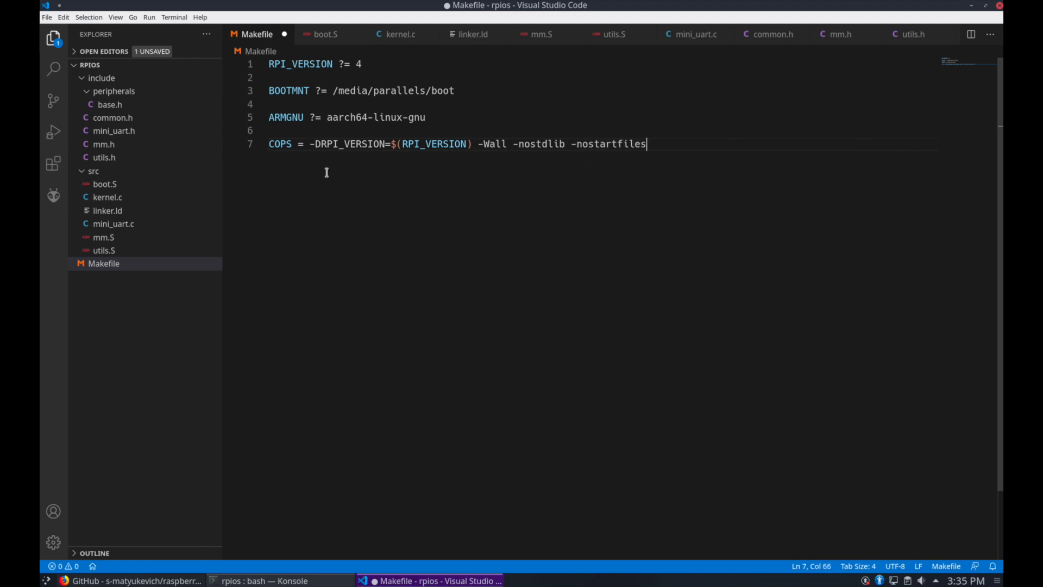
text(-ffrees)
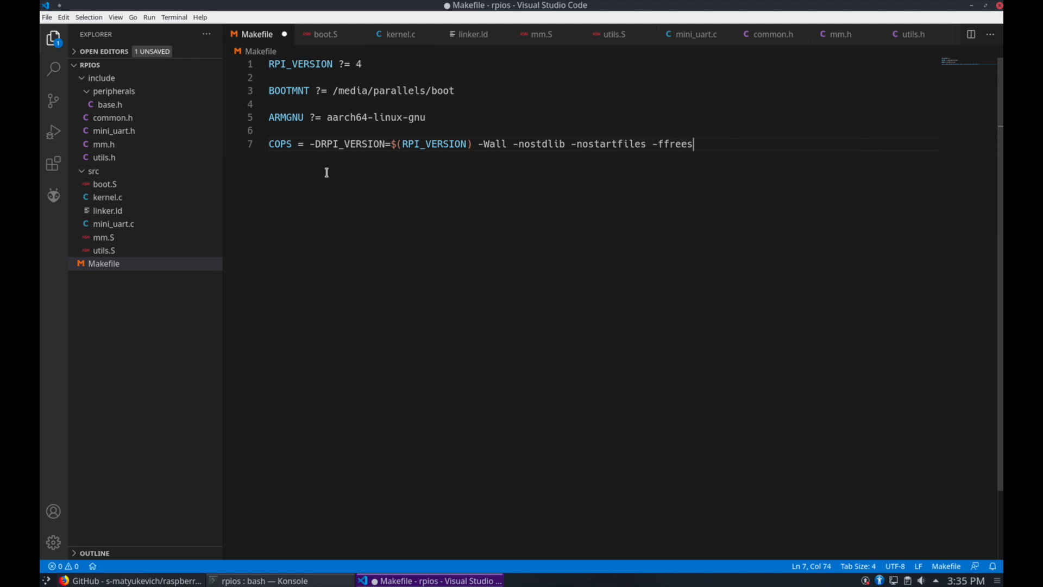
text(tanding \)
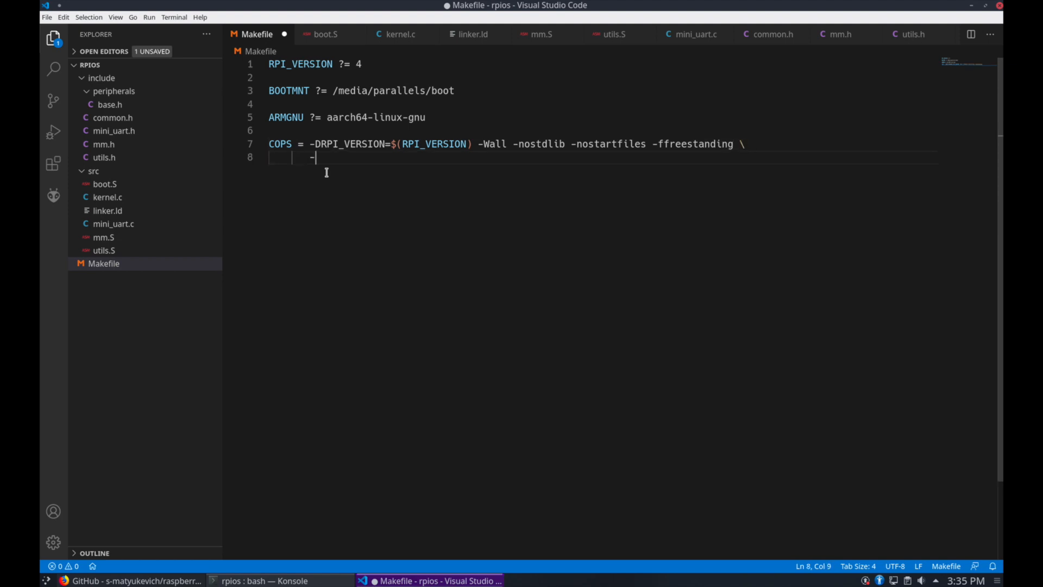
text(-Iinclude -mgeneral-regs-)
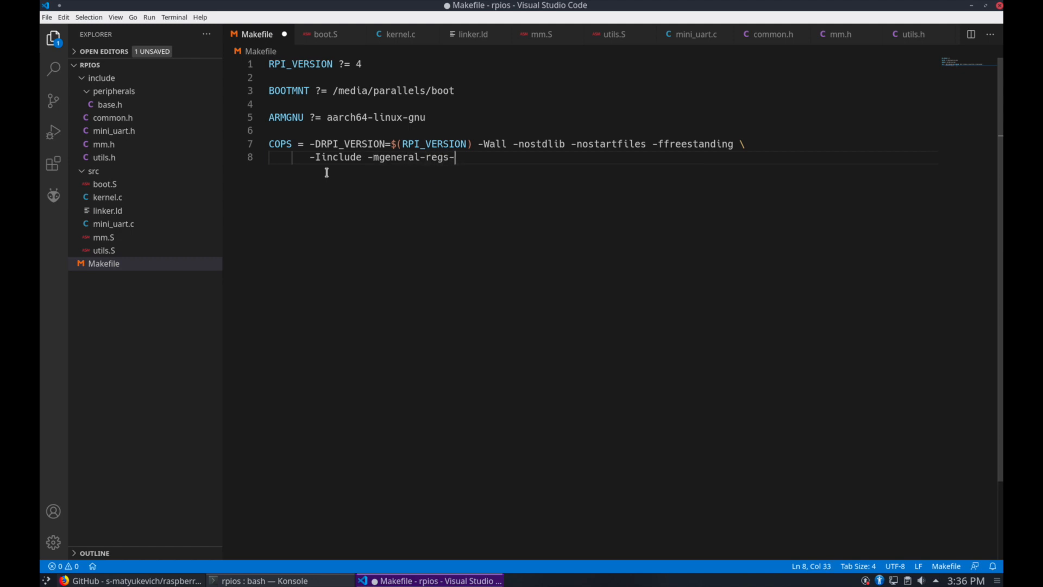
Finish -mgeneral-regs-only, then add ASMOPS = -Iinclude and BUILD_DIR = build.
text(only)
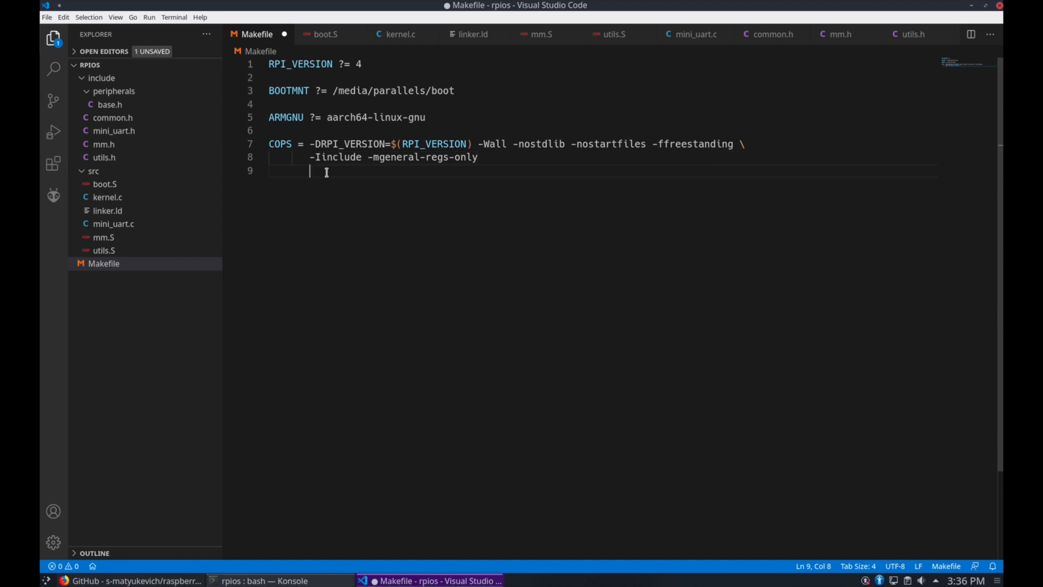
text(ASM)
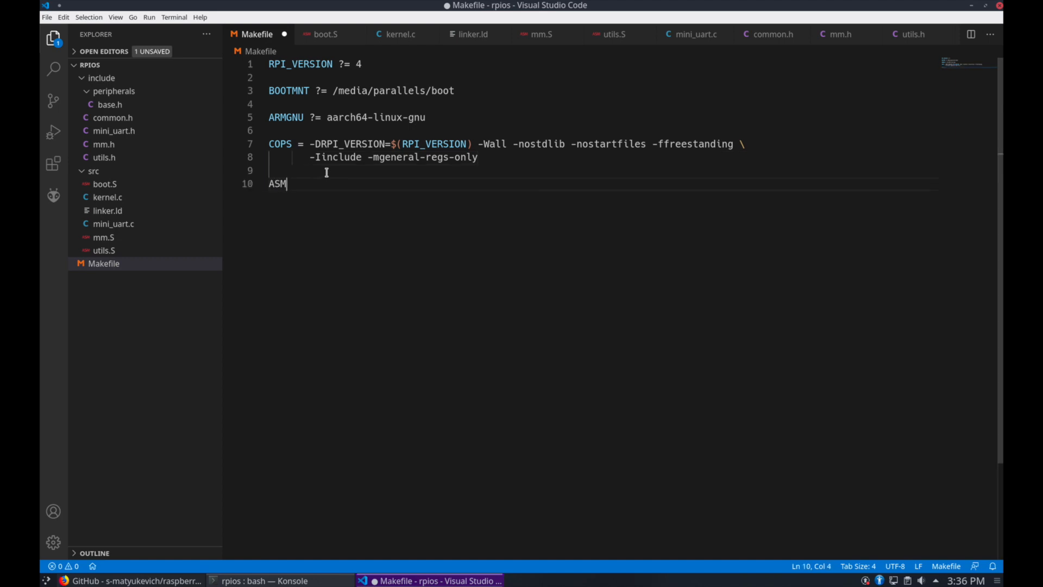
text(OPS =)
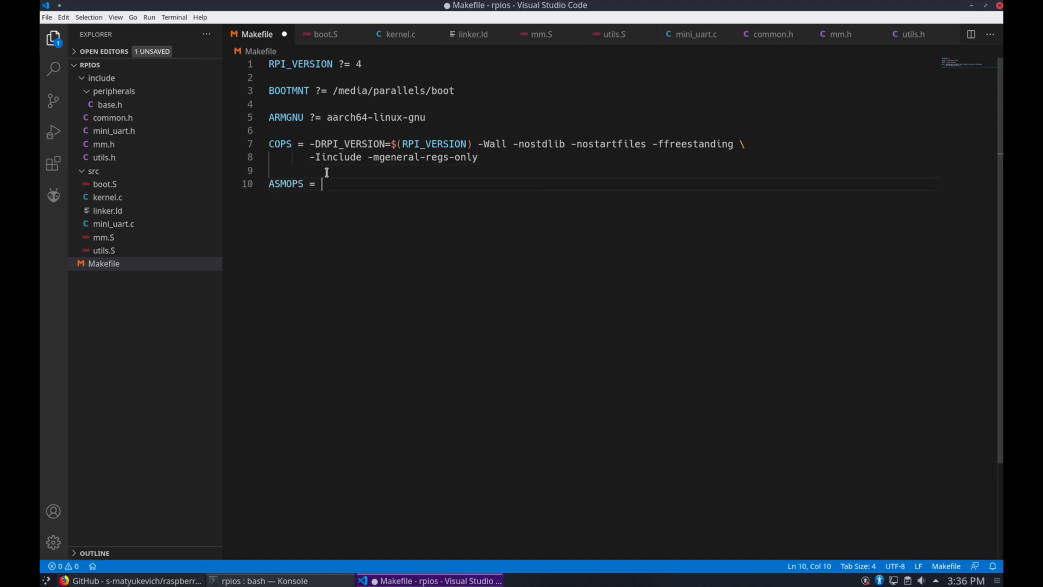
text(-Iincl)
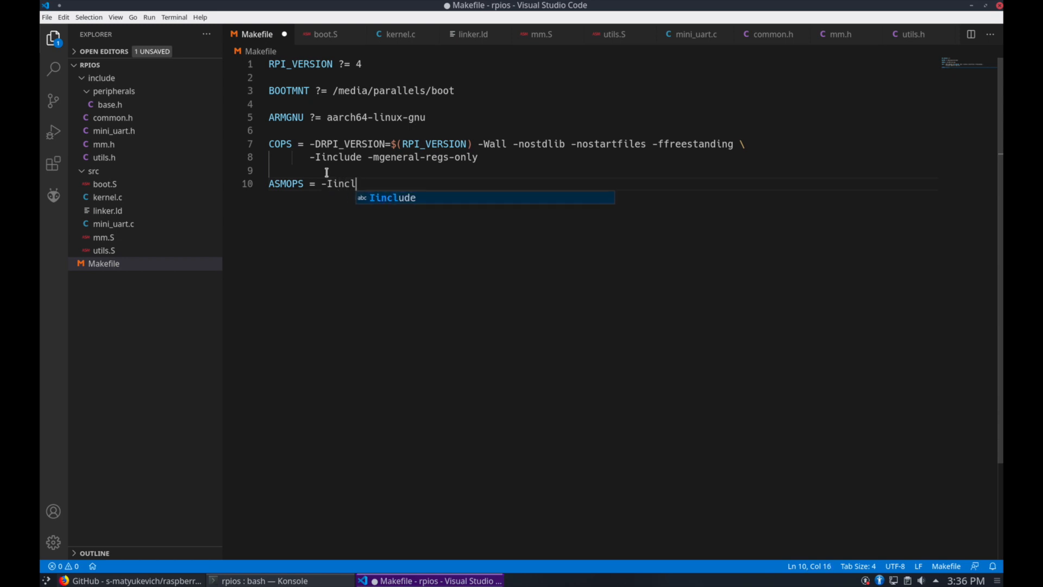
key(Enter)
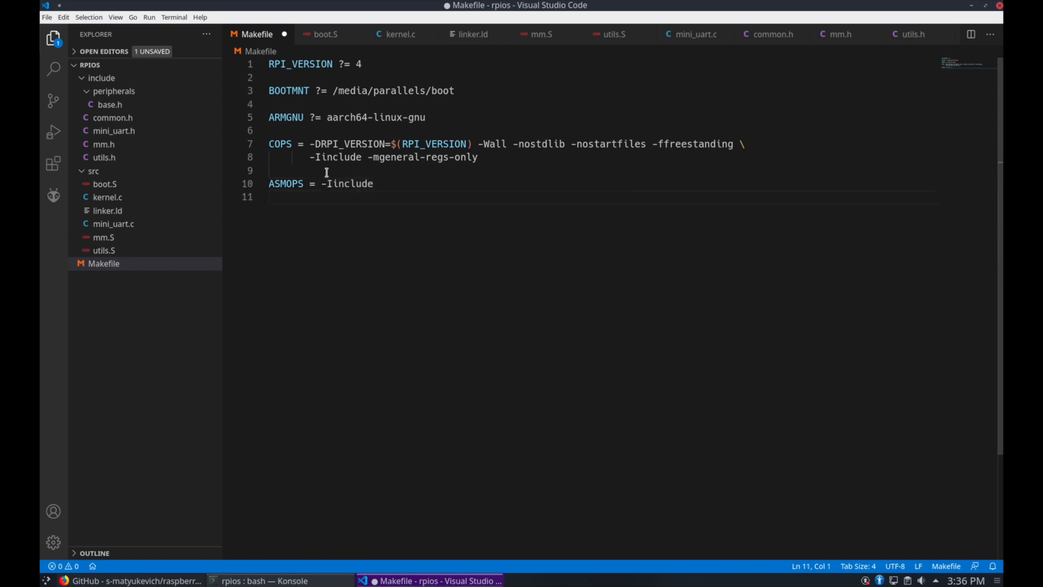
text(BUILD_DIR = bui)
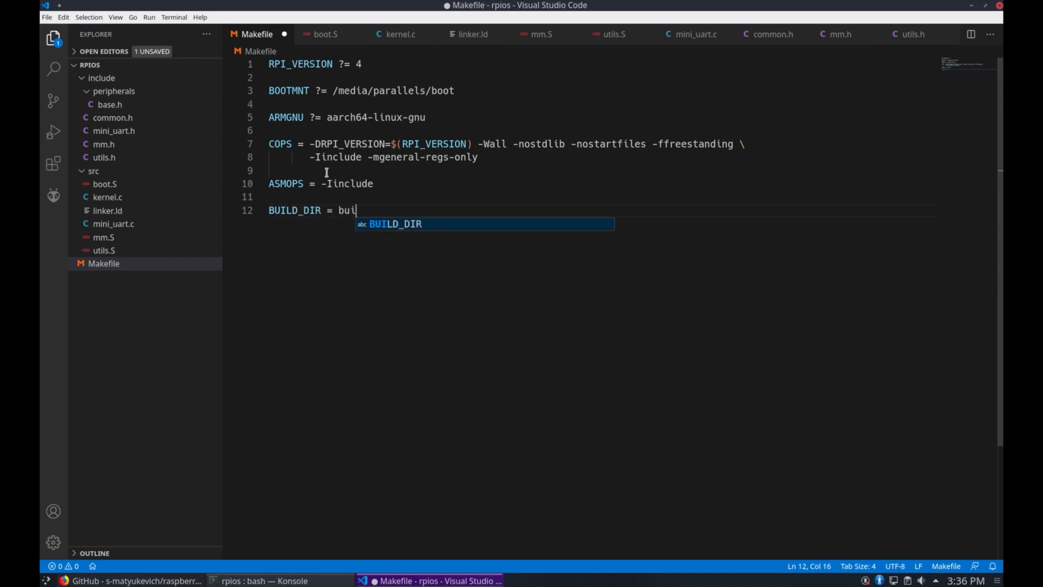
key(Enter)
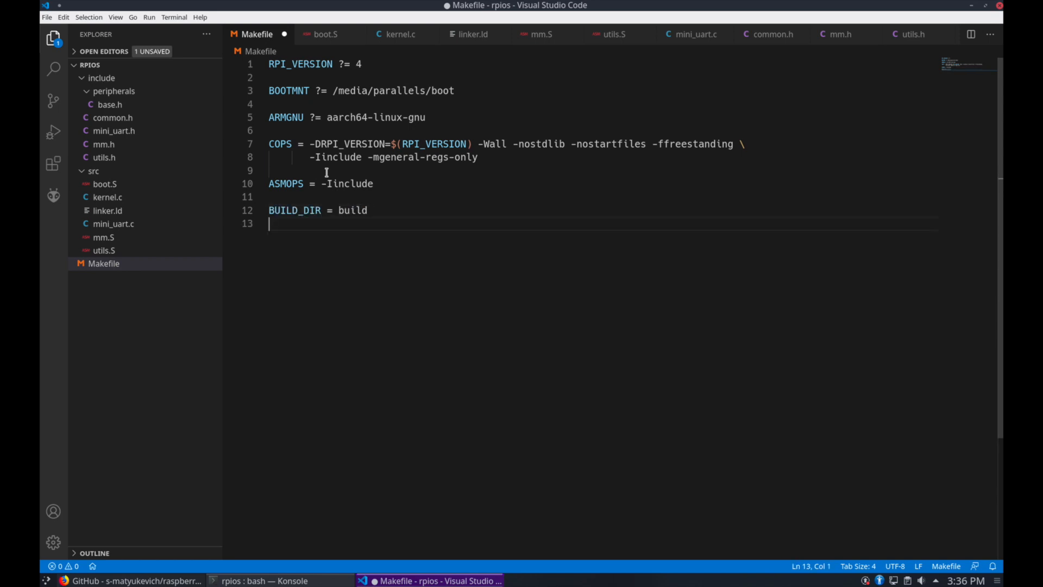
Add SRC_DIR = src and an all target depending on kernel8.img.
text(SRC_DIR)
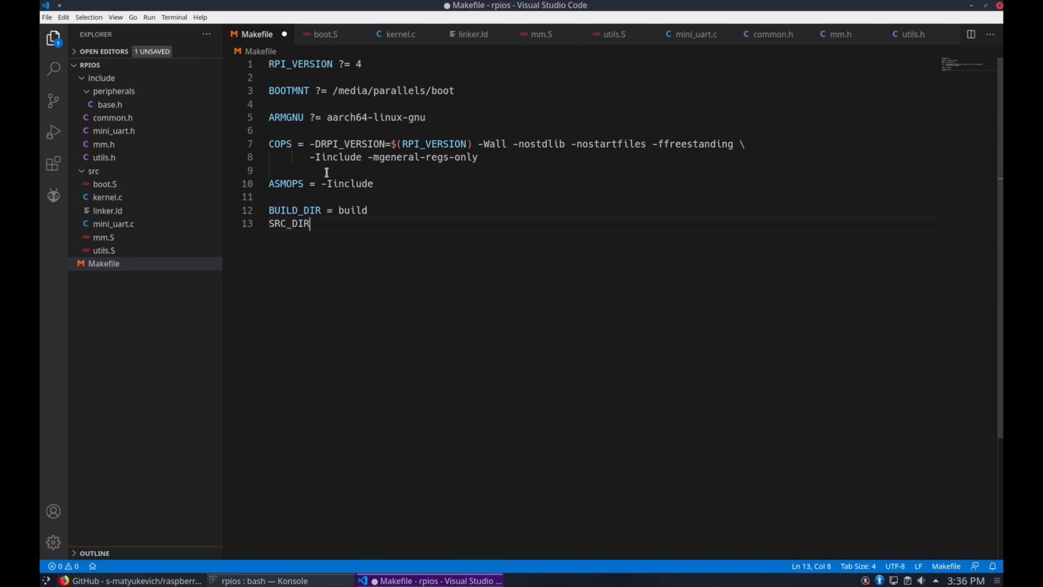
text(= src)
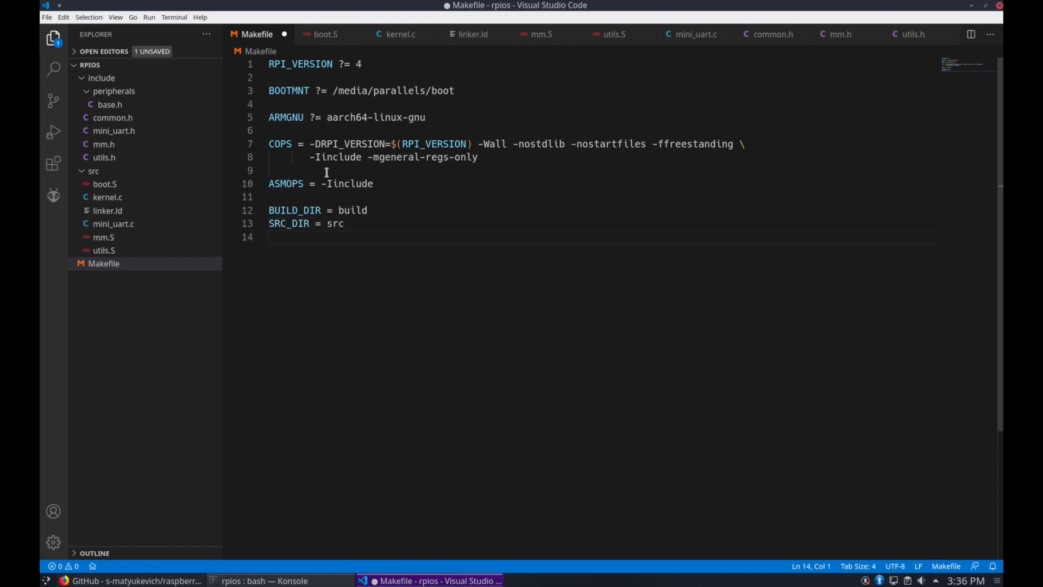
text(all :)
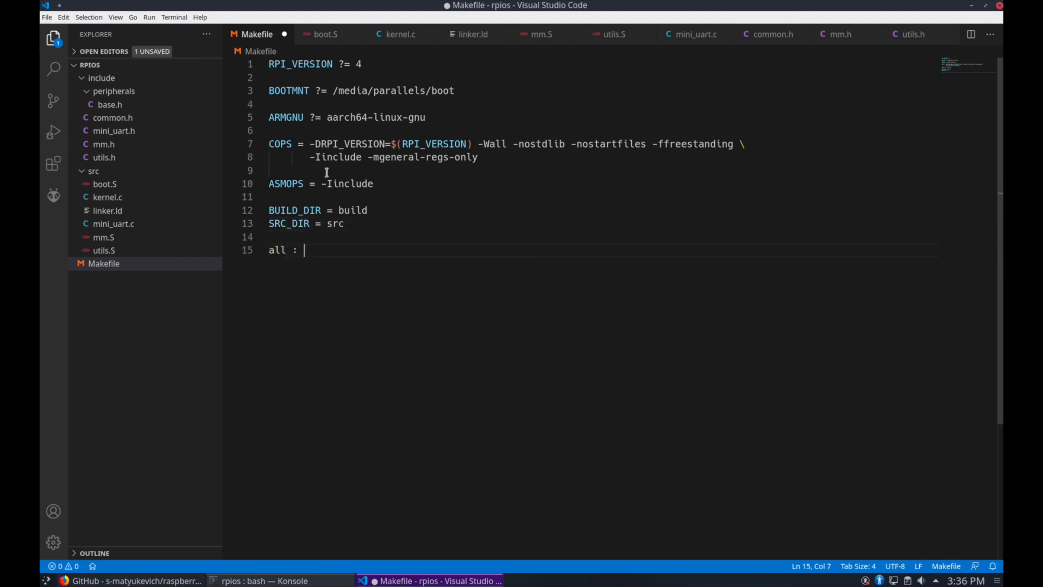
text(kernel8.img)
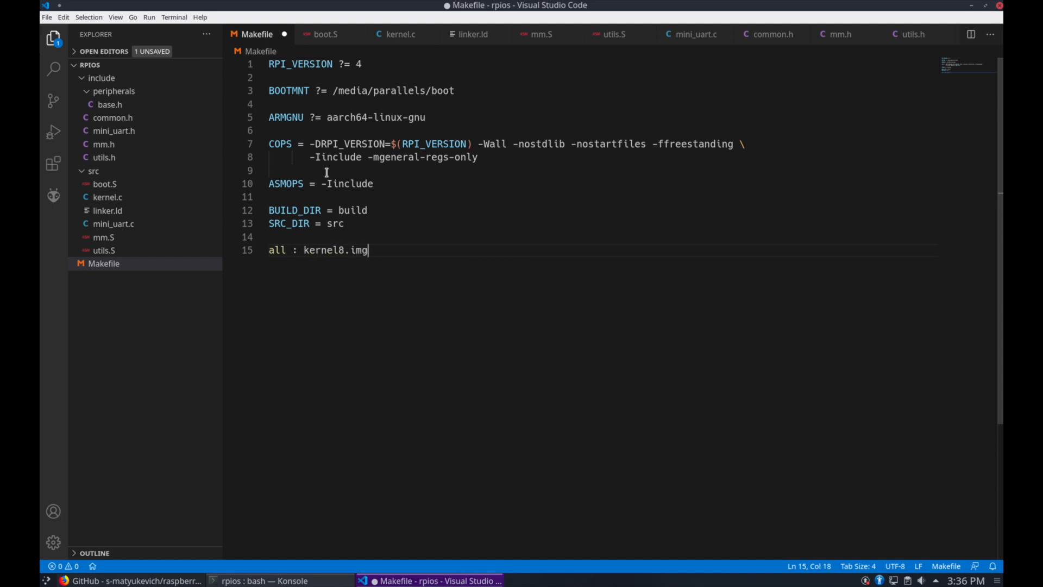
key(Enter)
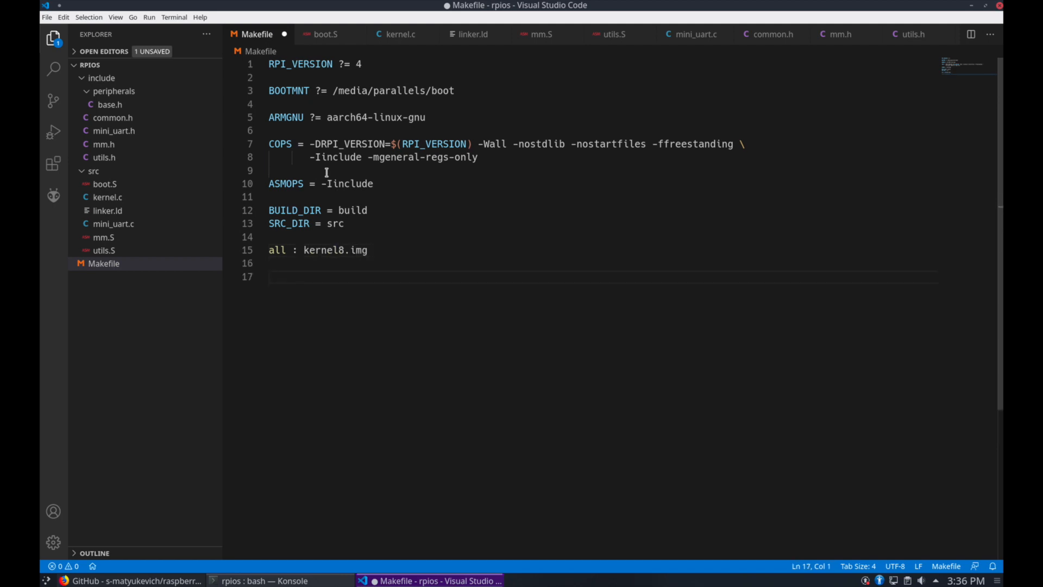
Add a clean rule running rm -rf $(BUILD_DIR) *.img.
text(clean :)
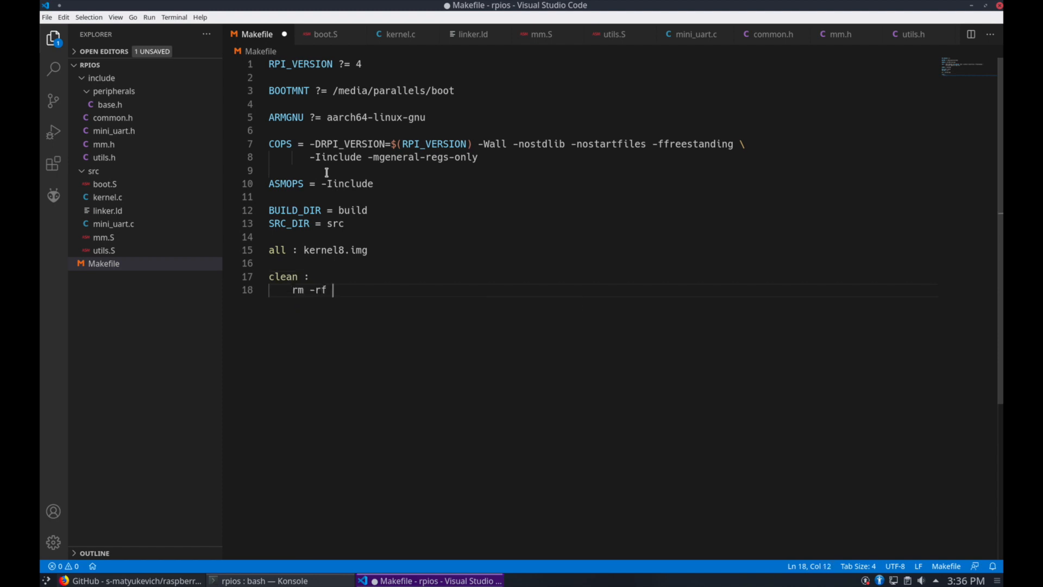
text($(BUILD_DIR) *.)
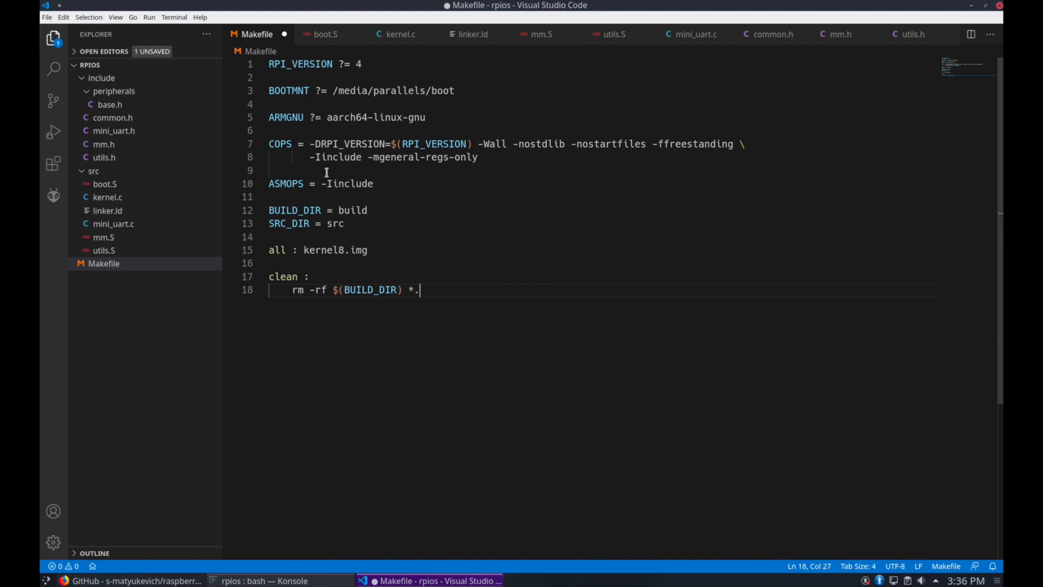
text(img)
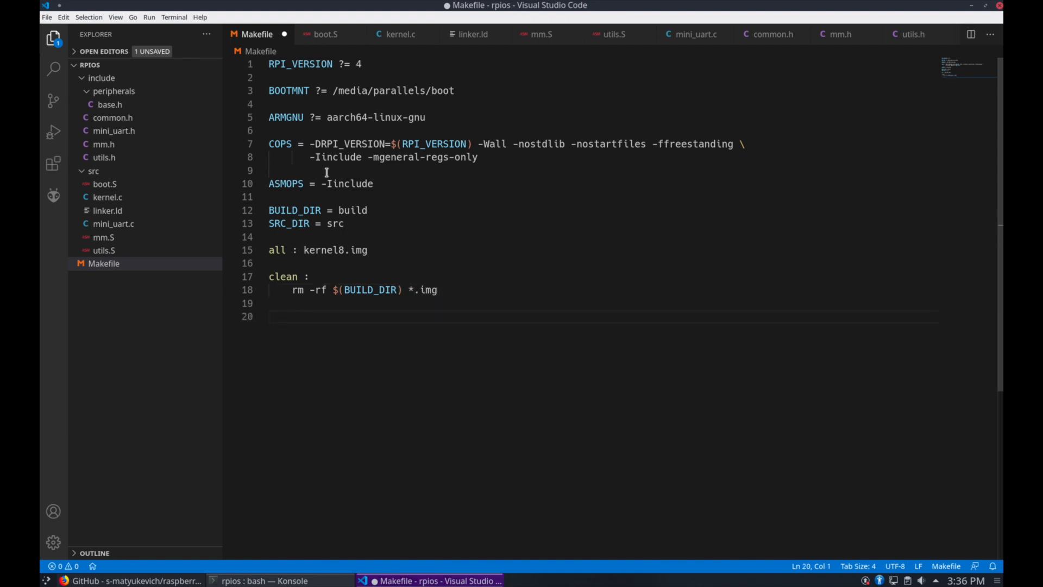
Write the $(BUILD_DIR)/%_c.o: $(SRC_DIR)/%.c rule header with mkdir -p $(@D).
text($(BUILD_DIR)/)
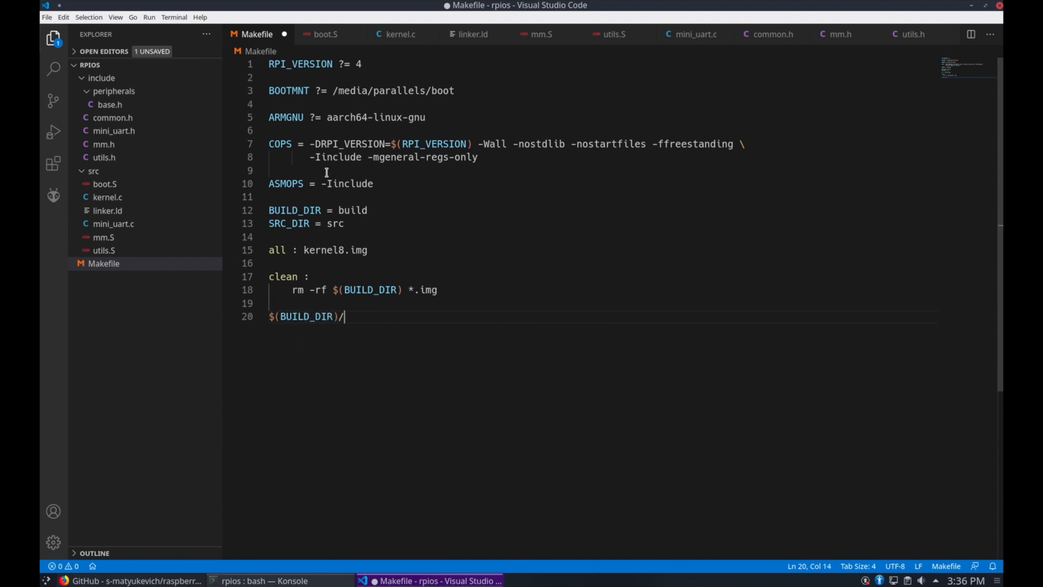
text(%_c)
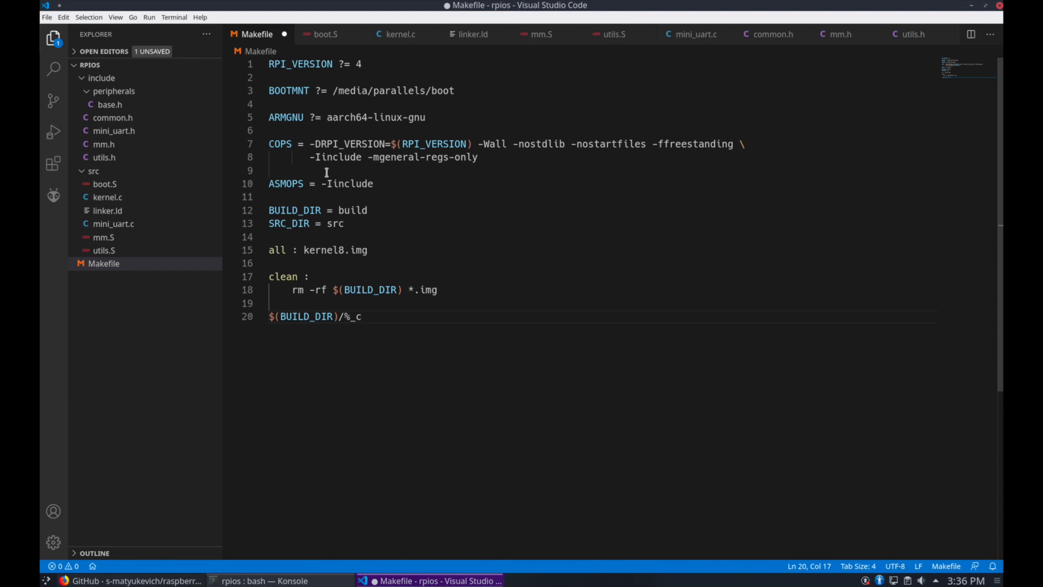
text(.o:)
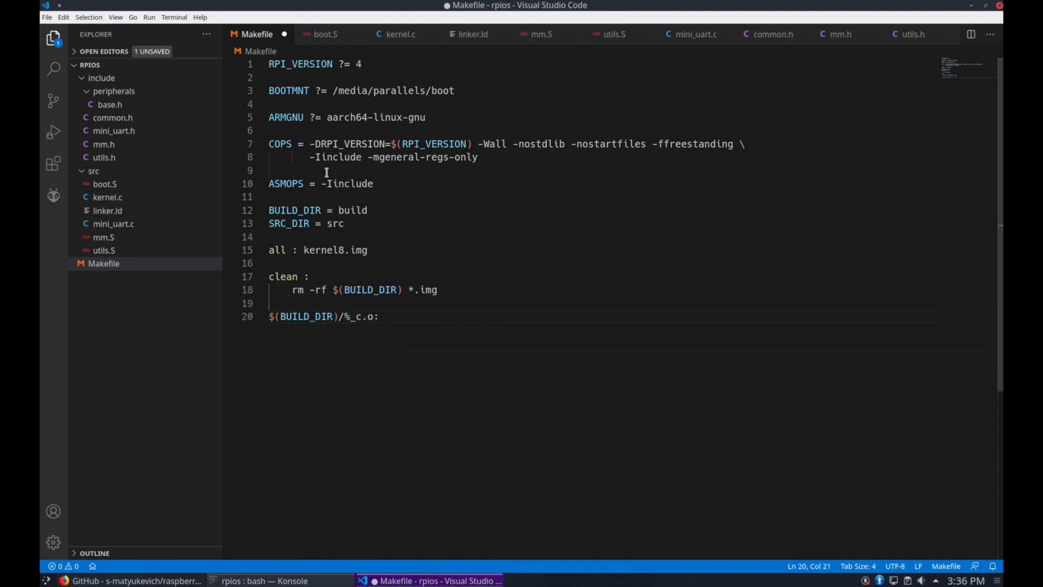
text($(SRC_DIR))
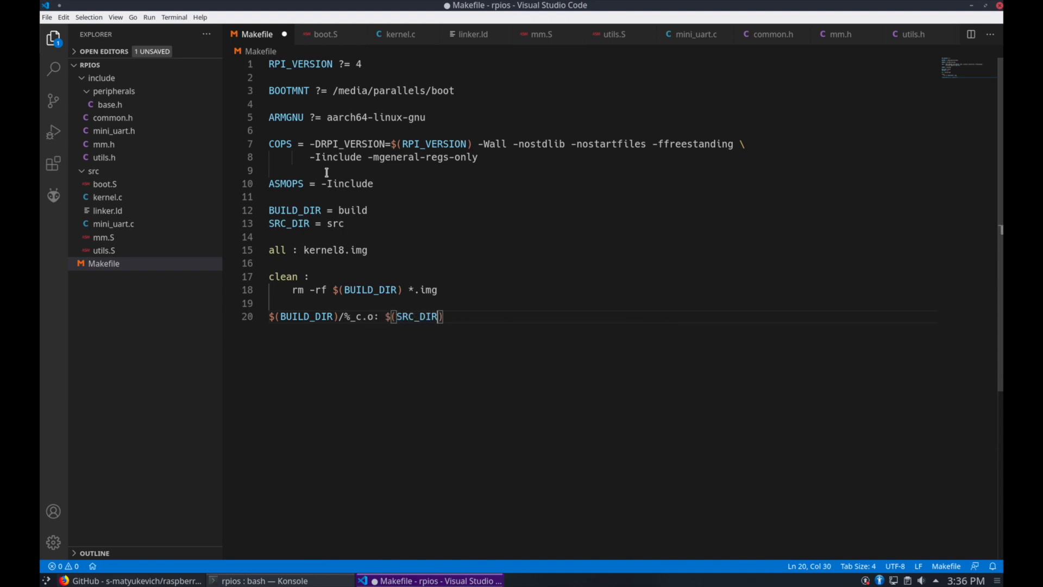
text()/%)
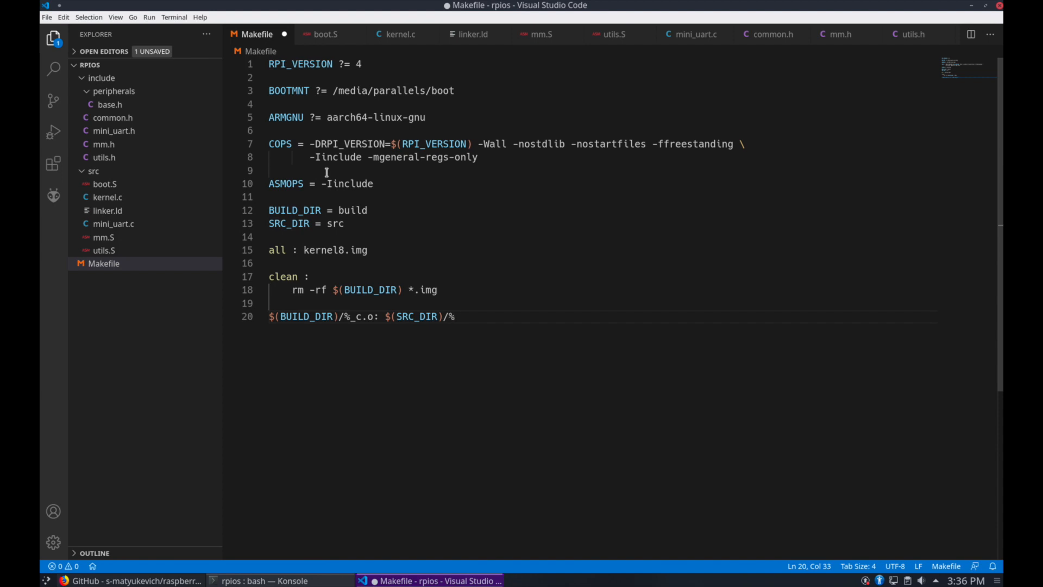
text(c)
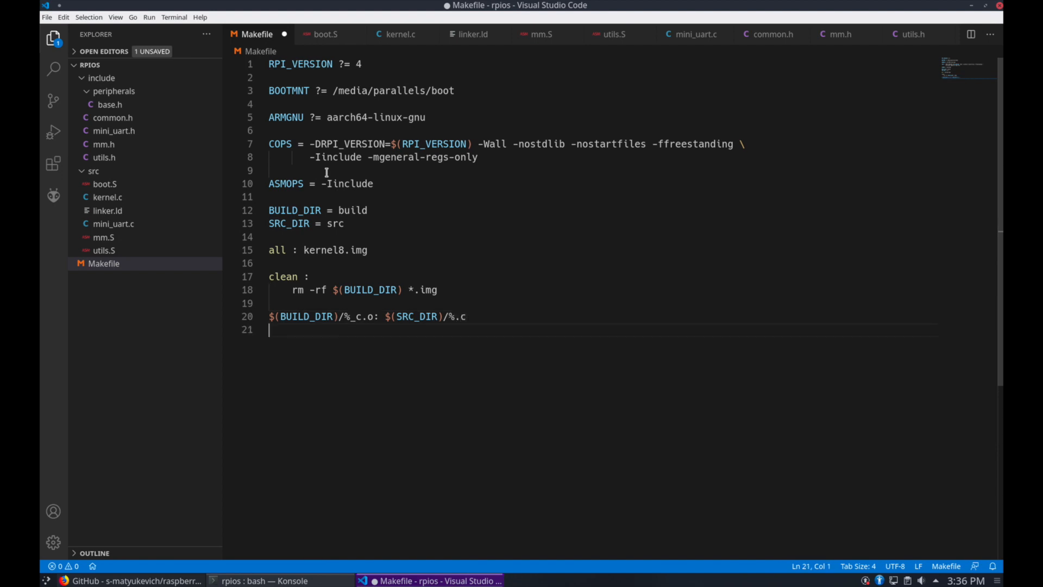
text(mkdir -p)
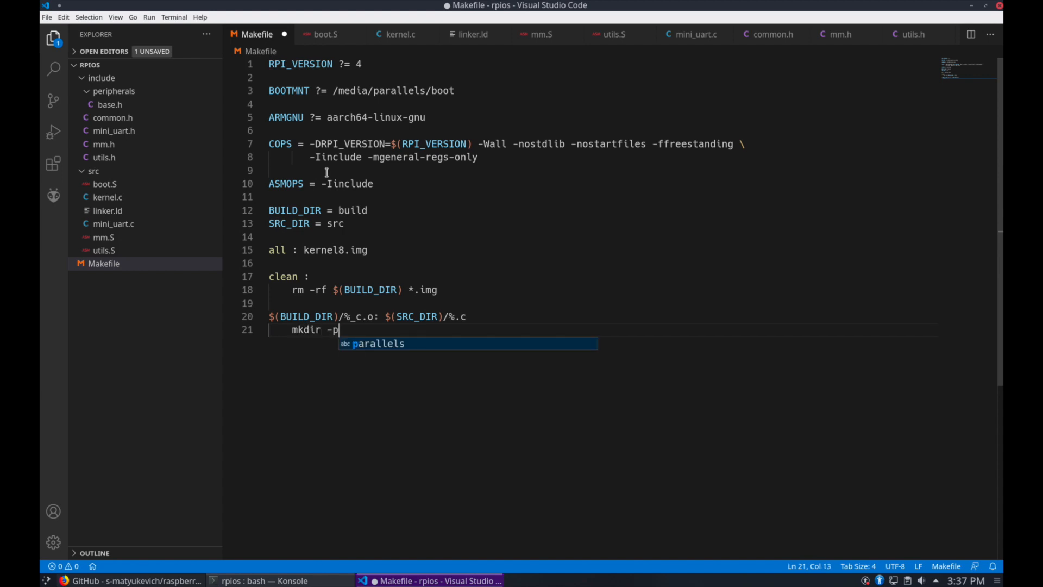
text($(%))
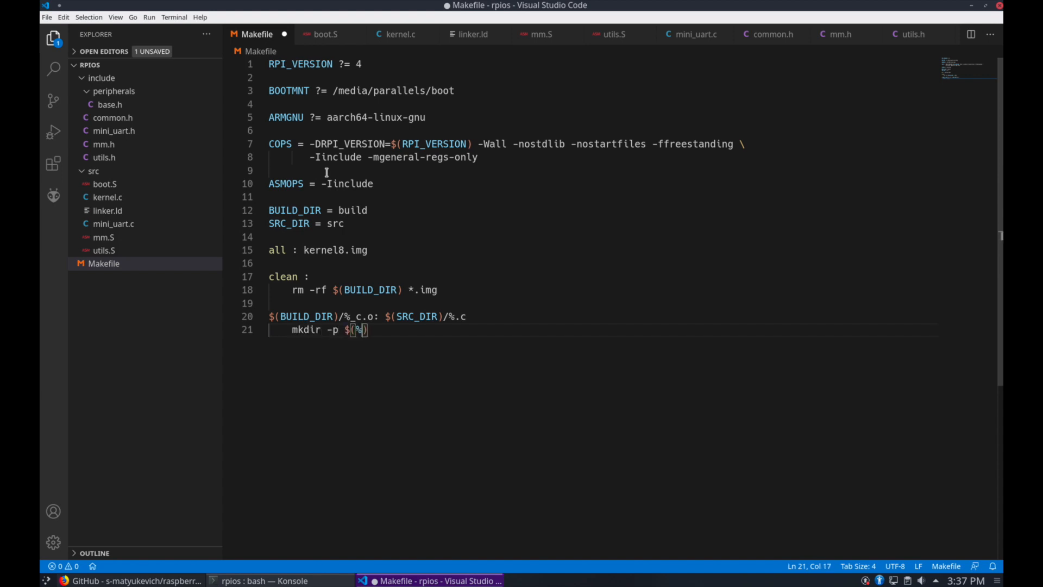
text(@D)
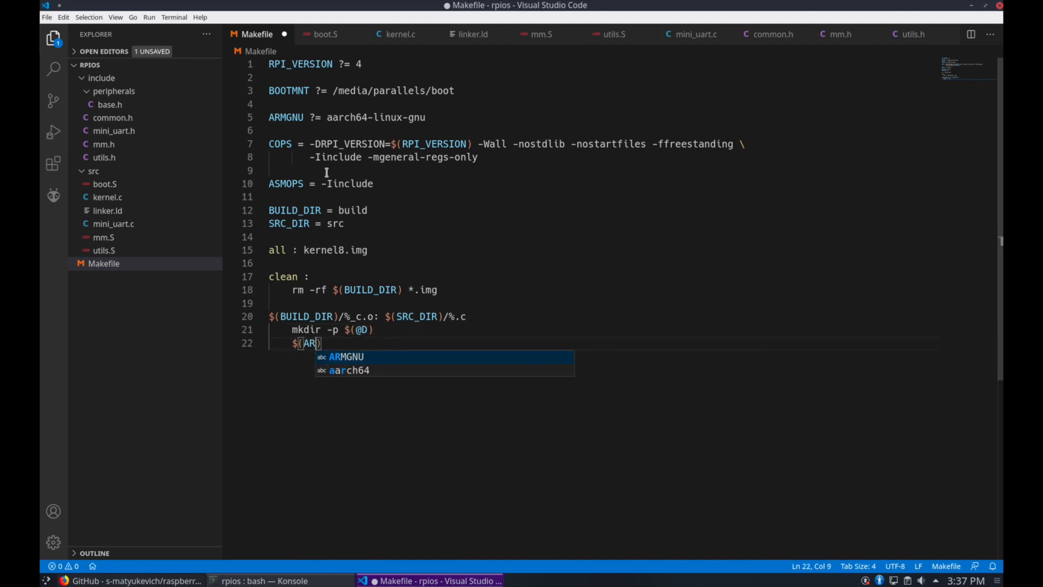
Add the $(ARMGNU)-gcc $(COPS) -MMD -c $< -o $@ compile command.
key(Tab)
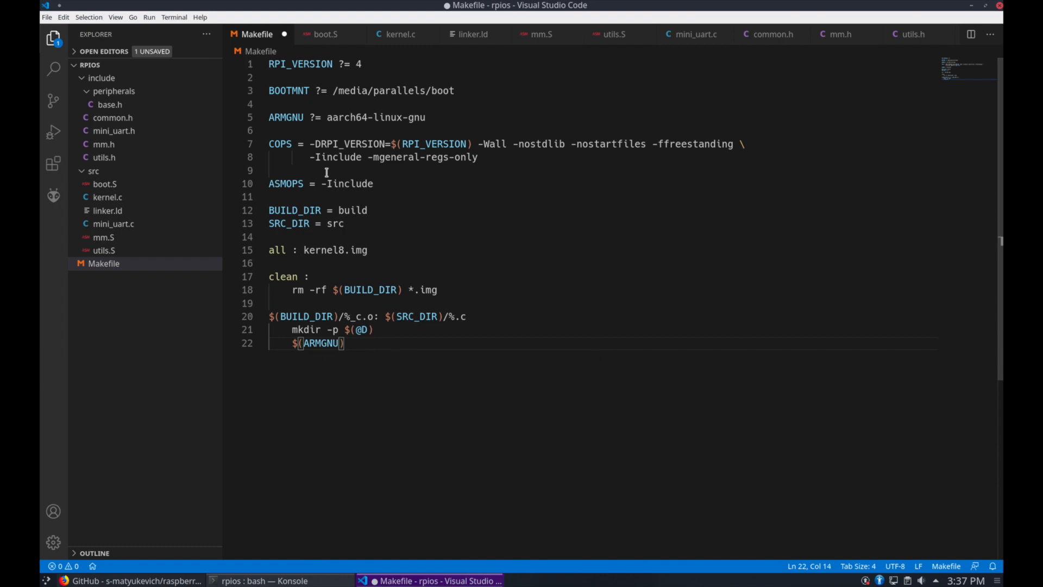
text(-gcc)
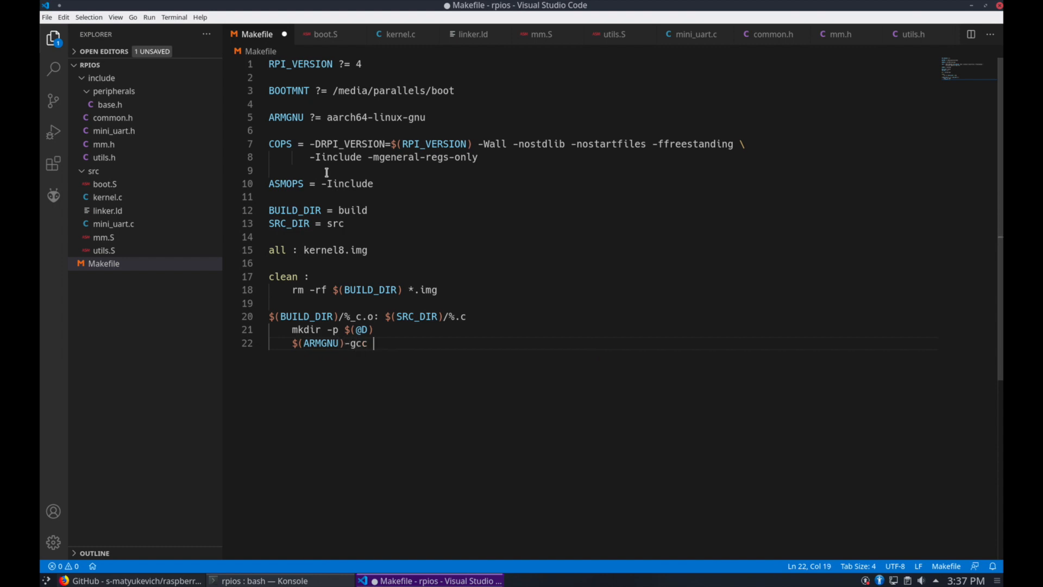
text($(COPS)
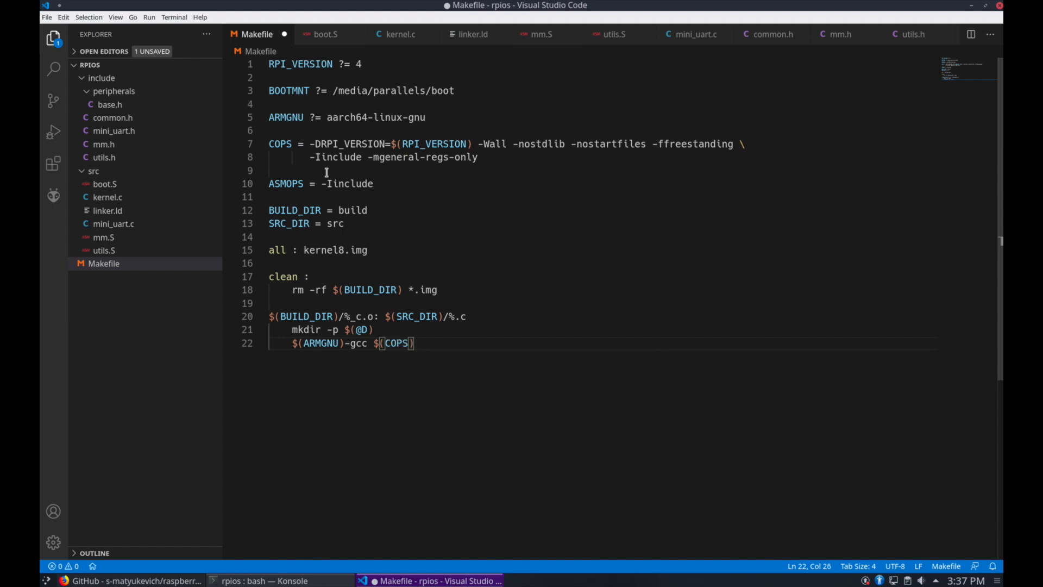
text(-MMD -c)
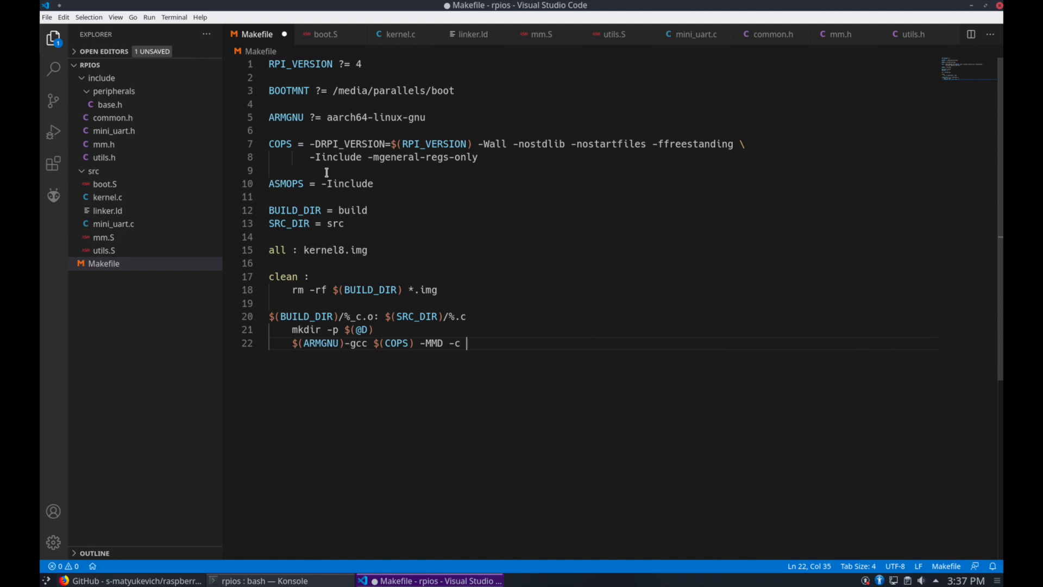
text($<)
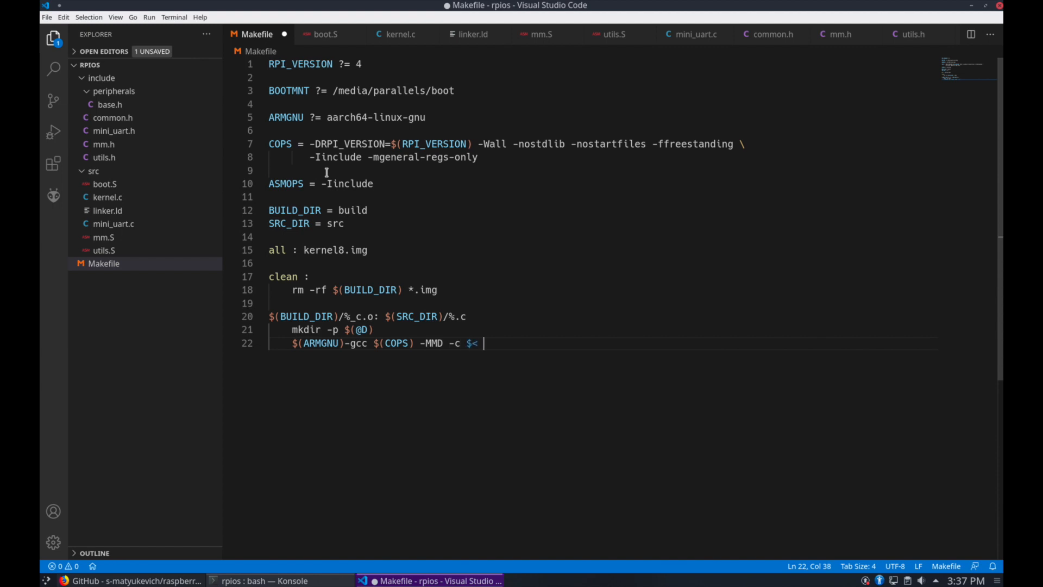
text(-o)
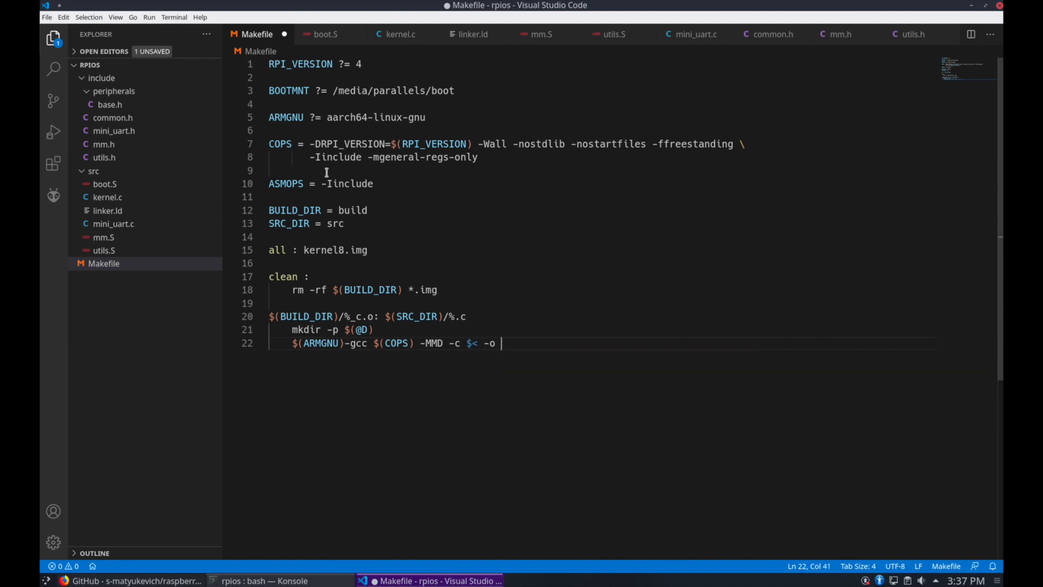
text($@)
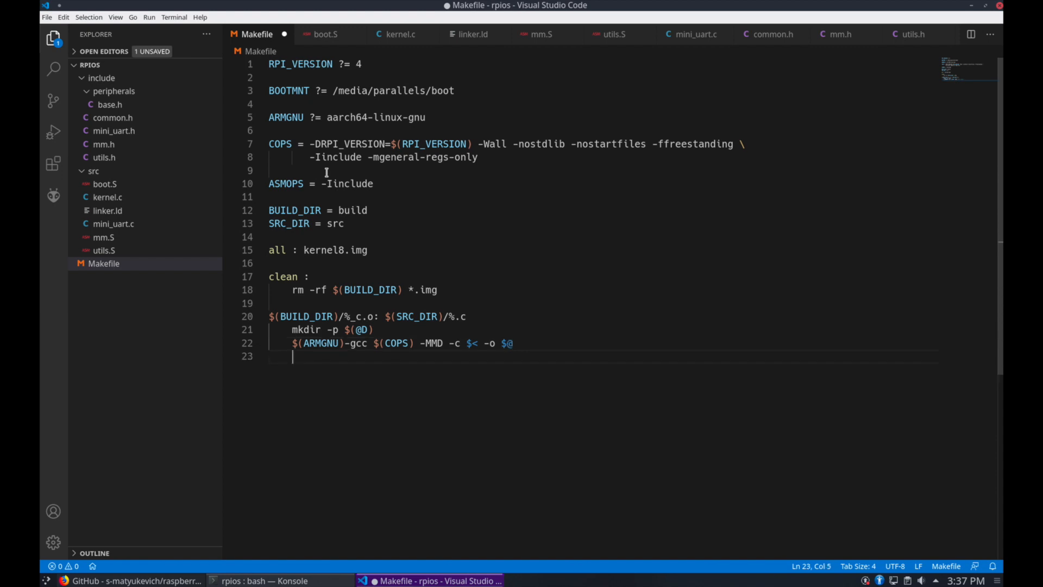
Duplicate the C rule as a %_s.o rule for .S sources and start the C_FILES line.
drag(269, 316, 293, 356)
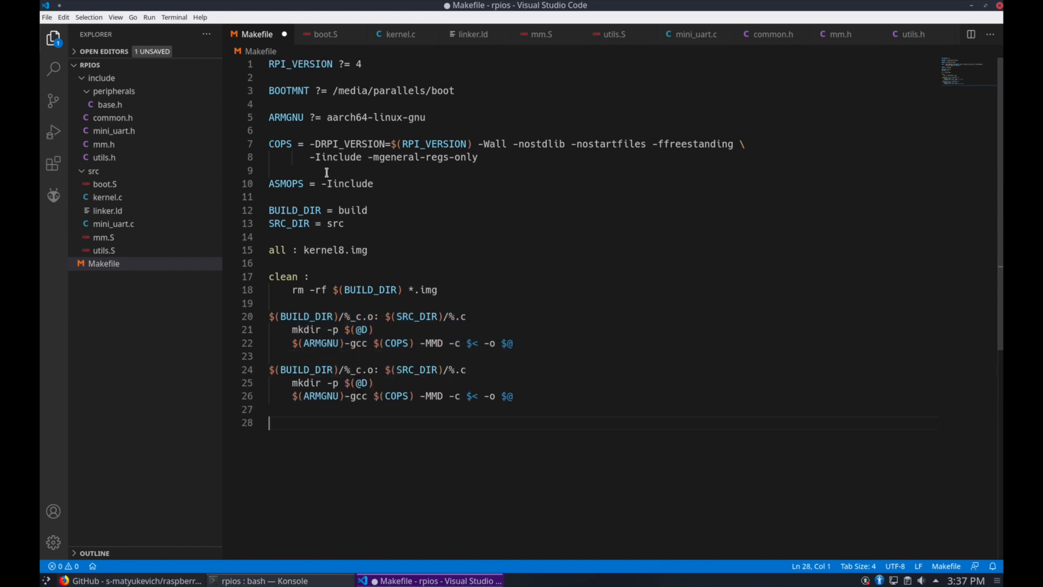
double_click(358, 370)
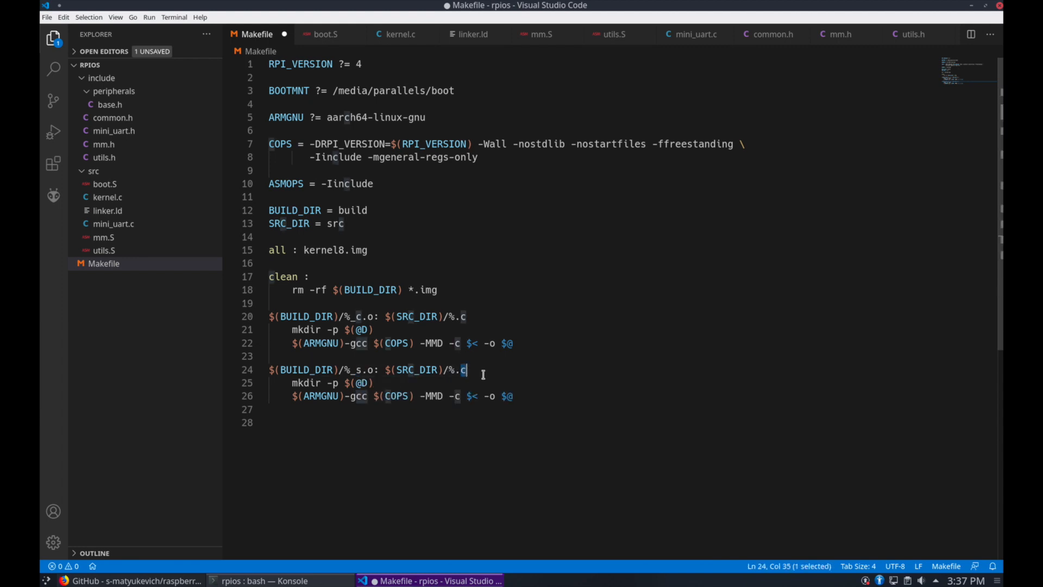
text(S)
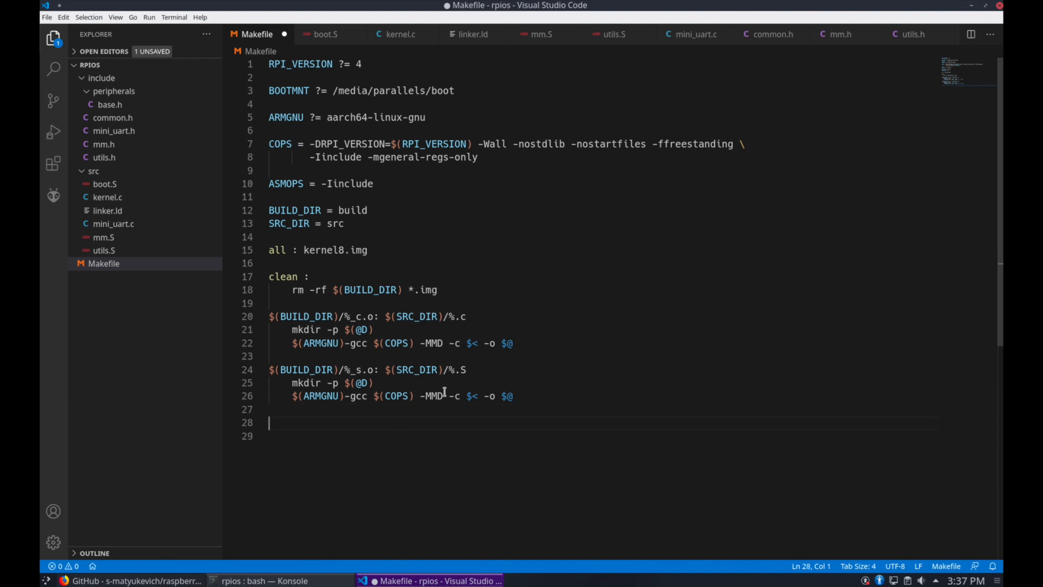
text(C_FILES = $(wildcard $(SRC_DIR)
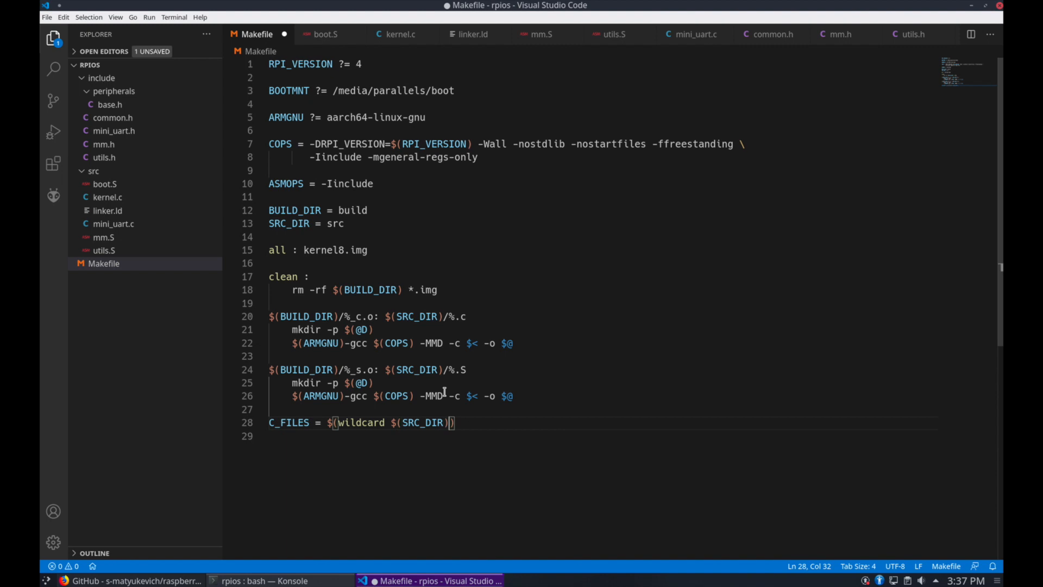
Define C_FILES and ASM_FILES as wildcards of $(SRC_DIR)/*.c and /*.S.
text(/*.c)
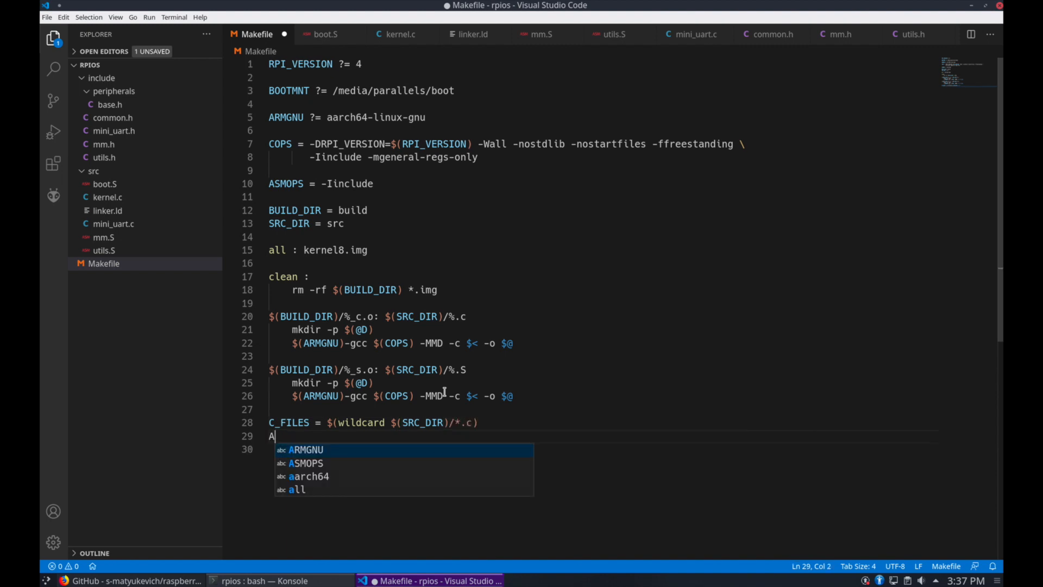
text(SM_FILES =)
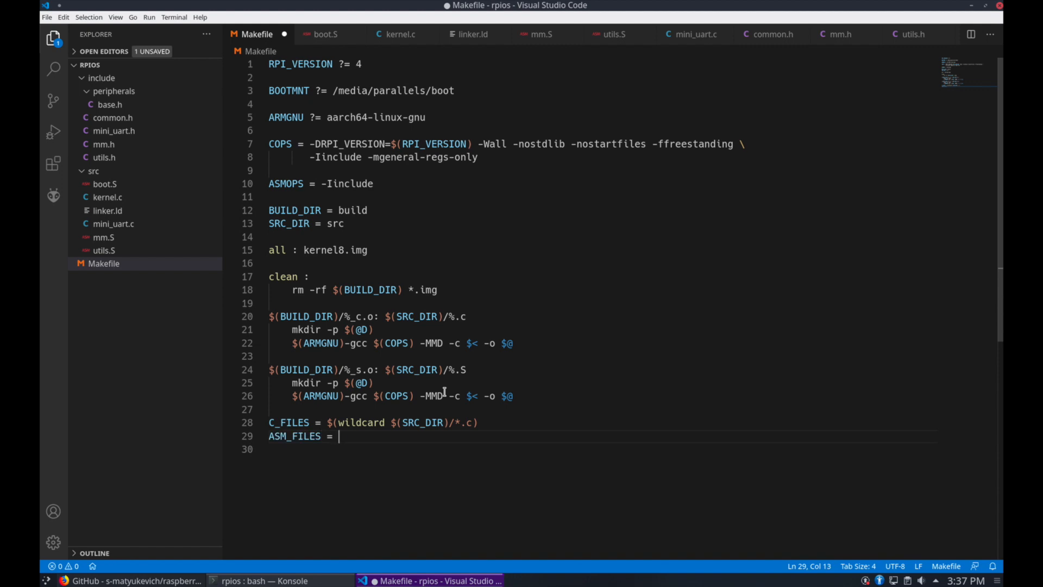
text($(wildcard)
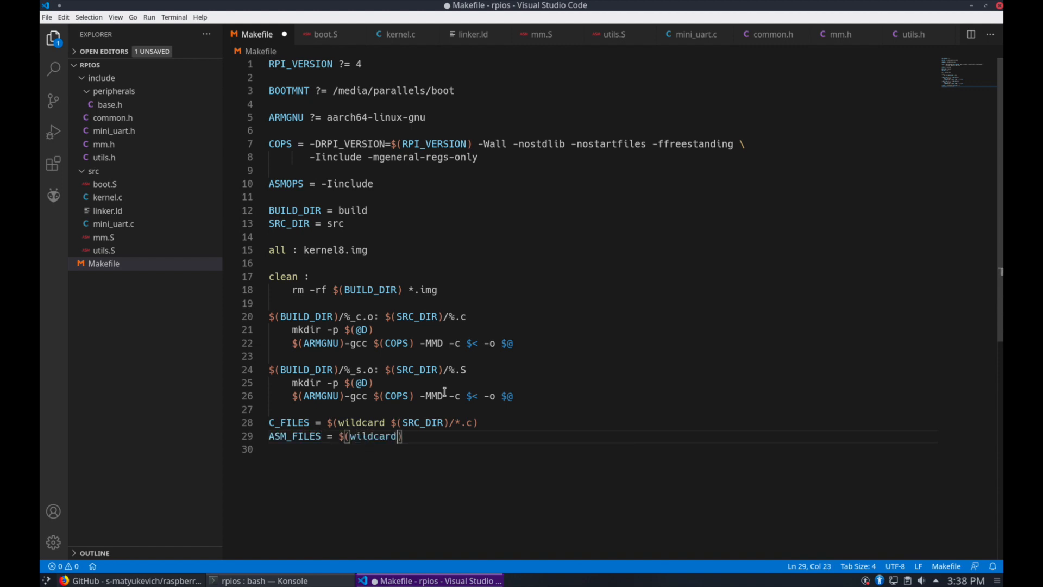
text($(SRC_DIR)
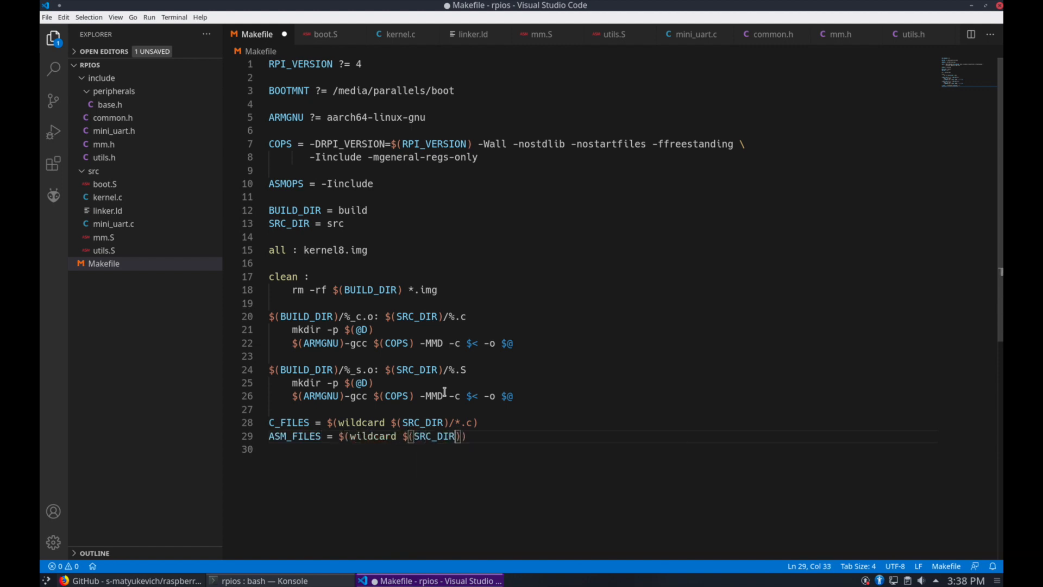
text(/*)
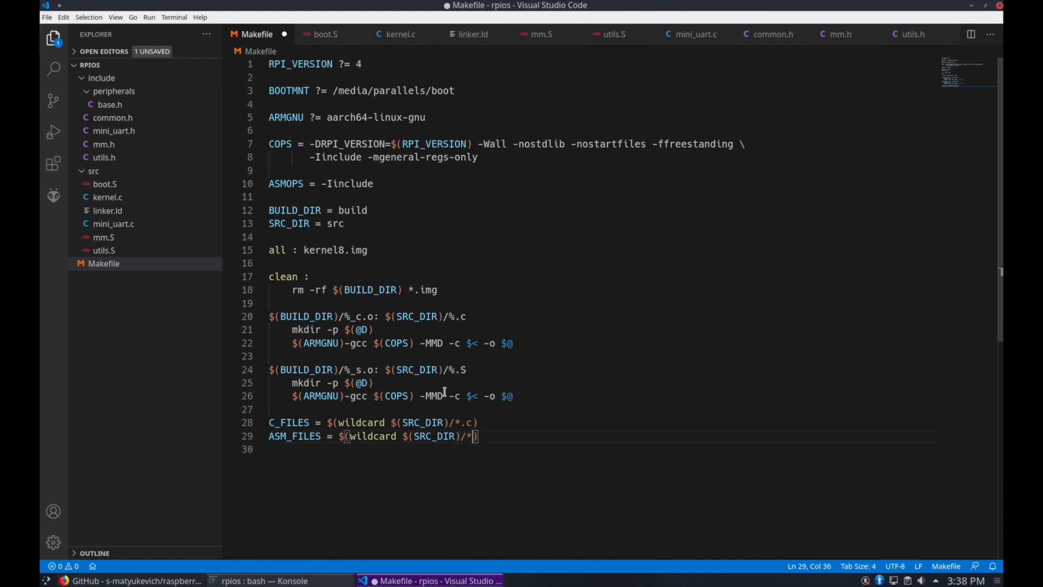
text(S)
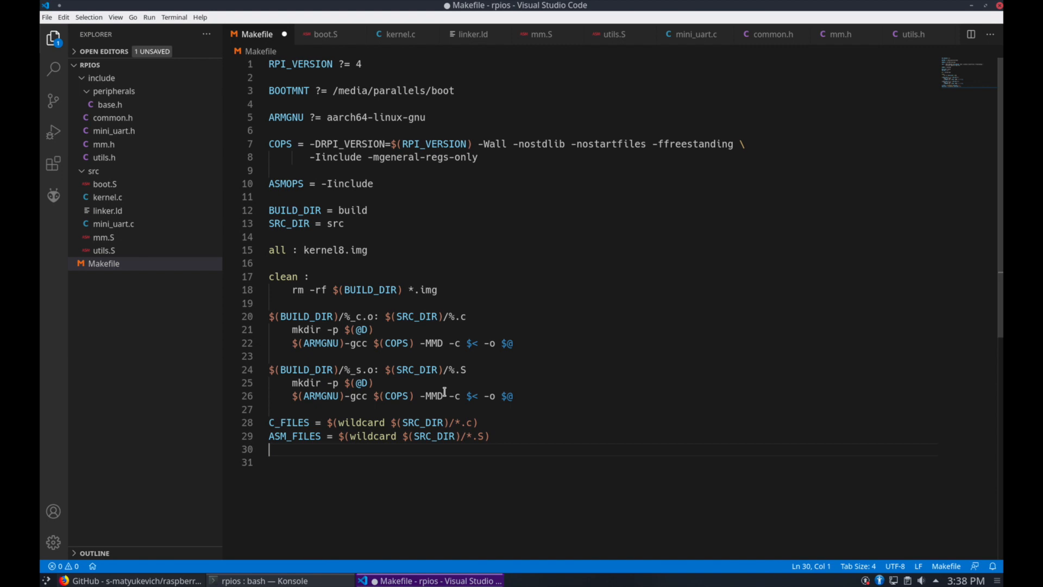
Define OBJ_FILES mapping C sources to $(BUILD_DIR)/%_c.o and append ASM_FILES as %_s.o.
text(OBJ_FILES)
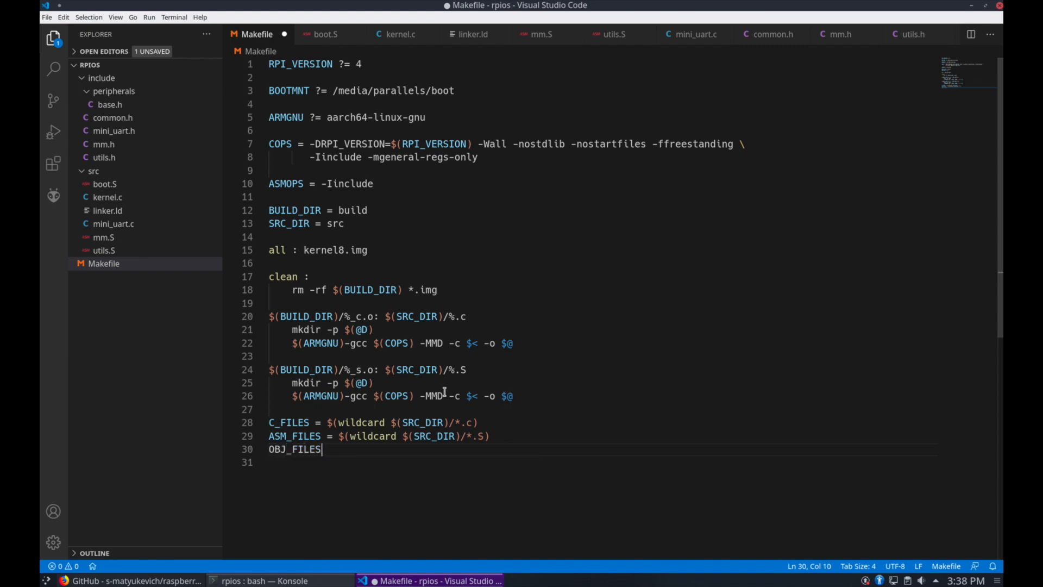
text(= $(C_FILES)
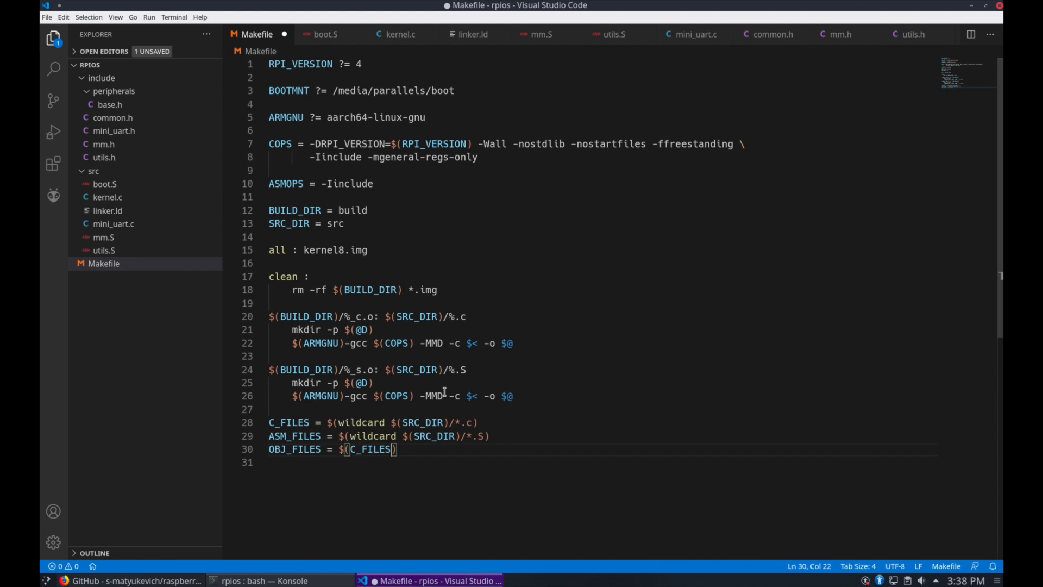
text(:())
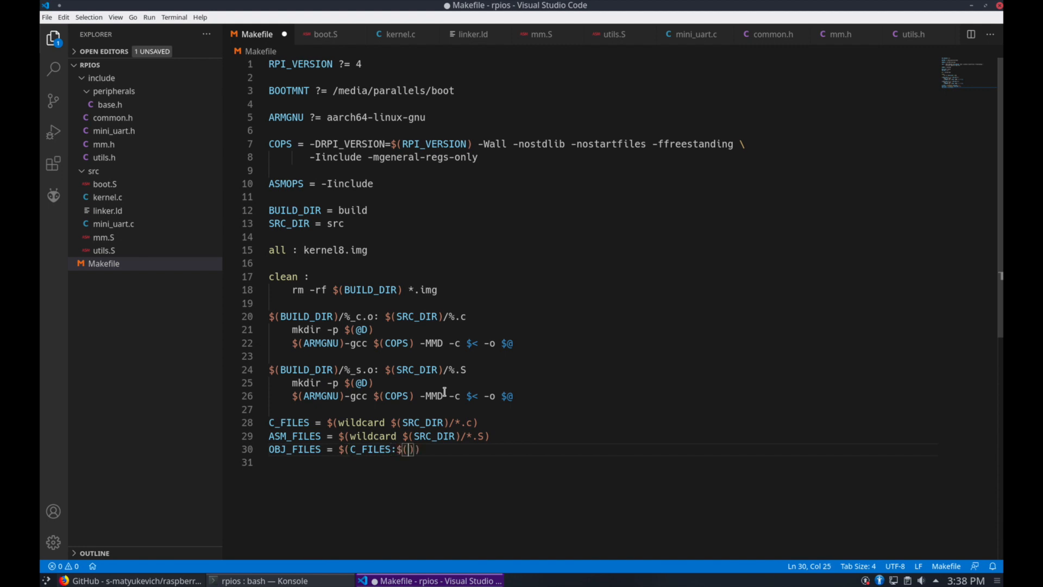
text($(SRC_DIR)/)
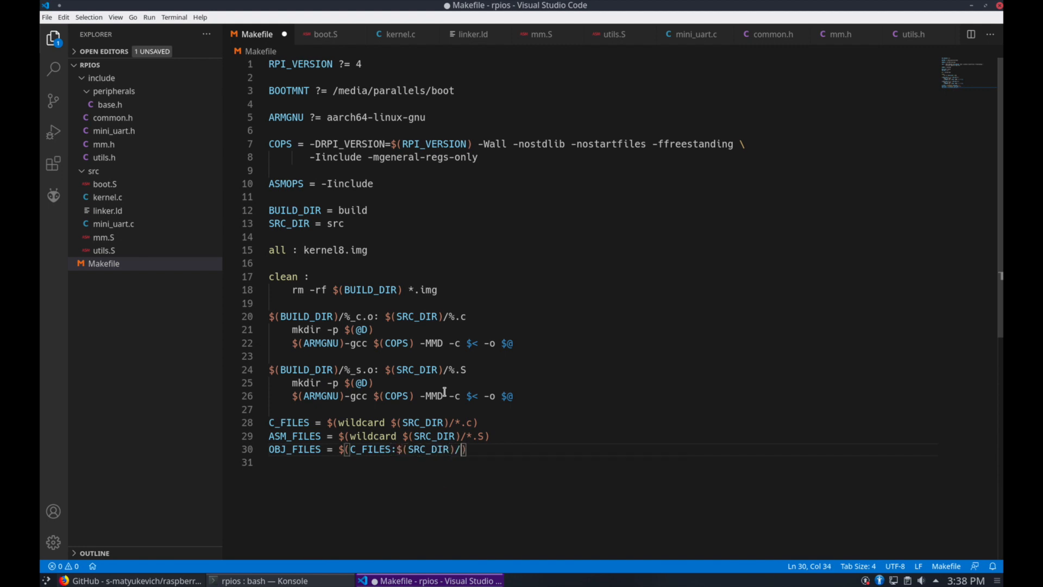
text(%)
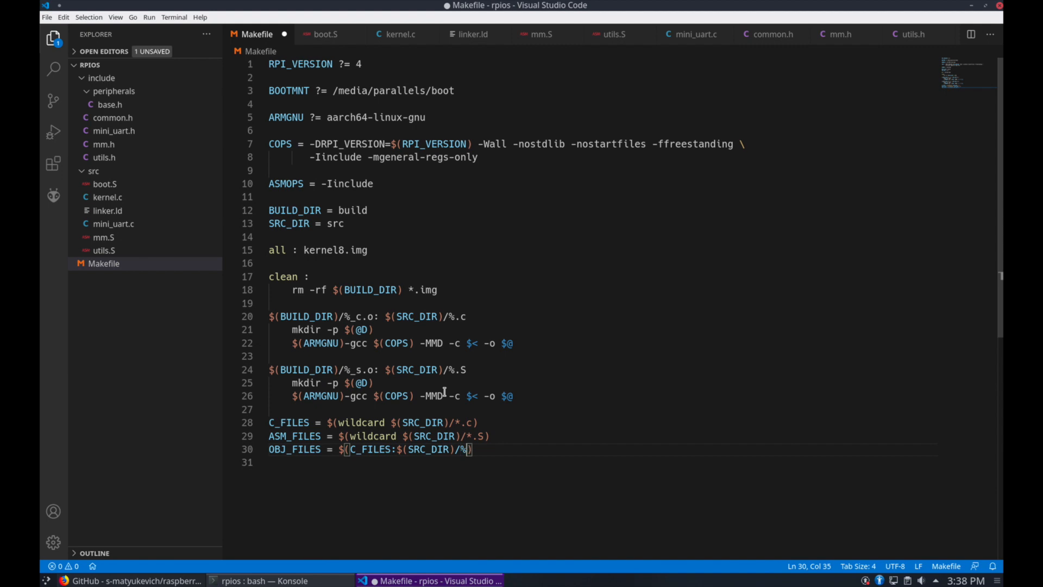
text(c=$)
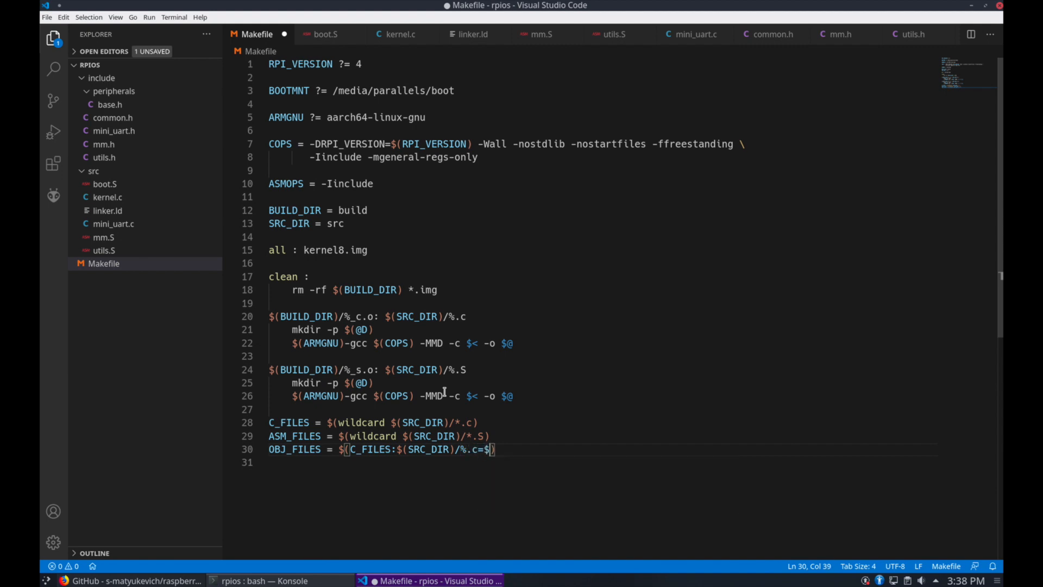
text(BUILD_DIR)
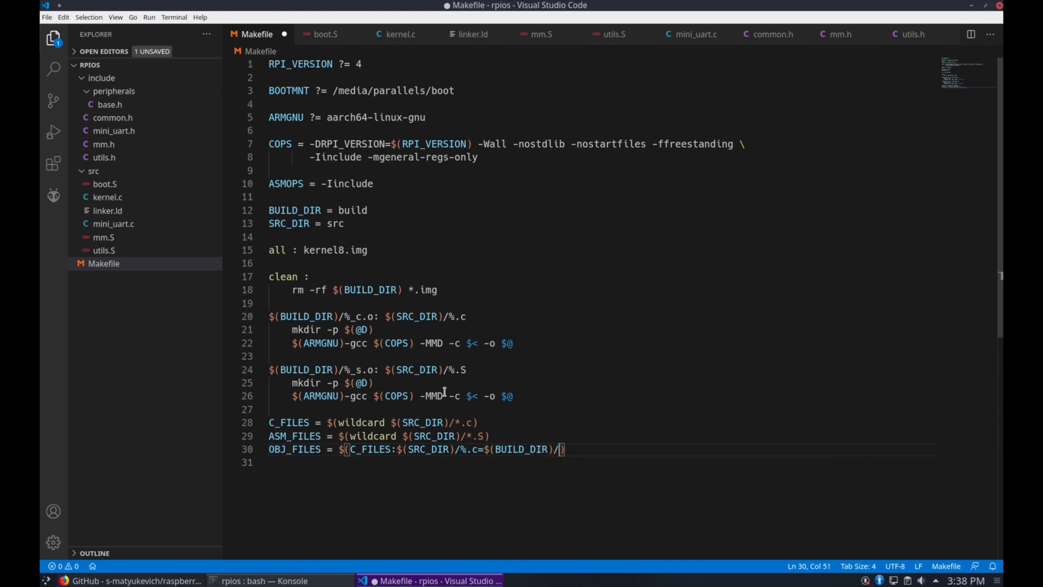
text(_c.)
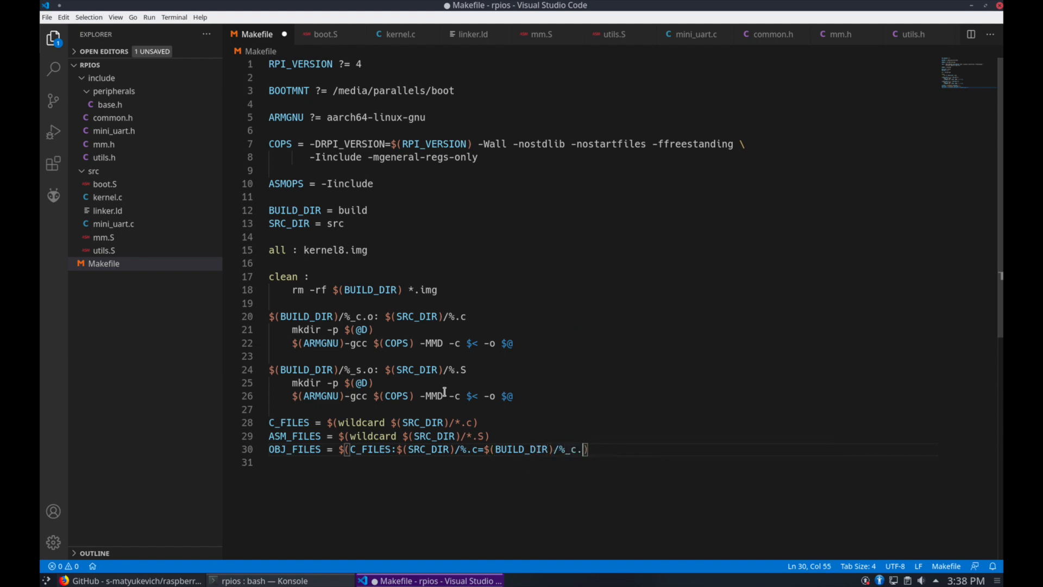
key(Enter)
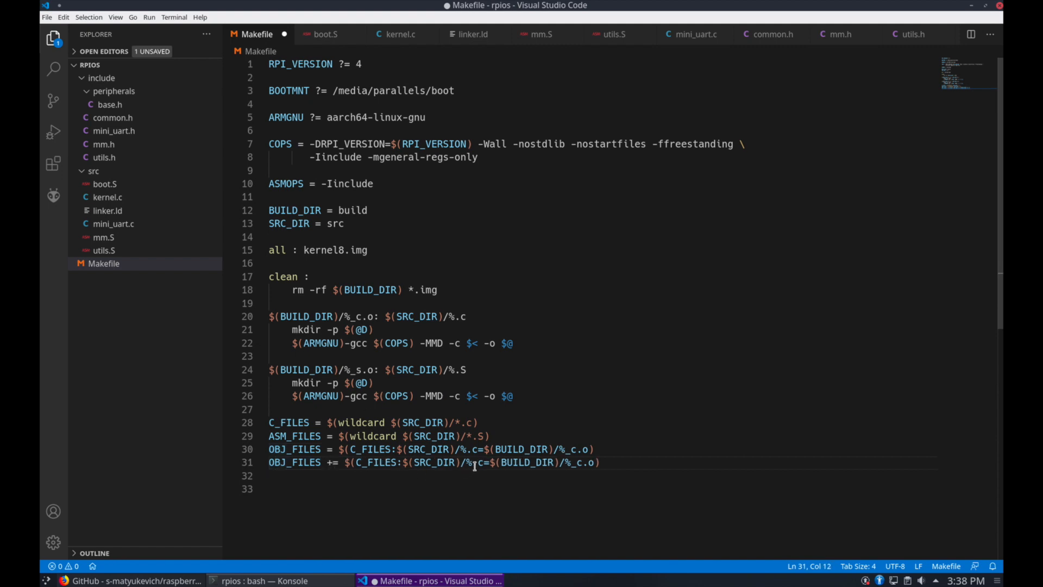
text(S)
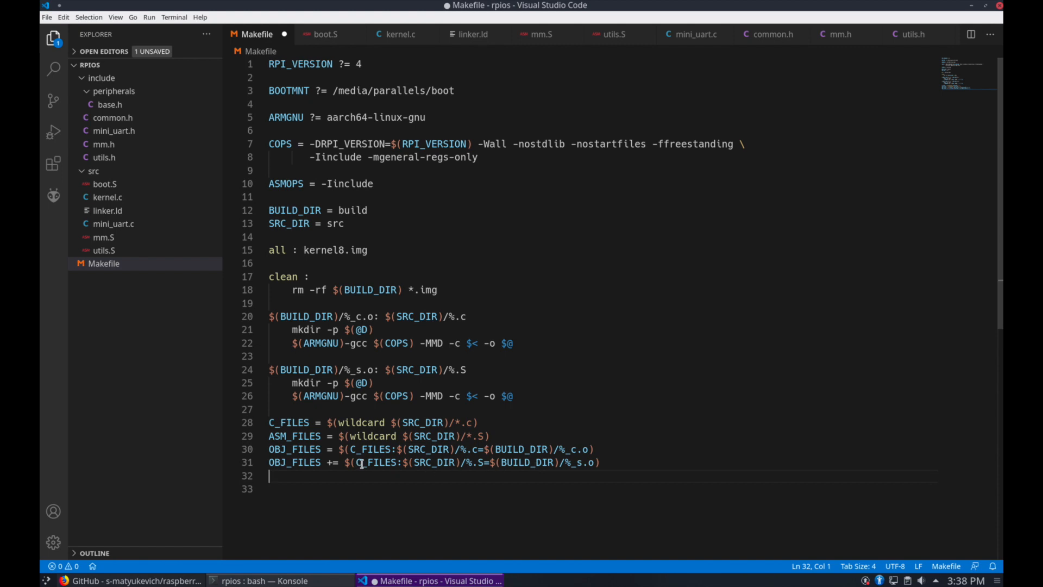
text(ASM_F)
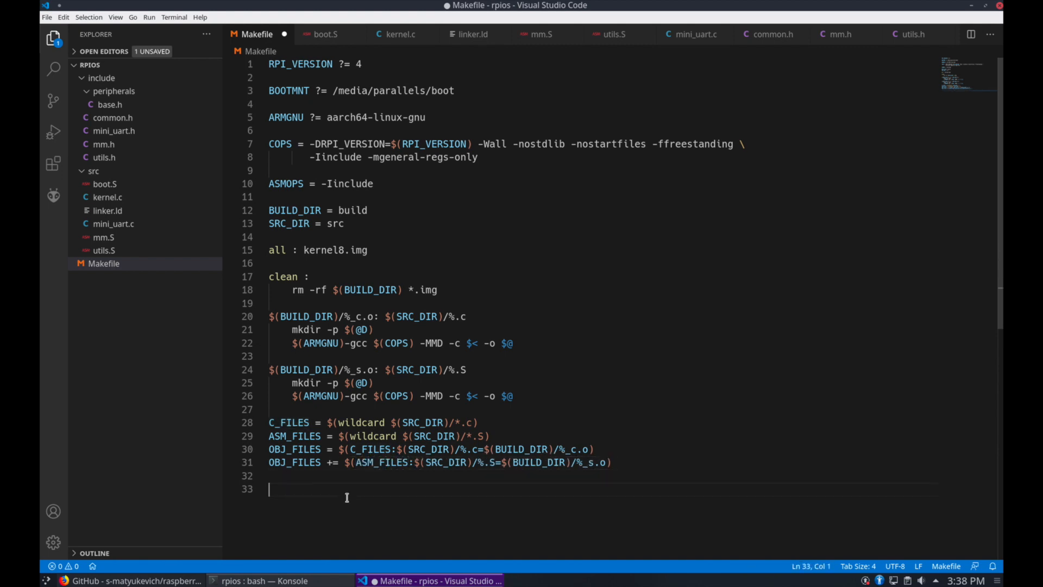
Add DEP_FILES = $(OBJ_FILES:%.o=%.d) and a -include $(DEP_FILES) line.
text(DEP_)
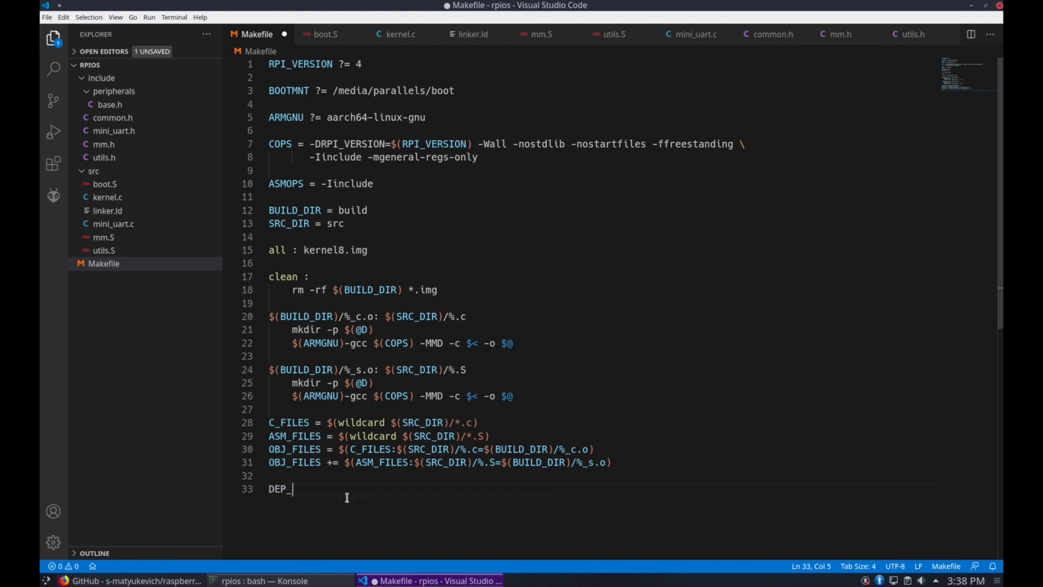
text(FILES =)
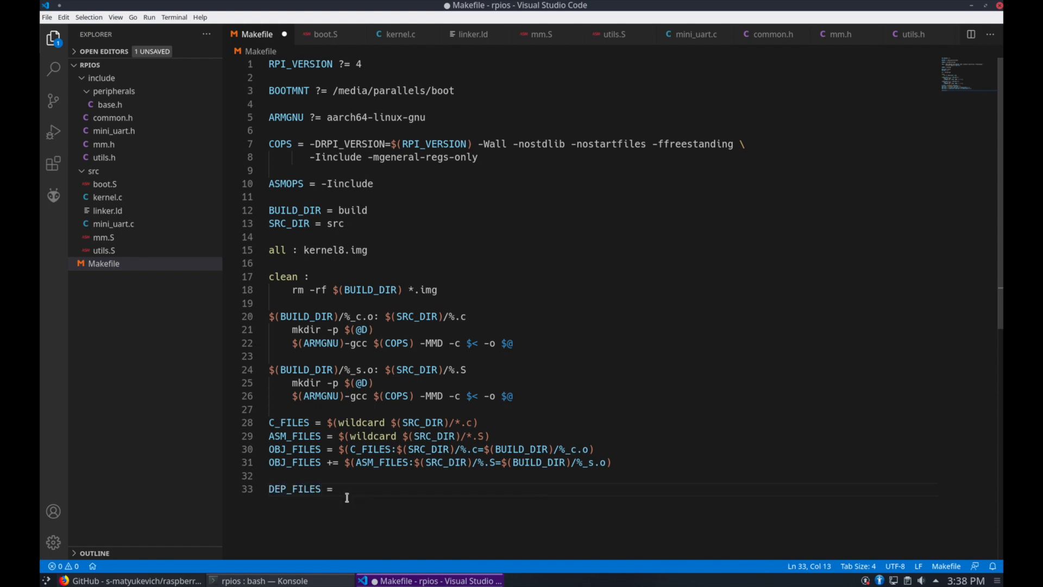
text($(OBJ_FILES)
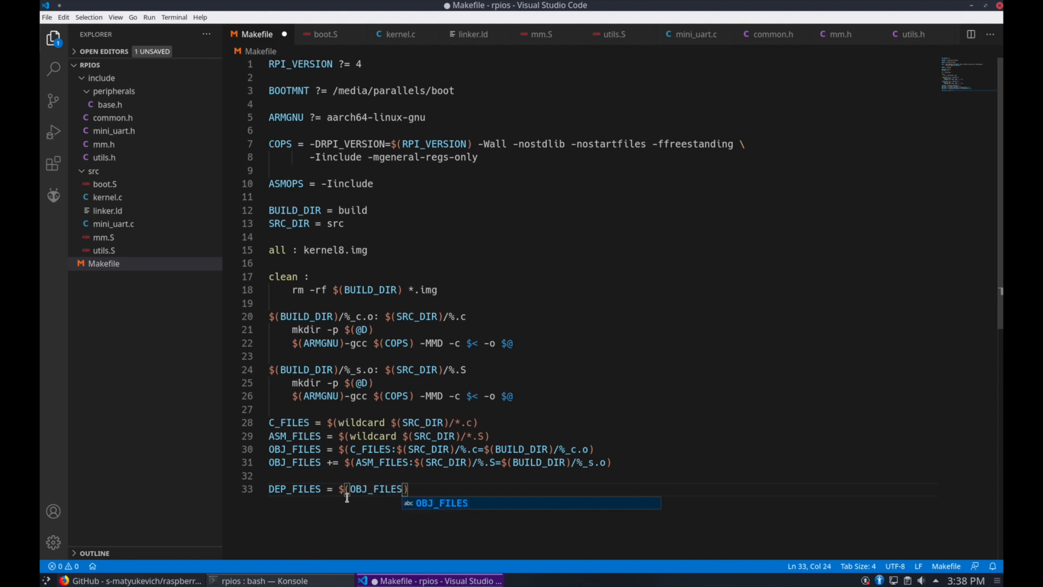
text(:%)
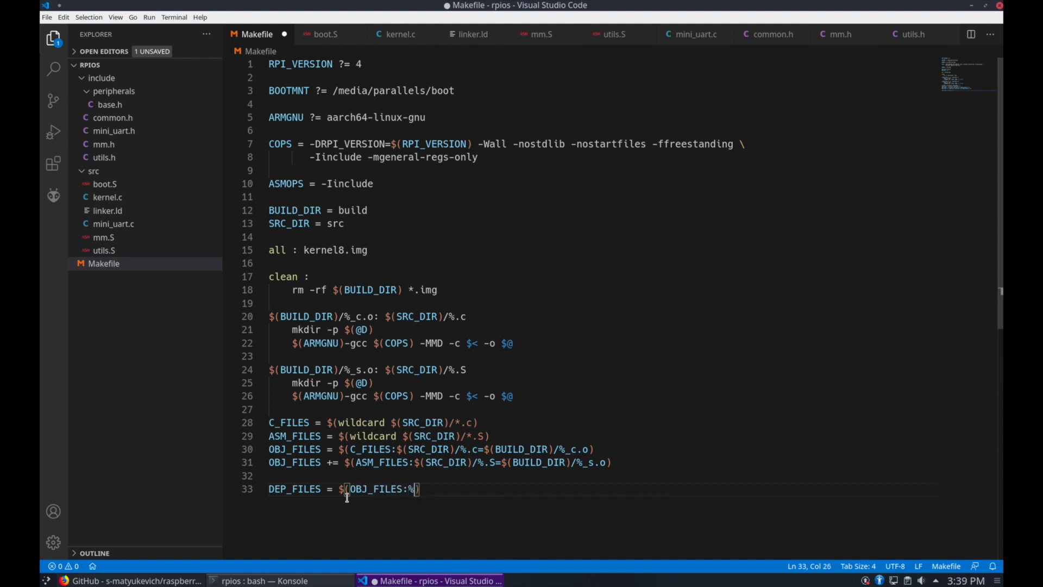
text(.o)
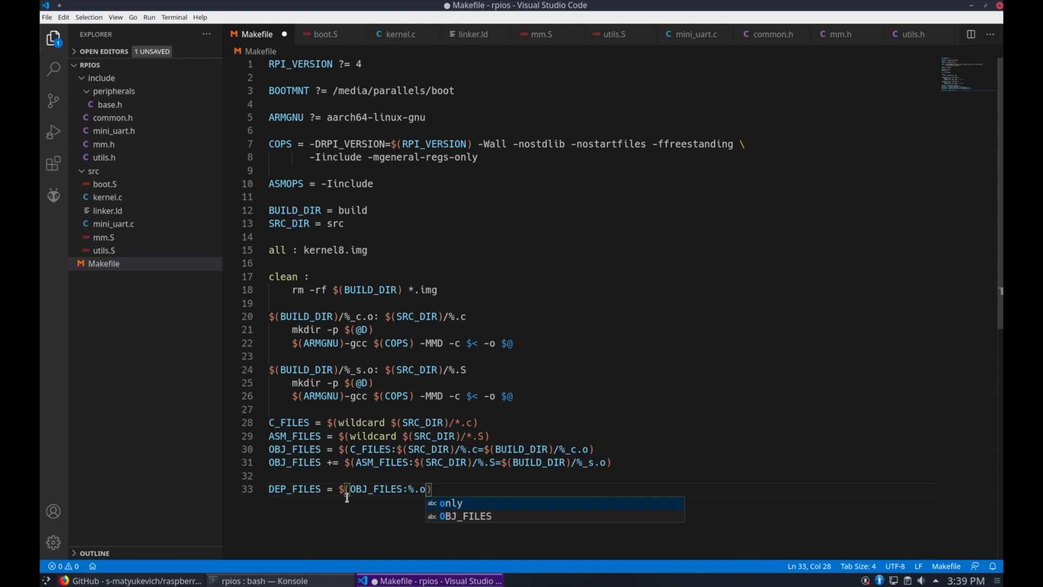
text(=%.d)
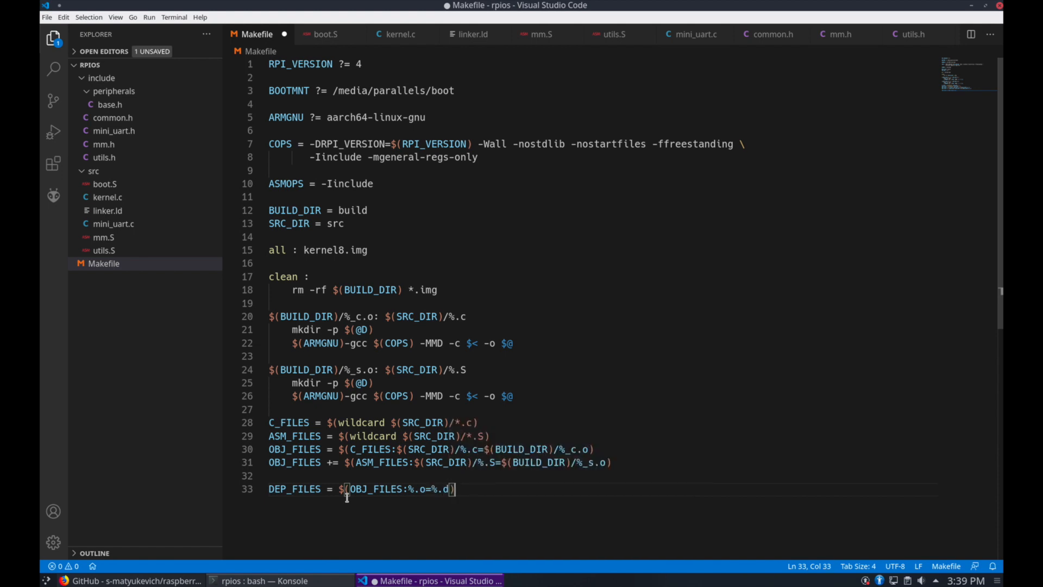
text(-includ)
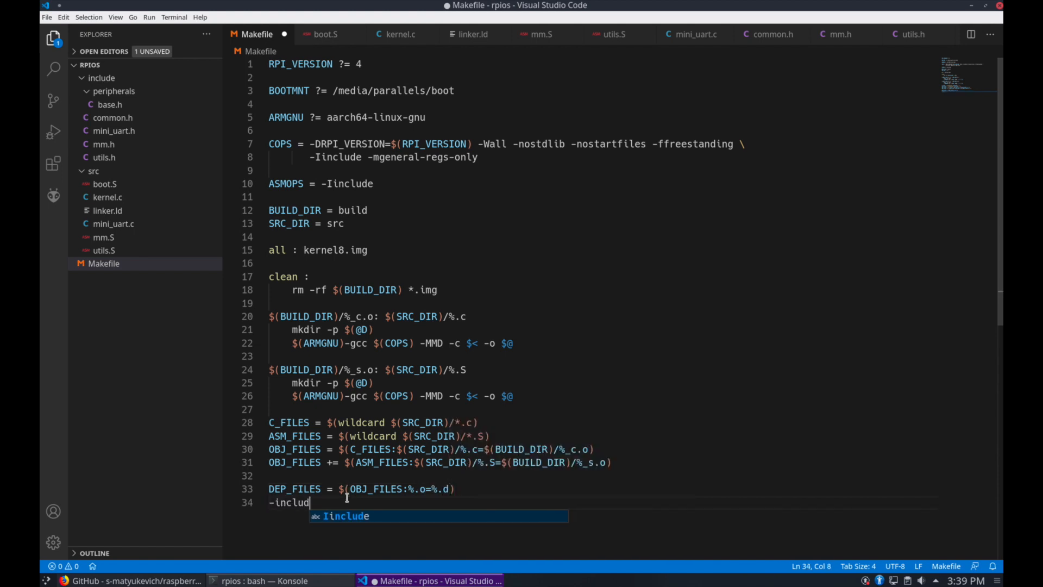
text(e $(DEP_FILES)
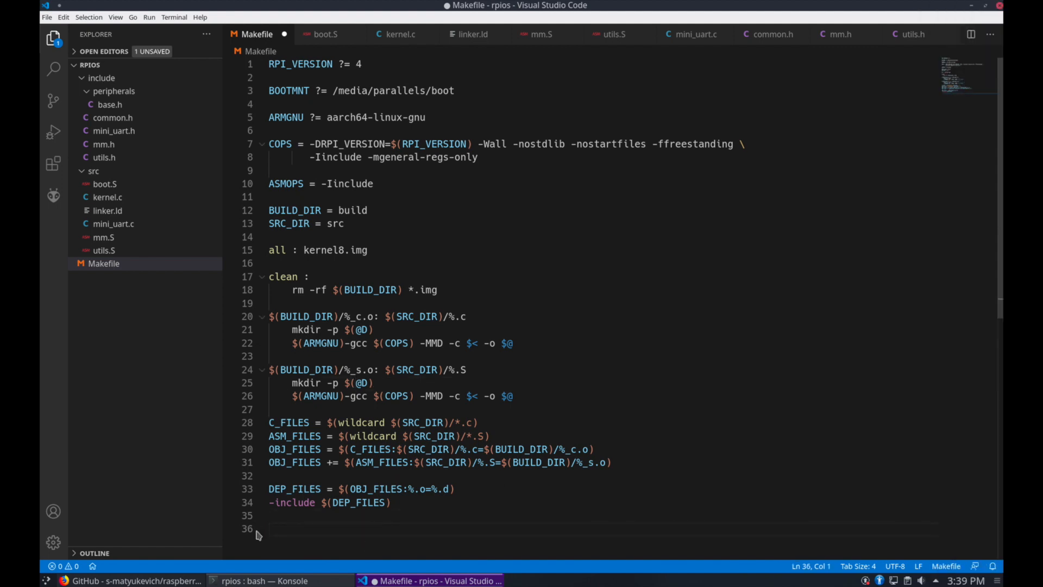
Start the kernel8.img rule depending on $(SRC_DIR)/linker.ld and $(OBJ_FILES).
text(kernel8.img:)
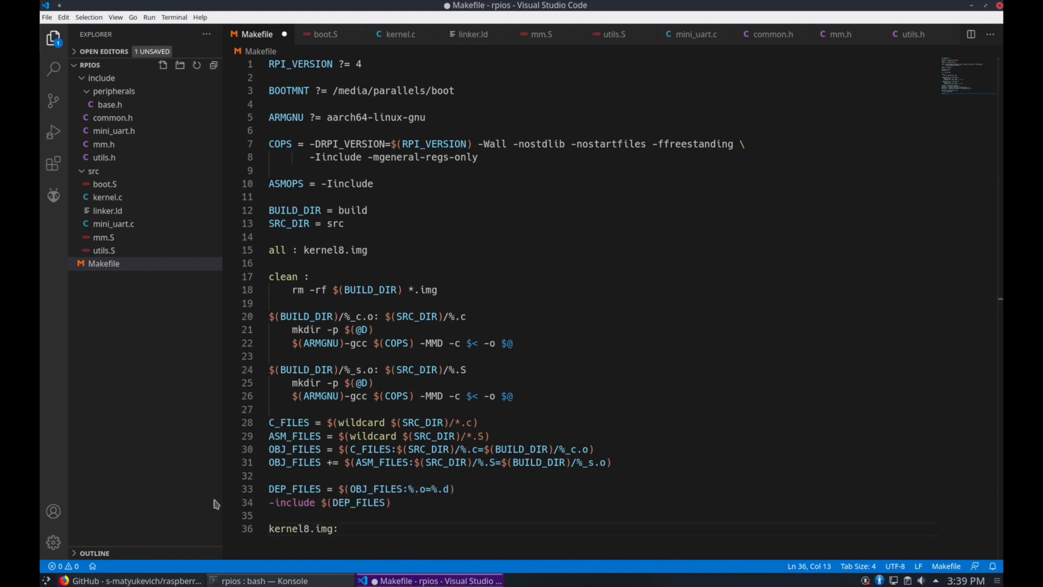
text($()
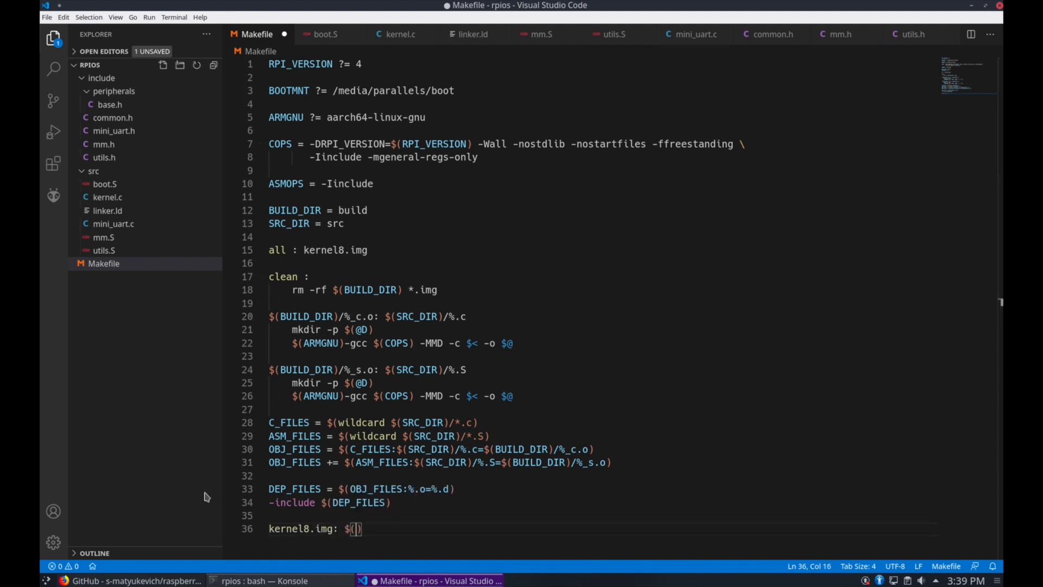
text(SRC_DIR)
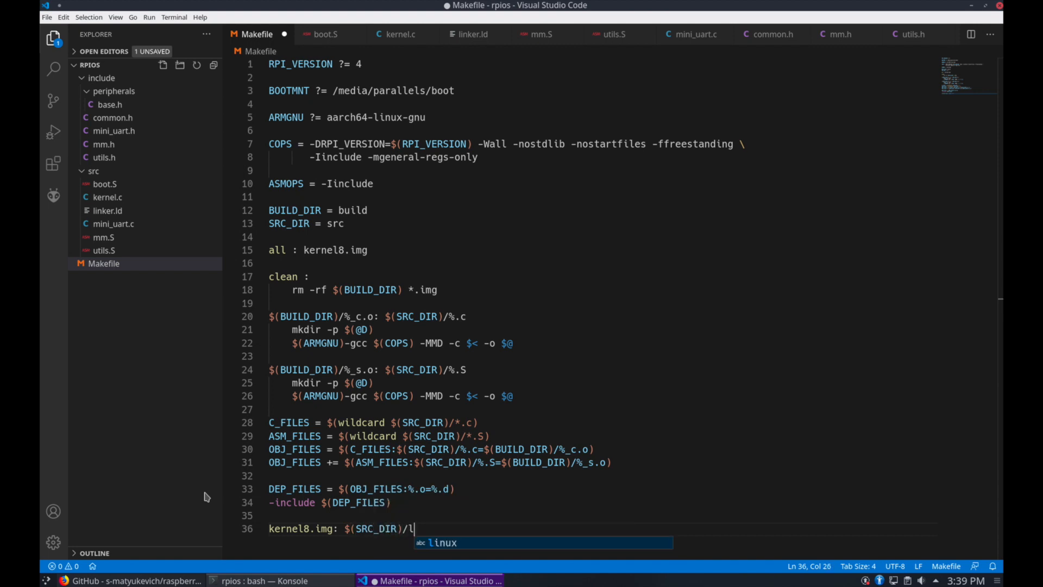
text(inker.ld)
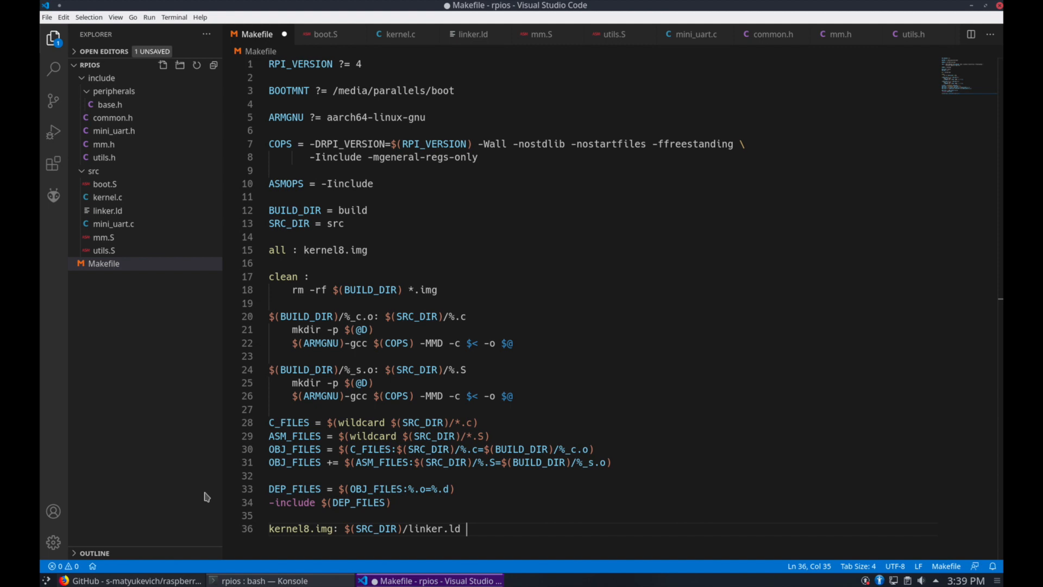
text($(OBJ_FILES))
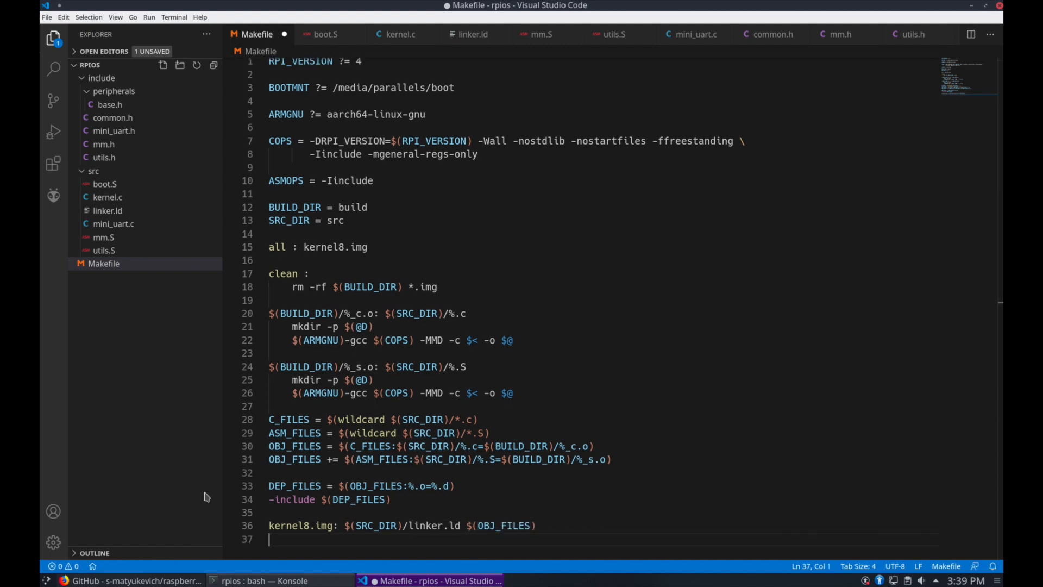
text(@e)
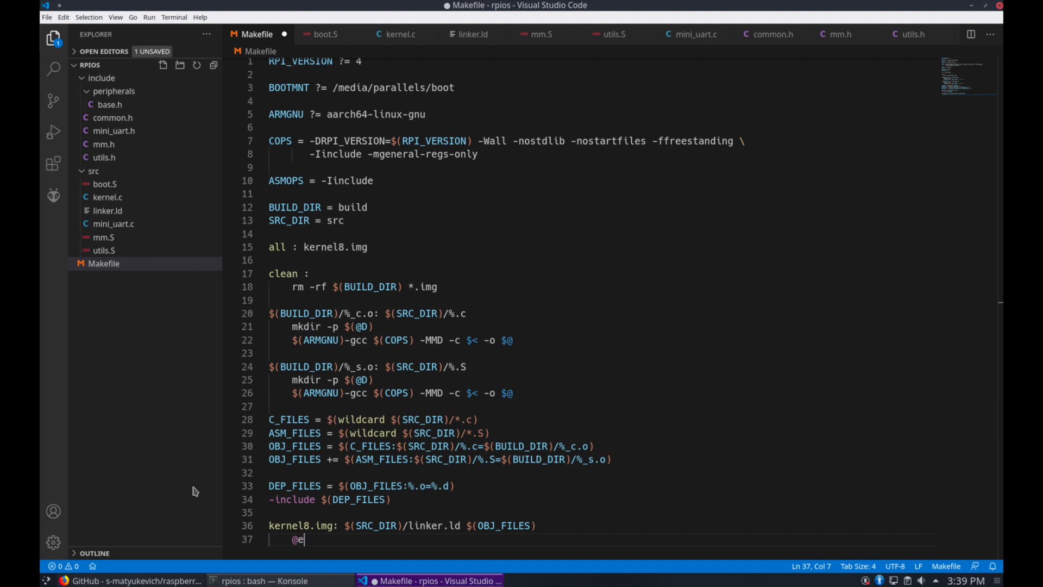
text(cho "Building for RPI $(value R)
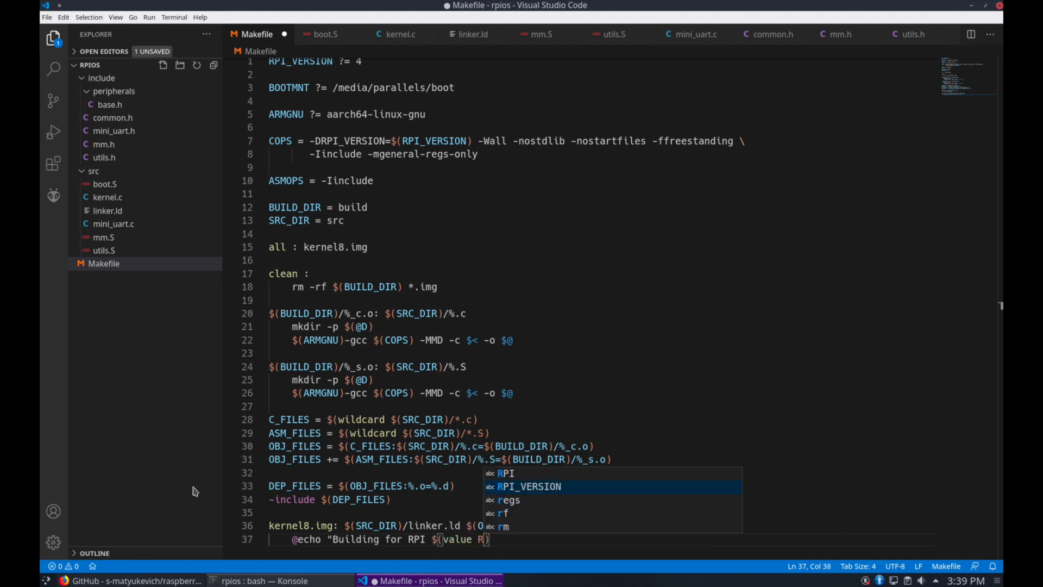
key(Tab)
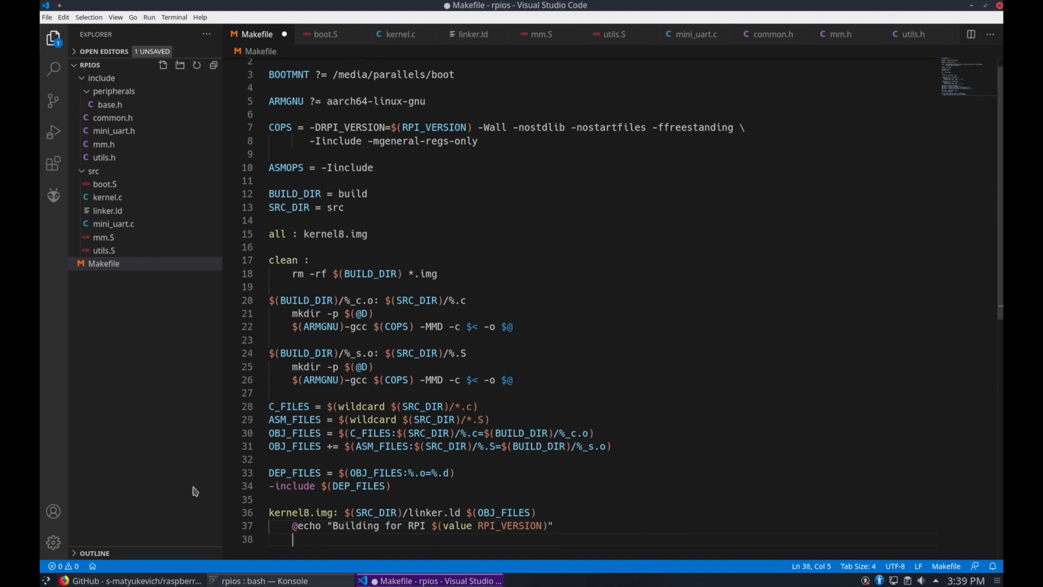
text(@echo ")
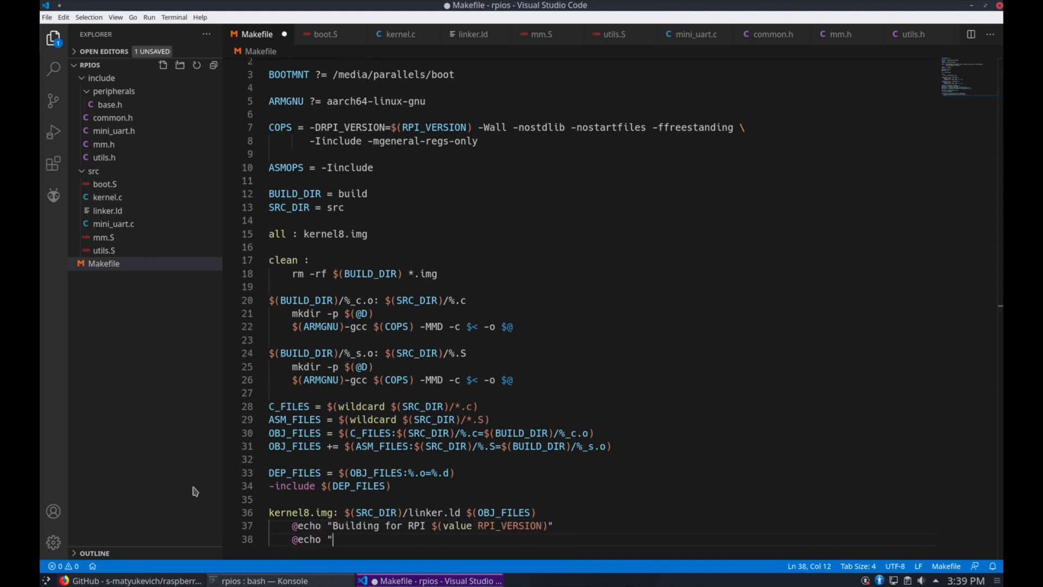
text(Depl)
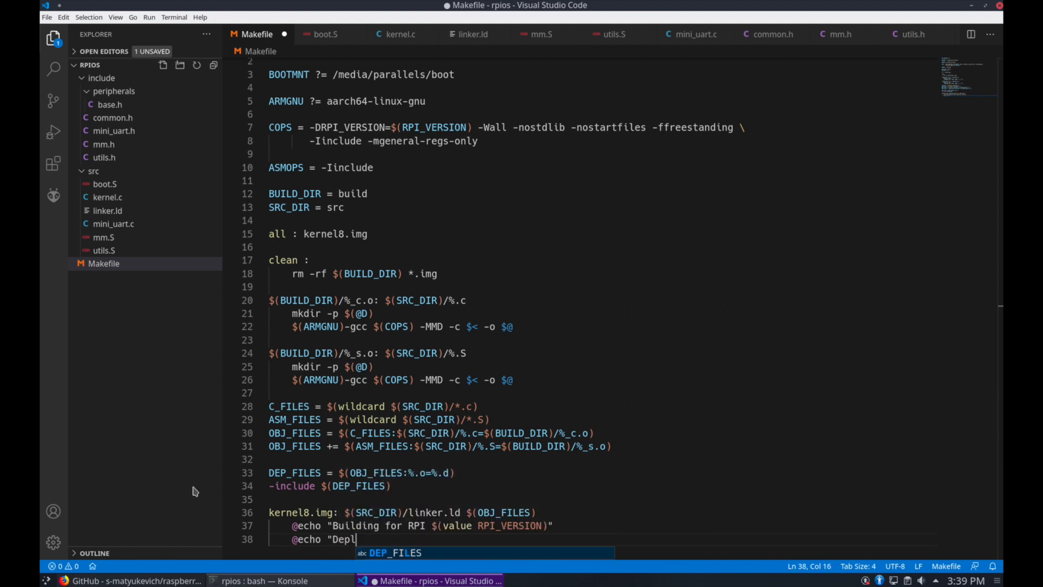
text(oy to $(va)
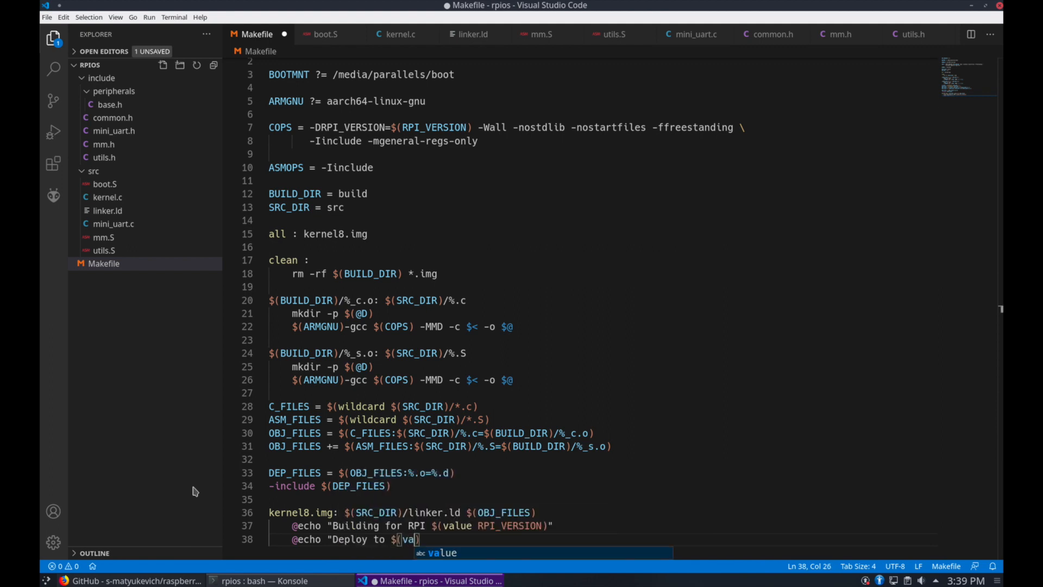
text(BOOTMNT))
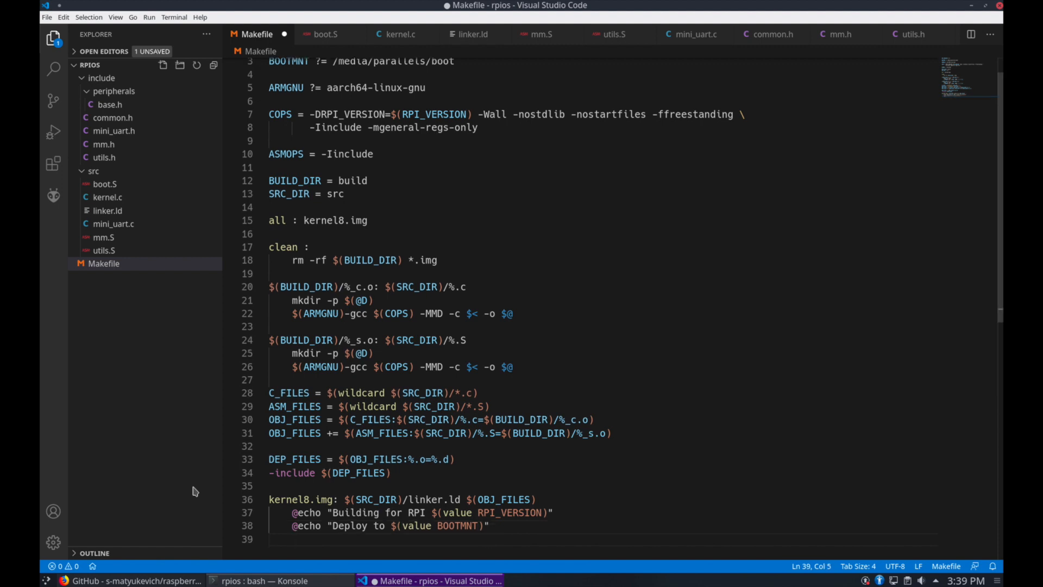
text(@echo "")
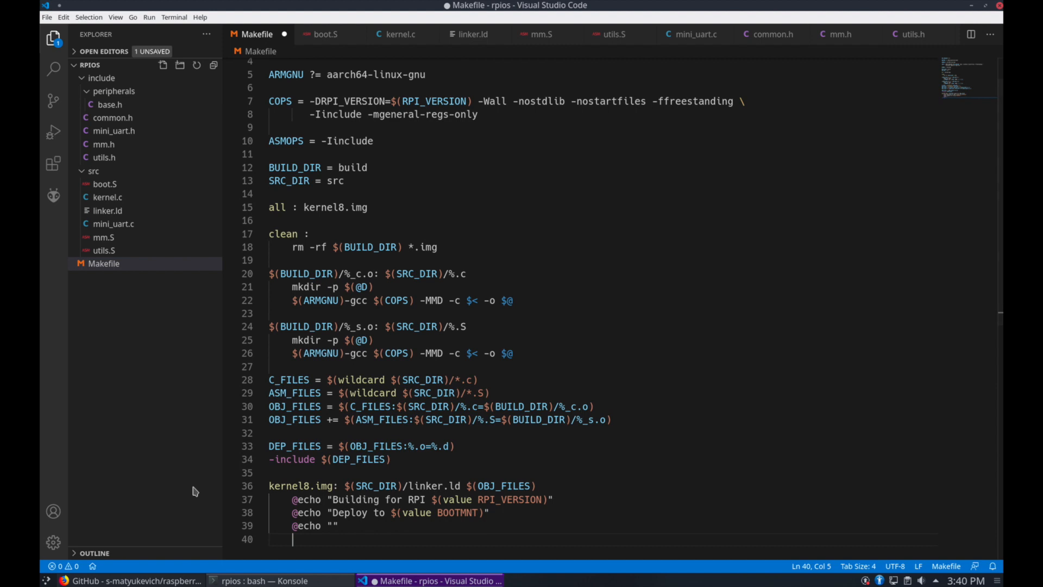
Link with $(ARMGNU)-ld using linker.ld to produce kernel8.elf from $(OBJ_FILES).
text($(ARMGNU)
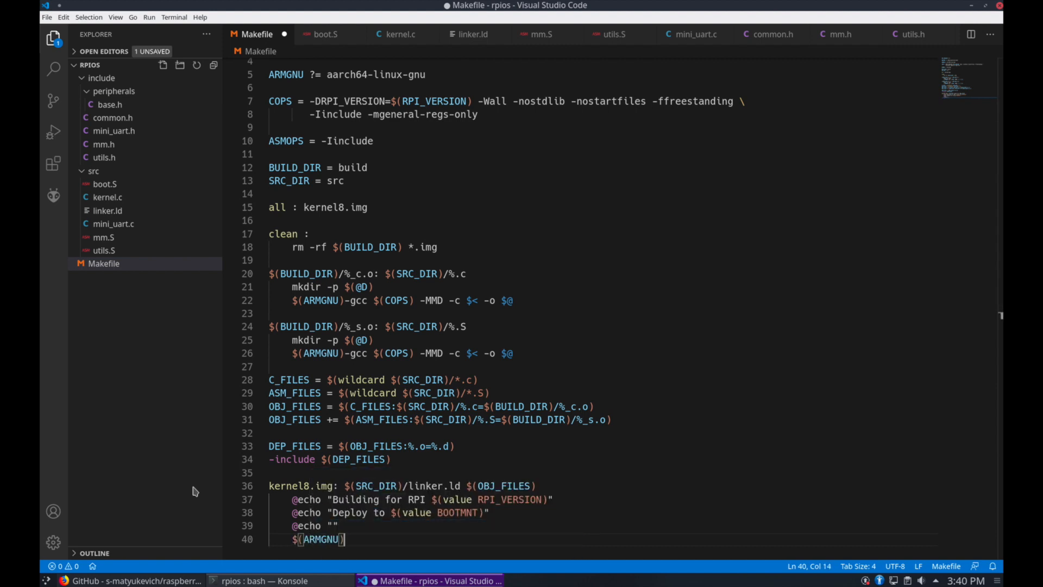
text(-ld -T $(SRC_DIR)/)
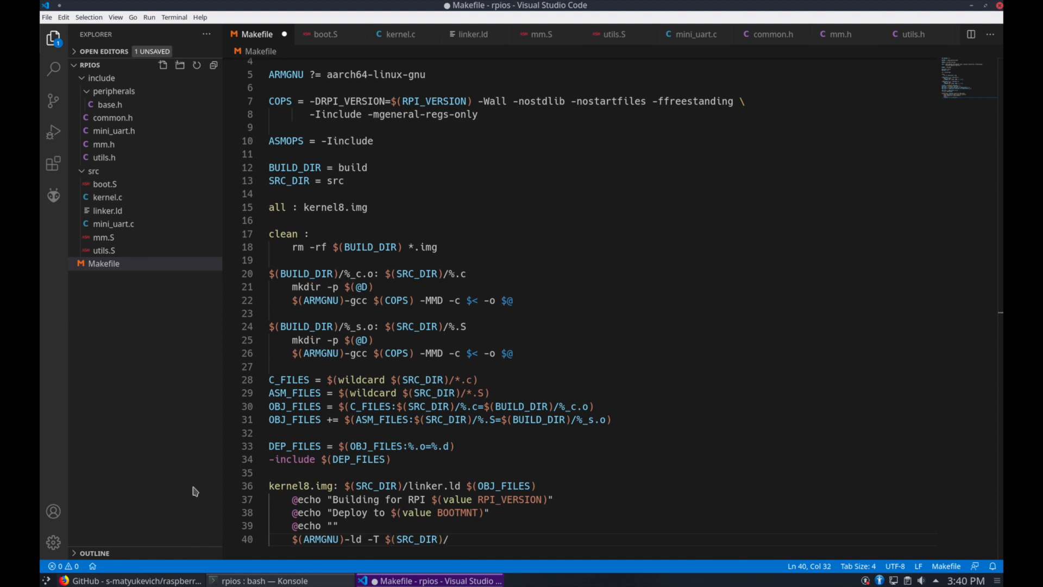
text(linker.ld)
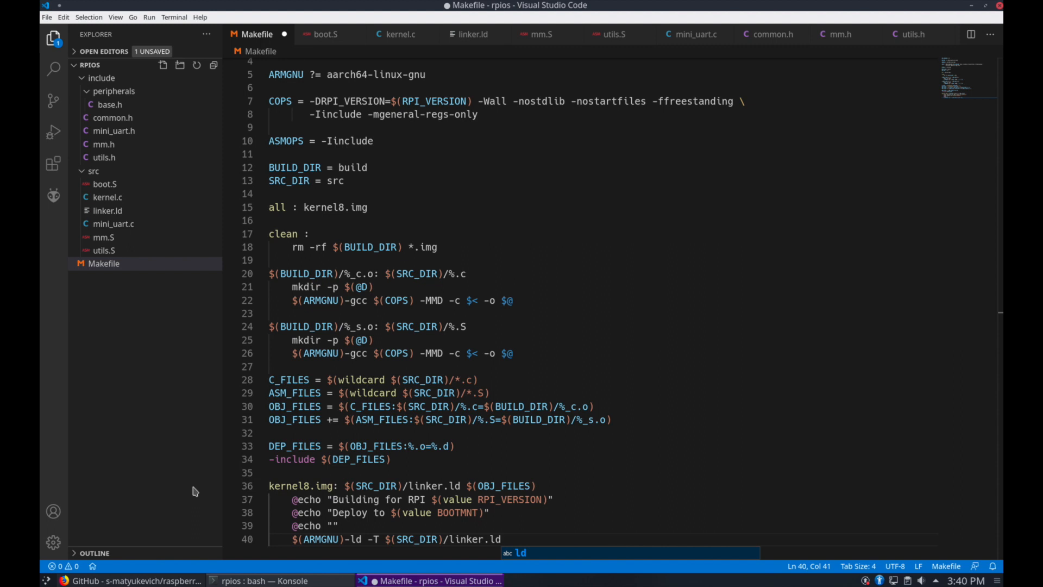
text(-o $(BUILD_DIR)
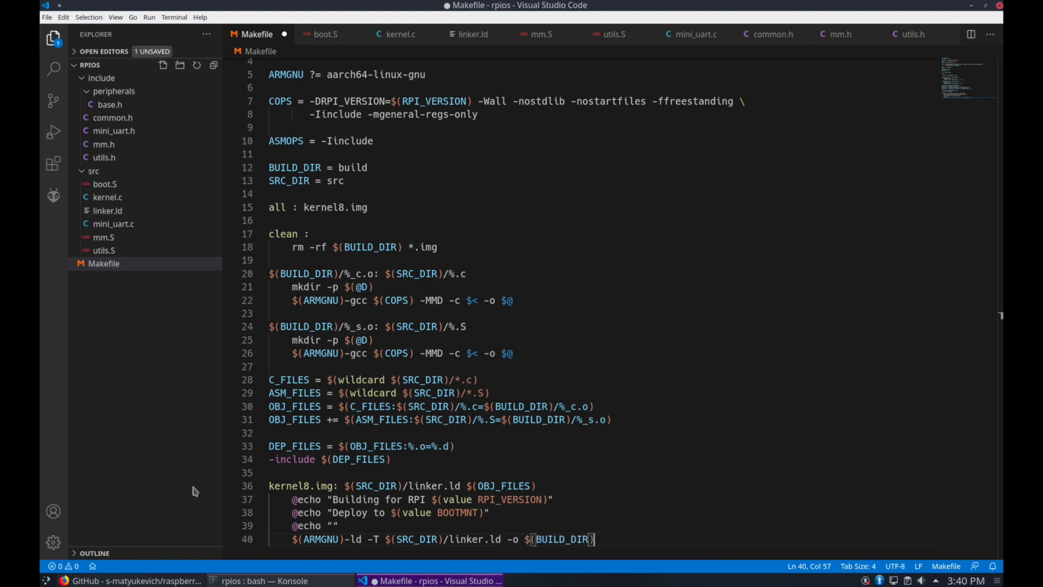
text(/kernel)
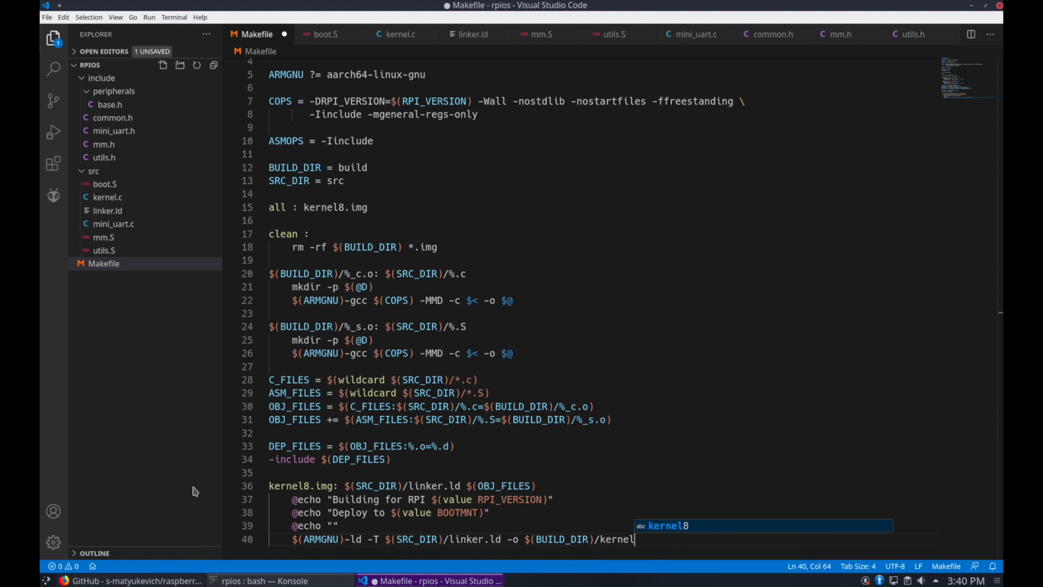
text(8.elf)
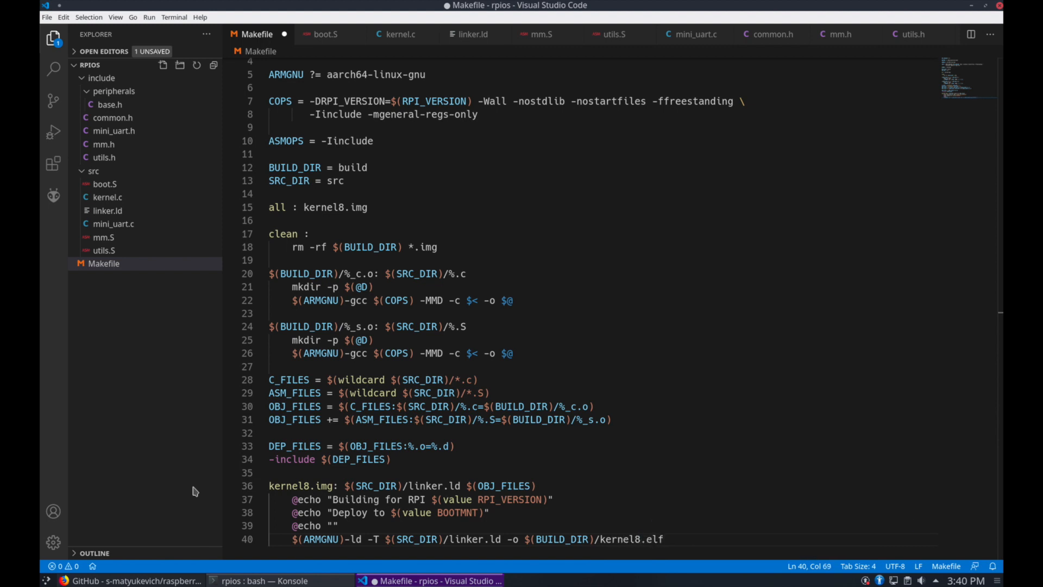
text($(OBJ))
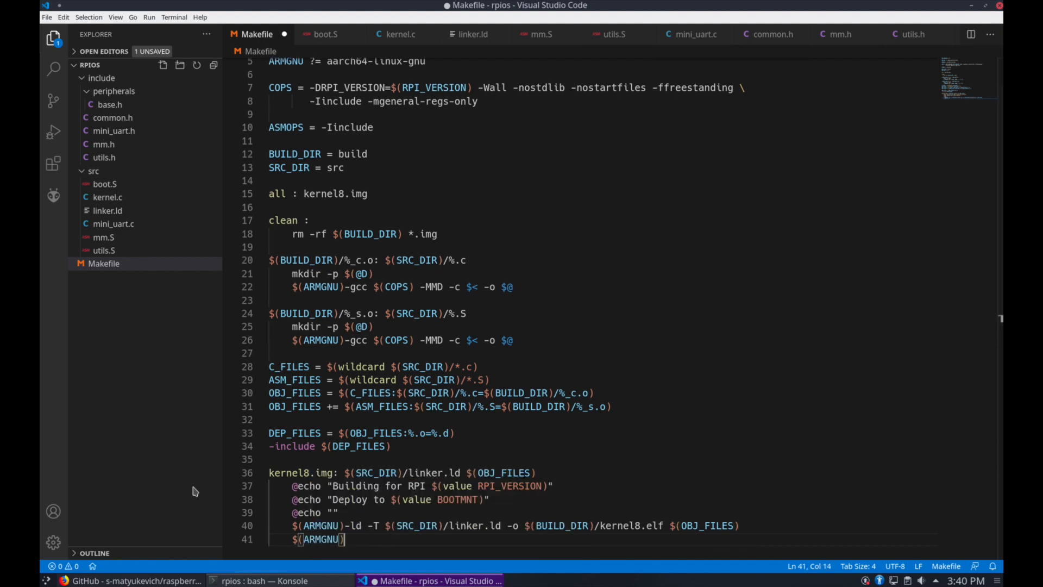
Convert $(BUILD_DIR)/kernel8.elf to kernel8.img with $(ARMGNU)-objcopy.
text(-objcopy $)
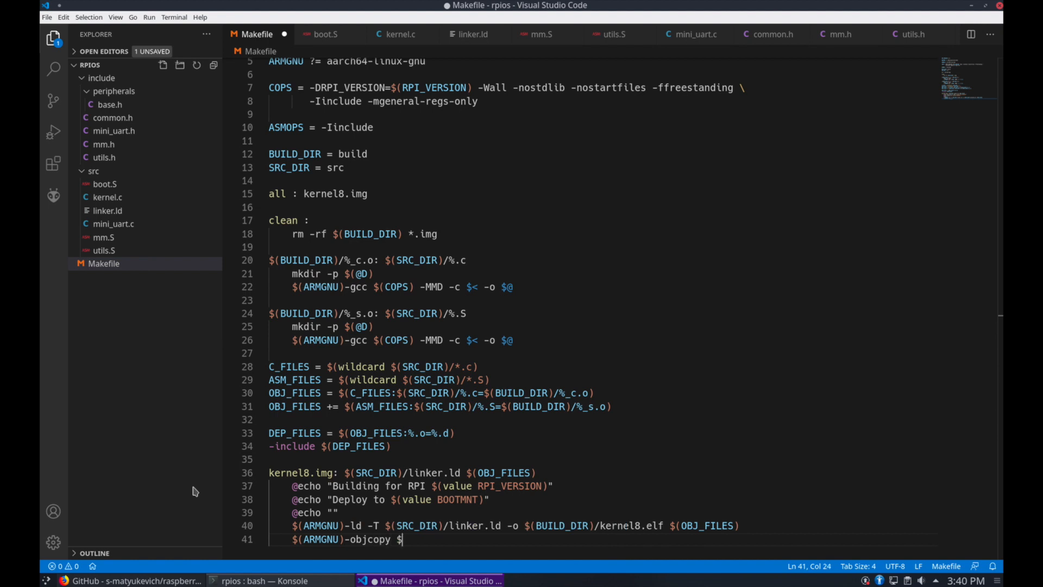
text((BUILD_DIR))
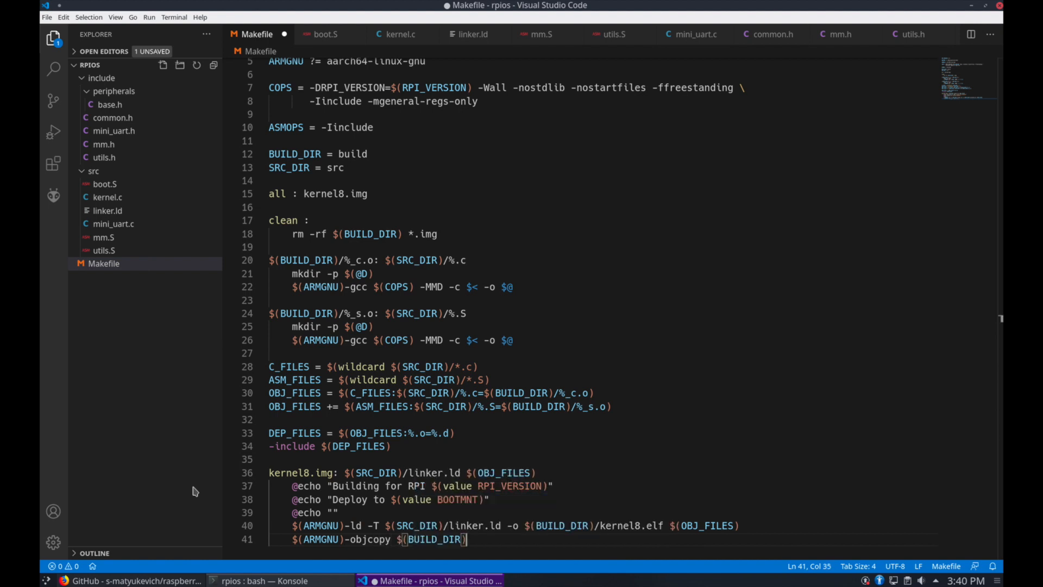
text(/kernel8.elf -O binary)
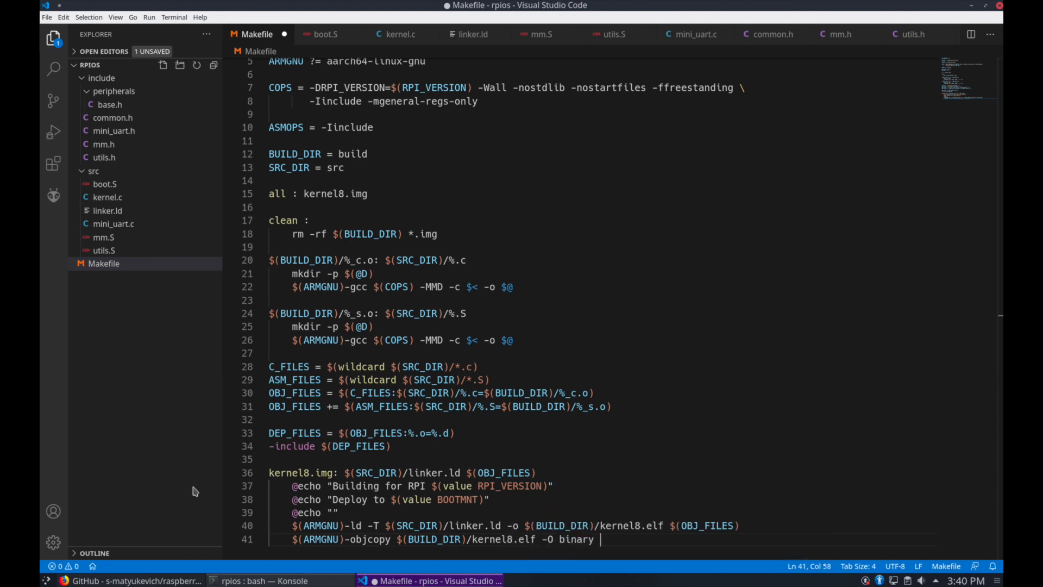
text(kernel8.)
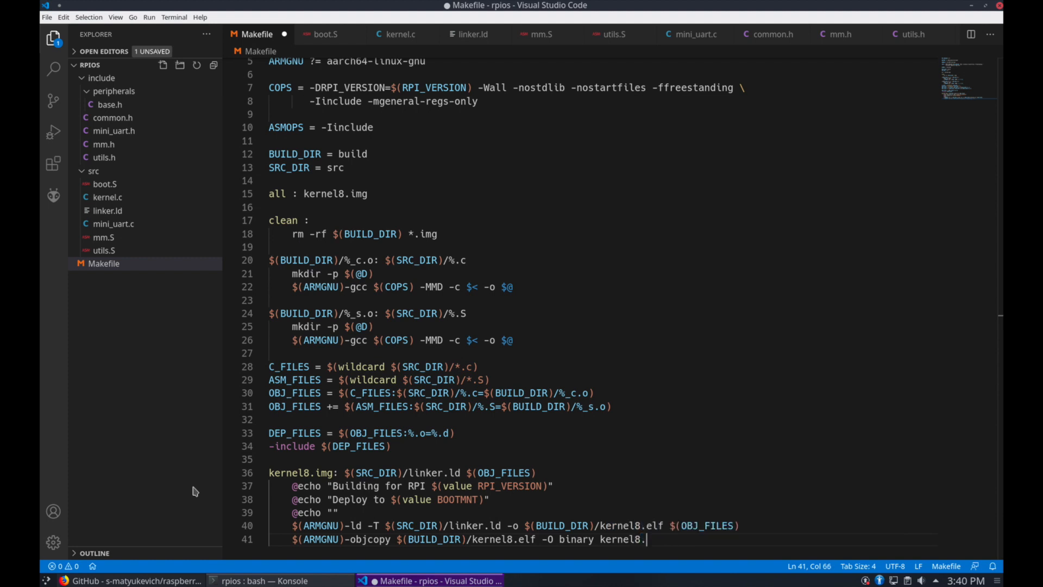
text(img)
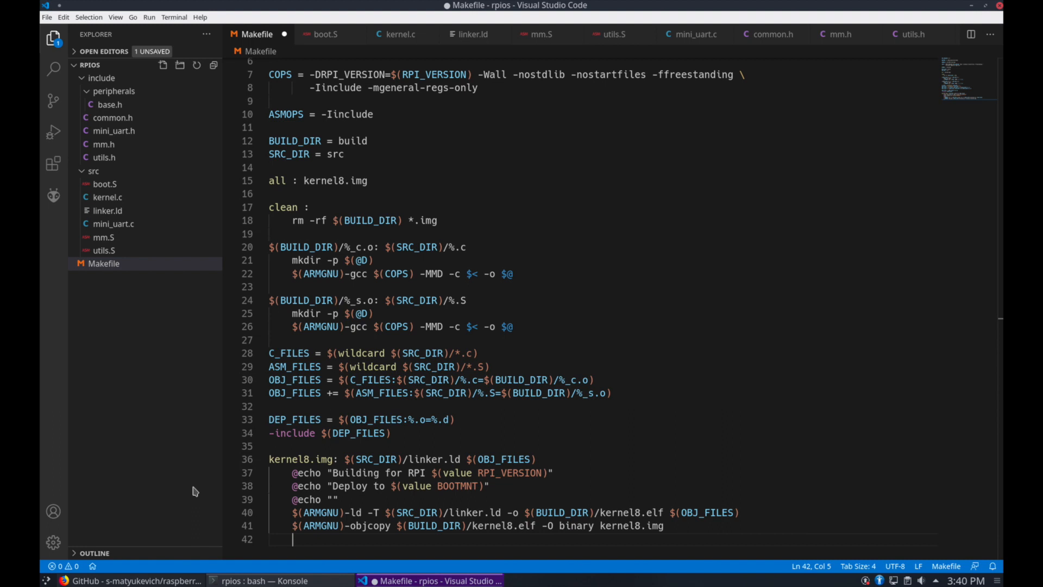
Add ifeq ($(RPI_VERSION), 4) copying kernel8.img to $(BOOTMNT)/kernel8-rpi4.img.
text(ifeq()
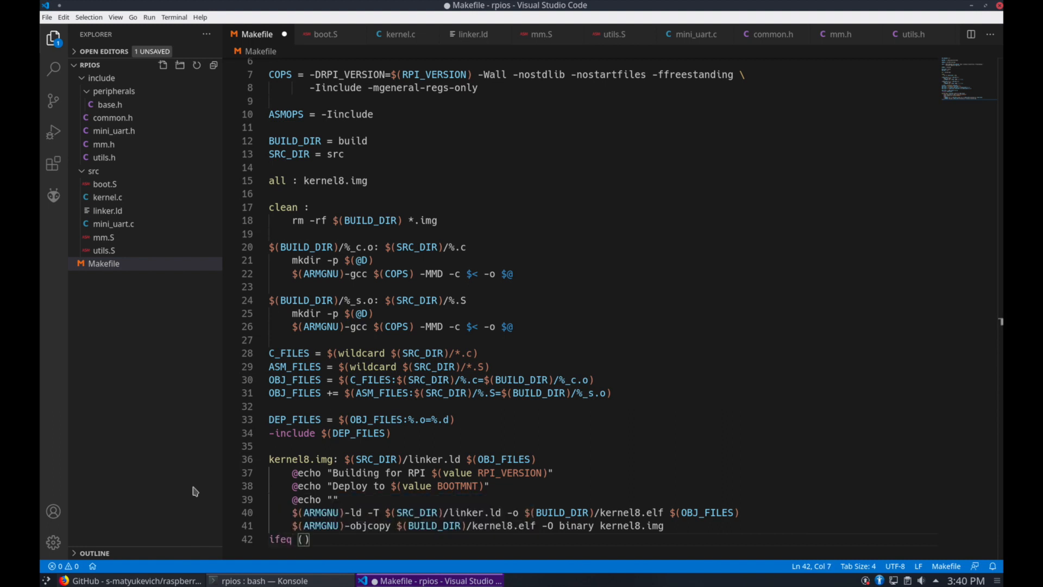
text(RPI_VERSION)
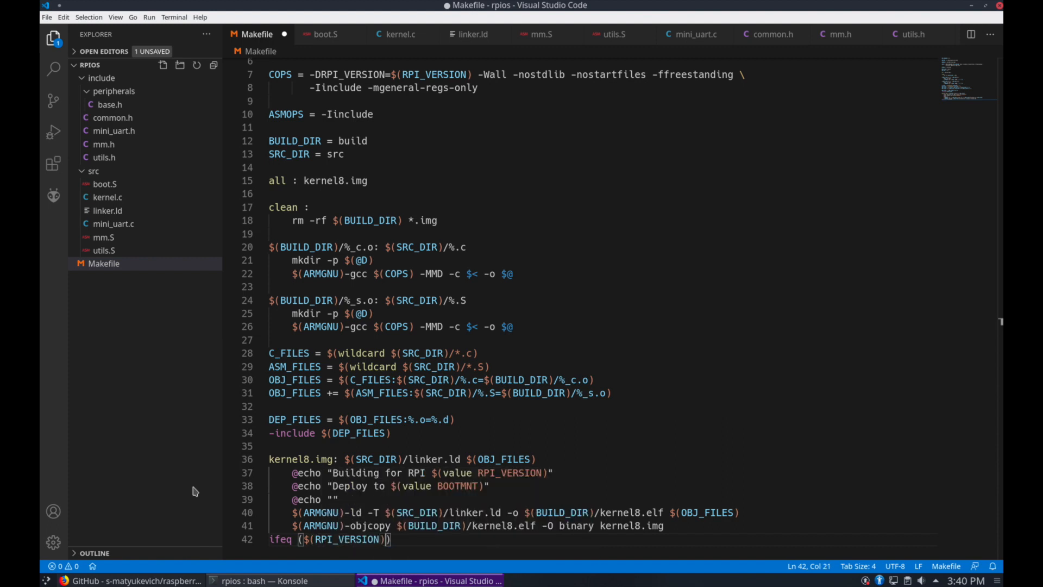
text(, 4)
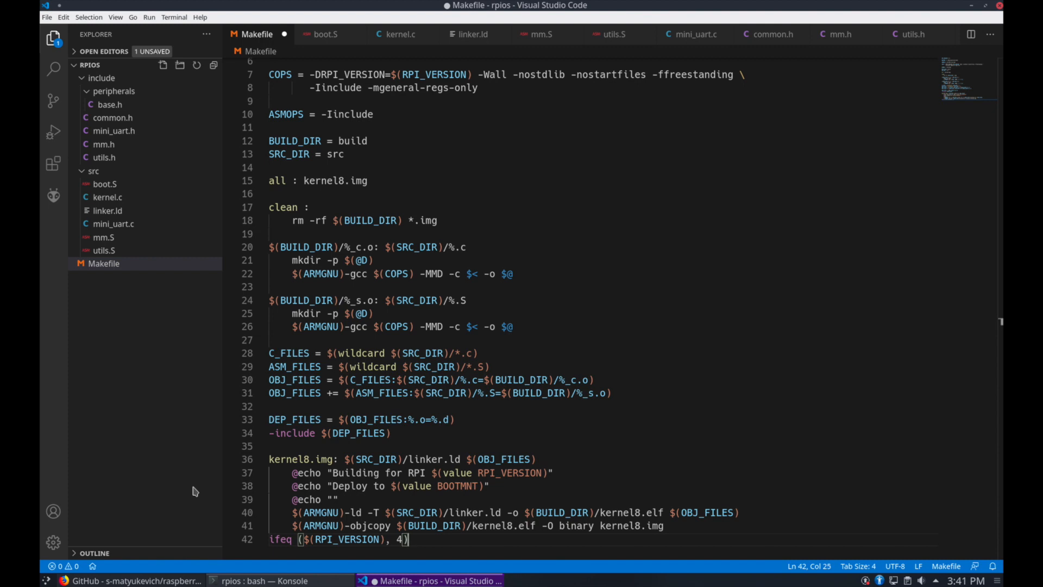
text(cp)
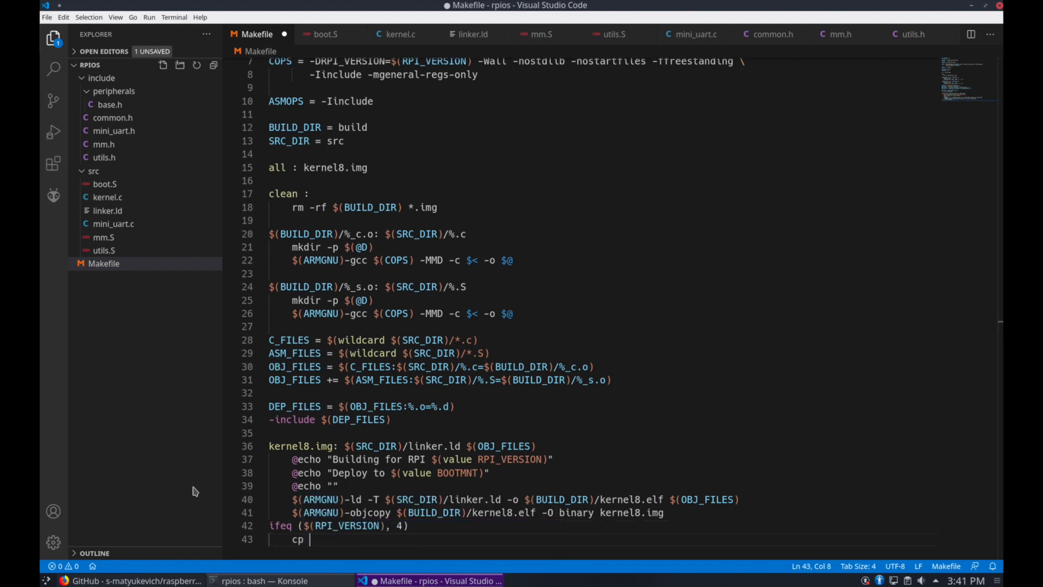
text(kernel8.img $(BOOTMNT)/)
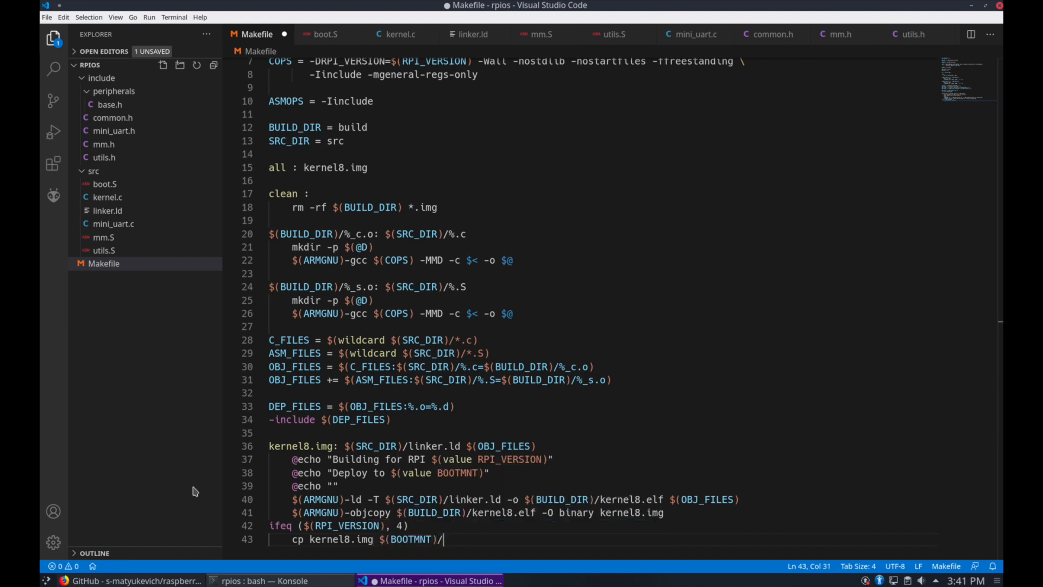
text(kernel8)
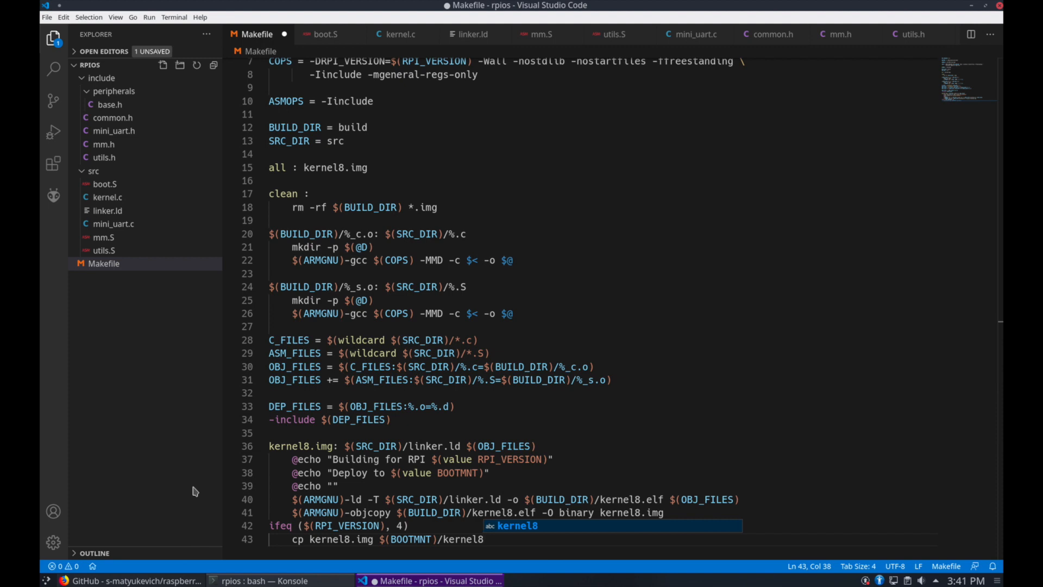
text(-rpi4)
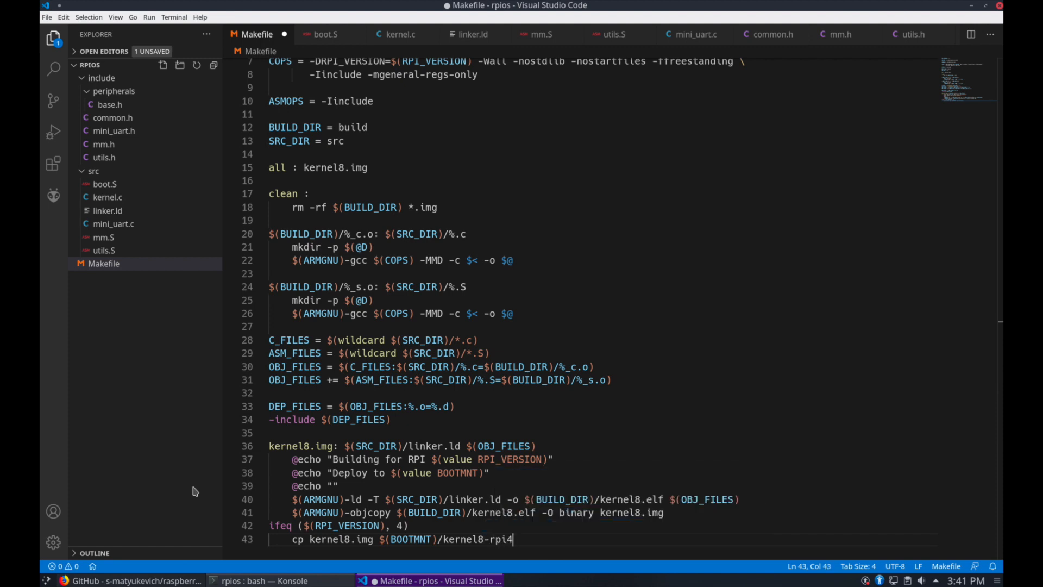
text(.img)
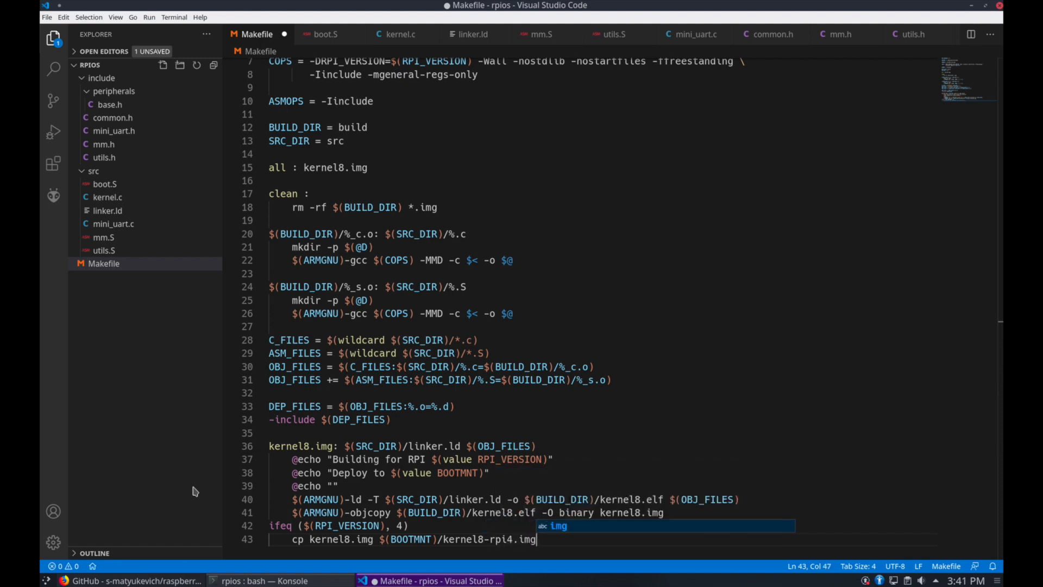
key(Enter)
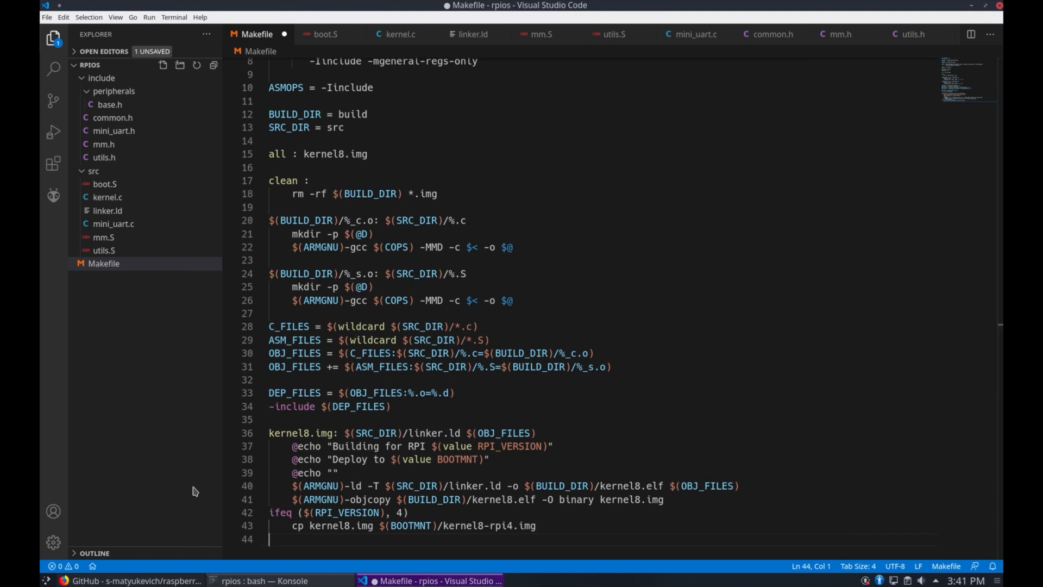
Add the else branch copying kernel8.img, endif, then cp config.txt to $(BOOTMNT) and sync.
text(else)
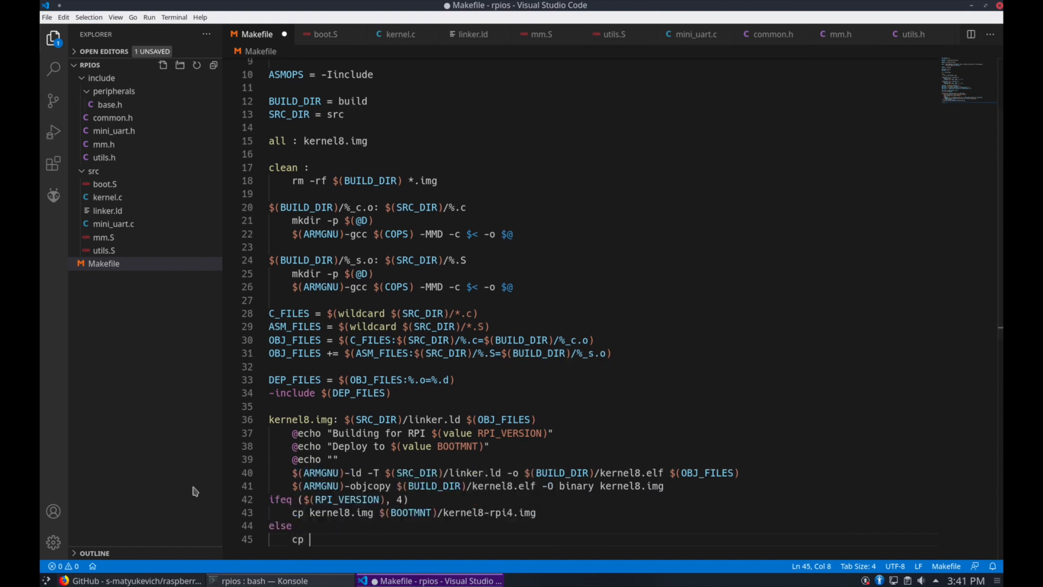
text(kernel8.img)
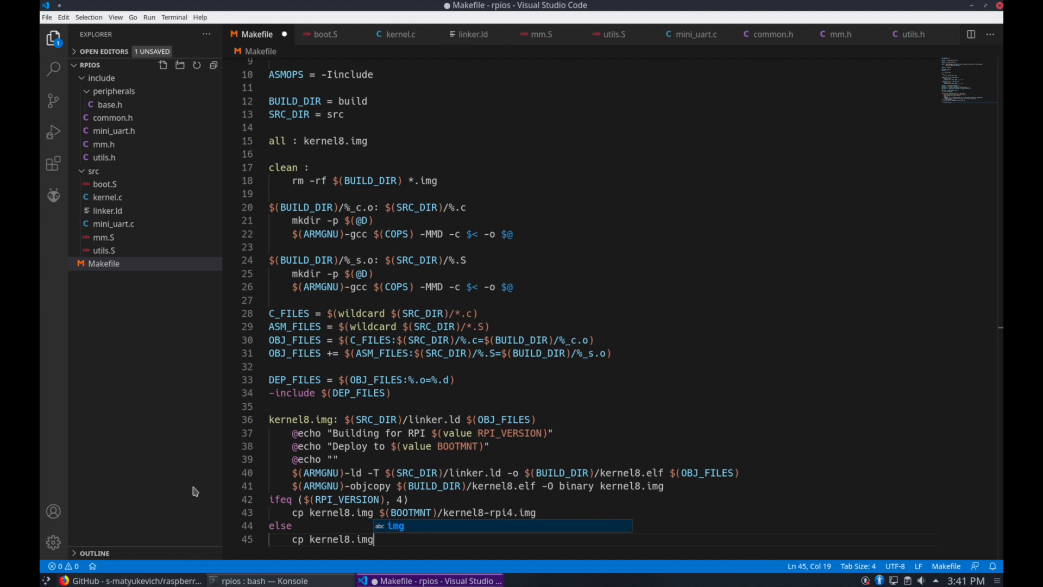
text($(BOOTMNT)/)
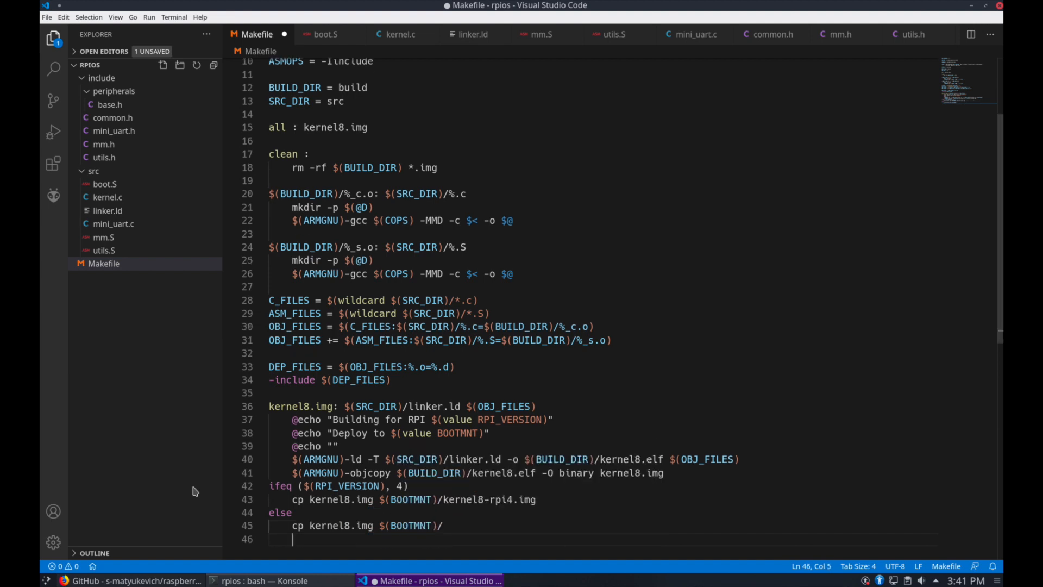
text(endif)
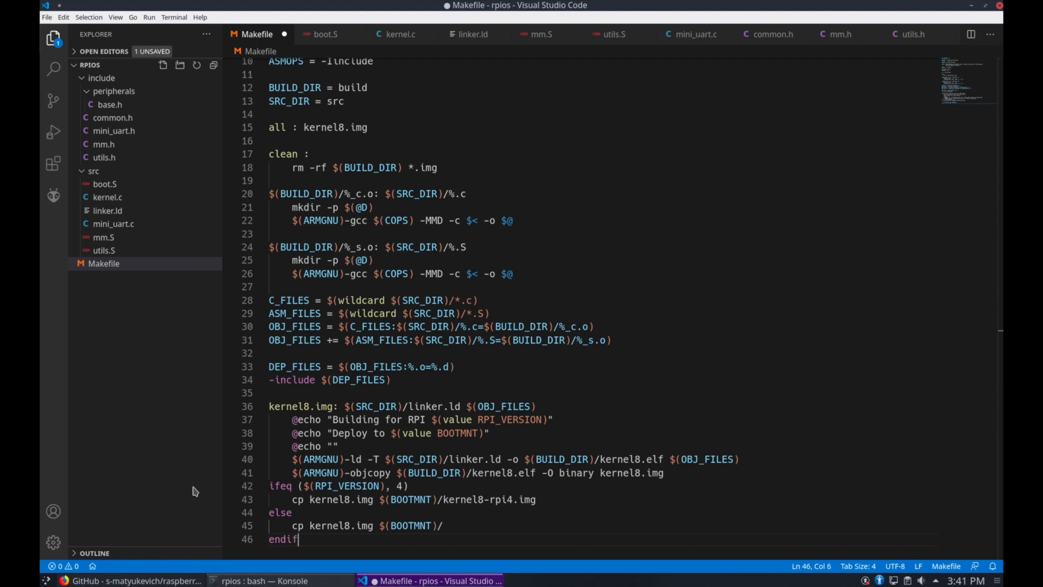
text(cp config.txt $()
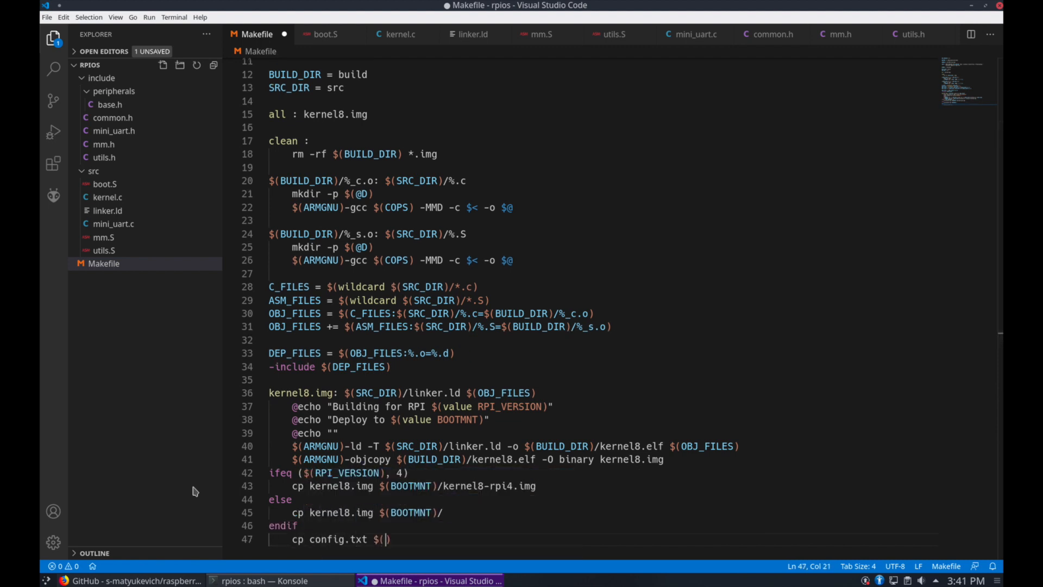
text(BOOTMNT)
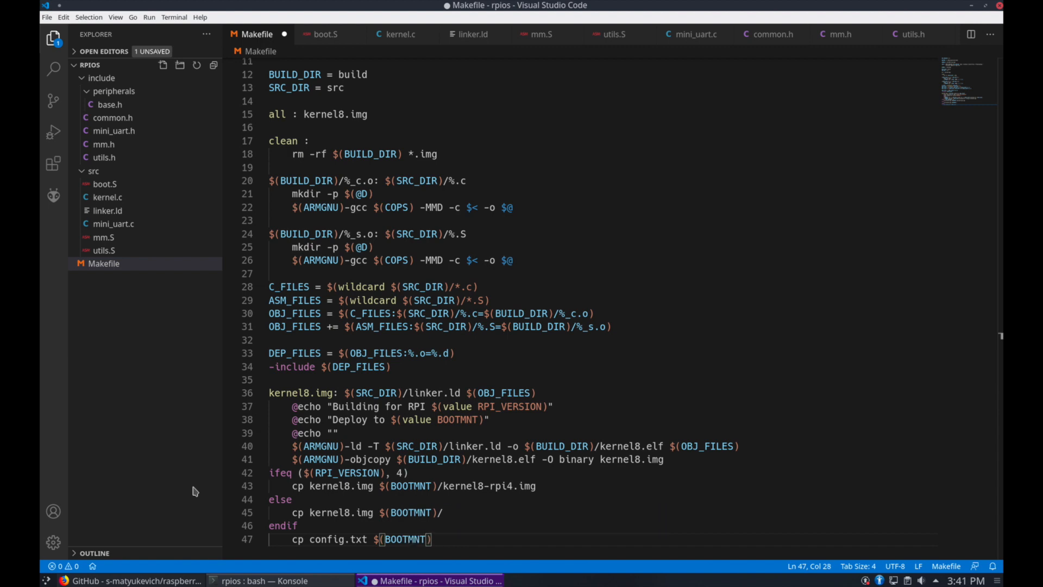
text(sync)
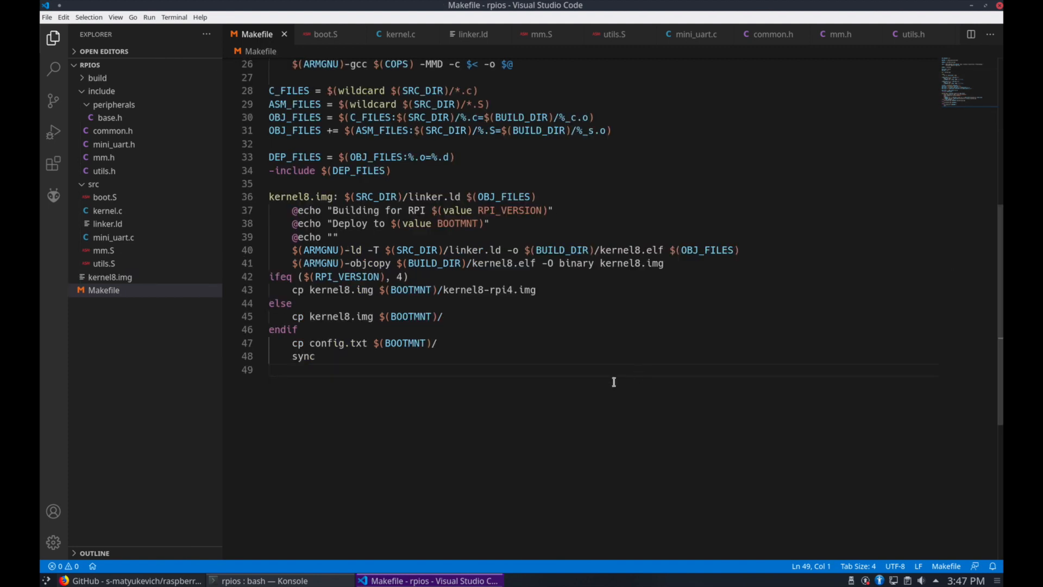
Run make clean and then make in a new integrated terminal.
click(174, 17)
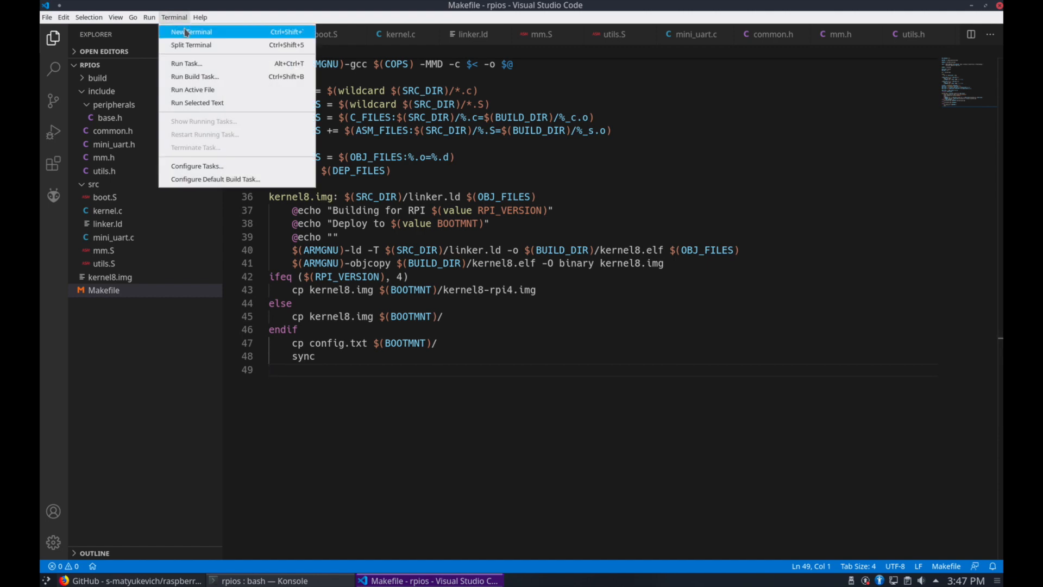
click(192, 32)
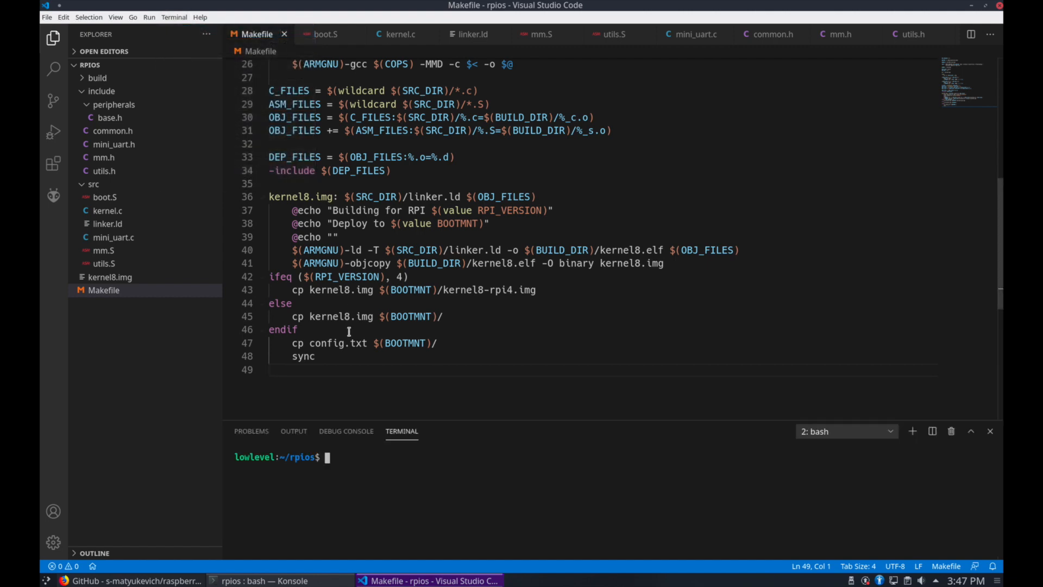
text(make clean)
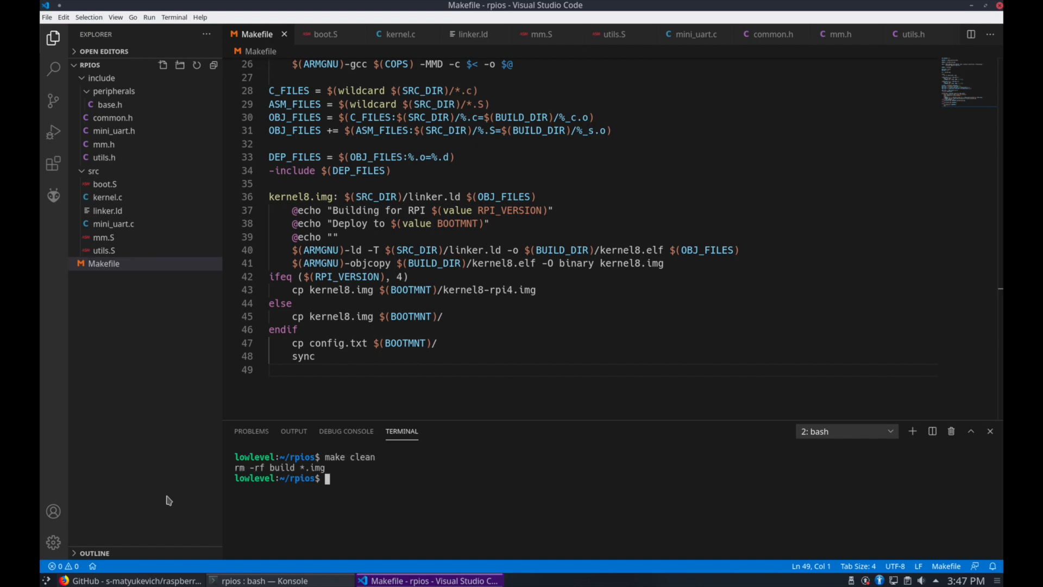
text(make)
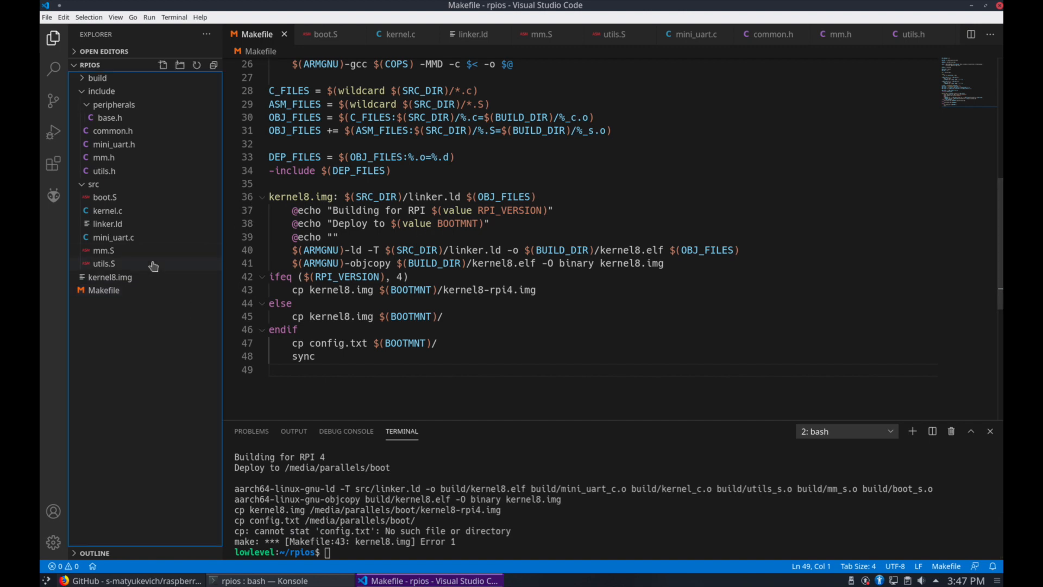
Create config.txt with arm_64bit, uart_2ndstage and dtoverlay=miniuart entries.
click(163, 64)
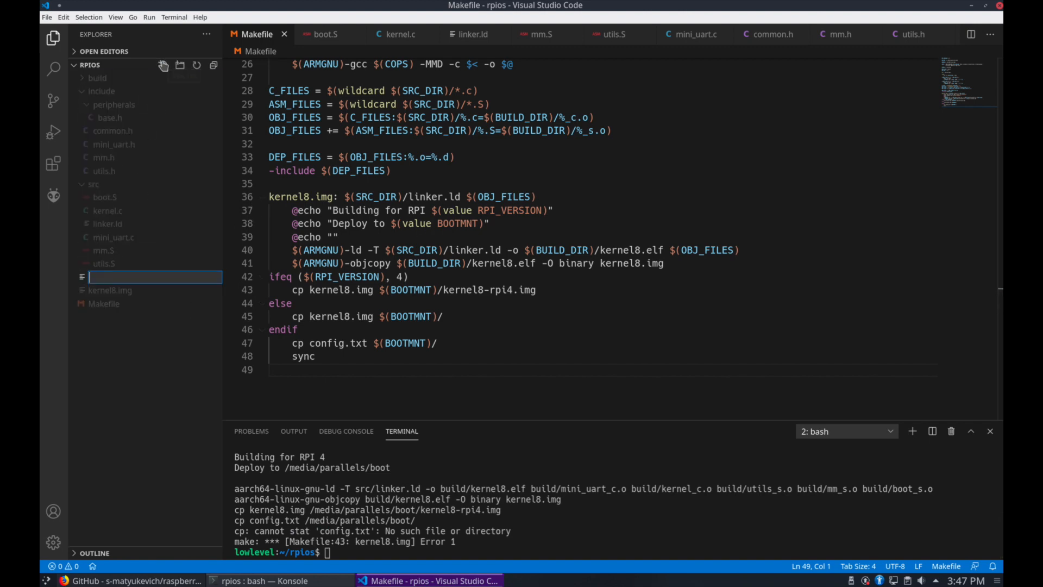
text(config.txt)
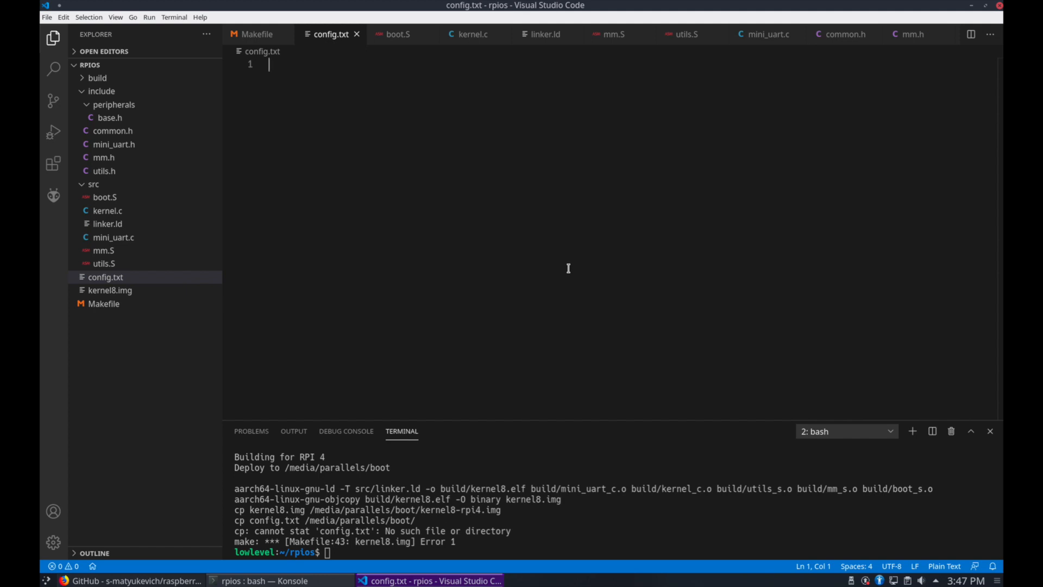
text(arm_)
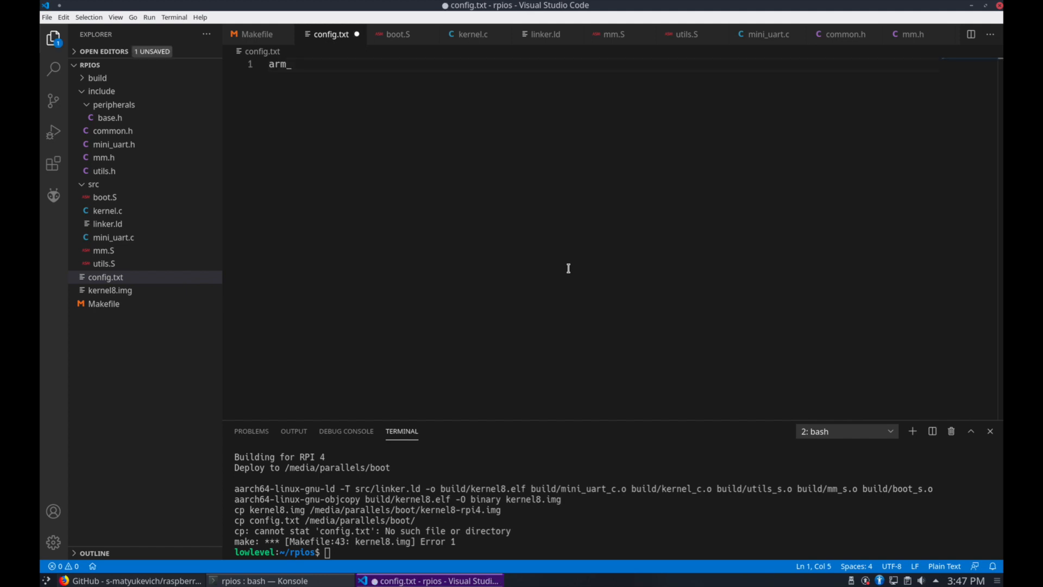
text(64bit=1)
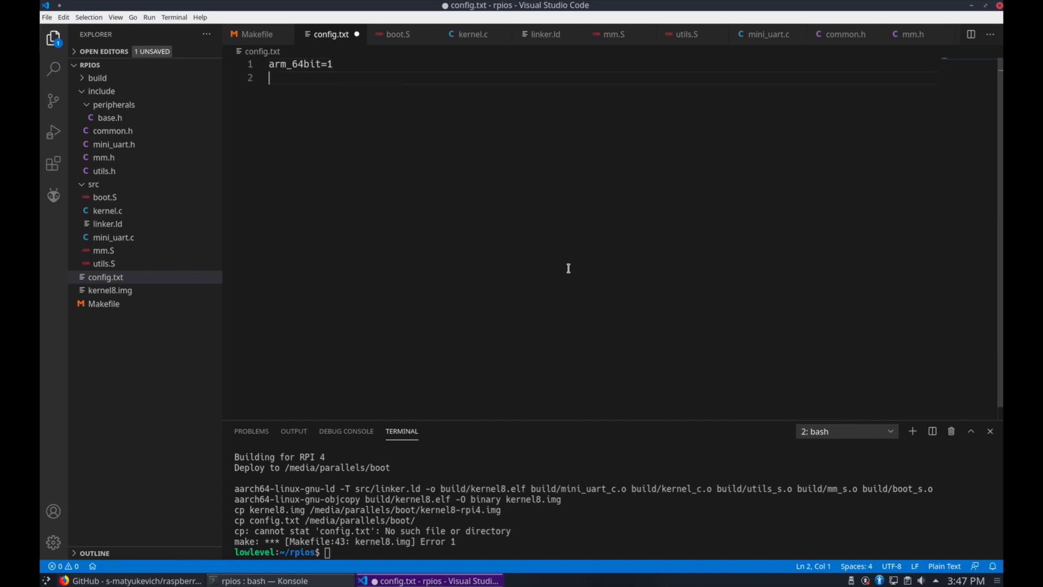
text(uart_2ndstage=1)
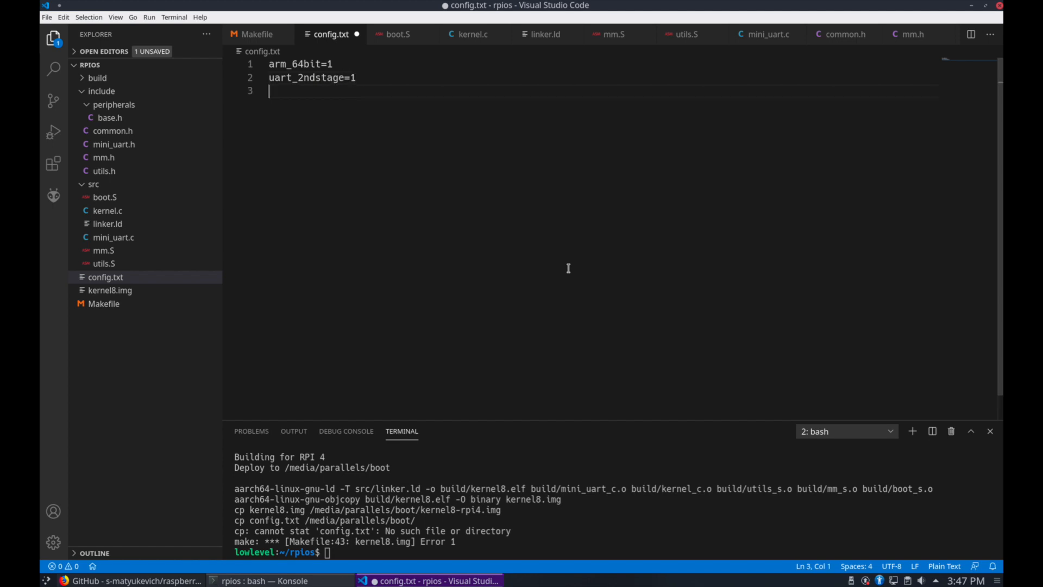
text(dtoverla)
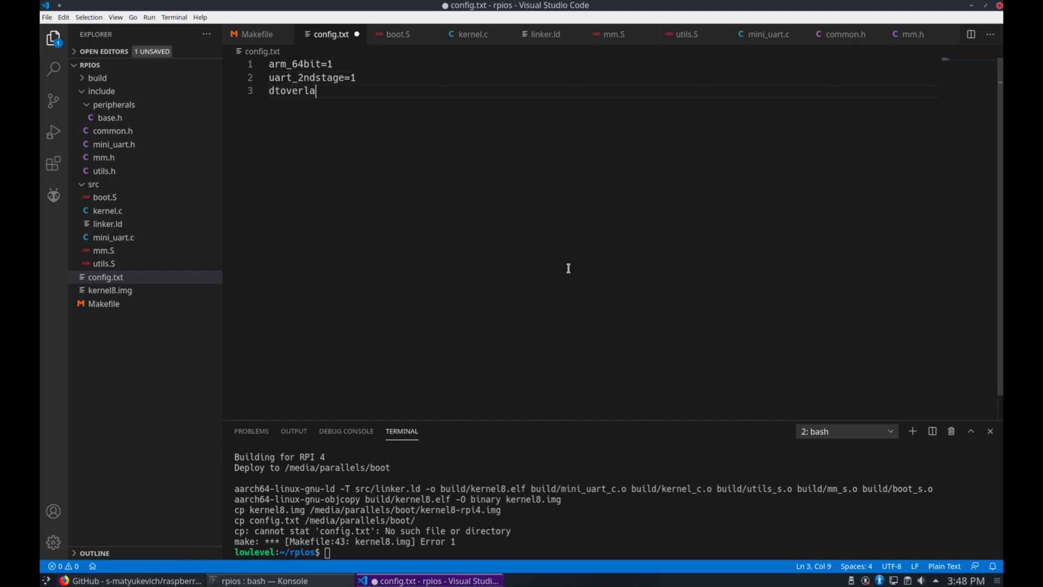
text(y=miniuart-bt)
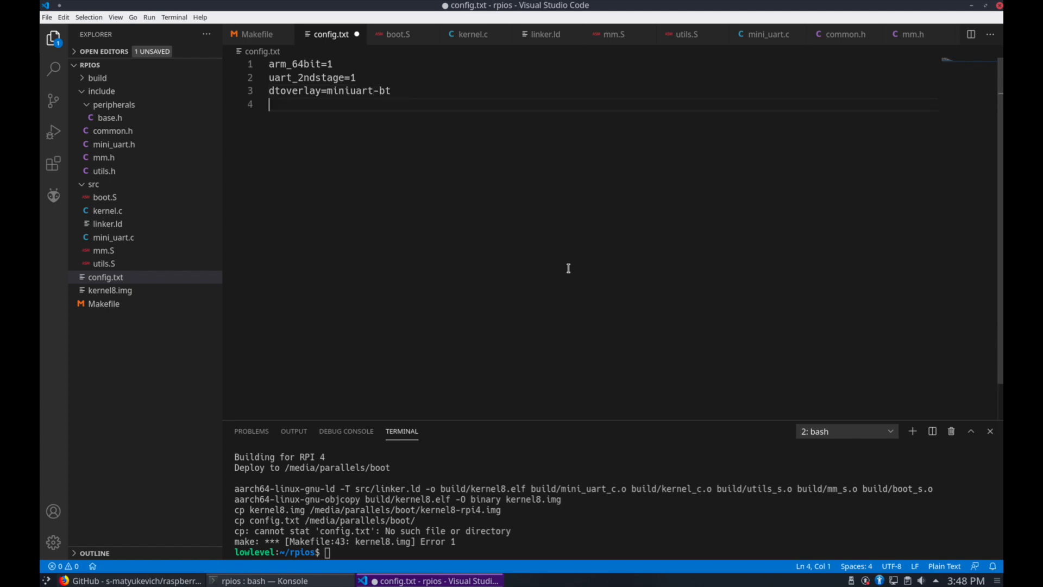
Add a [pi4] section with kernel=kernel8-rpi4.img, then rebuild with make clean and make.
text([pi])
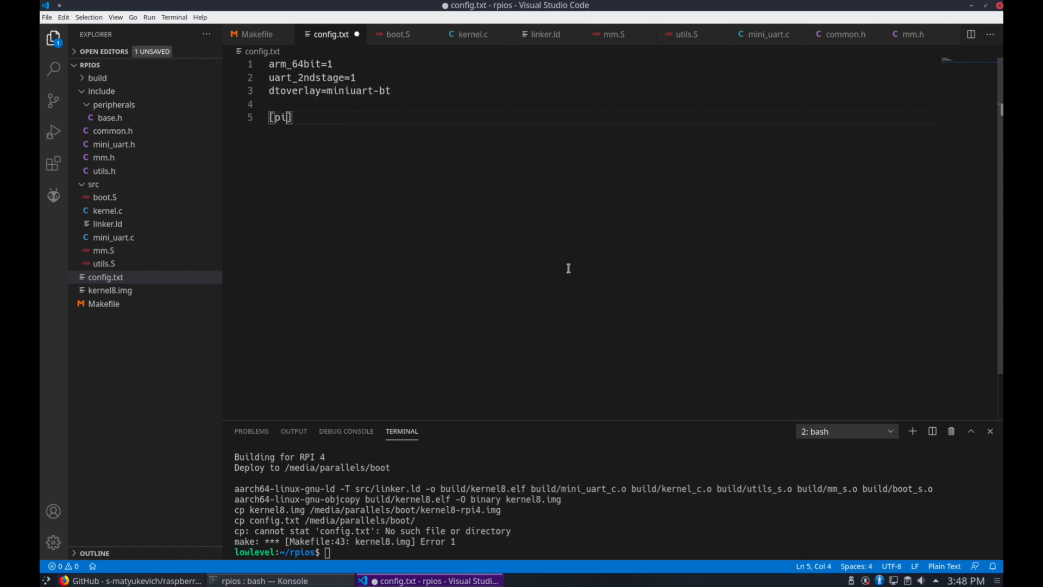
text(4])
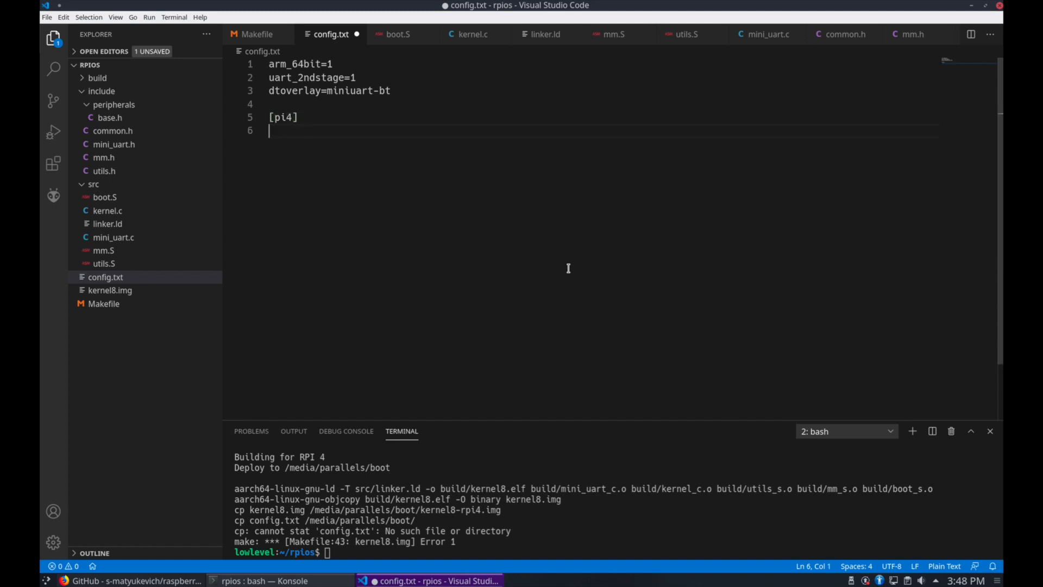
text(kernel=)
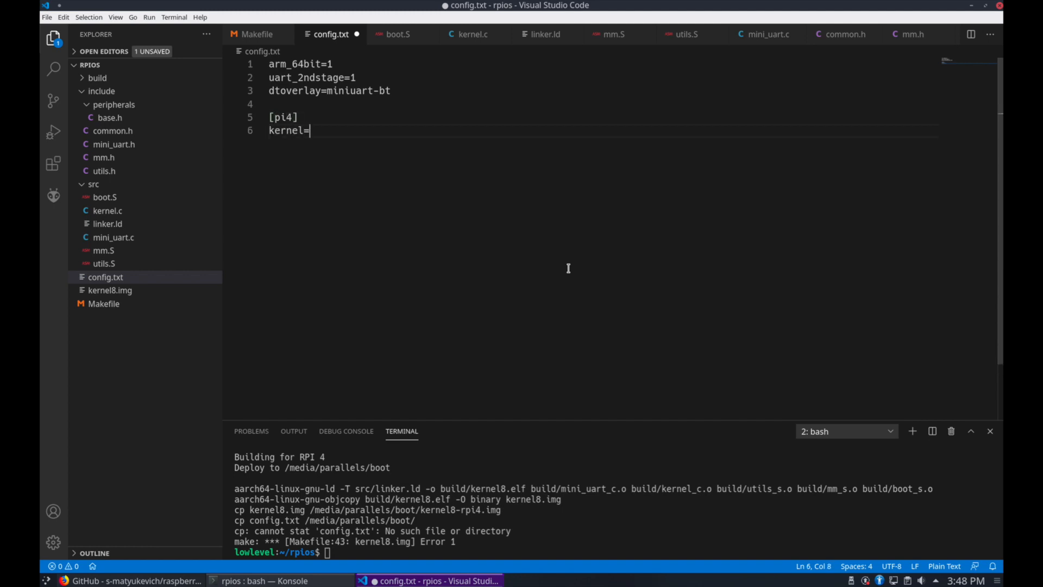
text(kernel8)
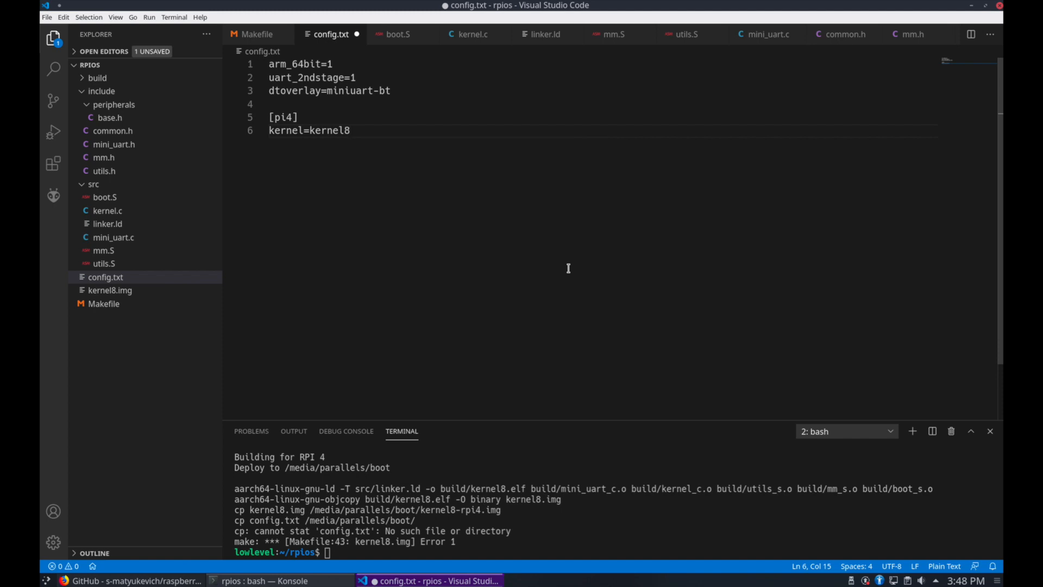
text(-rpi4)
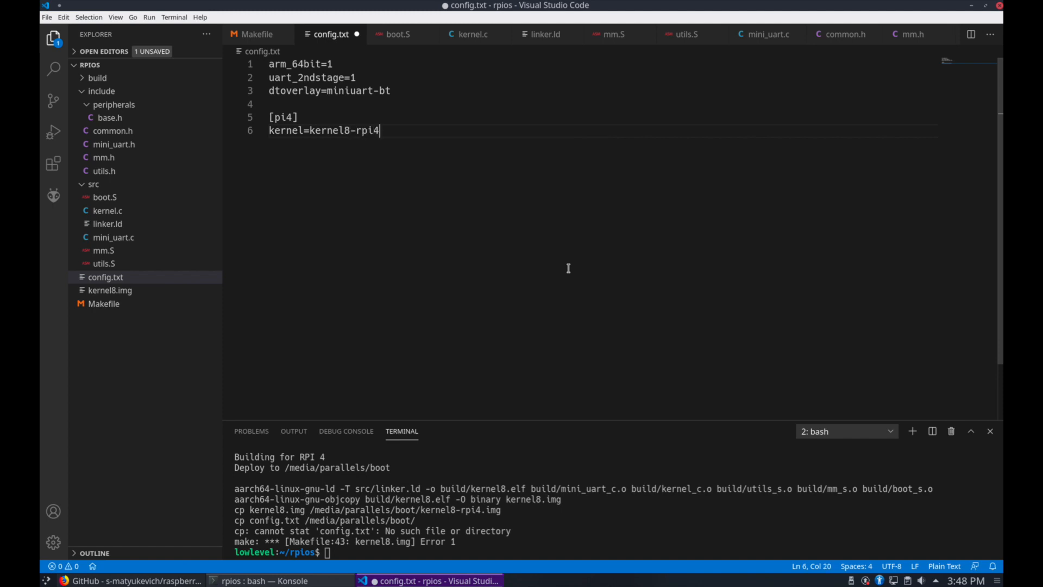
text(.img)
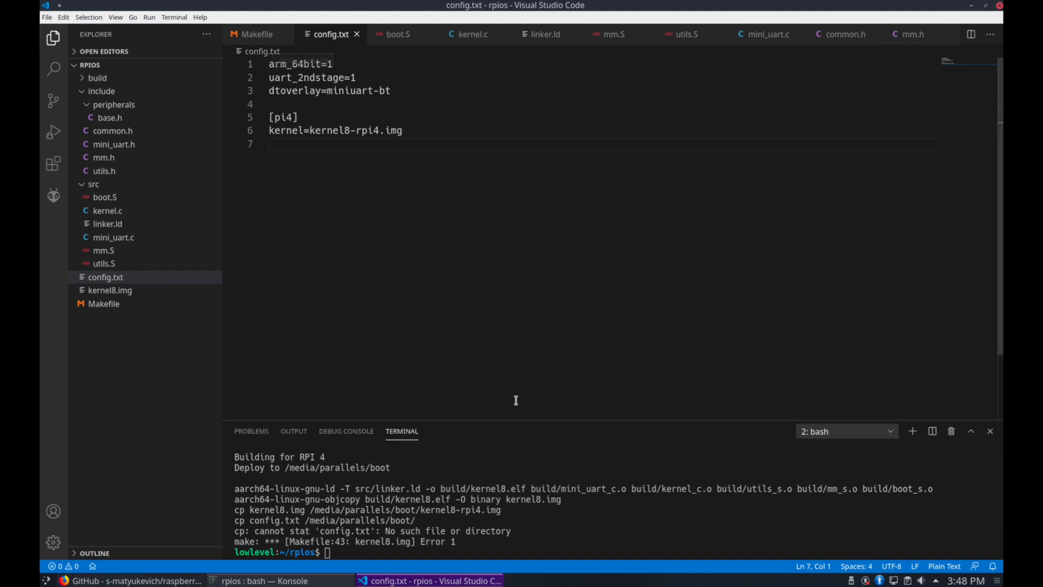
text(make cle)
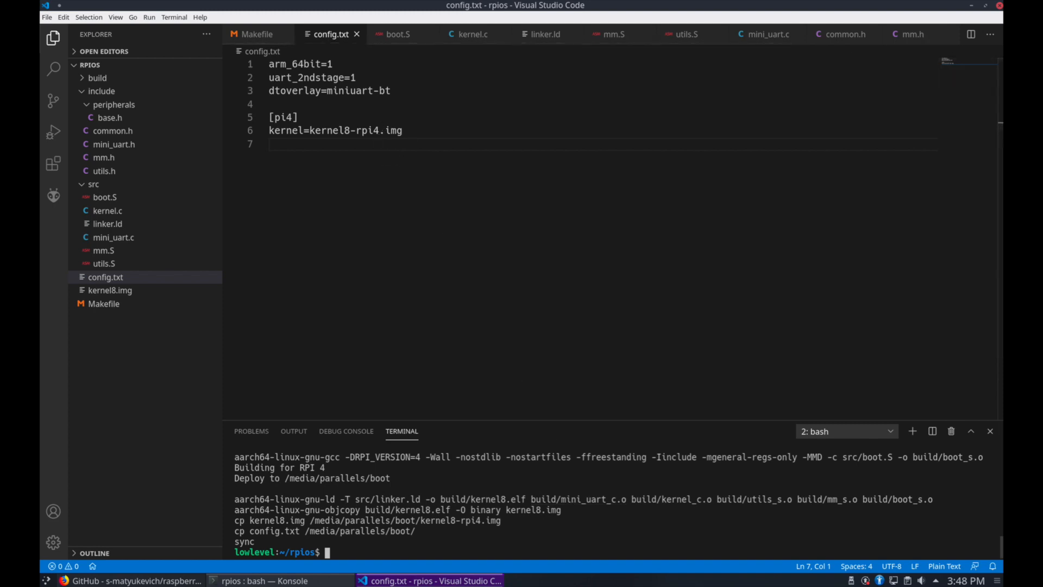
In base.h add #pragma once and define PBASE 0x3F000000 when RPI_VERSION is 3.
click(110, 117)
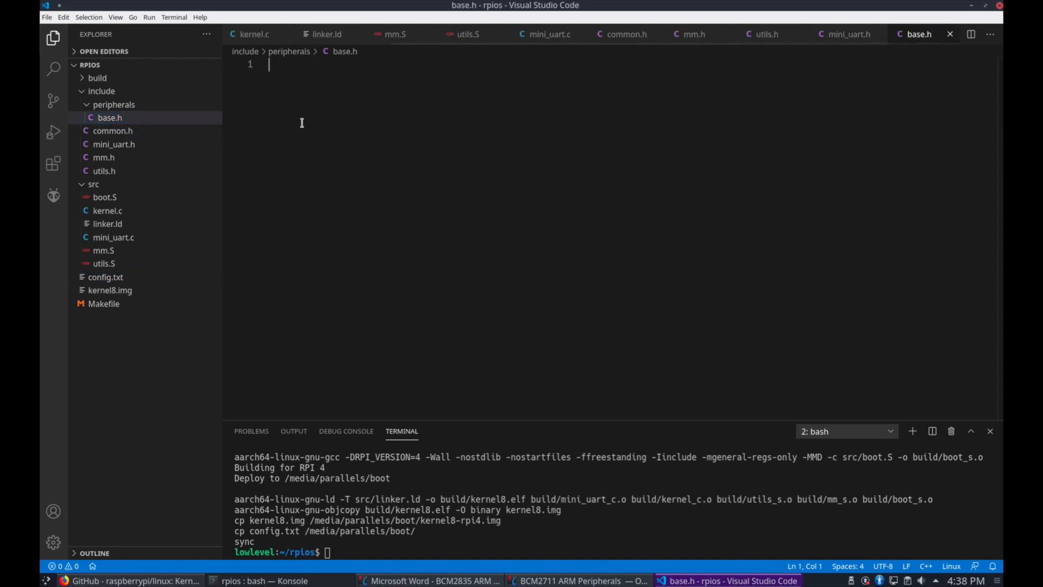
text(#)
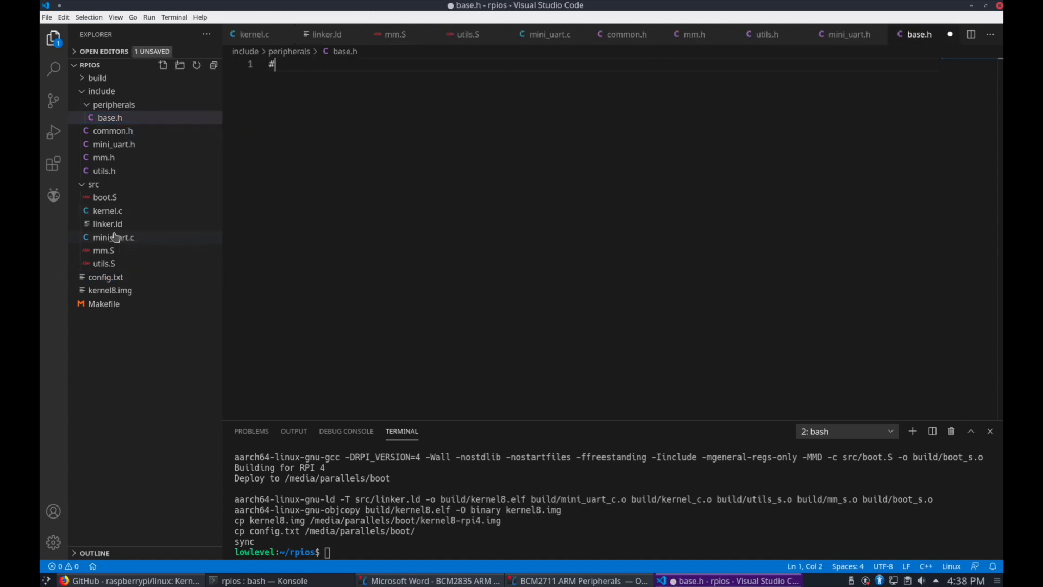
text(pragma once)
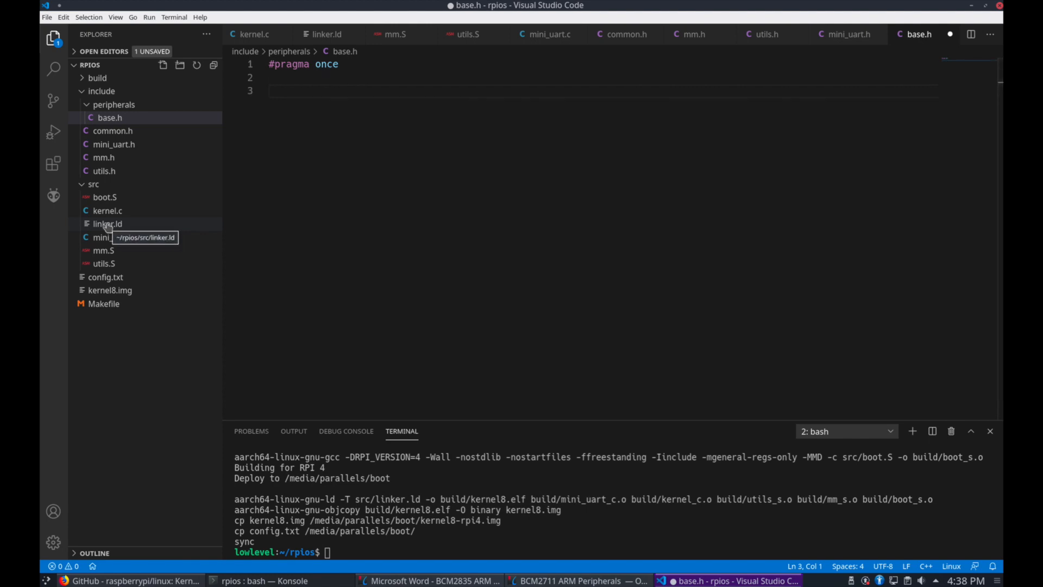
text(#if)
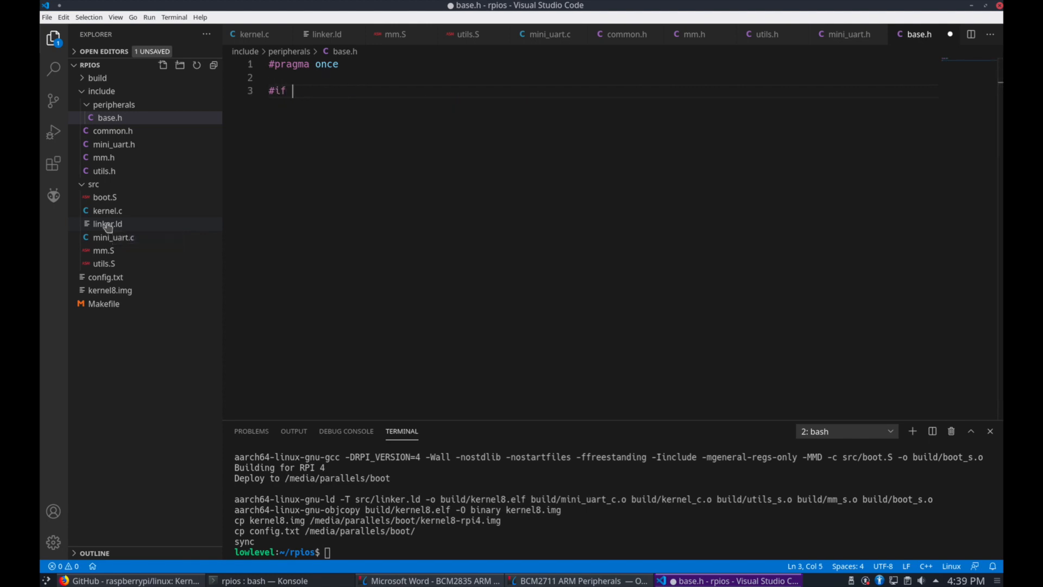
text(RPI_VERSION == 3)
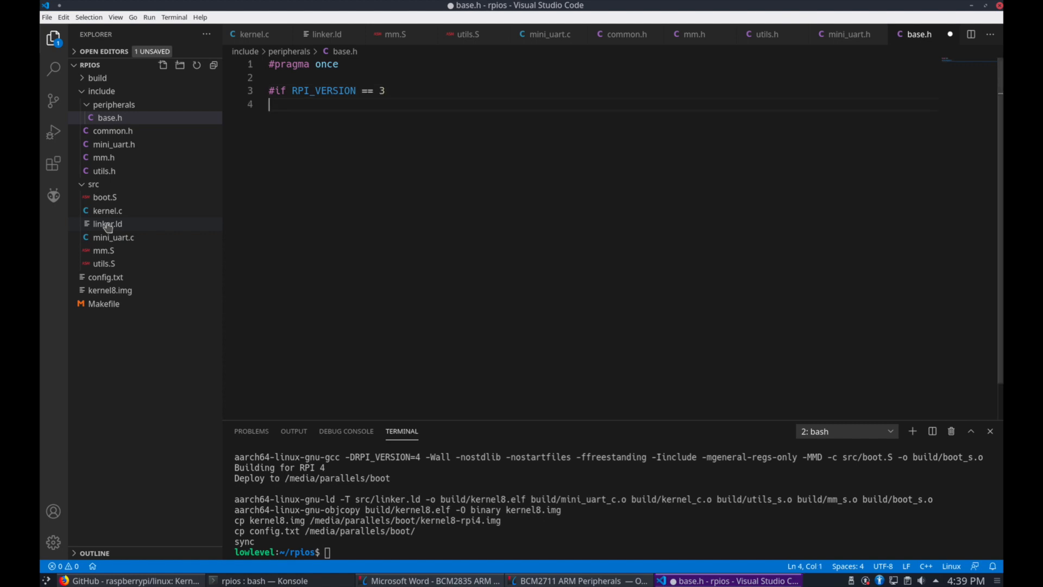
text(#define P)
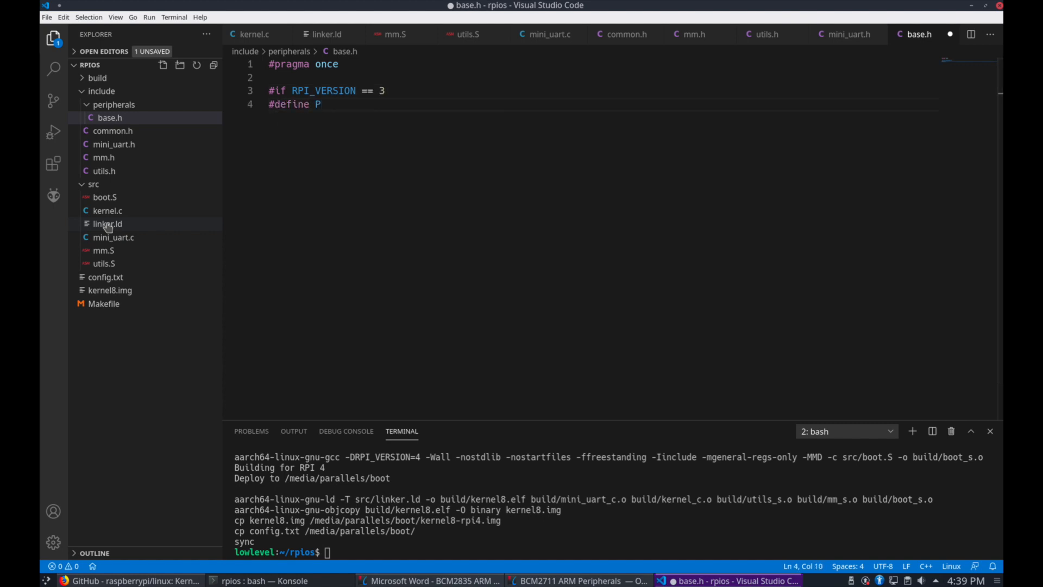
text(BASE 0x)
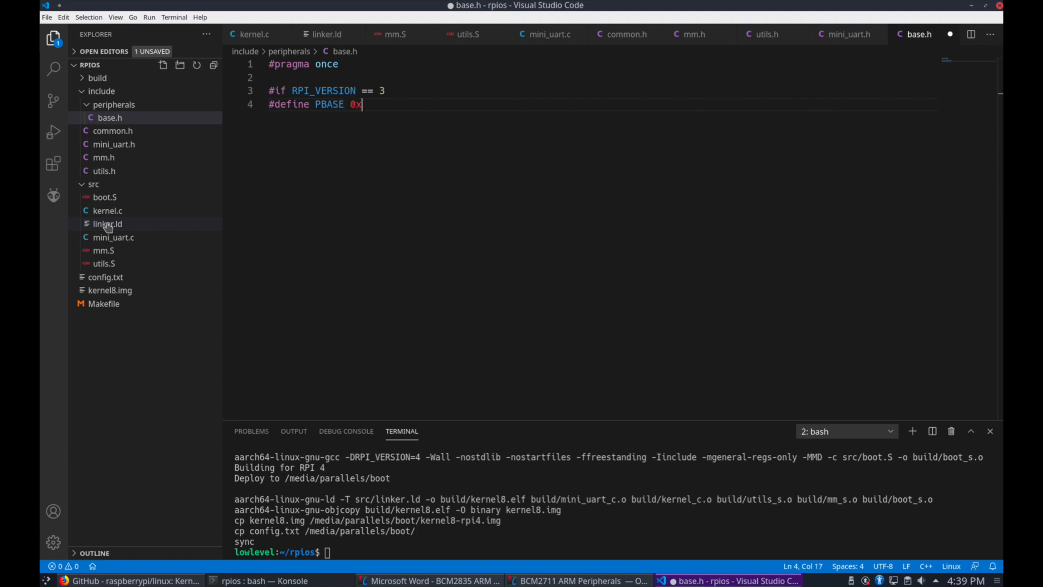
text(3F)
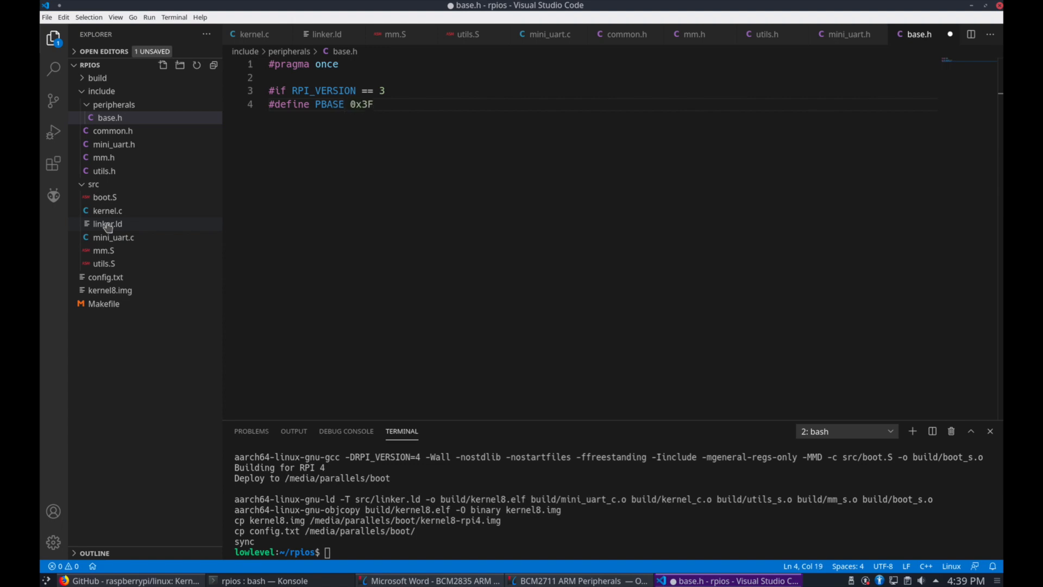
text(000000)
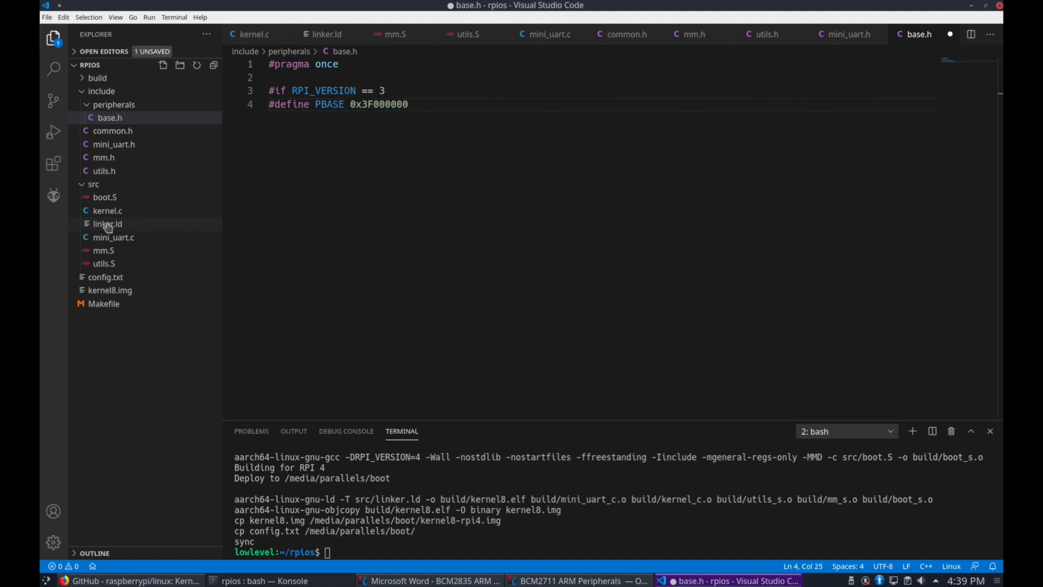
Add an #elif RPI_VERSION == 4 branch defining PBASE 0xFE000000.
text(#eli)
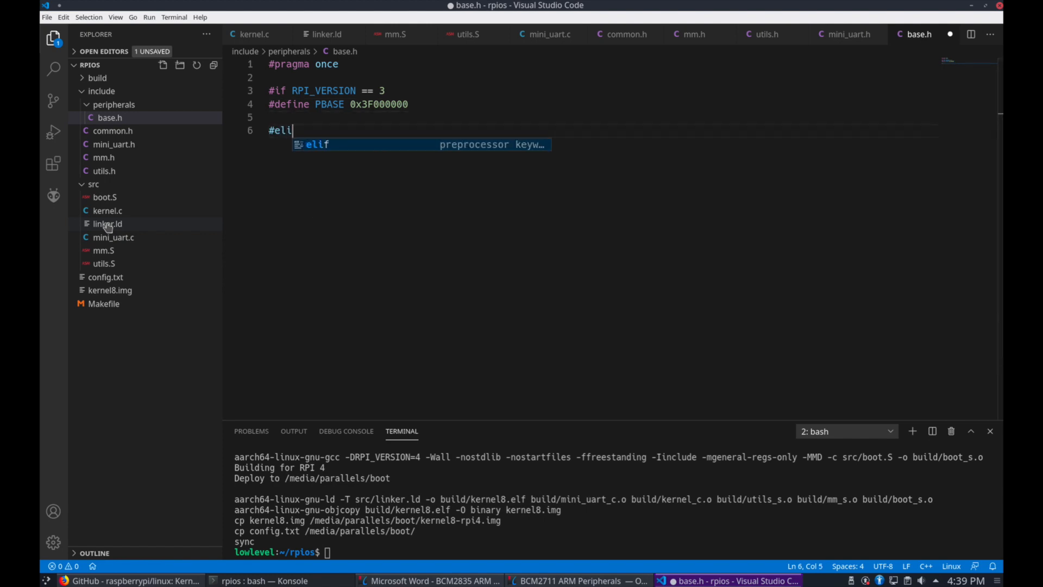
text(f RPI_V)
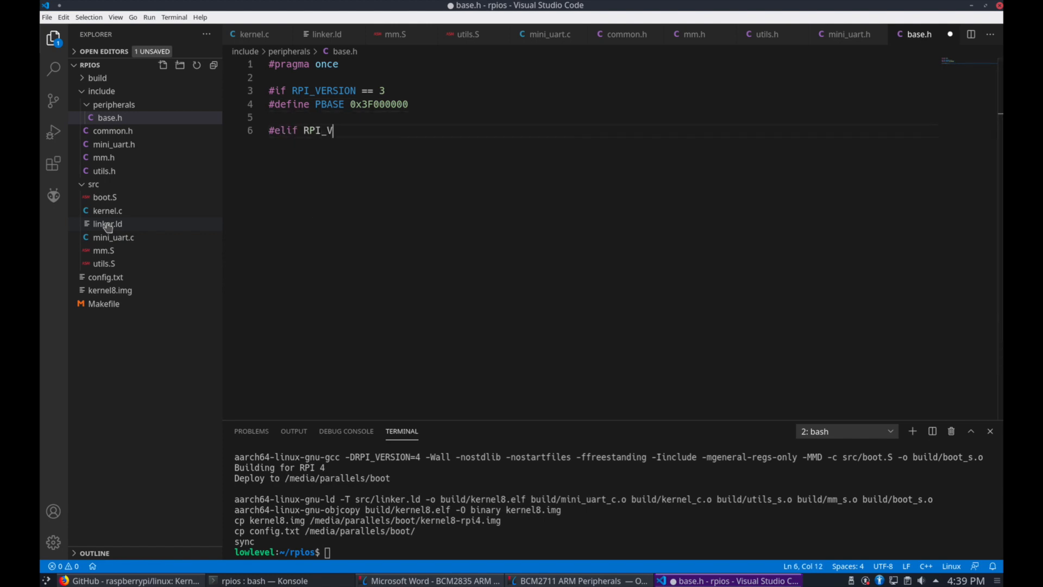
text(ERSION == 4)
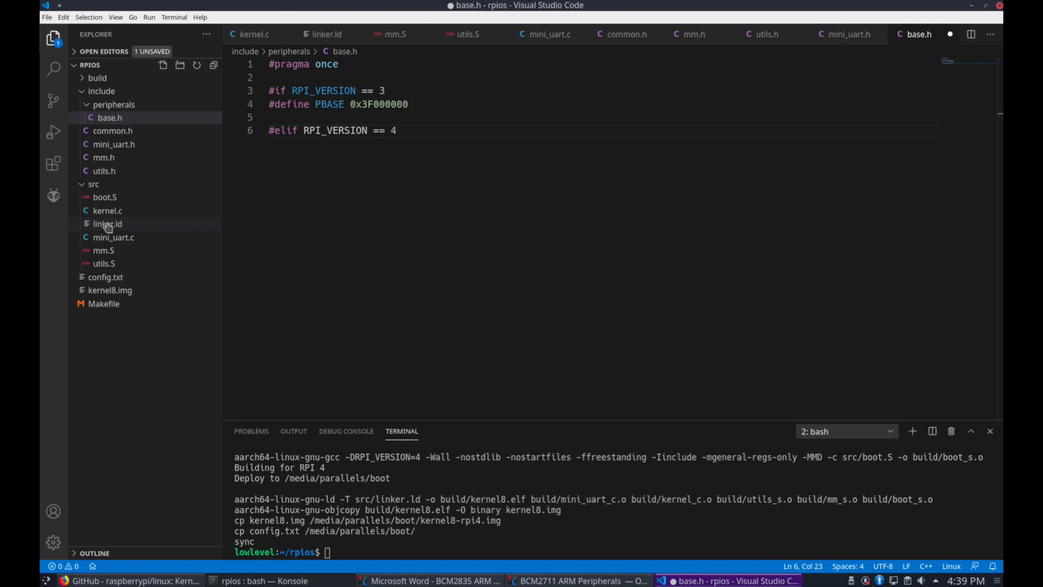
text(#define PBASE)
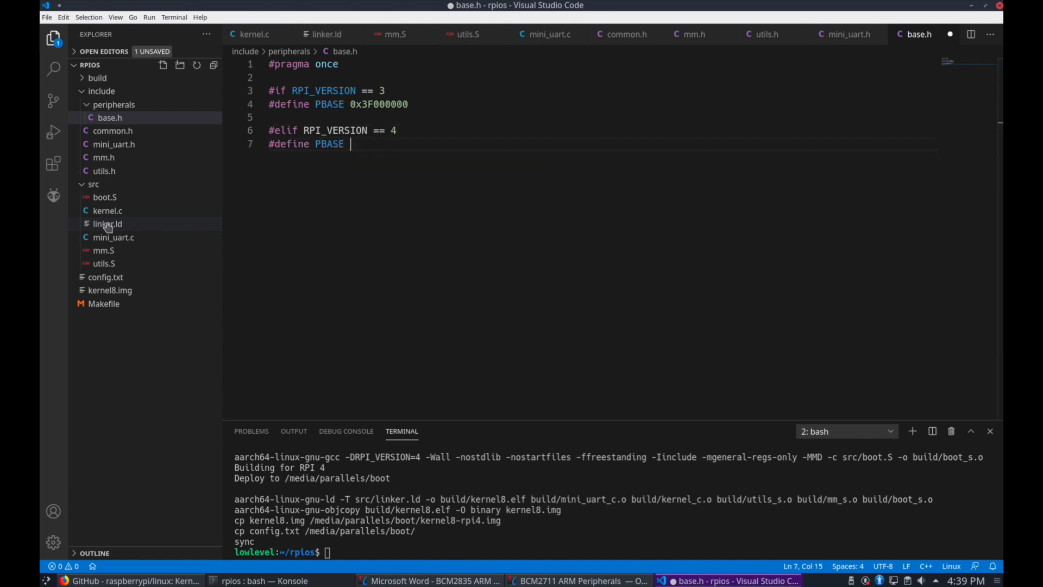
text(0xFE)
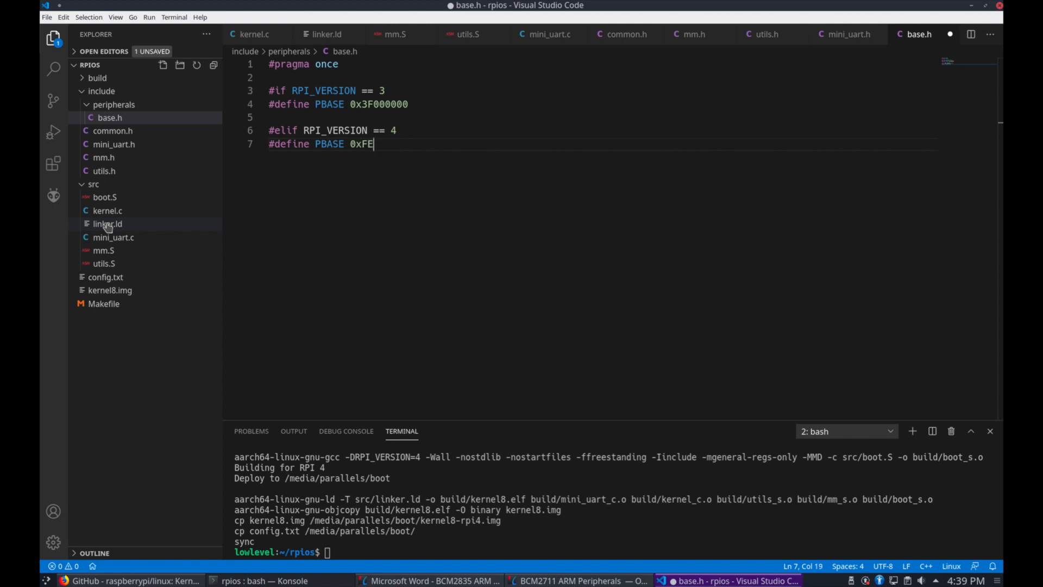
text(000000)
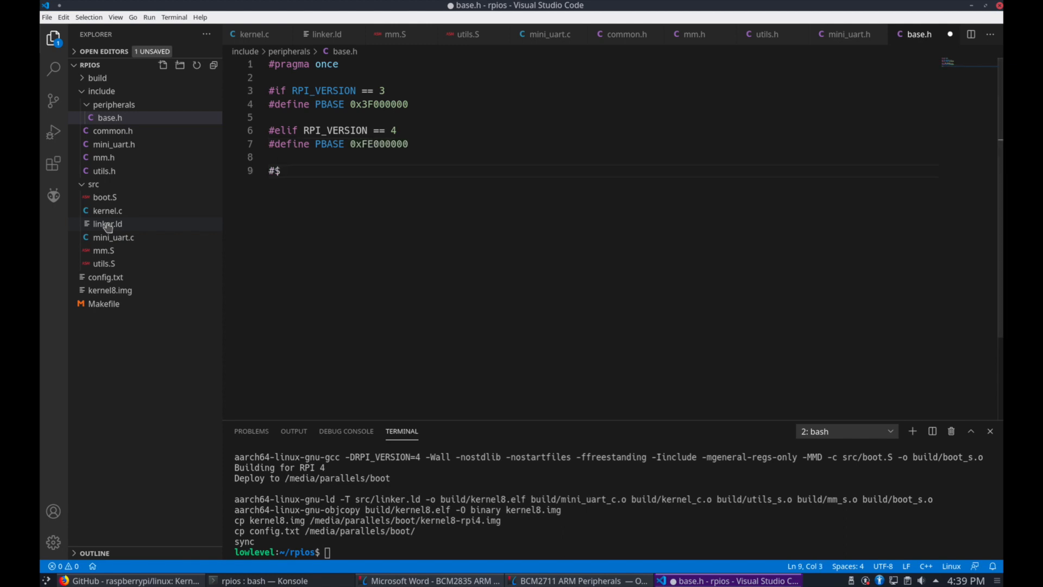
Add an #else defining PBASE 0 with an #error for undefined RPI_VERSION, #endif, and save.
text(else)
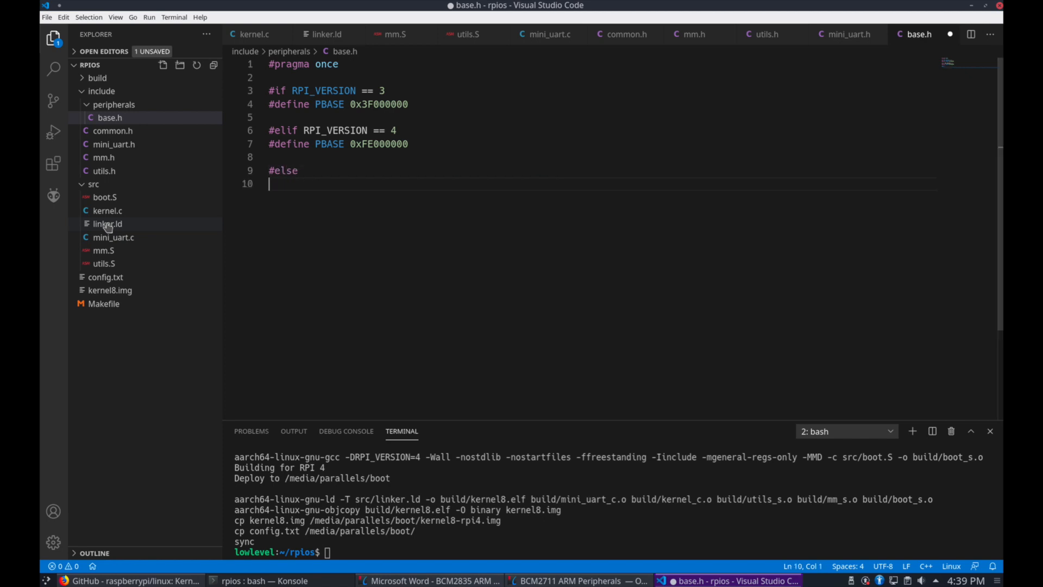
text(#def)
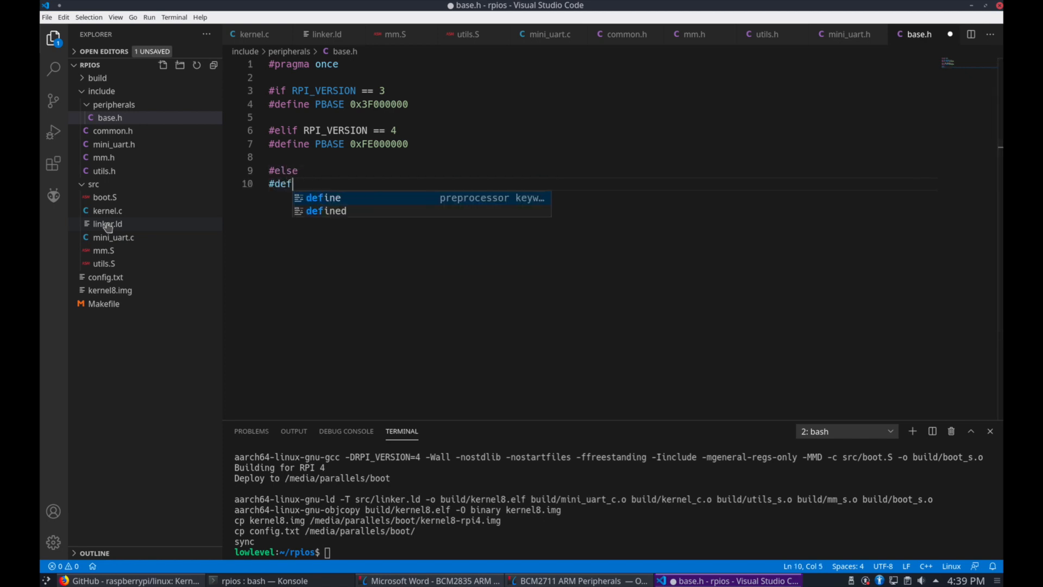
text(ine PBASE 0)
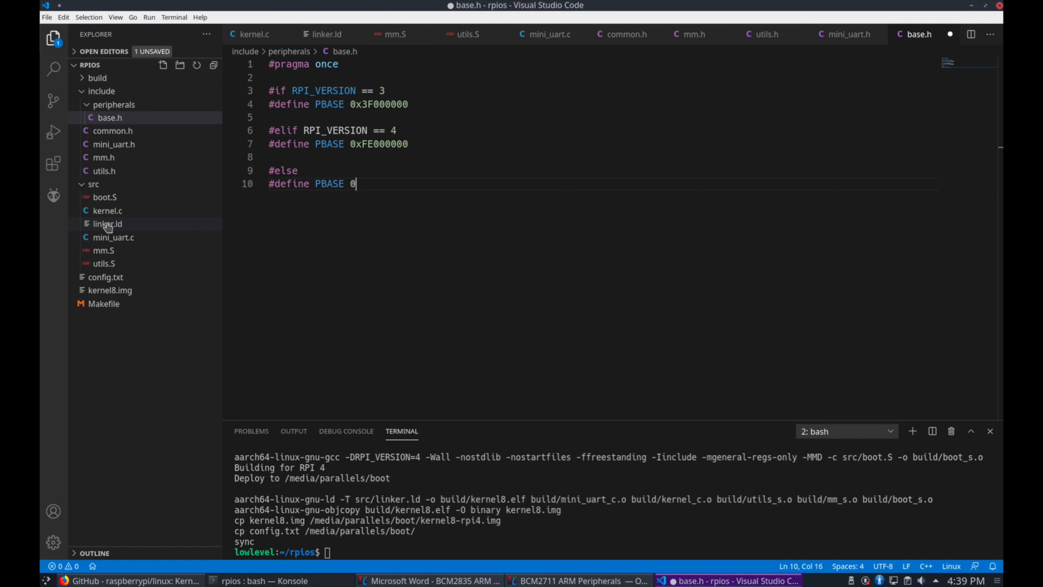
text(#e)
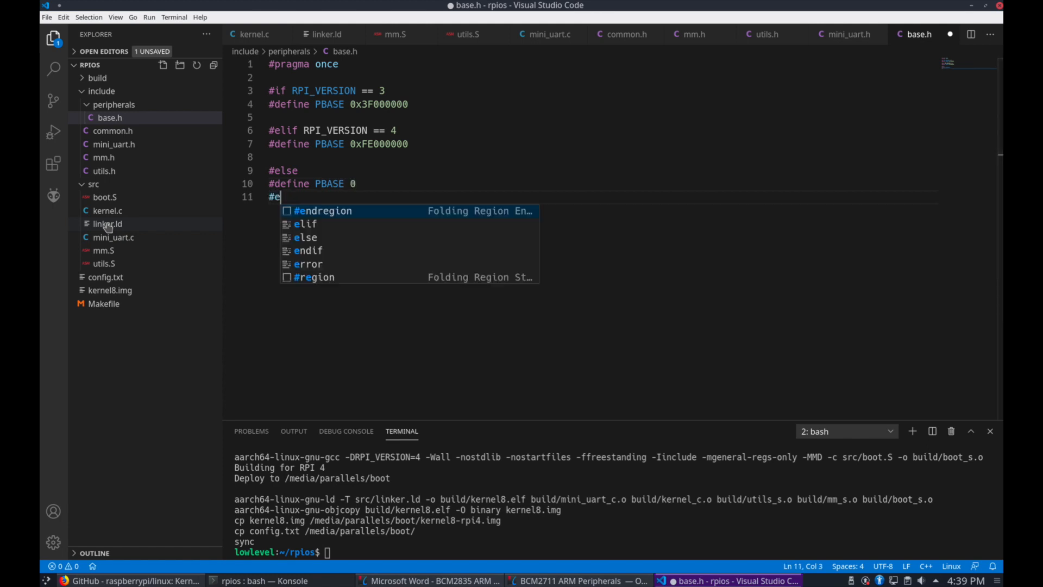
text(error RPI_VERSION NOT)
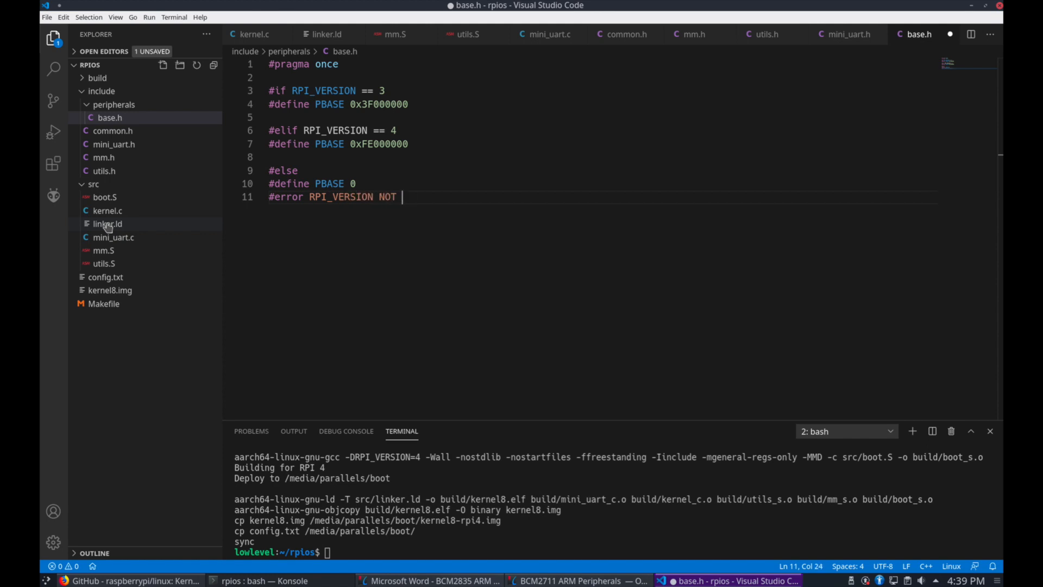
text(DEFINED)
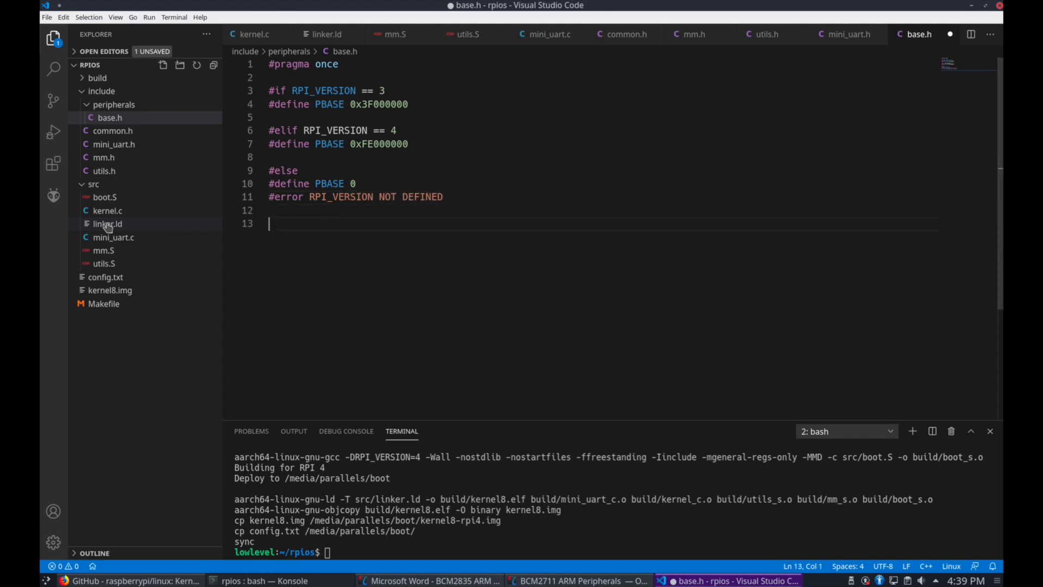
text(#endif)
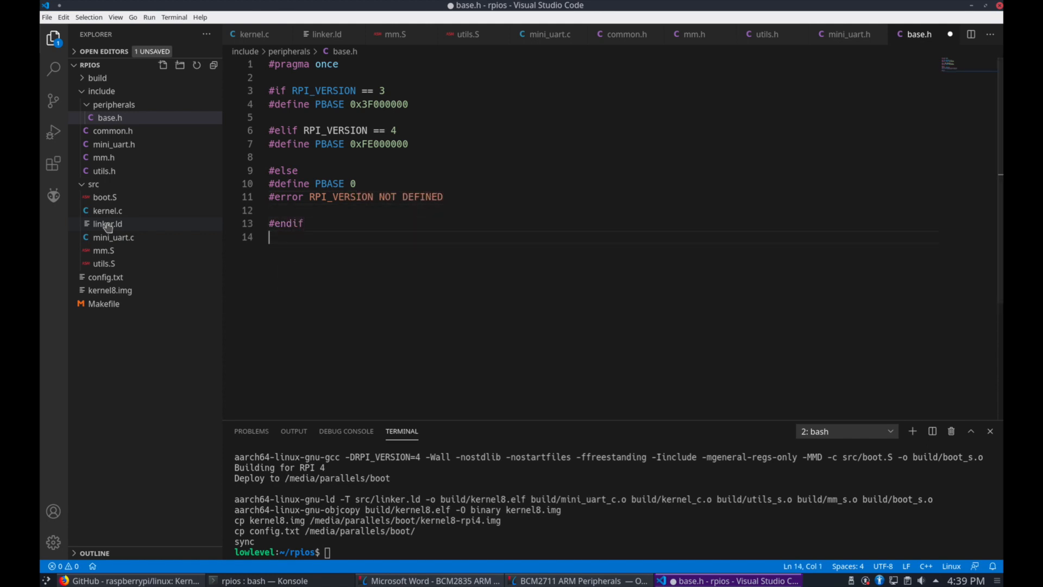
key(ctrl+s)
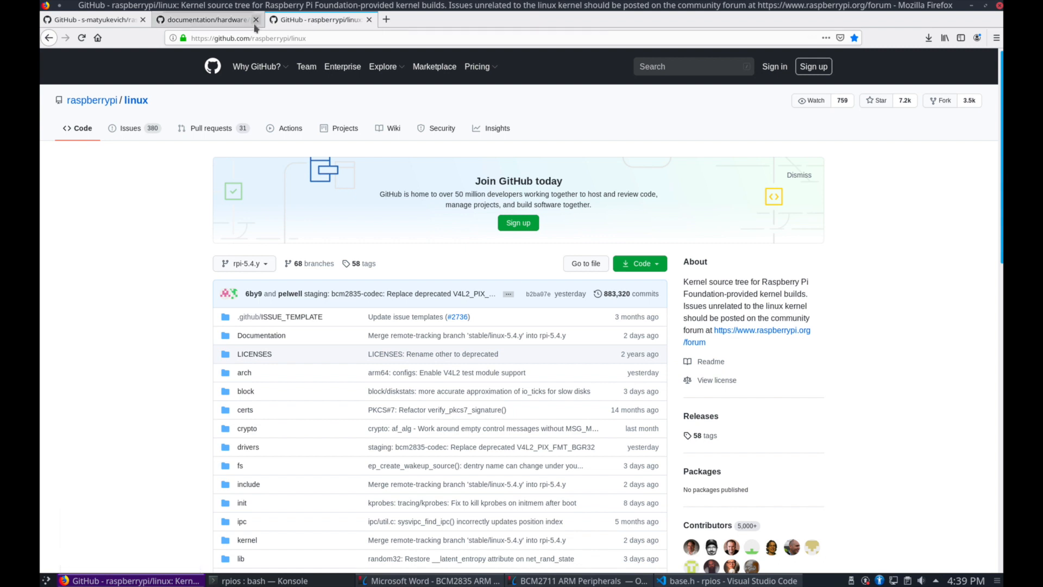
Browse the Raspberry Pi hardware docs to bcm2835 and view BCM2835-ARM-Peripherals.pdf.
click(207, 19)
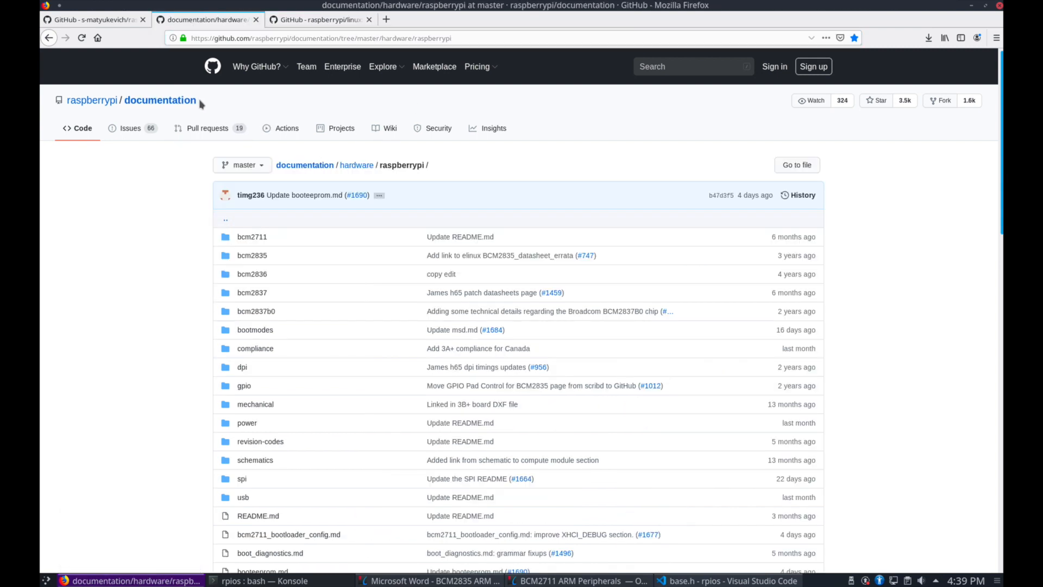
mouse_move(358, 166)
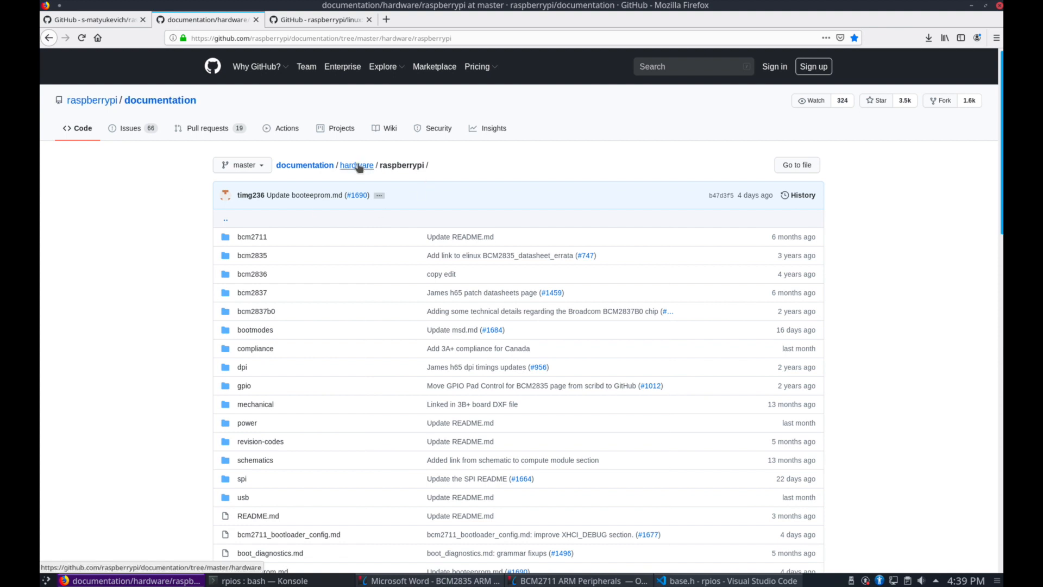
mouse_move(475, 162)
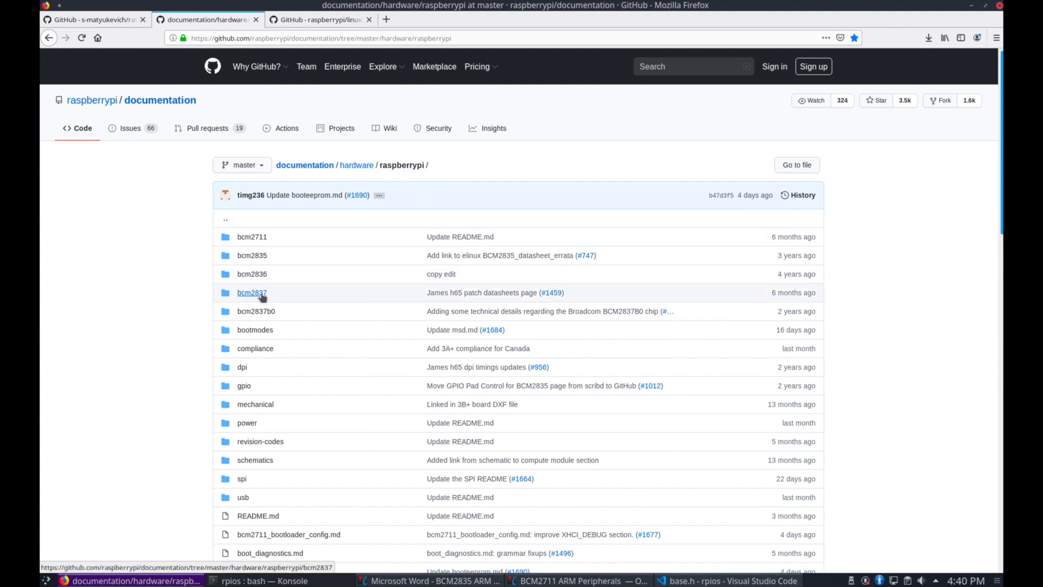
mouse_move(252, 278)
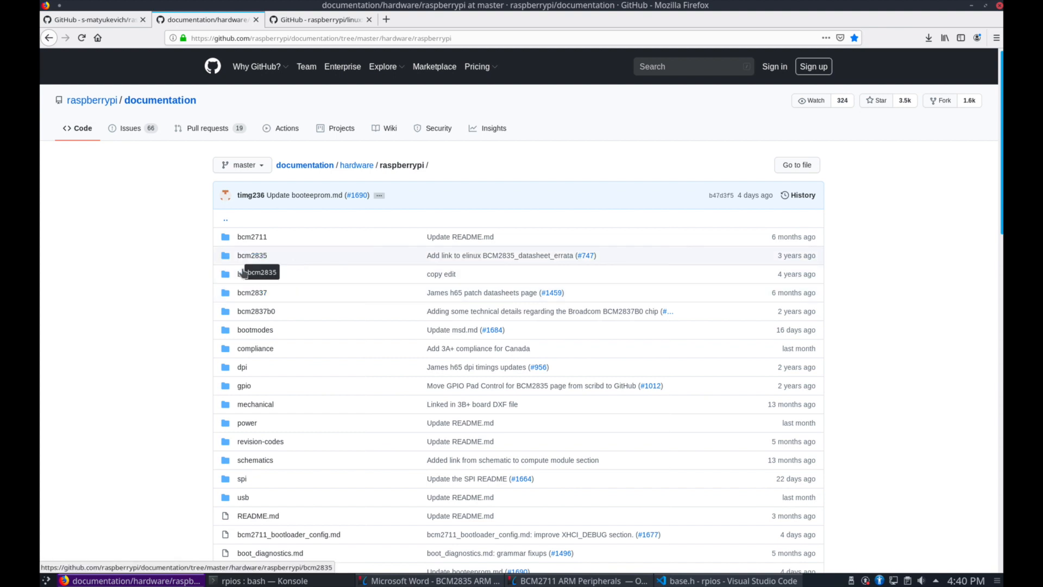
click(251, 292)
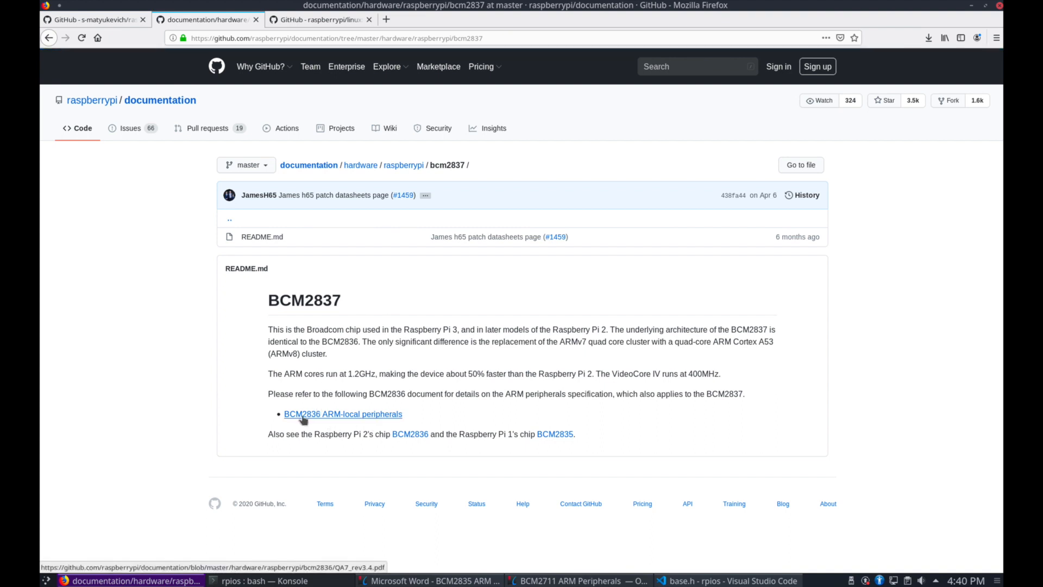
mouse_move(320, 433)
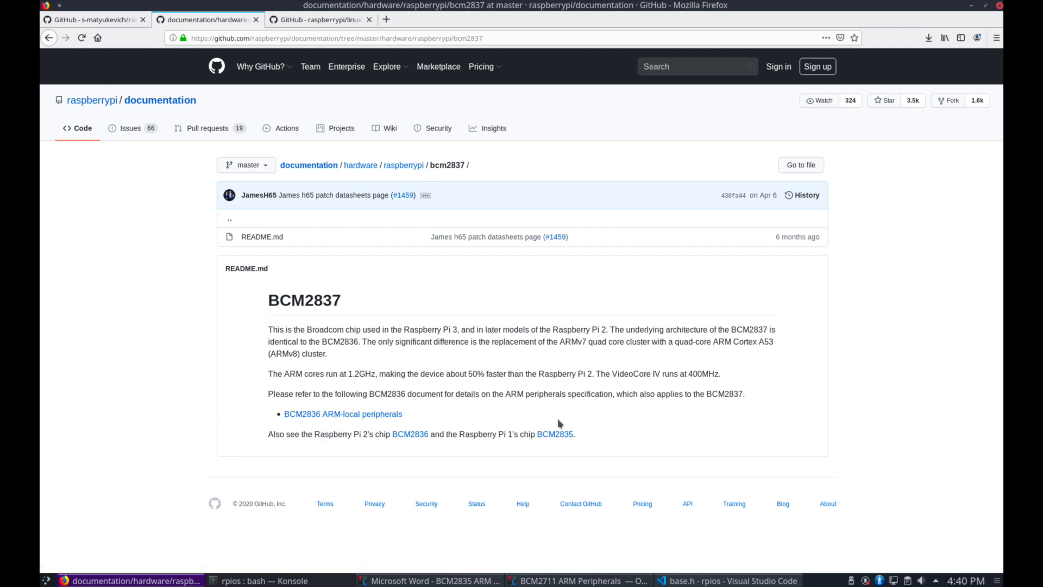
mouse_move(555, 434)
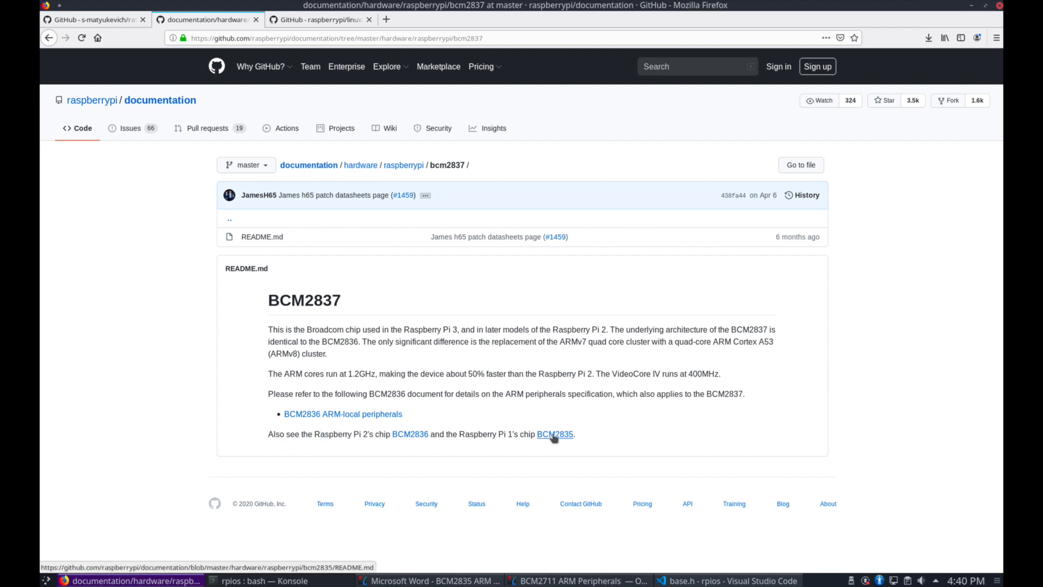
click(554, 433)
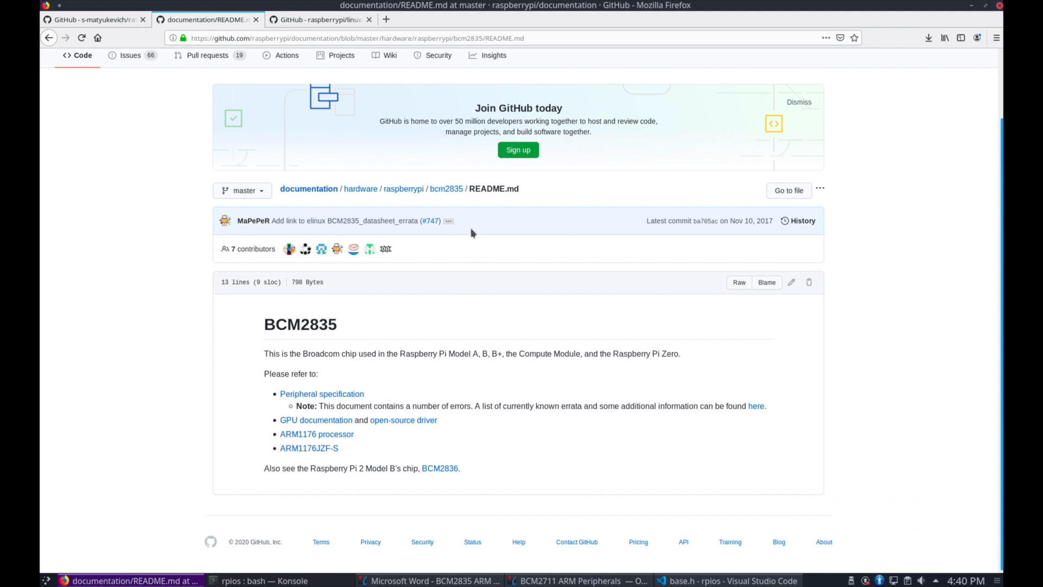
click(447, 189)
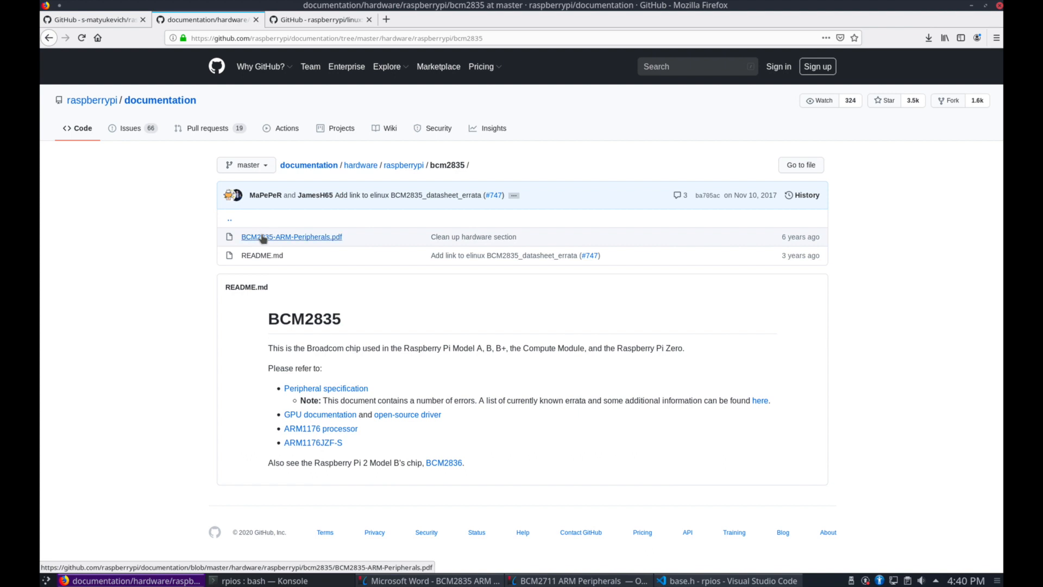
click(291, 236)
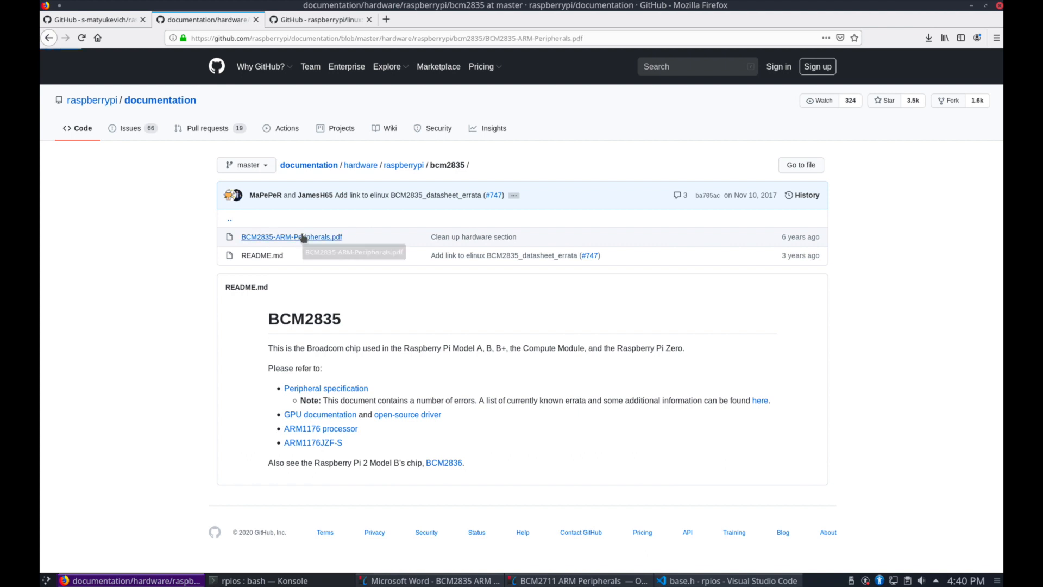
click(291, 237)
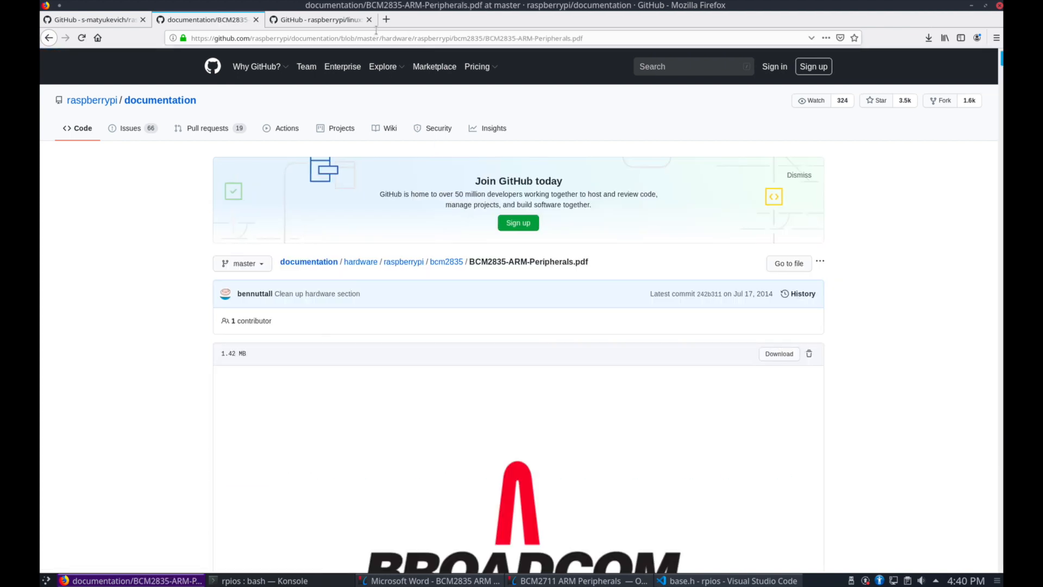
click(47, 38)
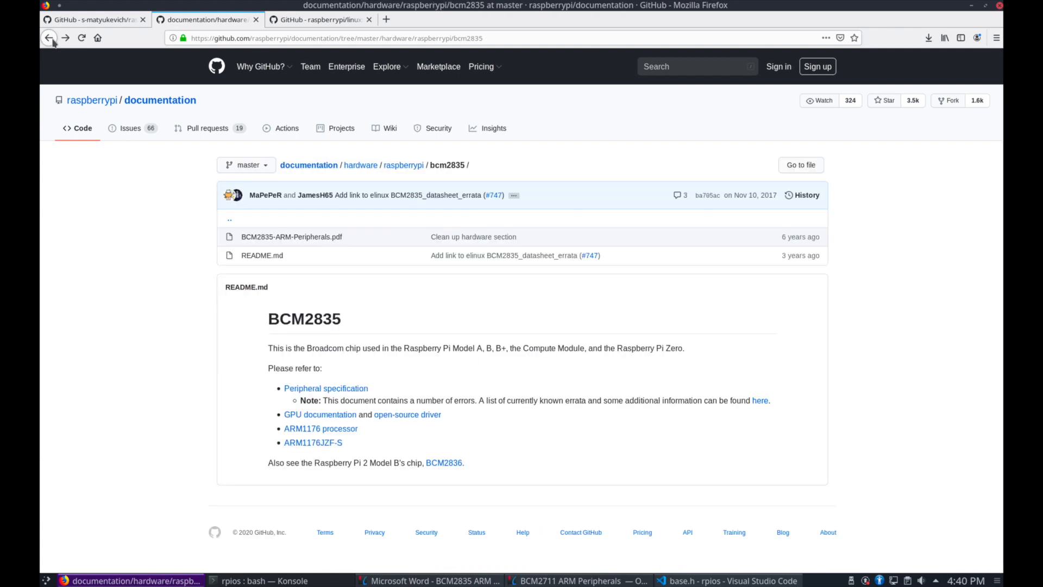
Go to the bcm2711 folder and download the rpi_DATA_2711_1p0.pdf datasheet.
click(261, 255)
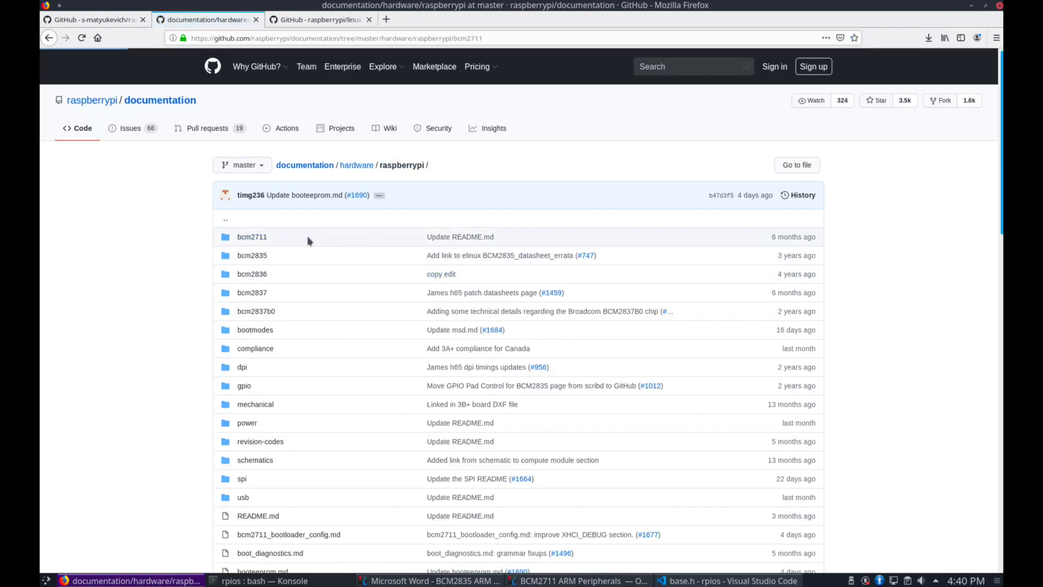
click(252, 237)
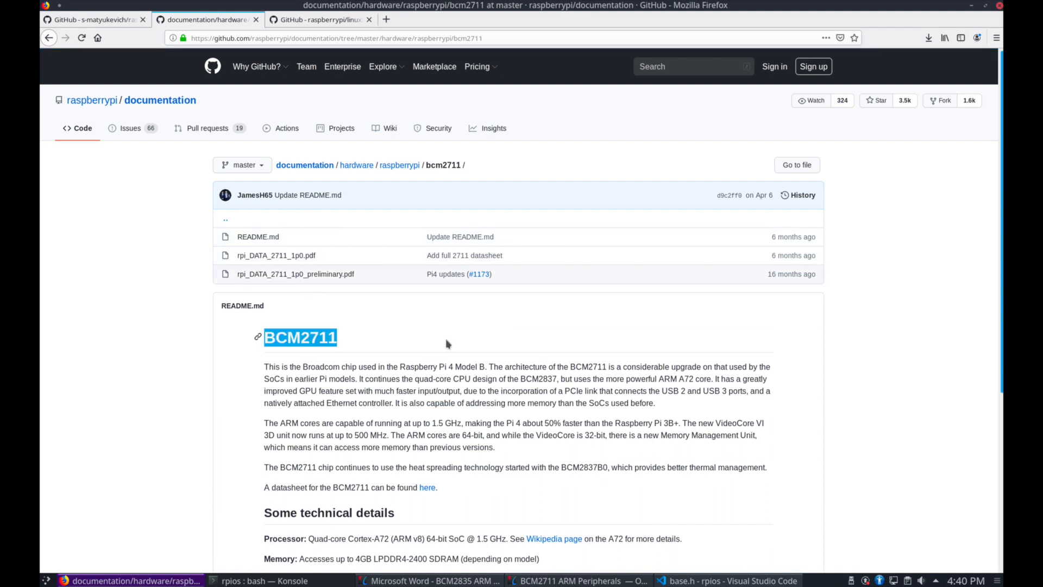
click(275, 255)
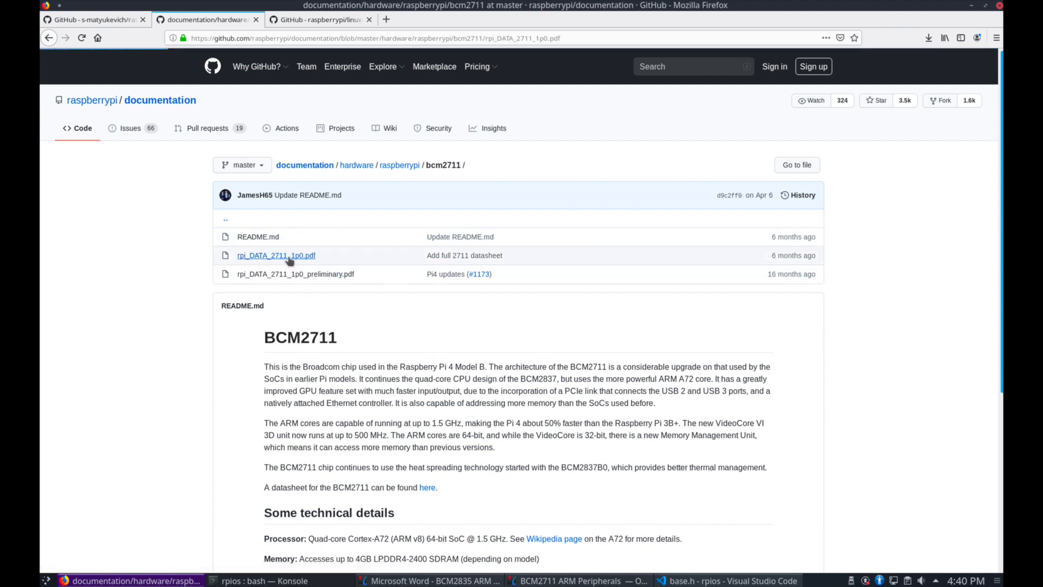
click(276, 255)
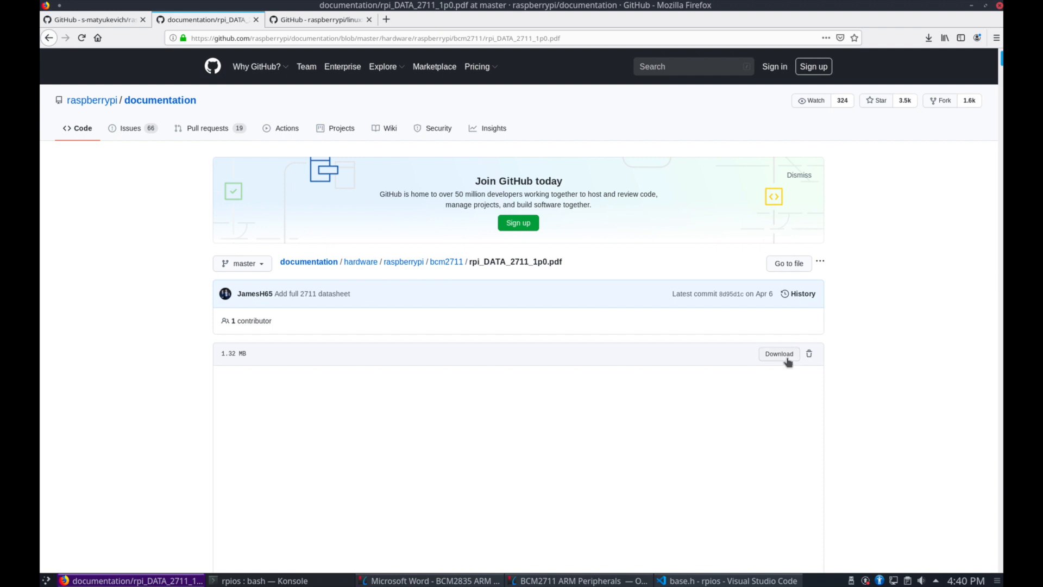
mouse_move(494, 542)
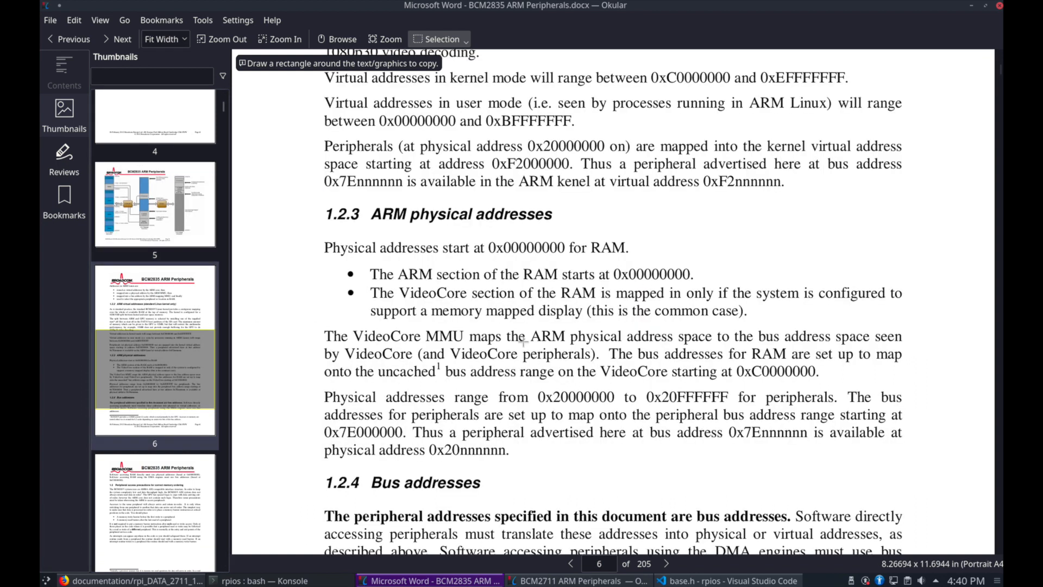
Scroll to section 1.2.3 and select the bus address 0x7E000000 for copying.
scroll(down, 3)
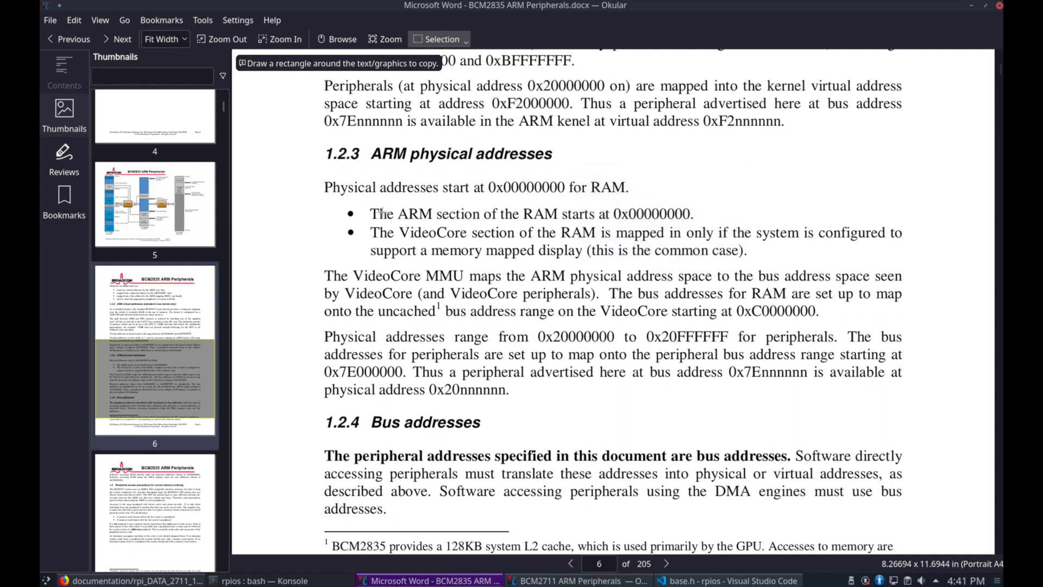
mouse_move(472, 224)
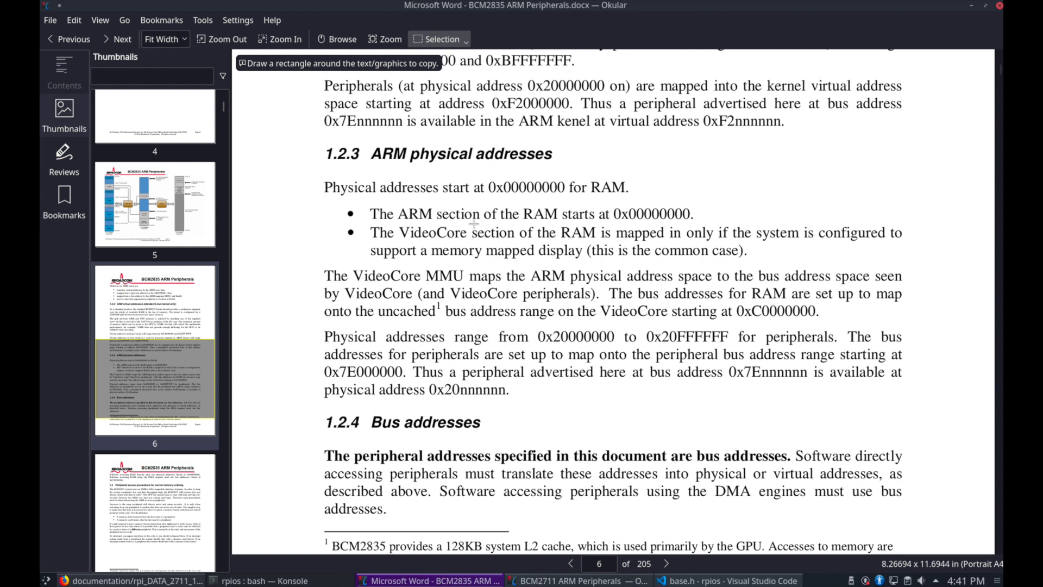
drag(324, 328, 743, 418)
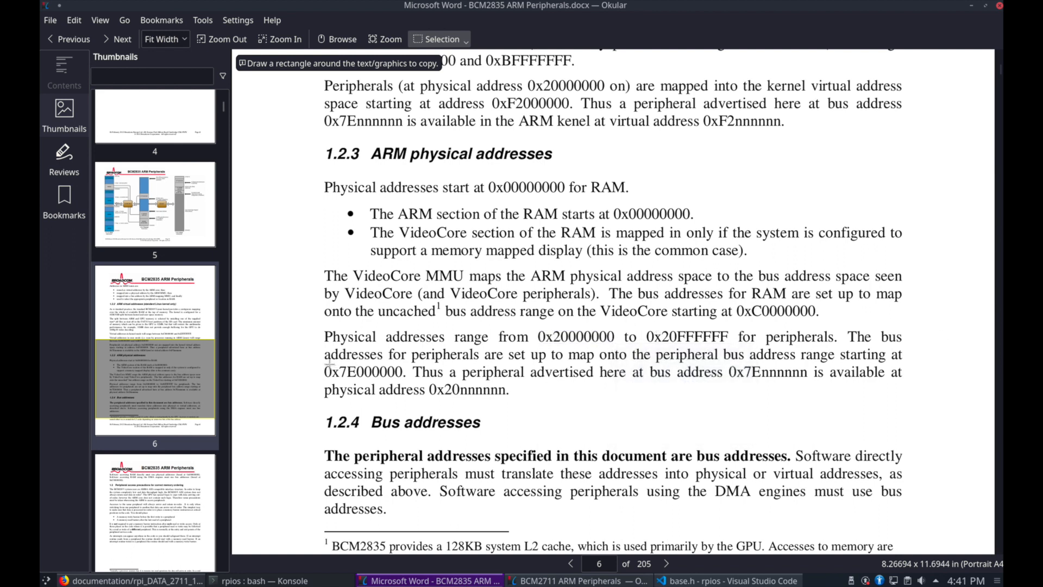
drag(324, 371, 409, 372)
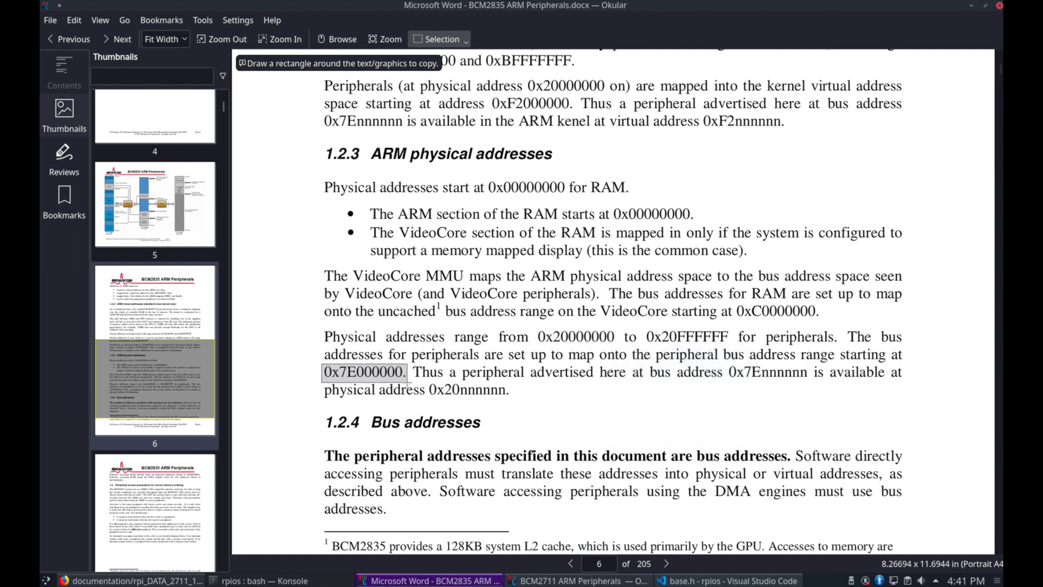
right_click(364, 372)
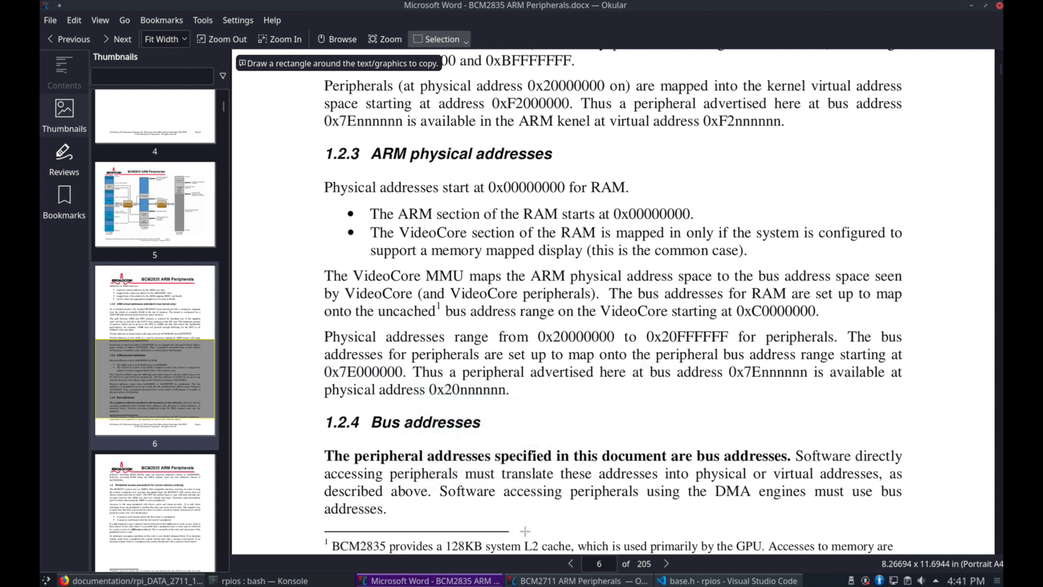
In the BCM2711 document jump to section 1.2.3 and enable the Selection Tool.
click(578, 580)
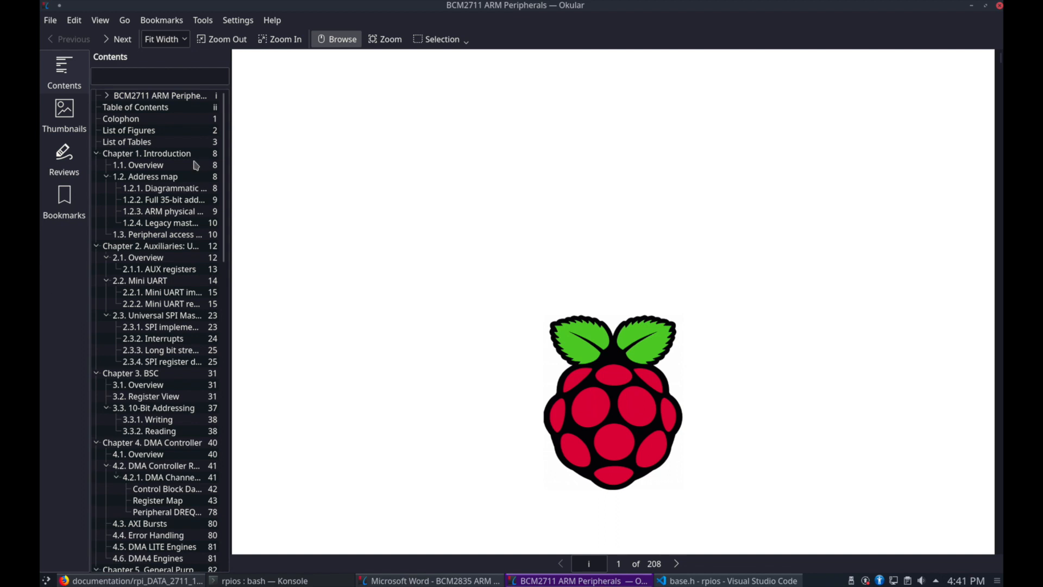
click(162, 187)
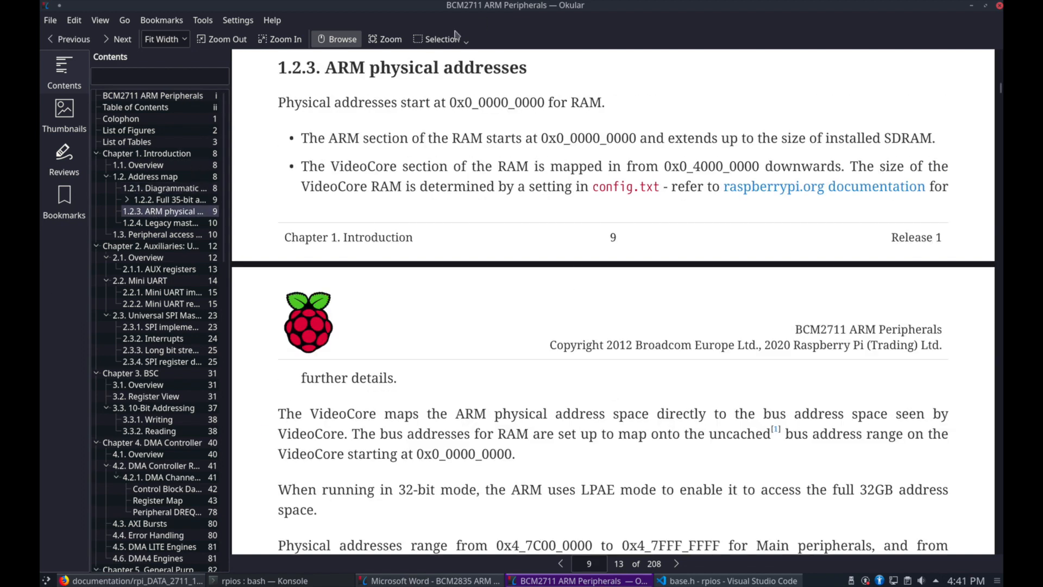
scroll(down, 3)
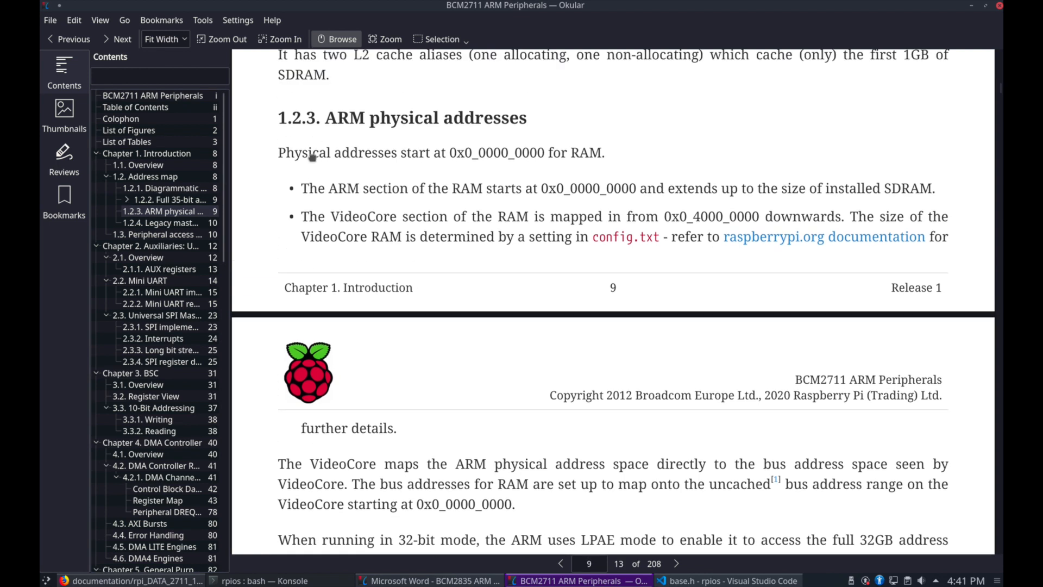
click(203, 20)
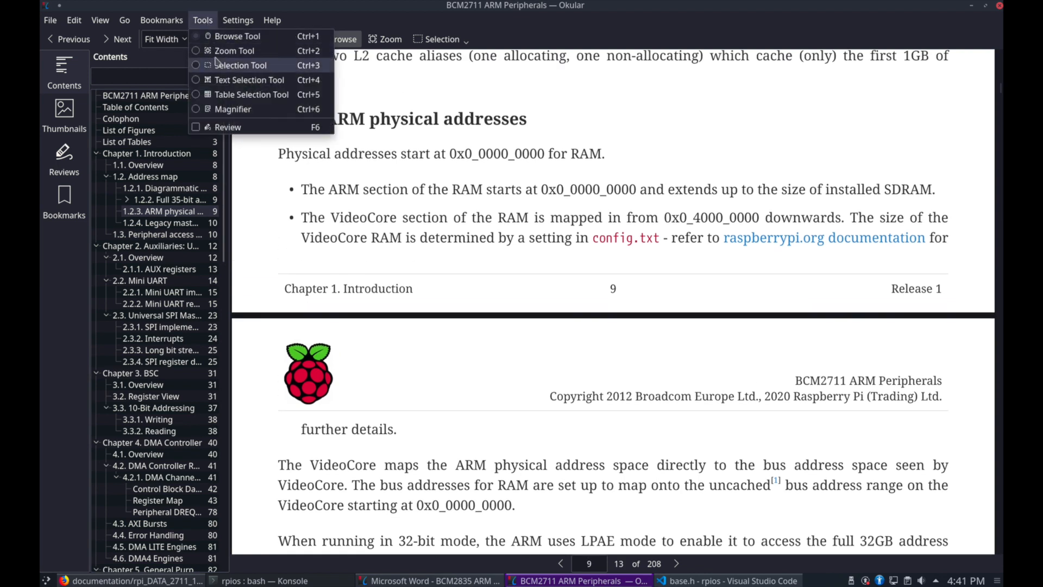
click(240, 65)
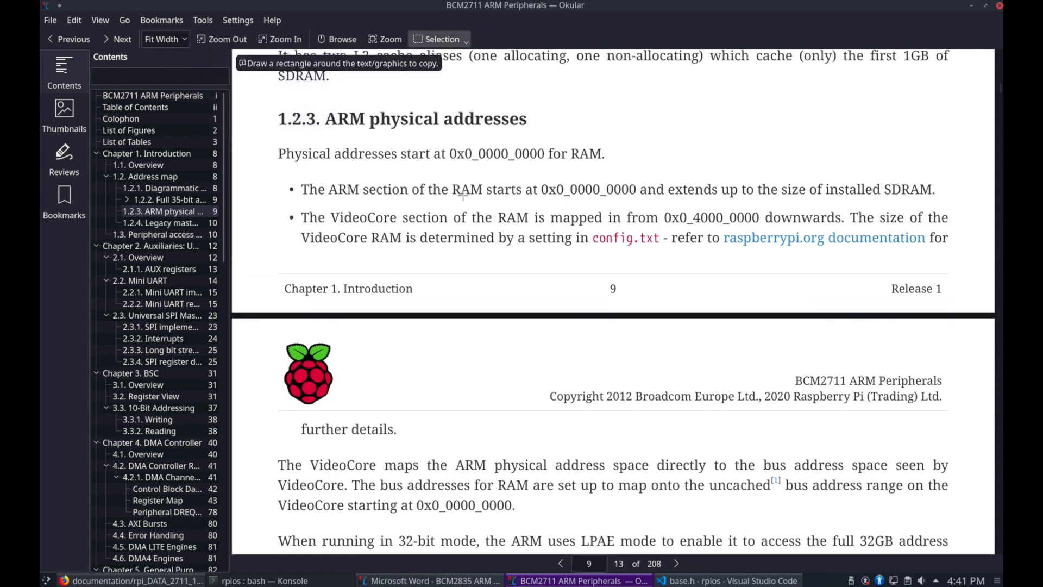
Copy the peripheral physical addresses paragraph and scroll on to section 1.2.4.
scroll(down, 3)
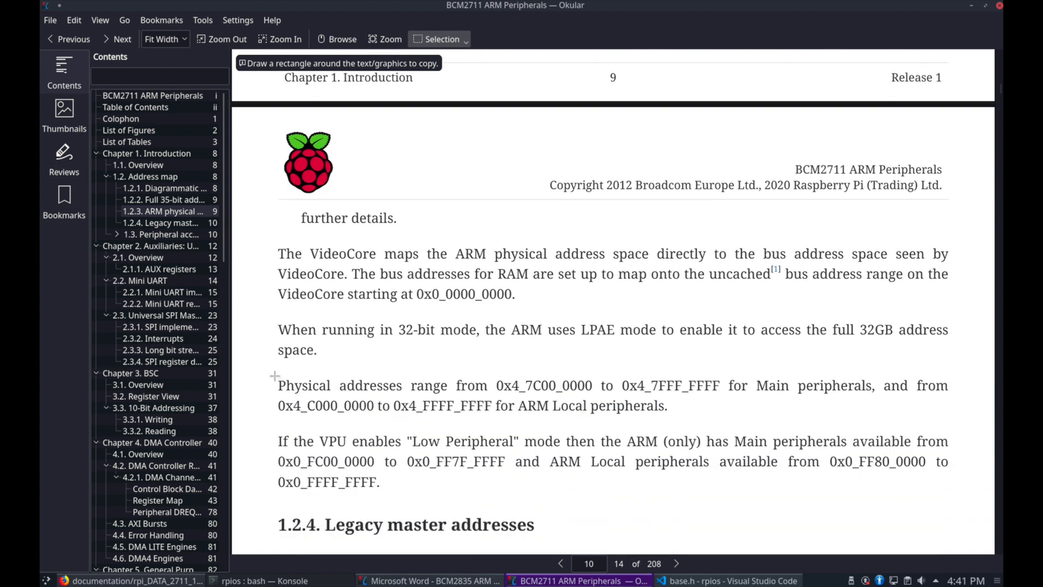
drag(276, 376, 624, 412)
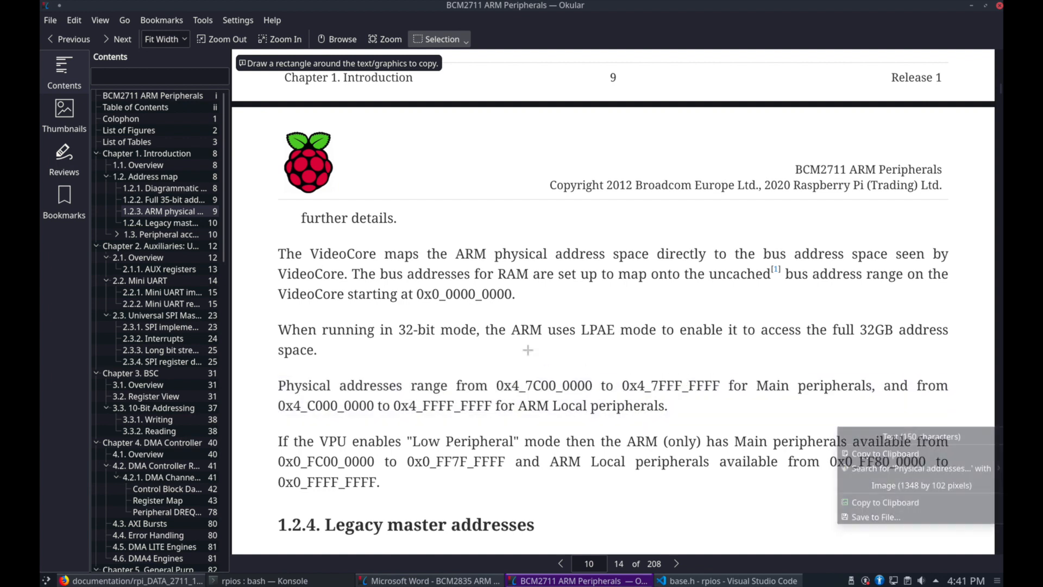
scroll(down, 3)
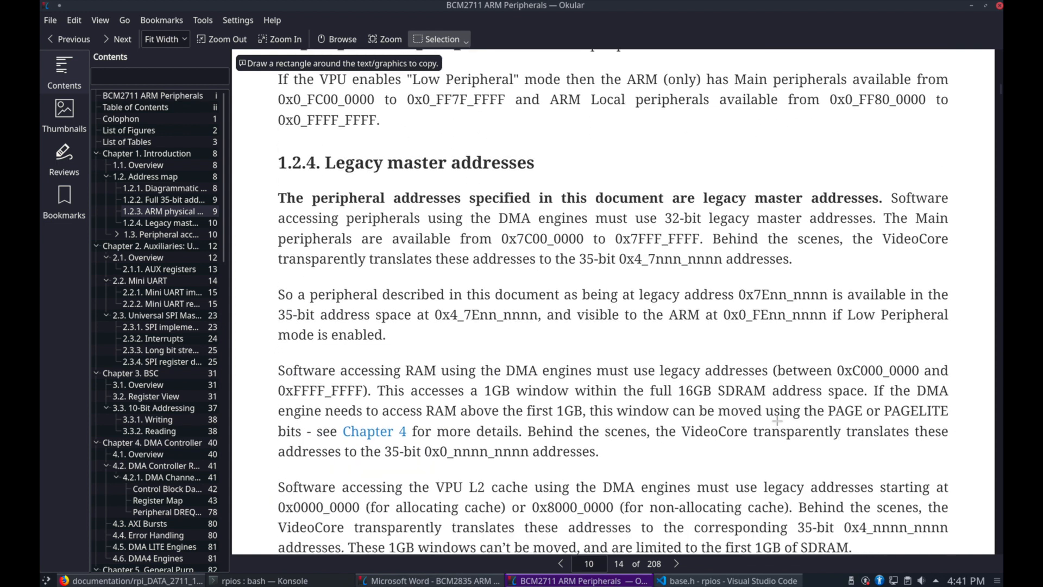
scroll(down, 3)
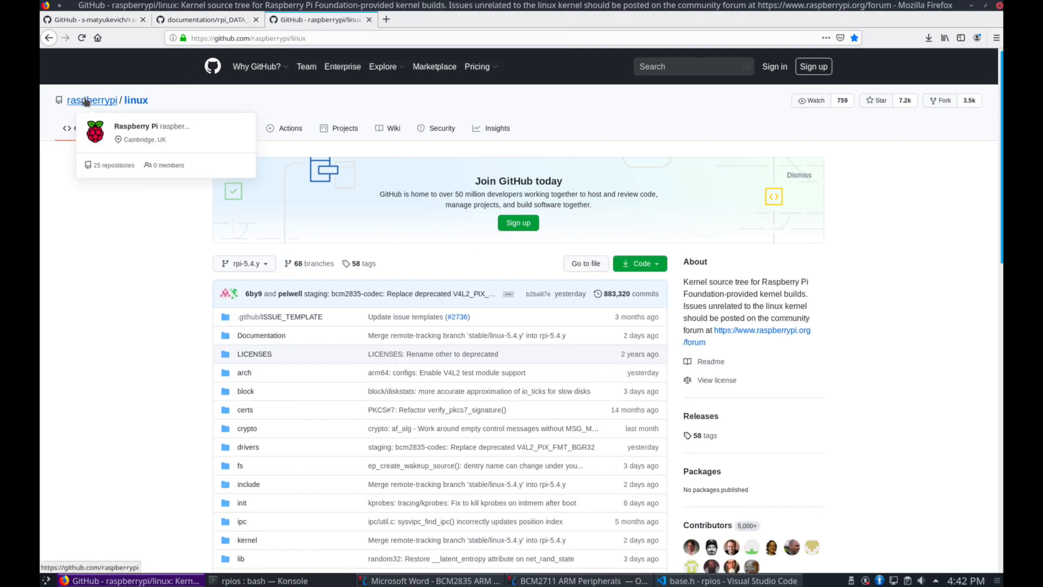
mouse_move(166, 271)
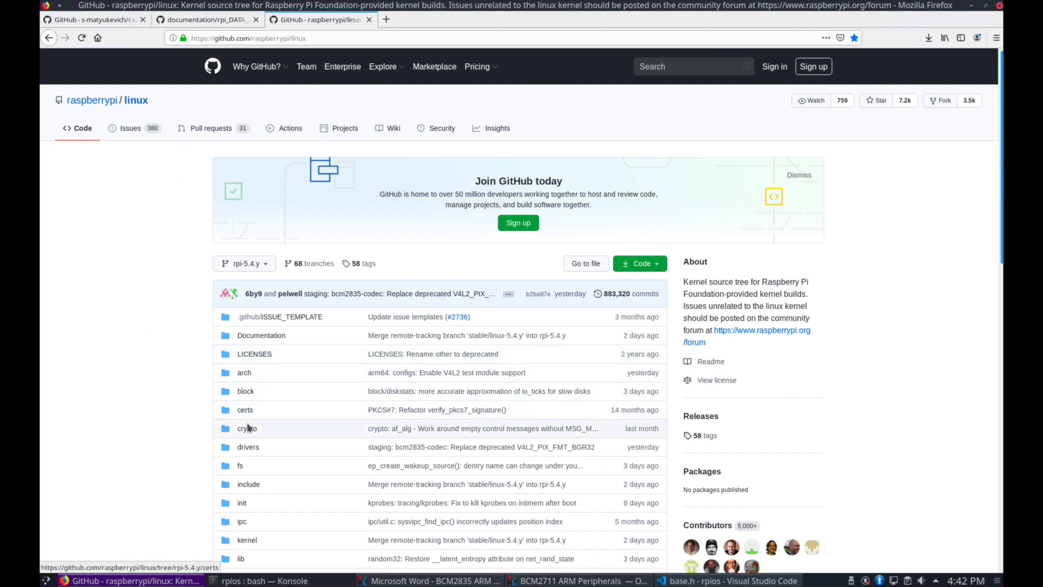
Navigate the raspberrypi/linux tree into arch/arm/boot/dts.
scroll(down, 3)
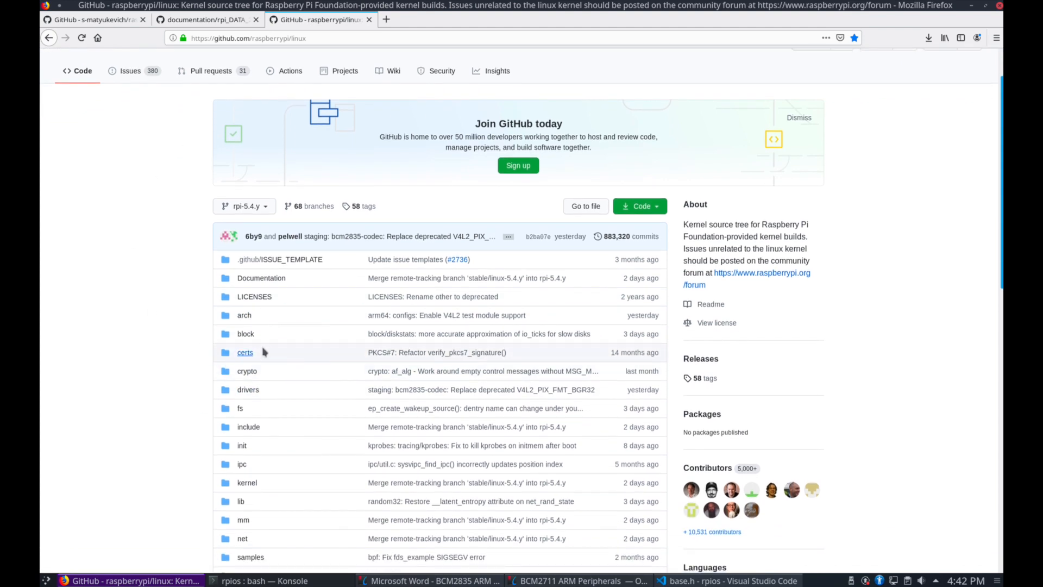
mouse_move(244, 315)
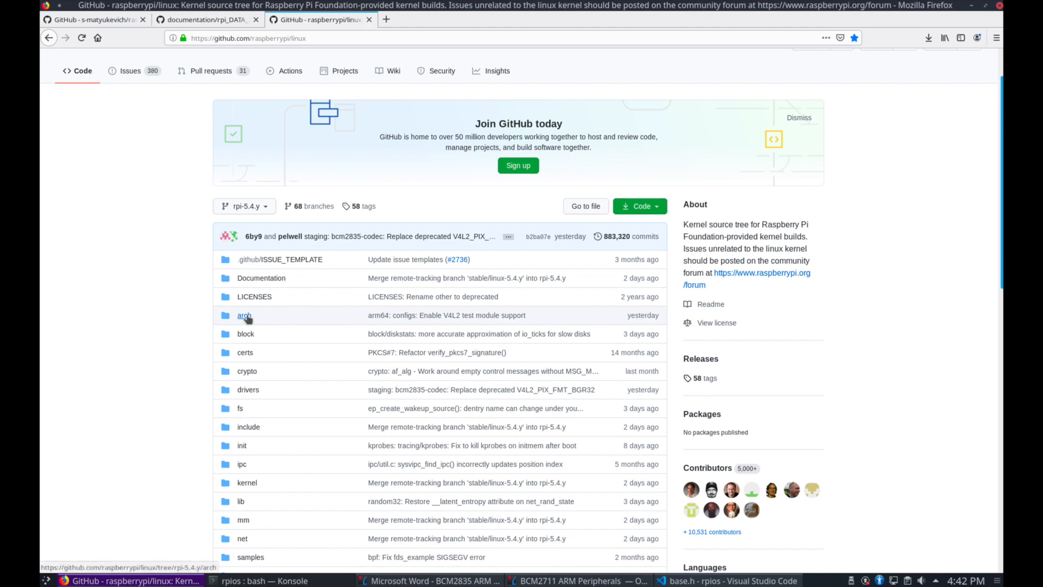
click(244, 314)
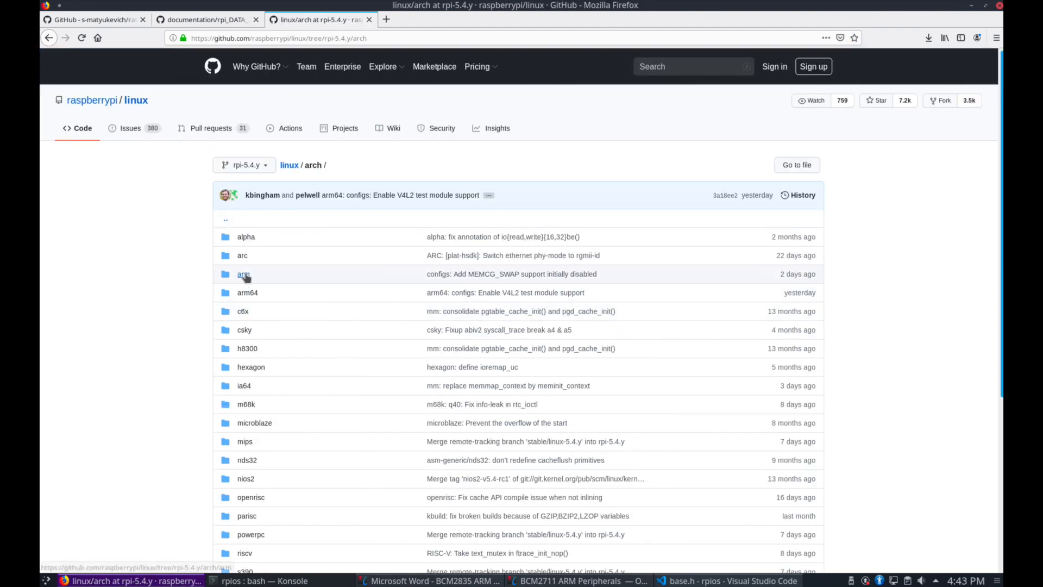
click(244, 273)
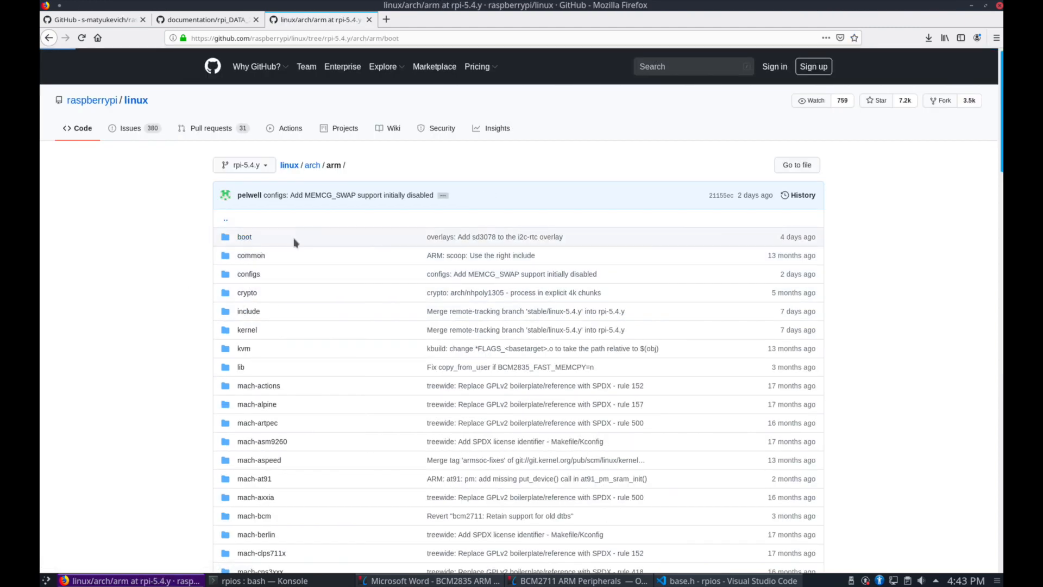
click(244, 236)
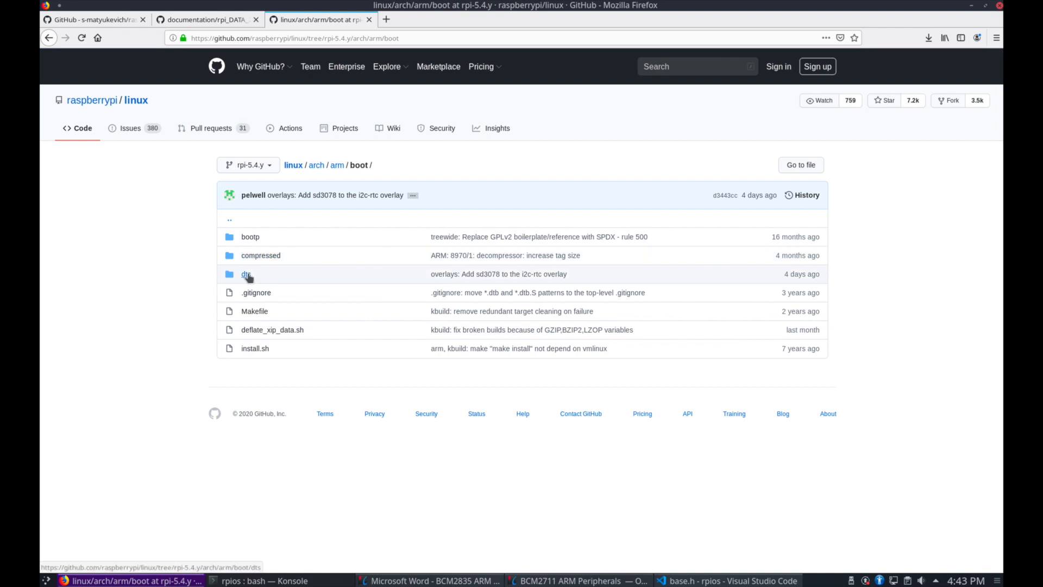
click(246, 274)
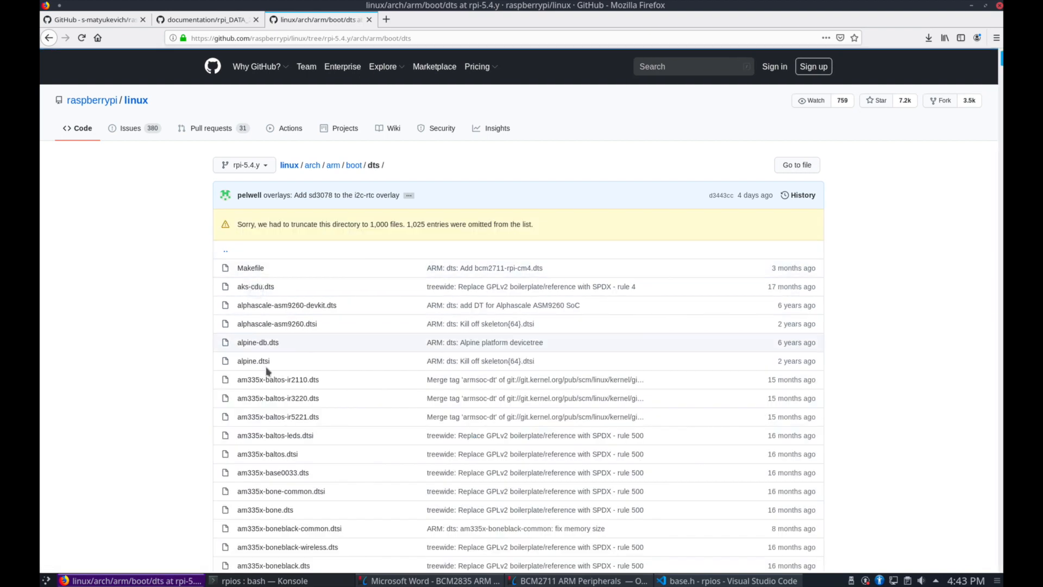
Search the dts list for 'bcm' and open the bcm2835.dtsi device tree file.
scroll(down, 3)
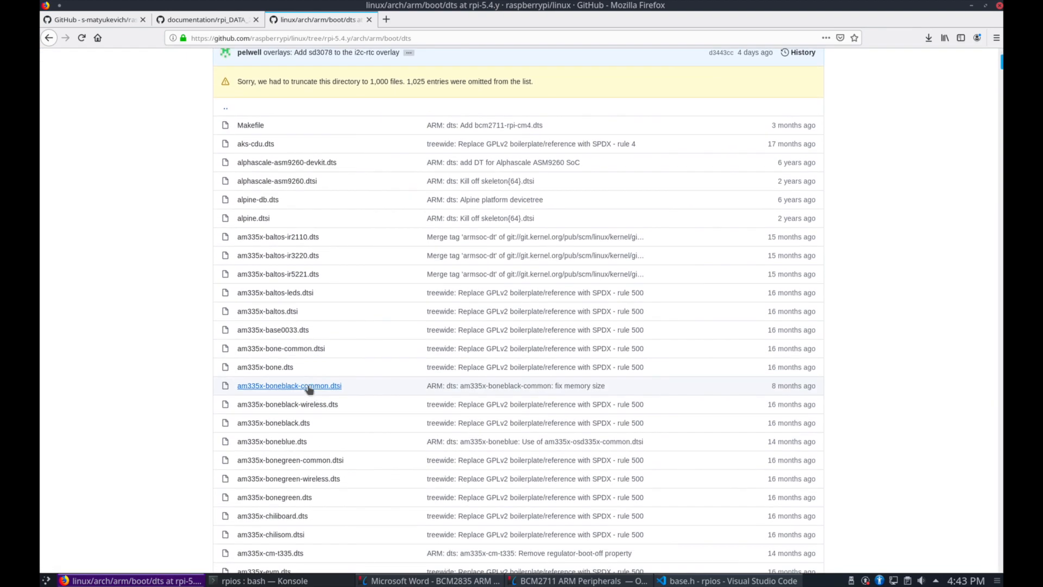
text(b)
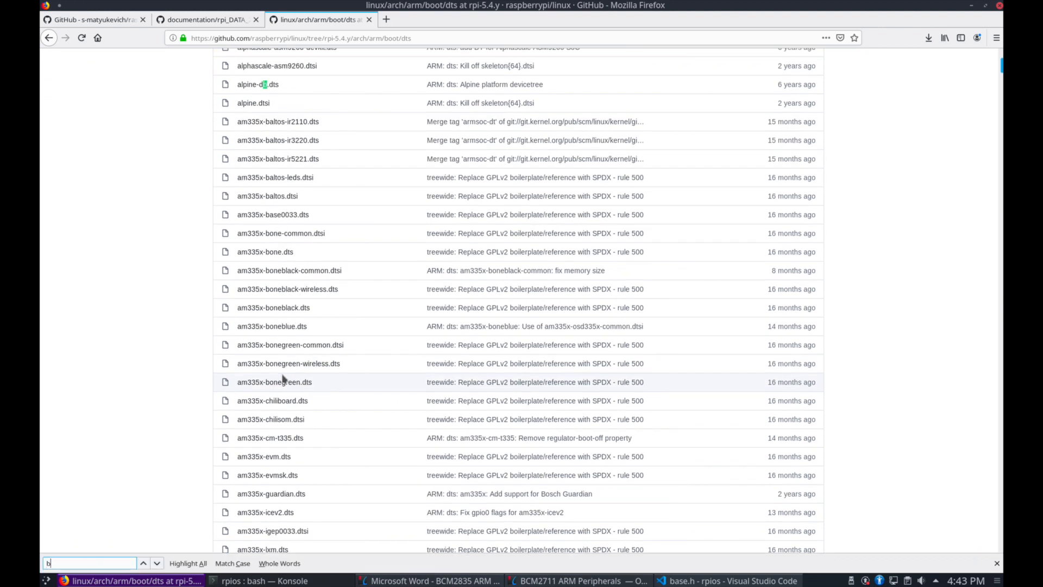
text(cm)
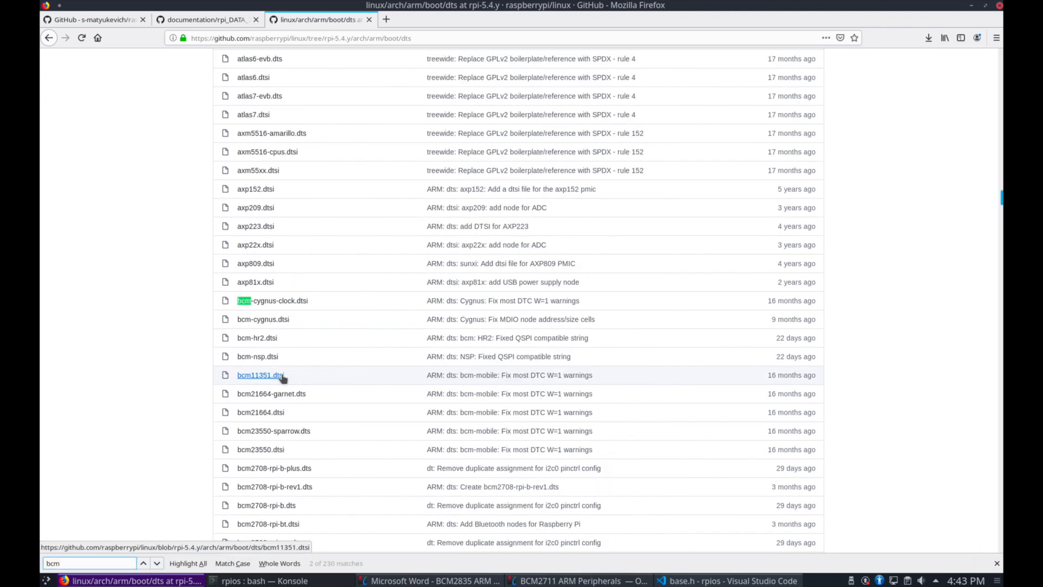
scroll(down, 3)
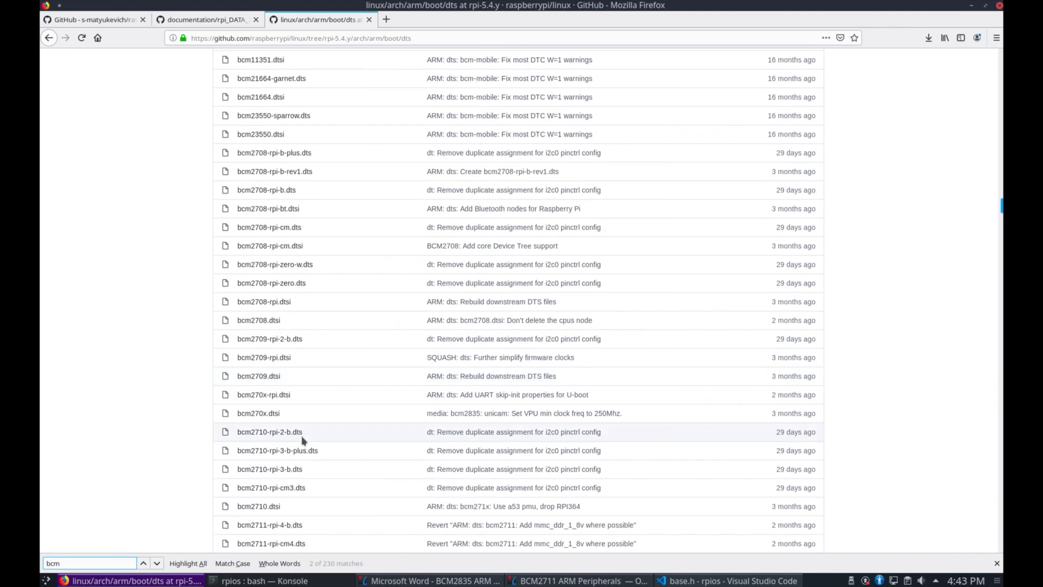
scroll(down, 3)
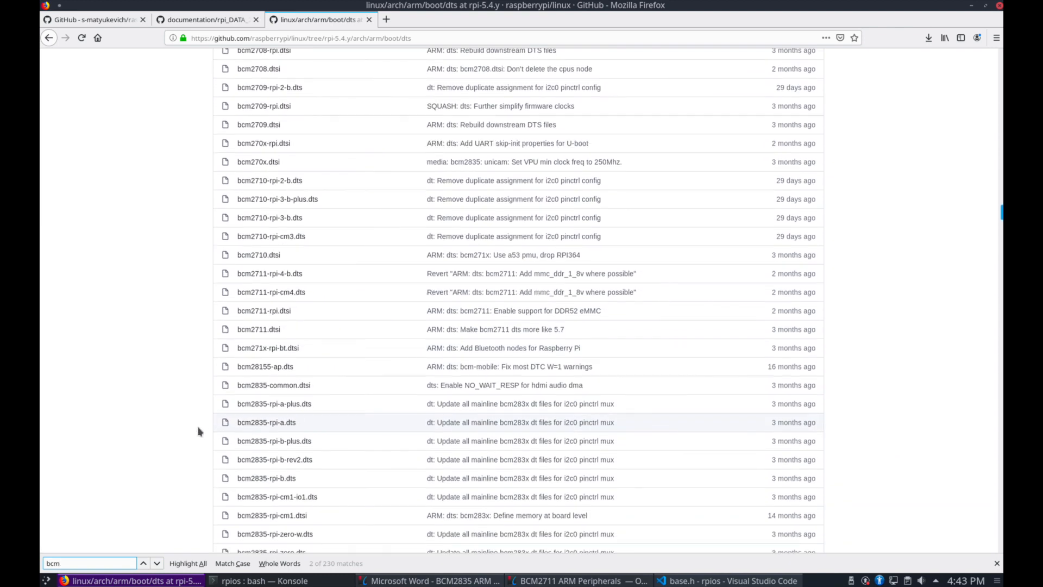
scroll(down, 3)
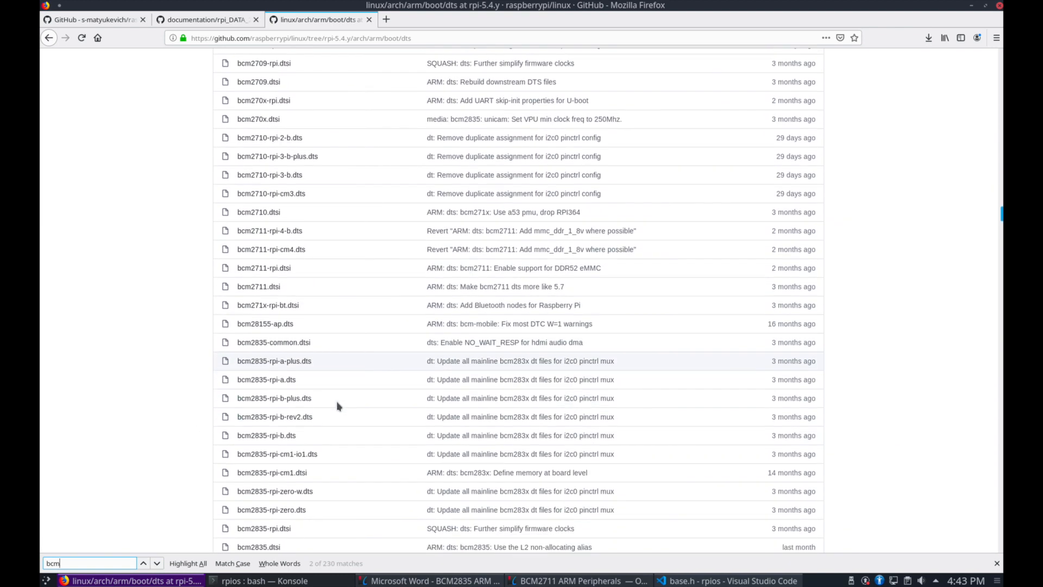
scroll(down, 3)
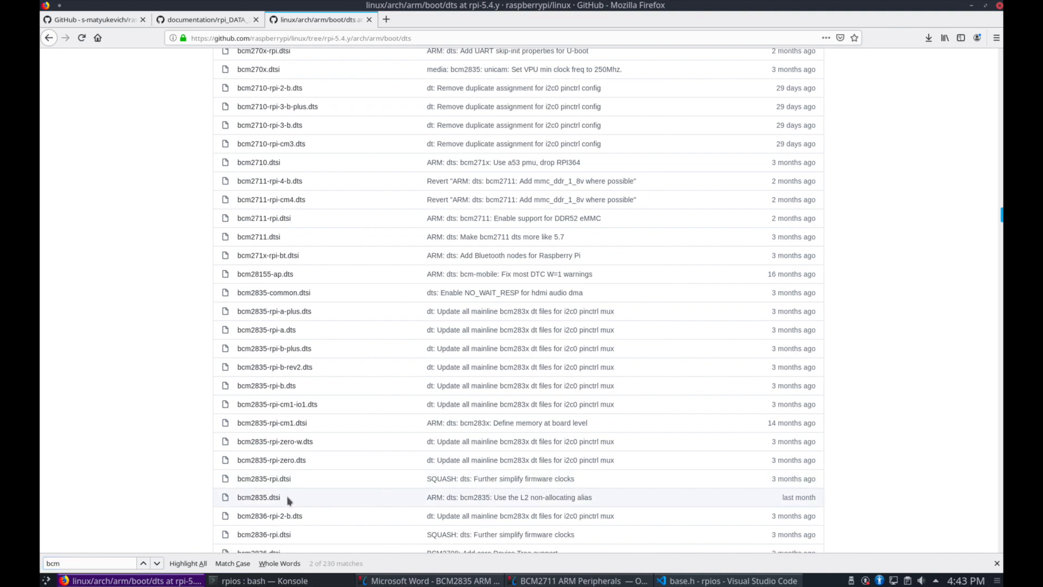
mouse_move(298, 501)
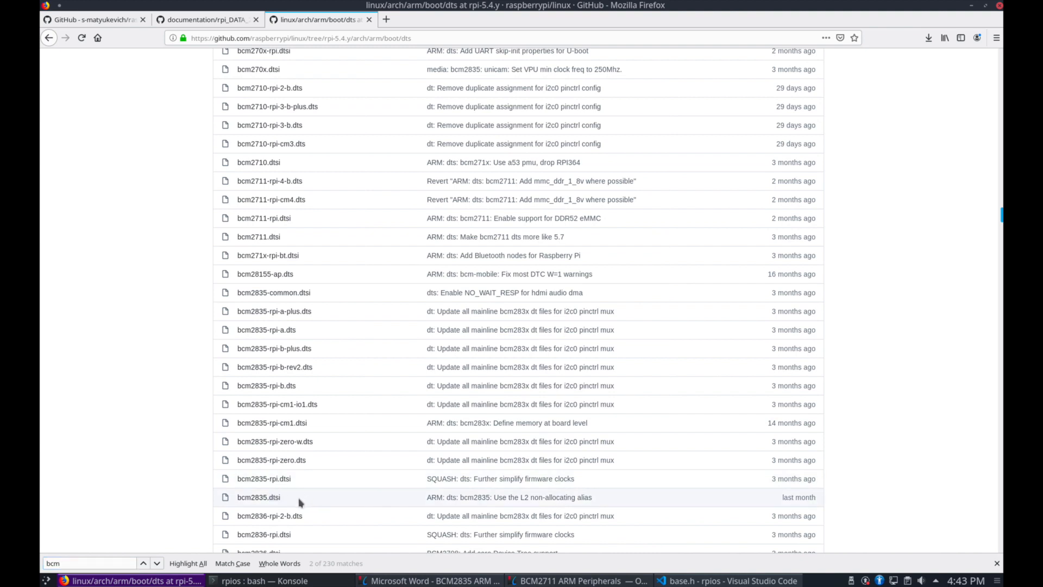
mouse_move(270, 506)
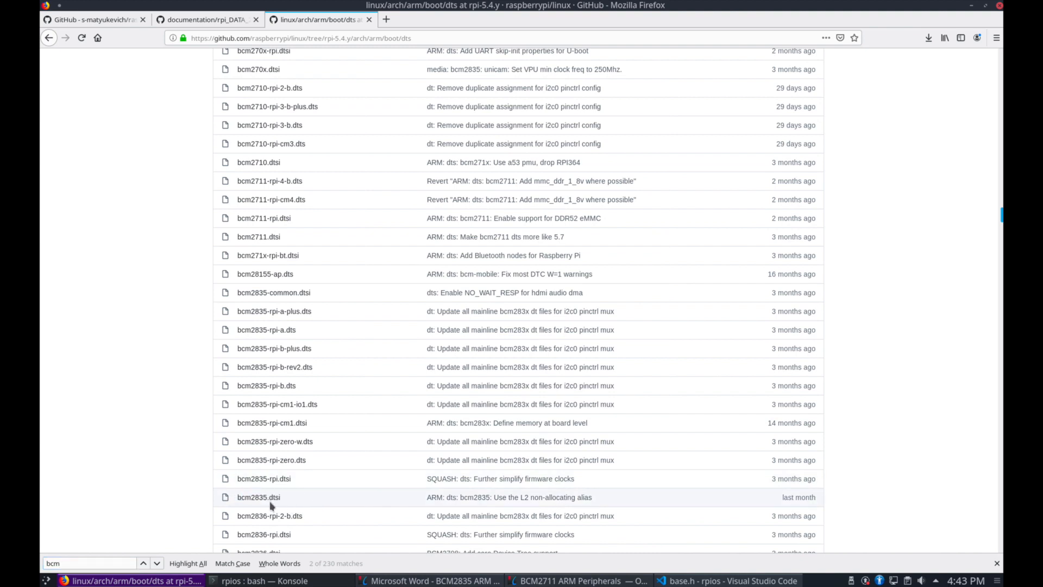
click(258, 497)
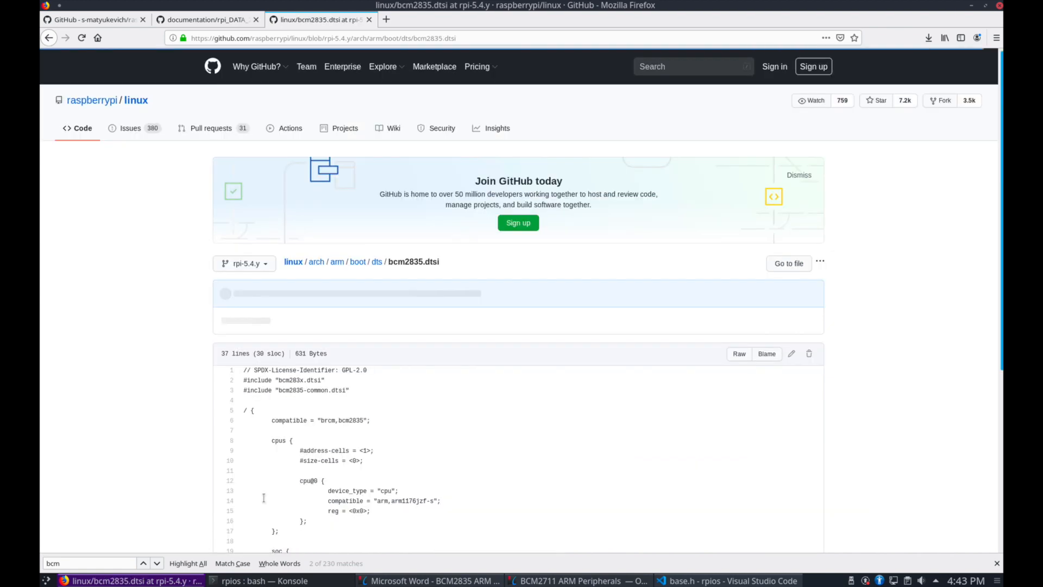
Highlight the soc node's ranges mapping 0x7e000000 to 0x20000000 in bcm2835.dtsi.
scroll(down, 3)
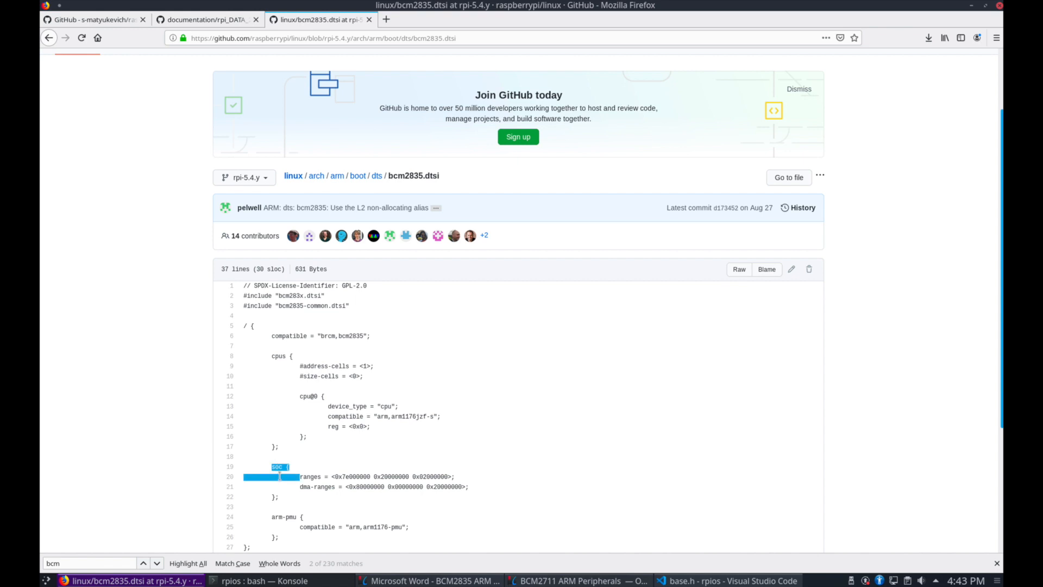
double_click(309, 476)
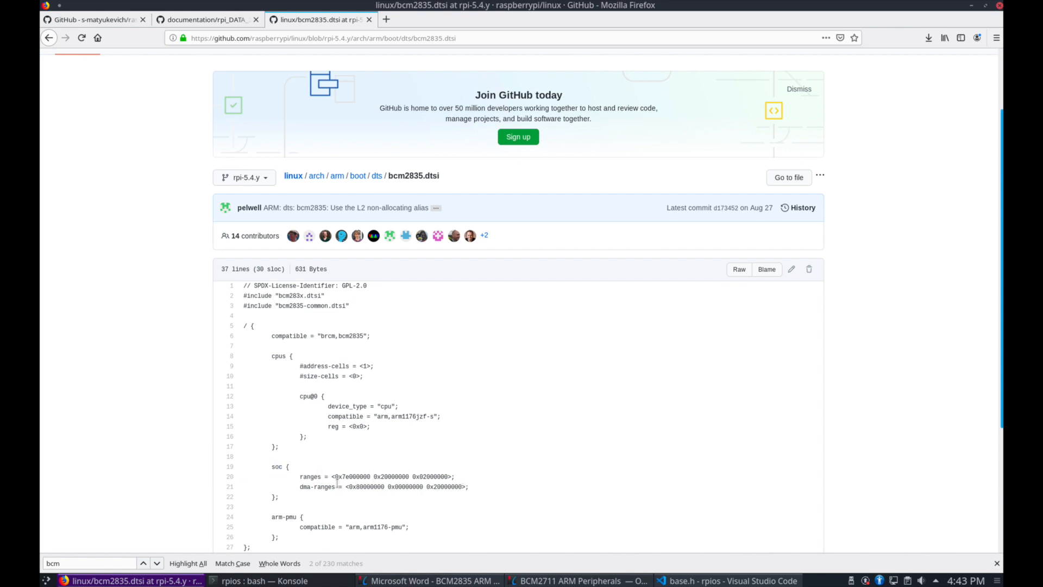
drag(333, 477, 389, 477)
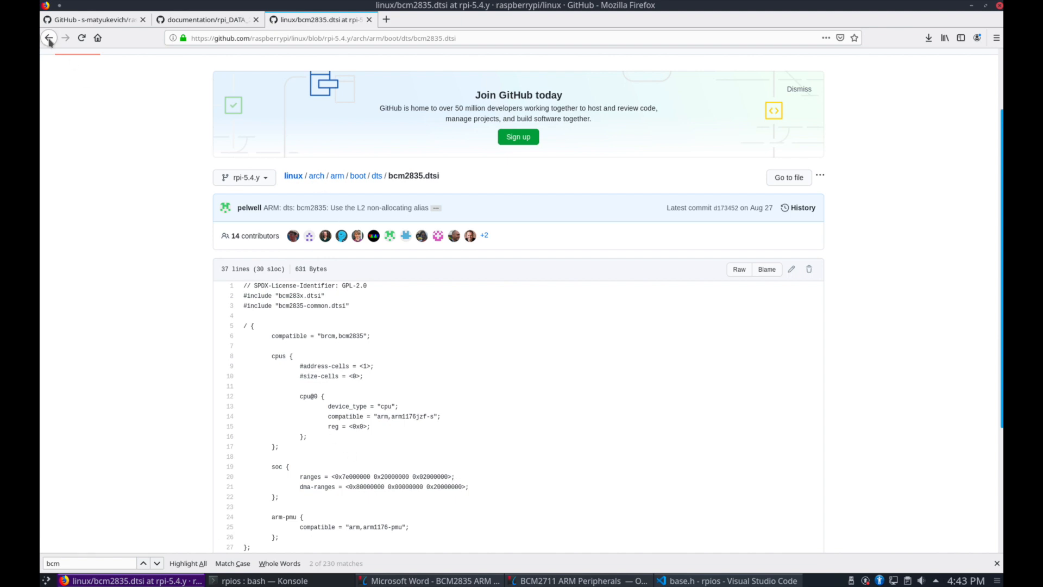
Open bcm2837.dtsi and highlight its soc ranges mapping 0x7e000000 to 0x3f000000.
click(48, 37)
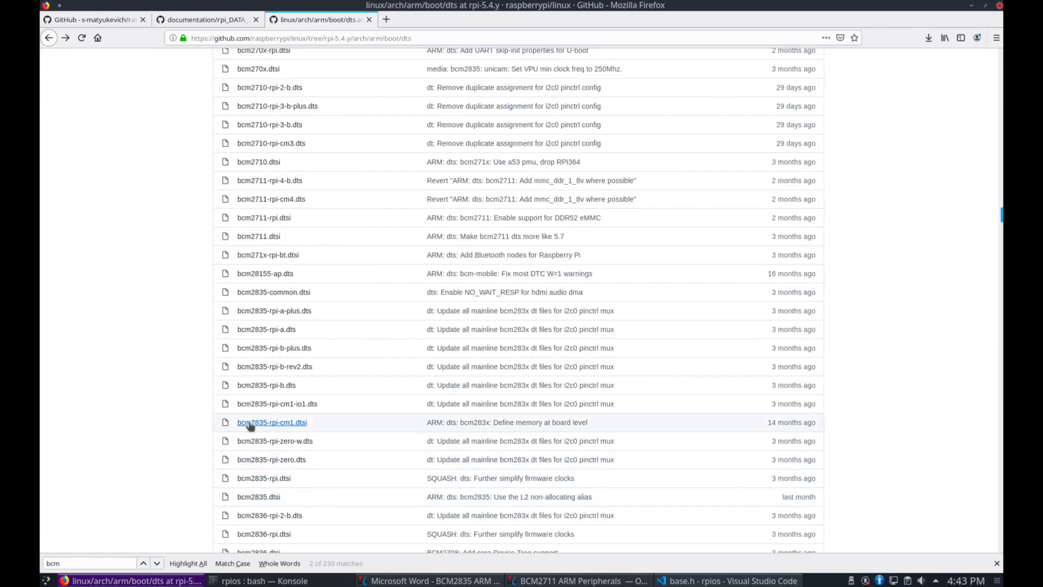
scroll(down, 3)
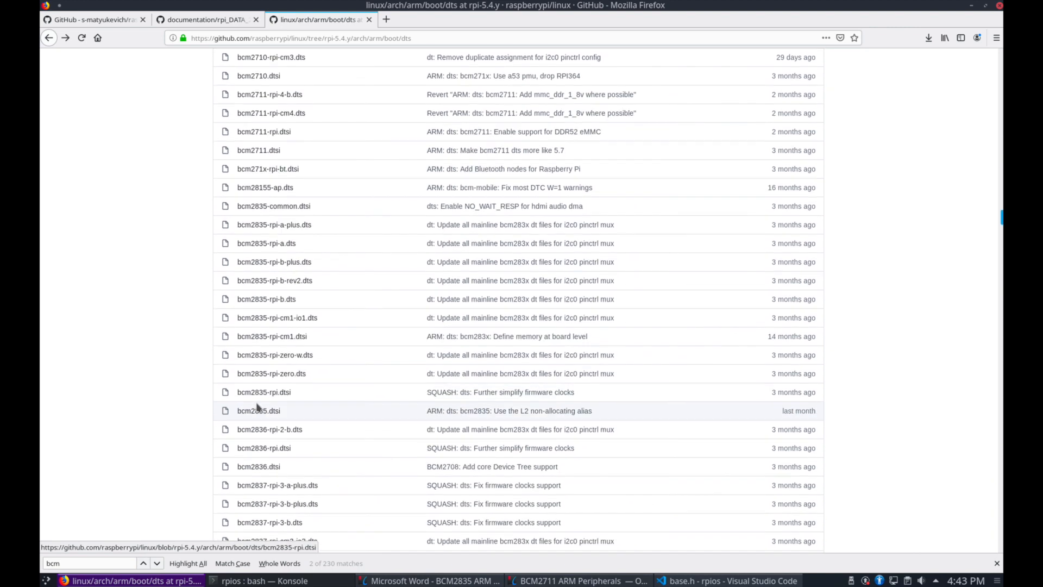
scroll(down, 3)
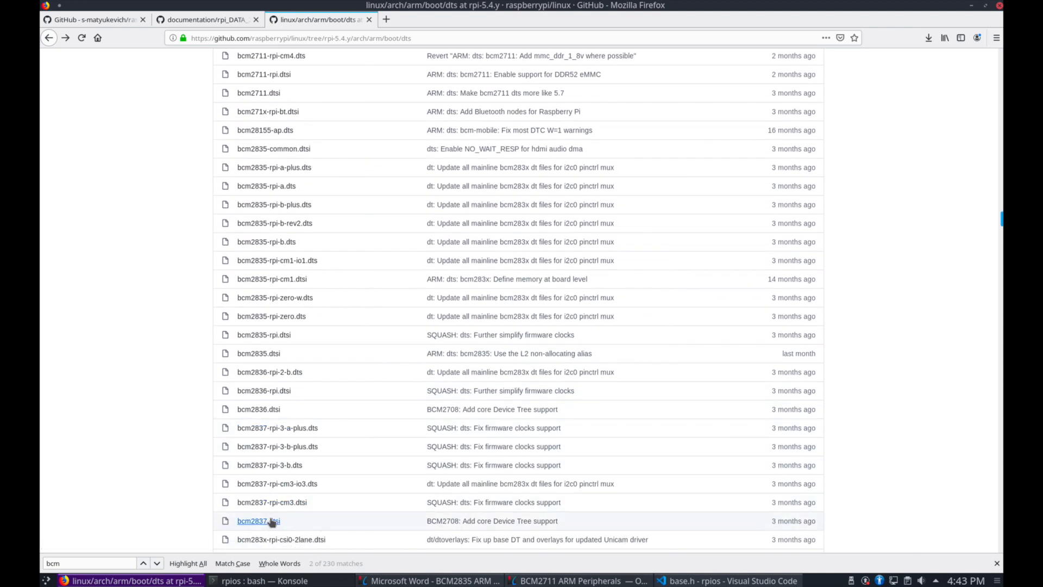
click(258, 521)
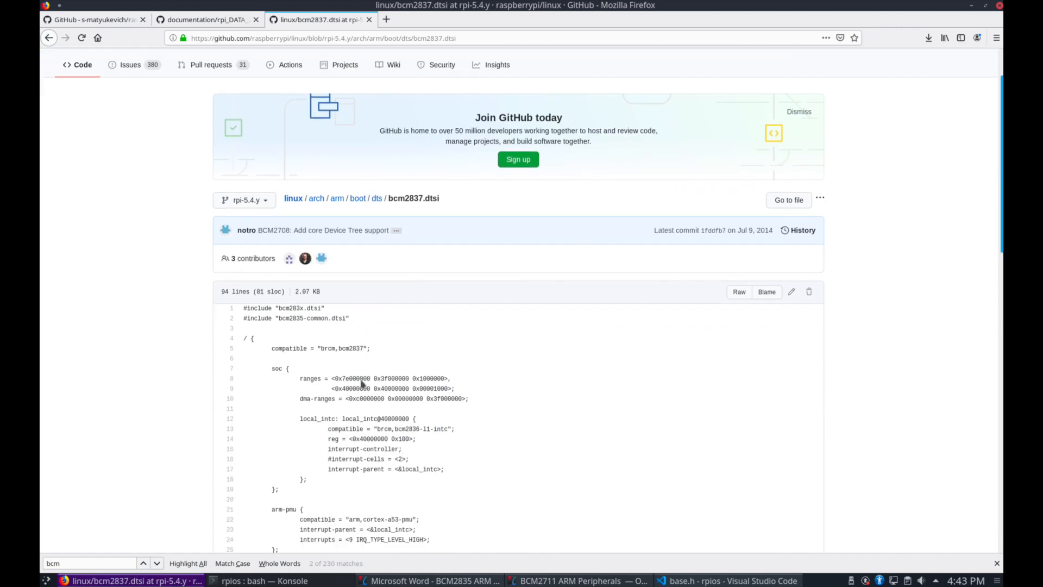
scroll(down, 3)
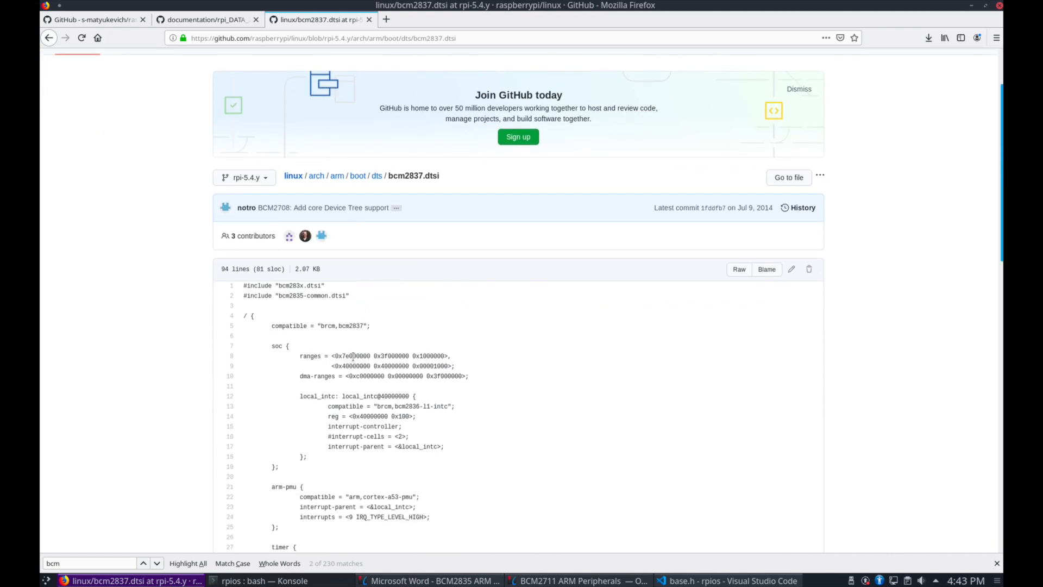
double_click(392, 356)
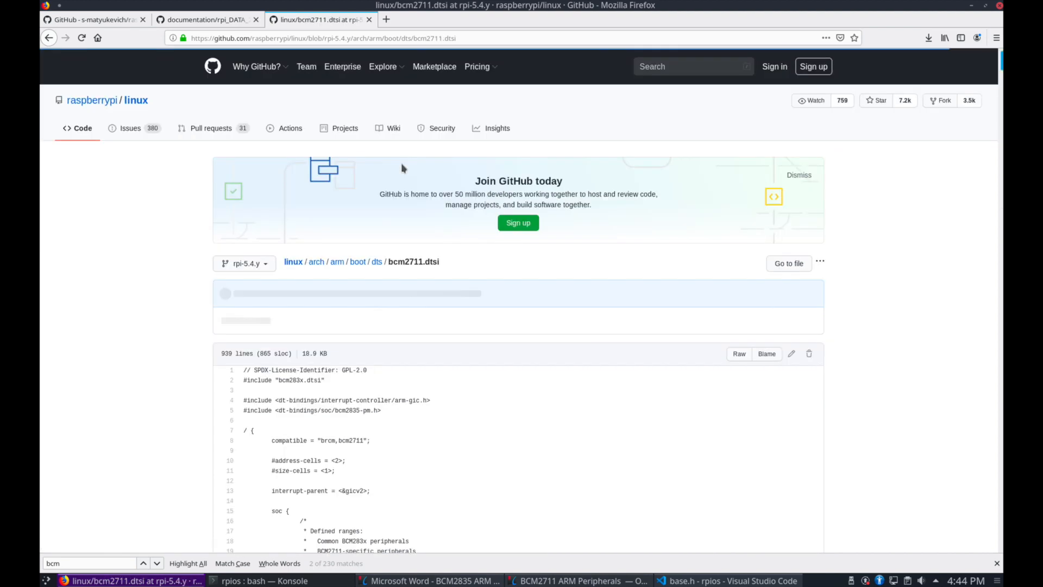
View bcm2711.dtsi's soc ranges mapping 0x7e000000 to 0xfe000000, then return to base.h in the editor.
scroll(down, 3)
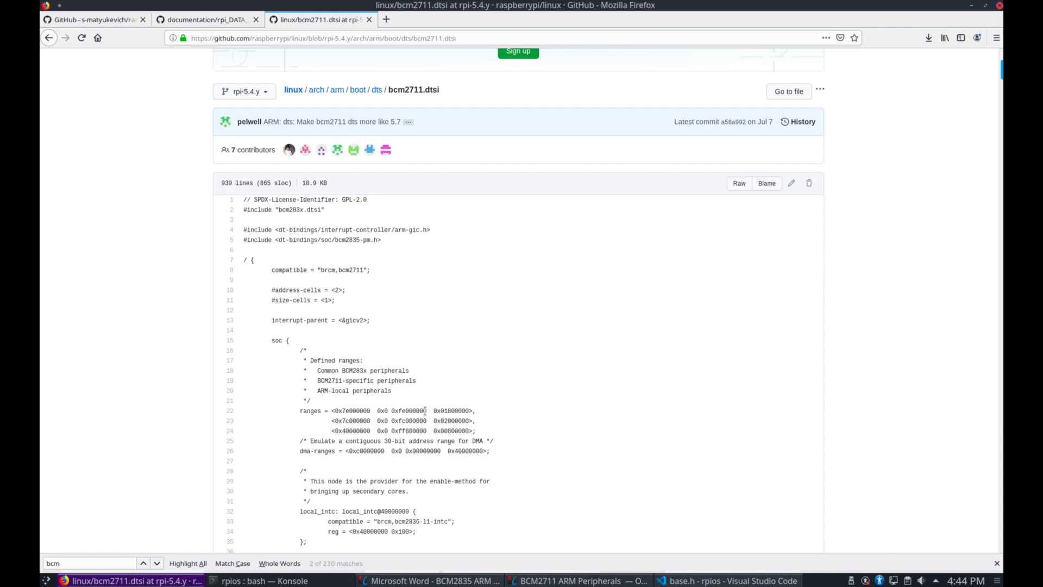
mouse_move(287, 539)
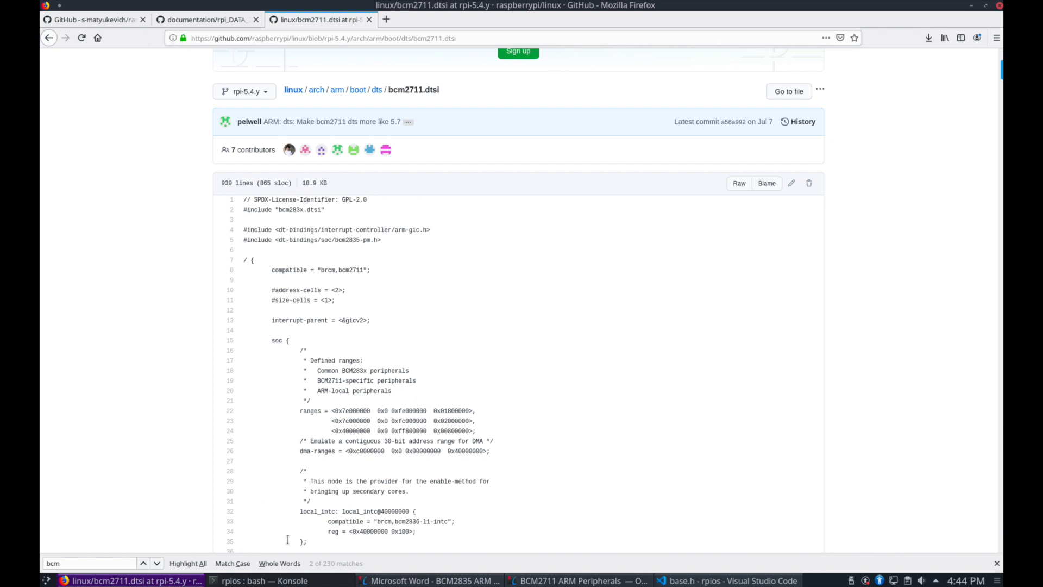
click(729, 580)
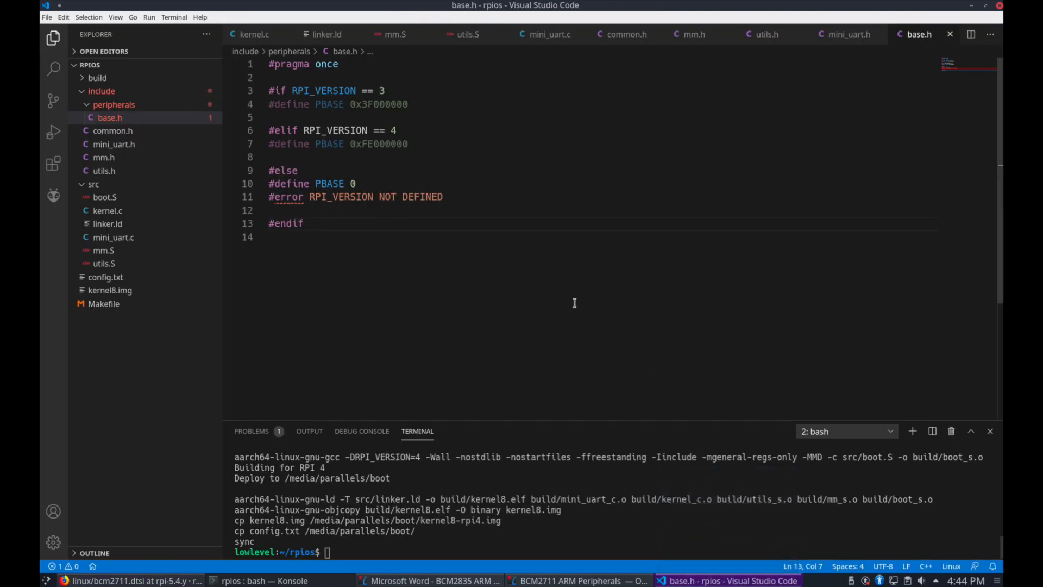